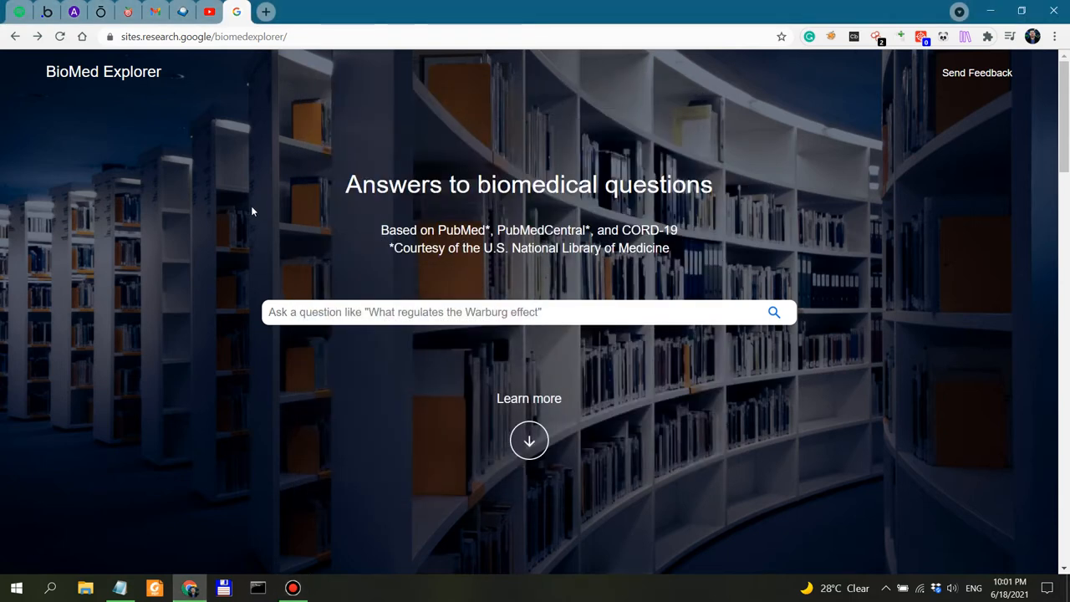
pyautogui.moveTo(701, 214)
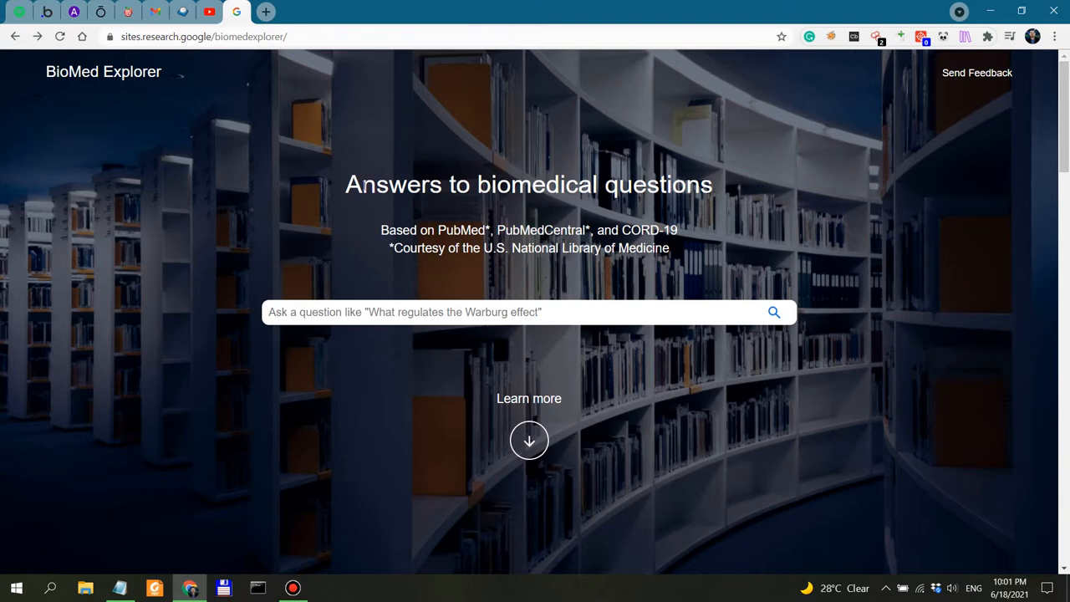
# Highlight the 'Answers to biomedical questions' heading and the library credit line while reviewing the page
pyautogui.moveTo(345, 184); pyautogui.dragTo(712, 183)
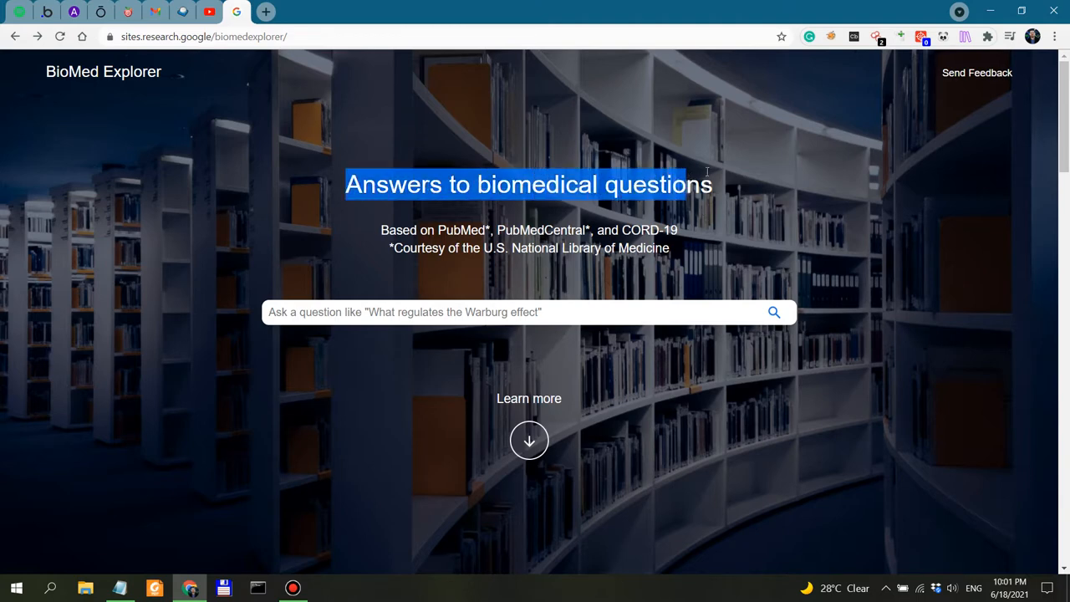
pyautogui.moveTo(109, 74)
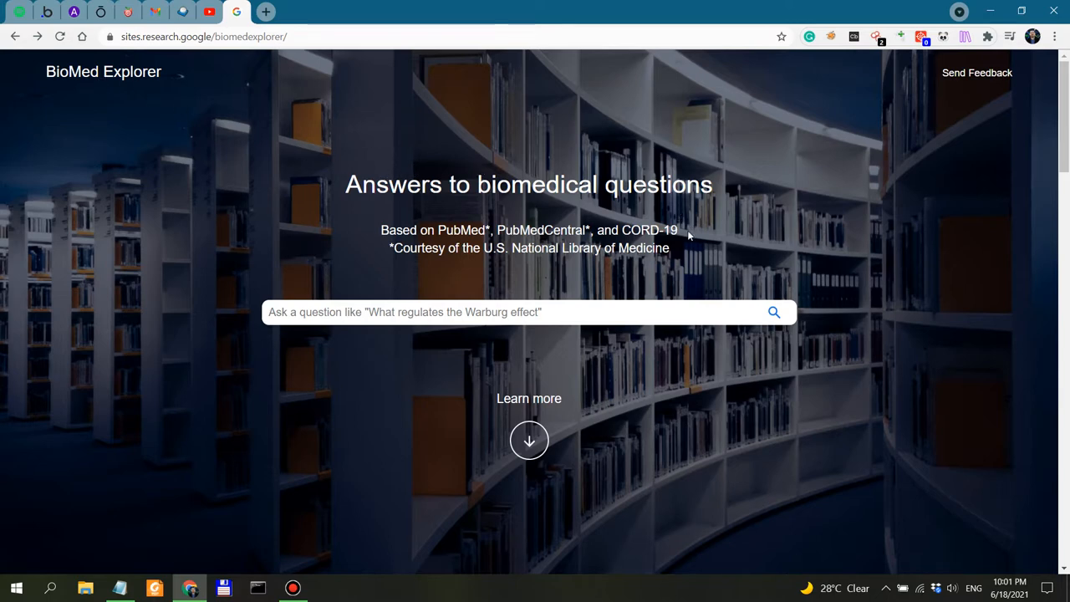
pyautogui.moveTo(103, 72)
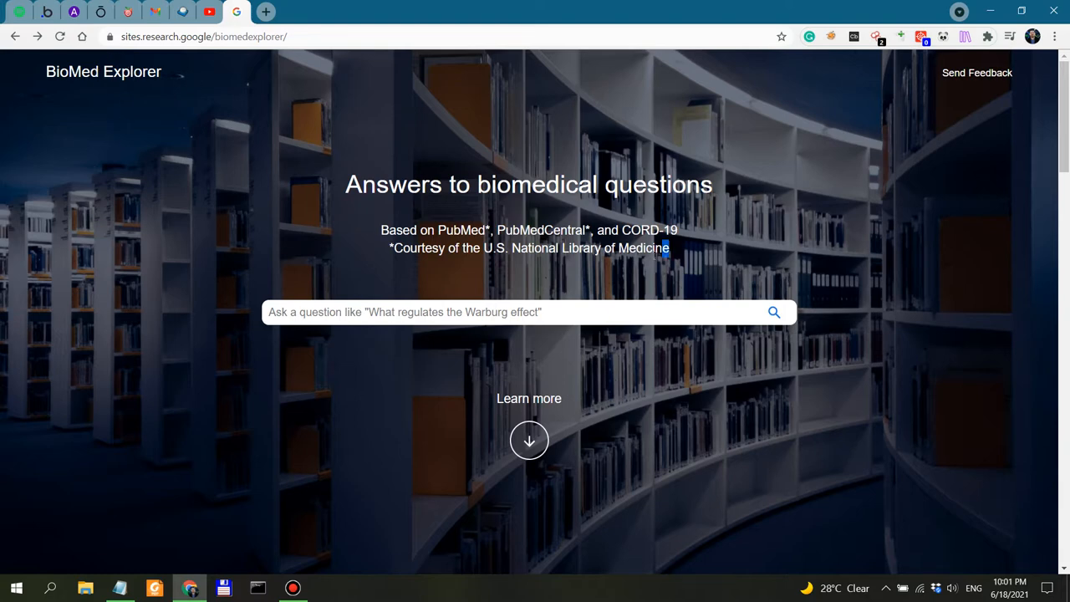
pyautogui.moveTo(669, 247); pyautogui.dragTo(381, 231)
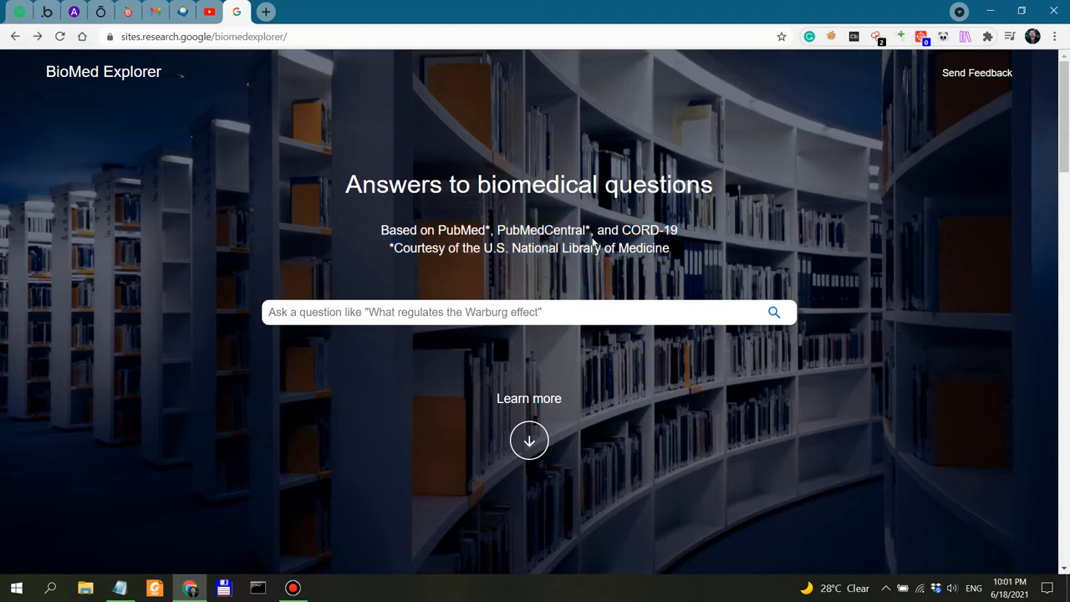
pyautogui.scroll(-3)
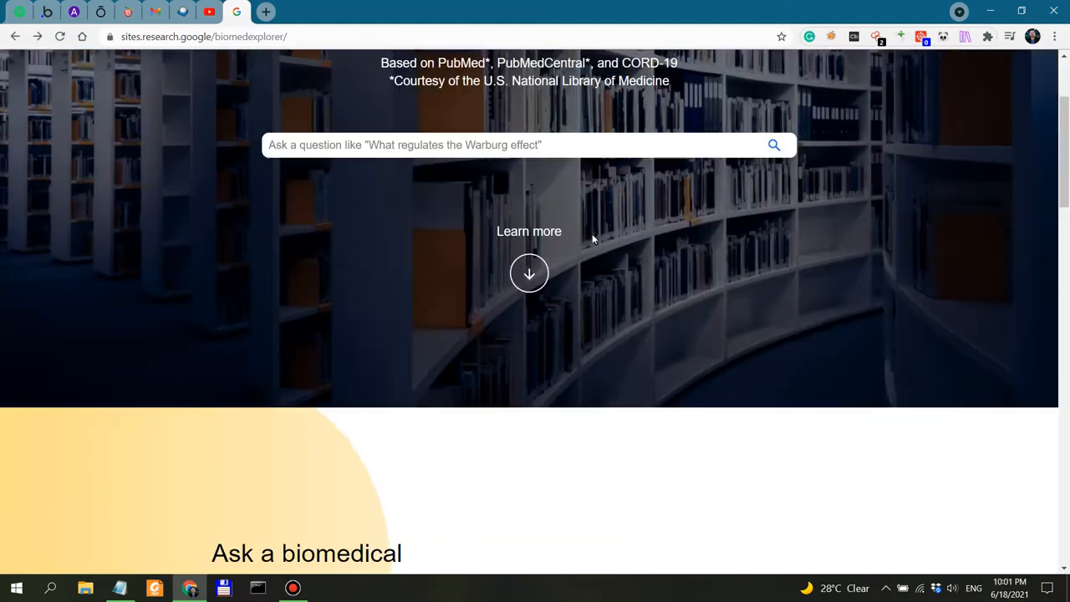
pyautogui.scroll(3)
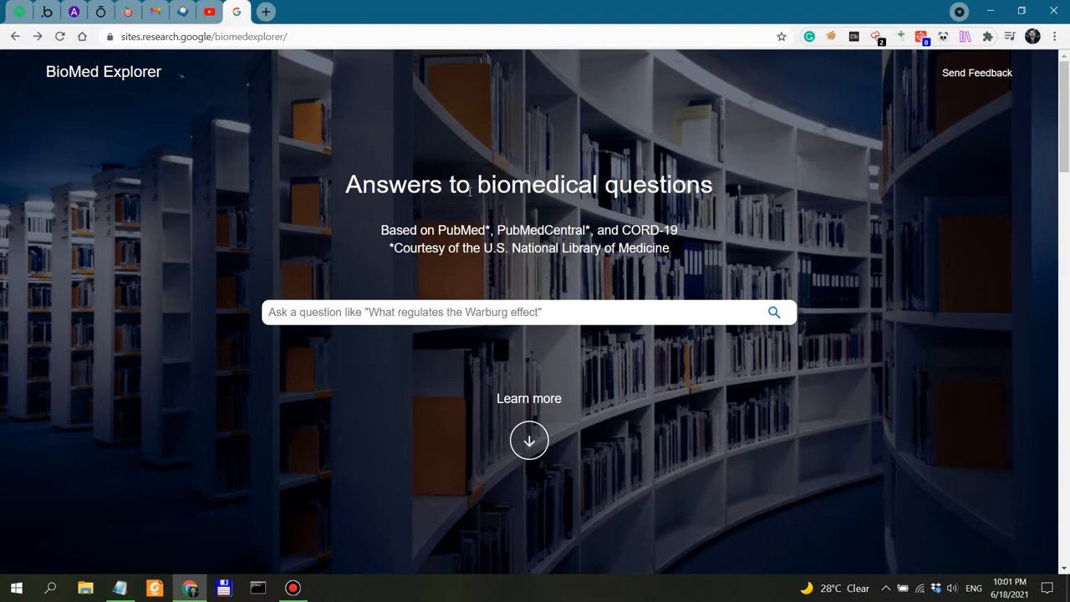
pyautogui.moveTo(598, 192)
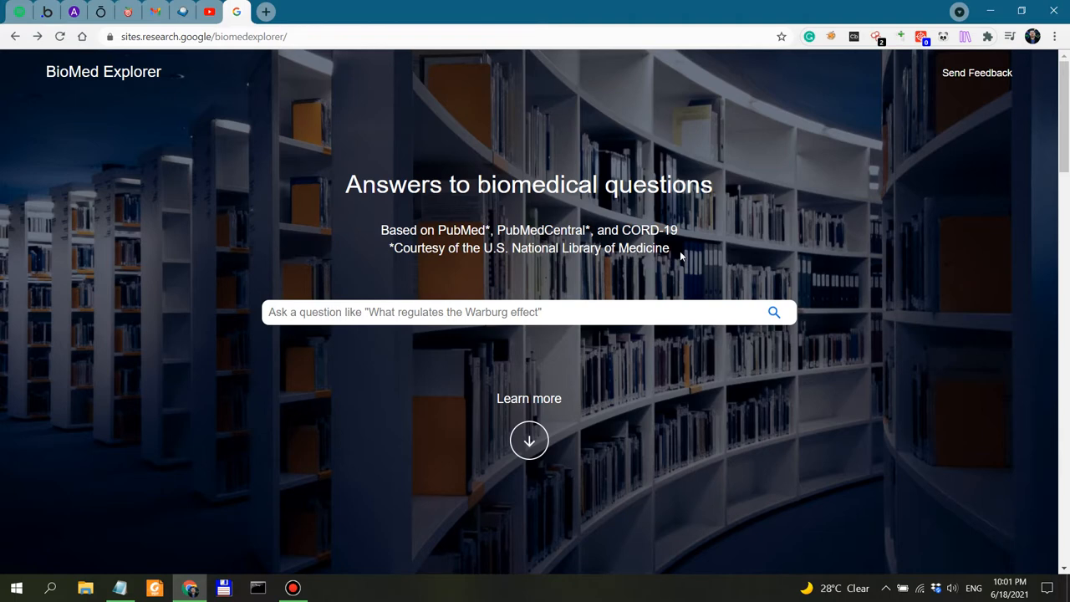
pyautogui.moveTo(665, 214)
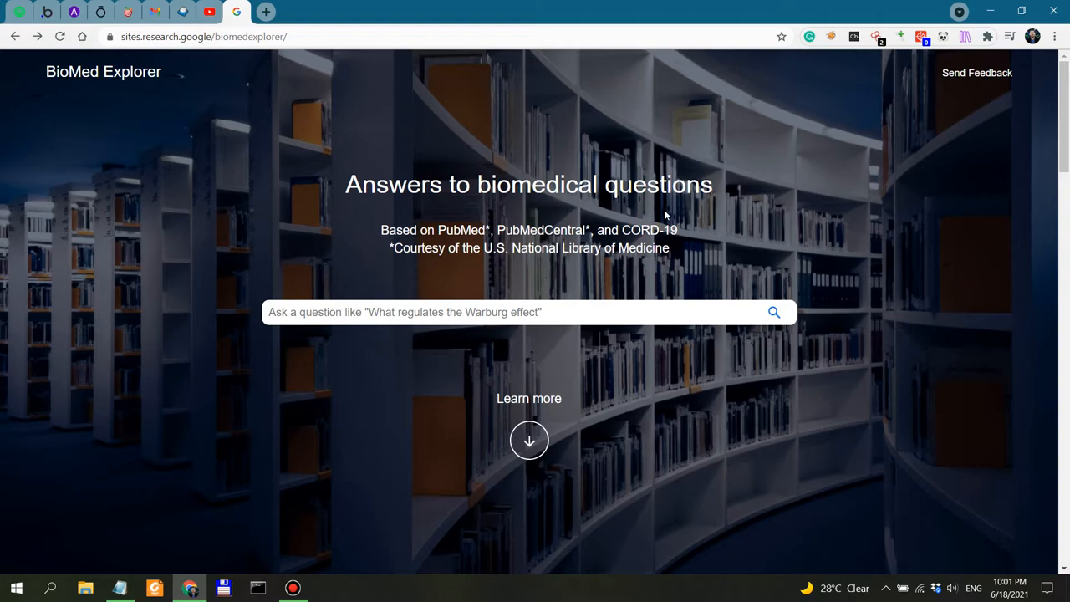
pyautogui.scroll(-3)
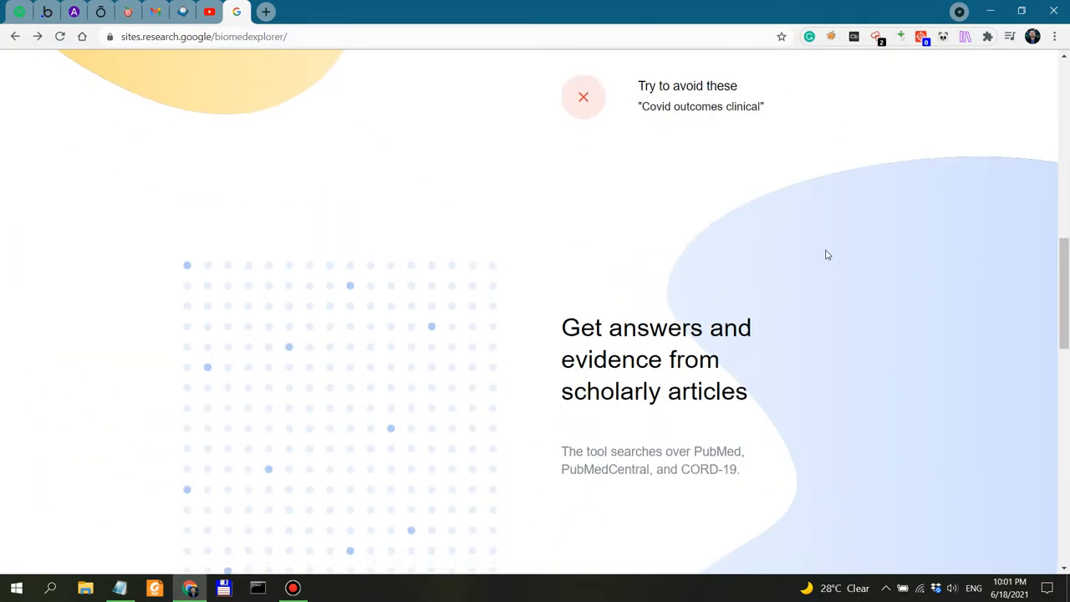
pyautogui.scroll(3)
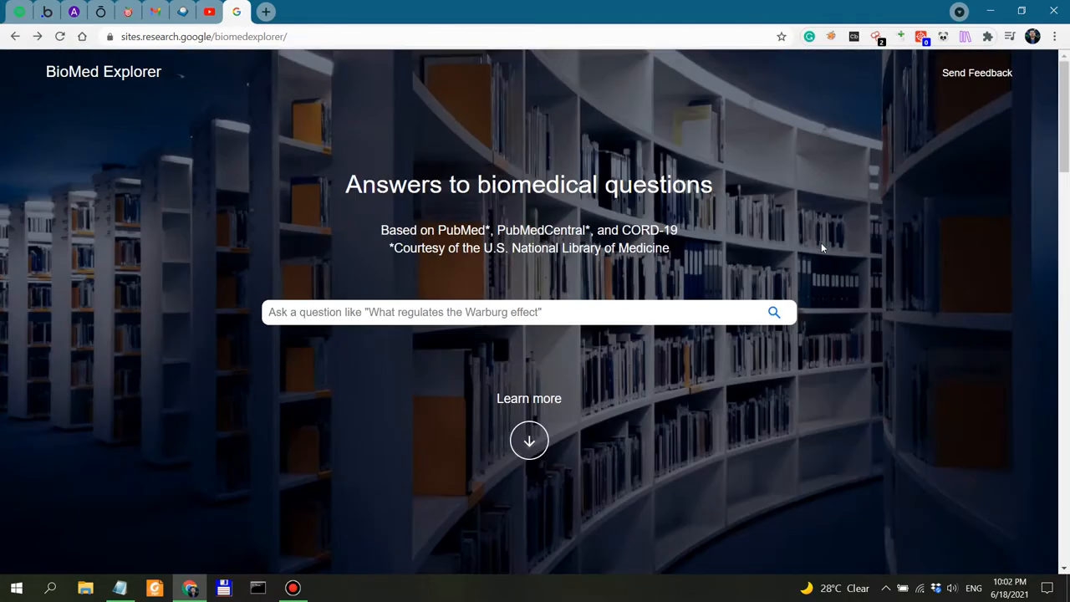
pyautogui.moveTo(709, 257)
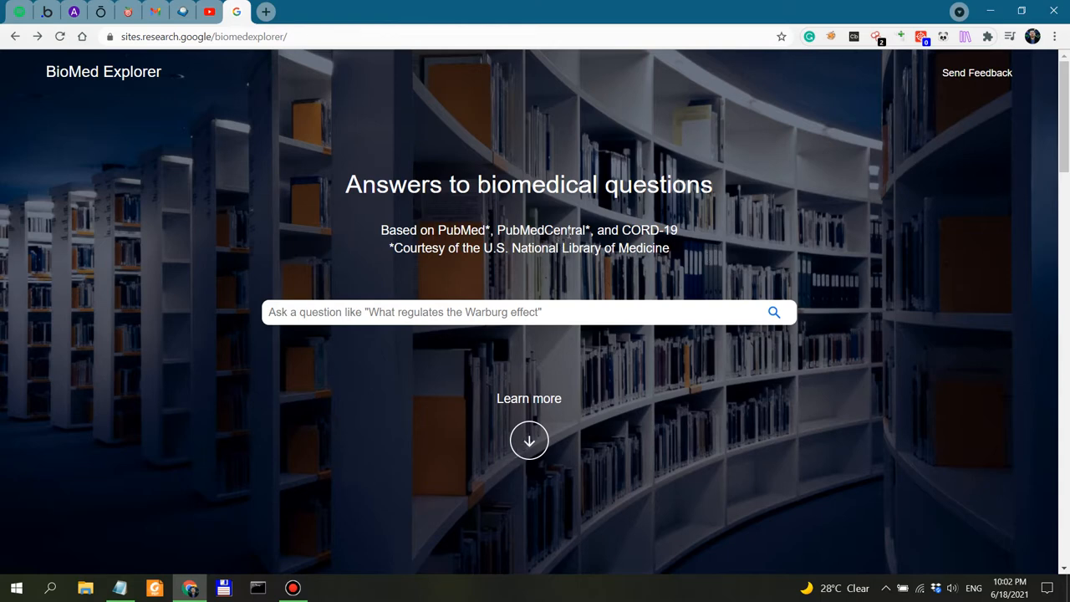
pyautogui.moveTo(583, 218)
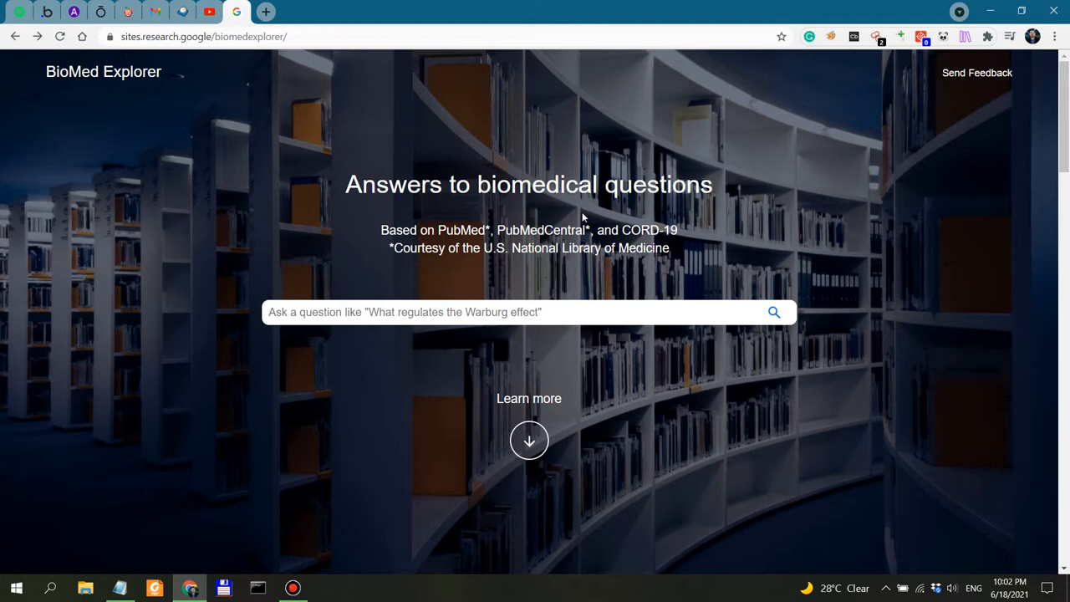
pyautogui.moveTo(655, 259)
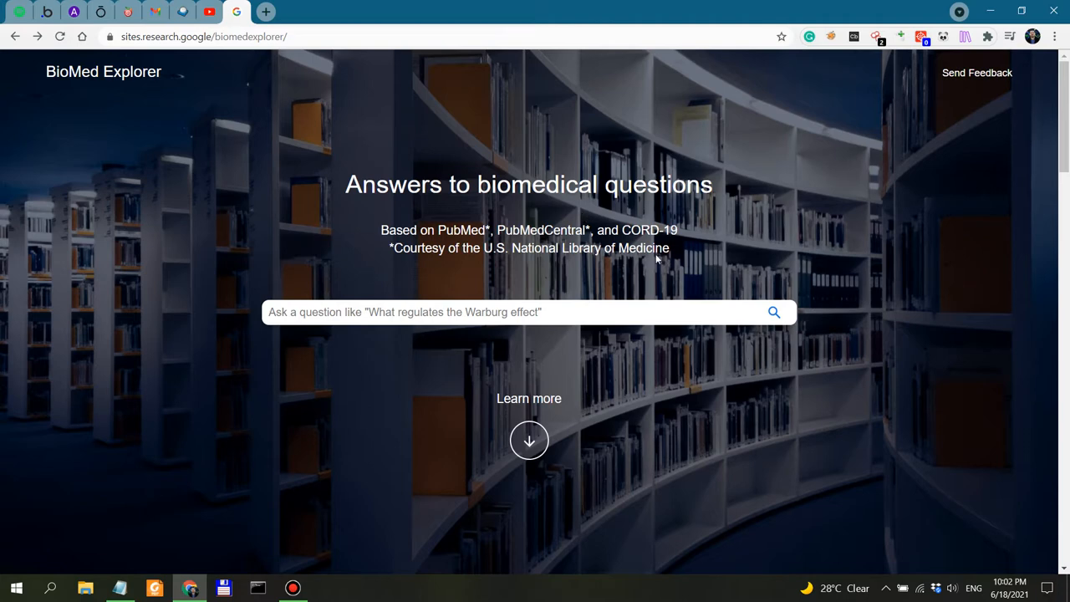
pyautogui.moveTo(672, 254)
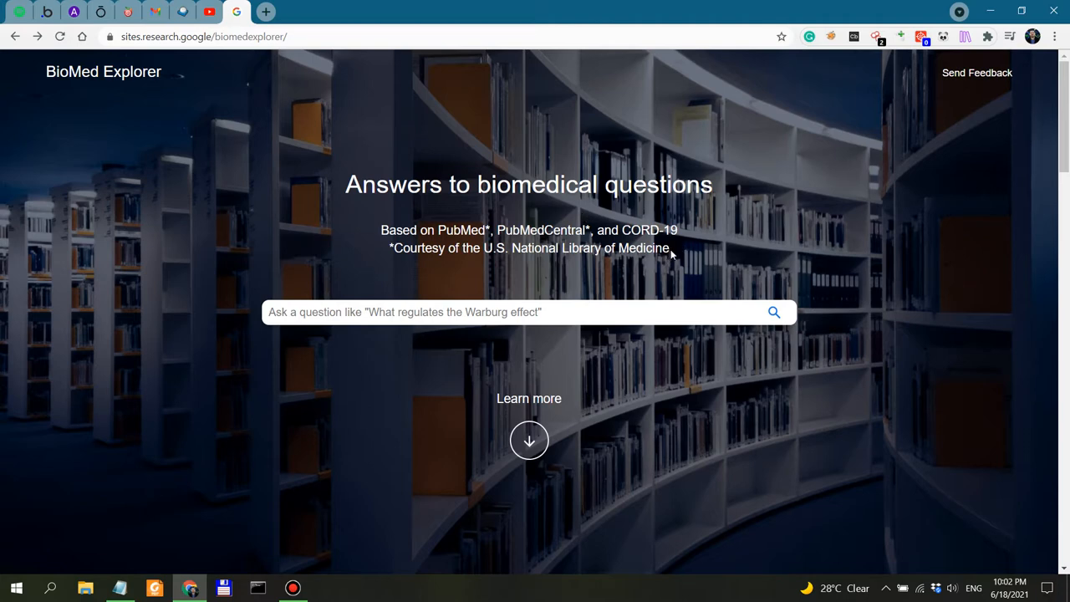
pyautogui.moveTo(684, 247)
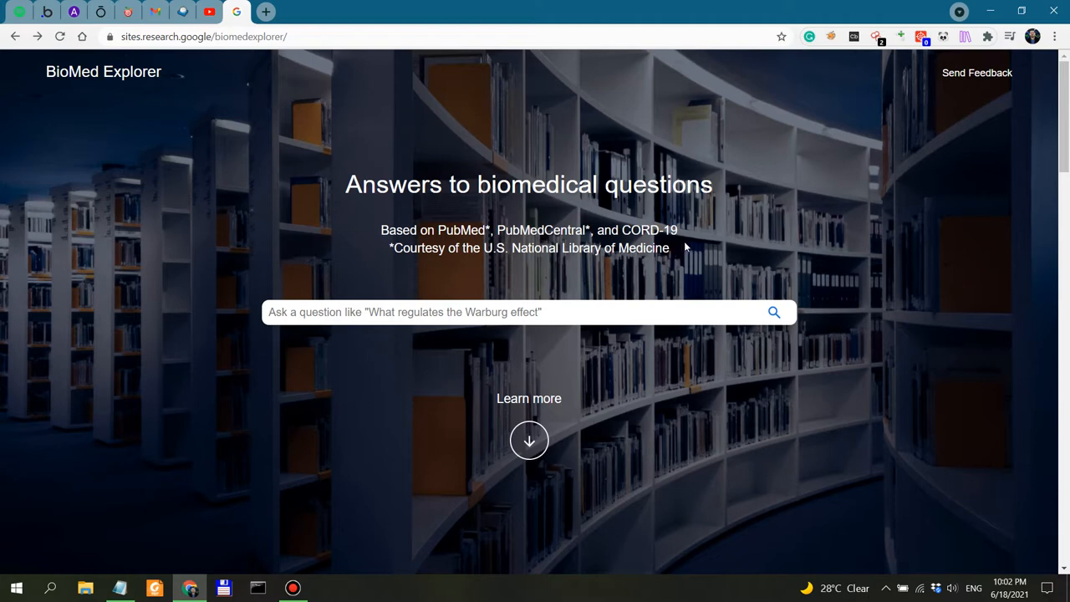
pyautogui.moveTo(729, 259)
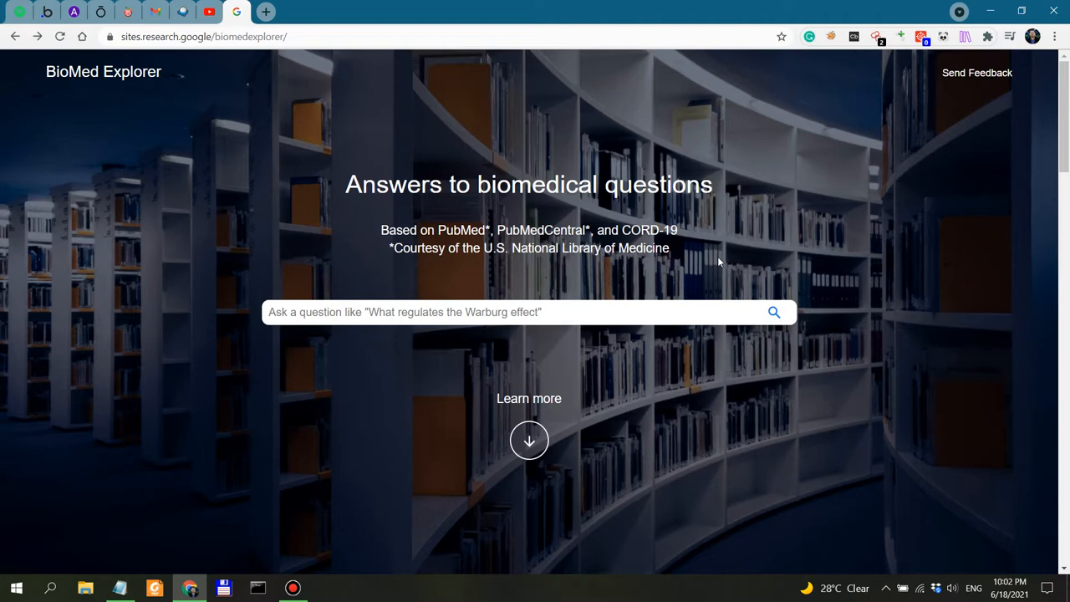
pyautogui.moveTo(649, 406)
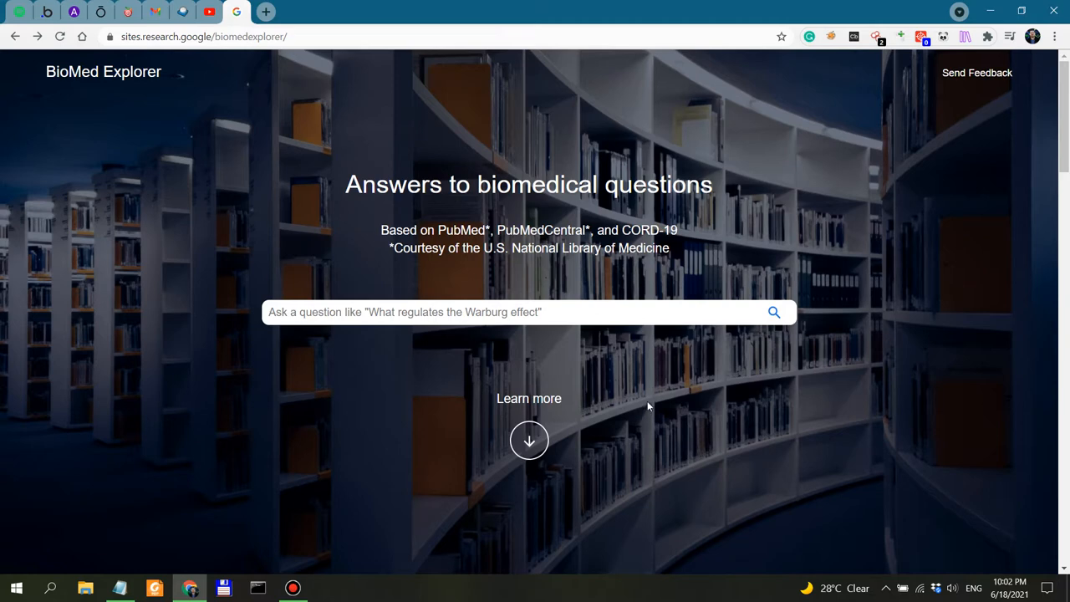
pyautogui.moveTo(675, 248)
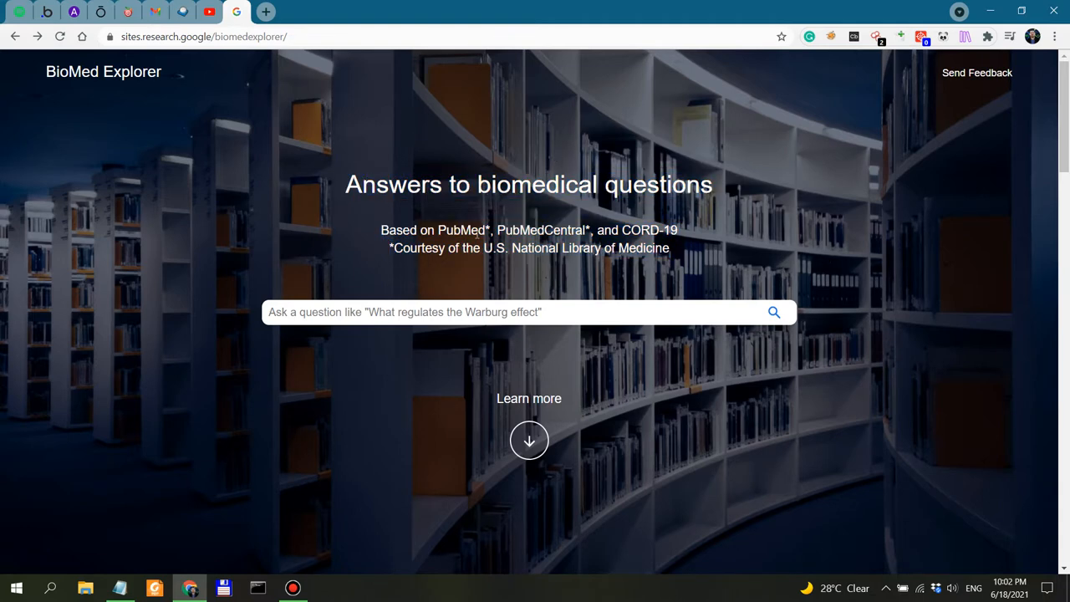
pyautogui.moveTo(518, 217)
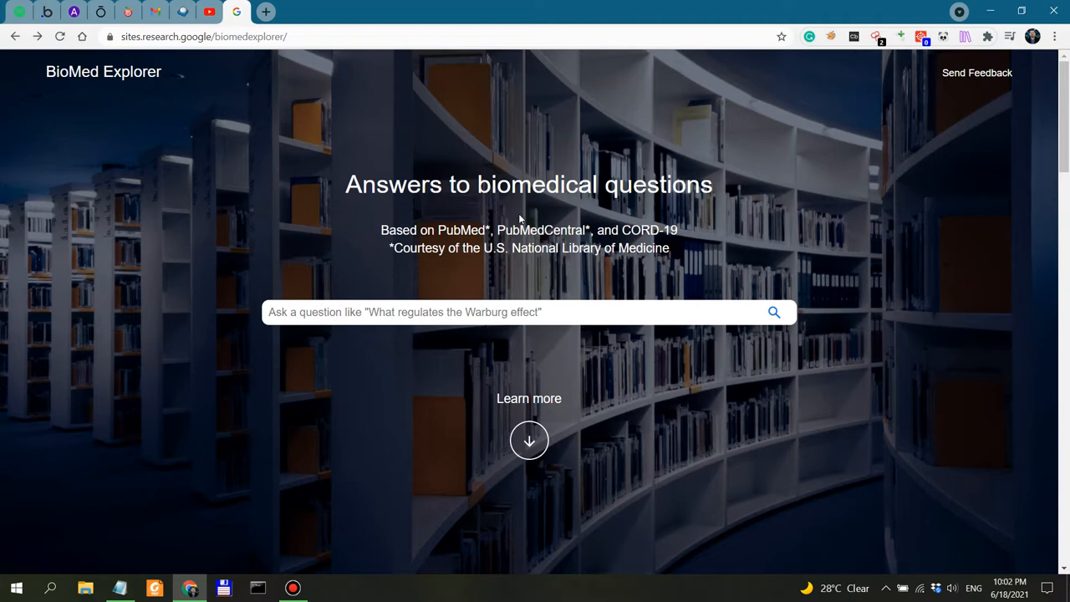
pyautogui.moveTo(415, 238)
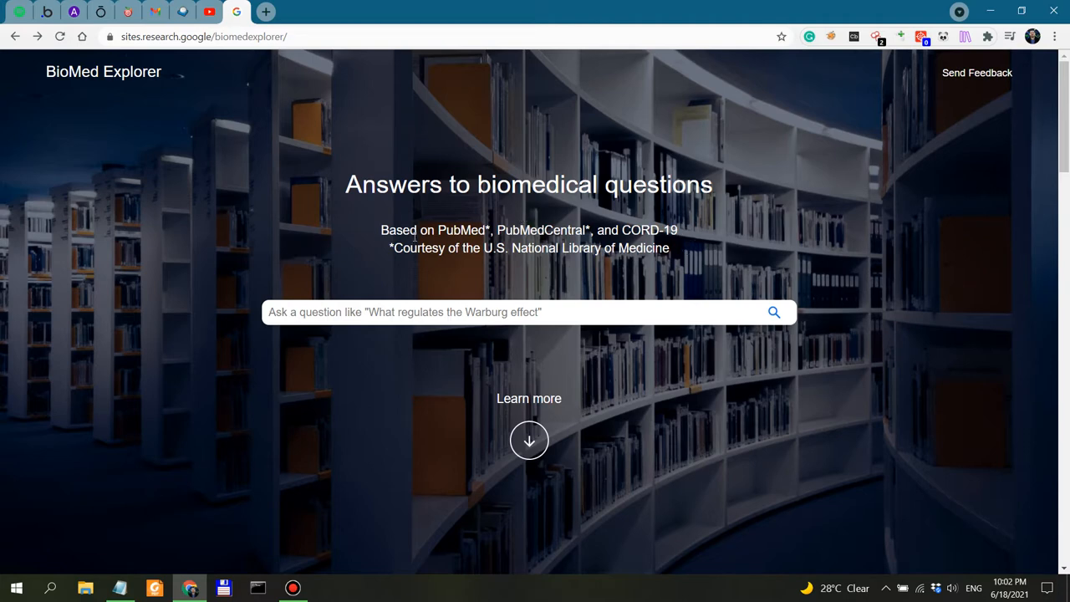
pyautogui.moveTo(475, 228)
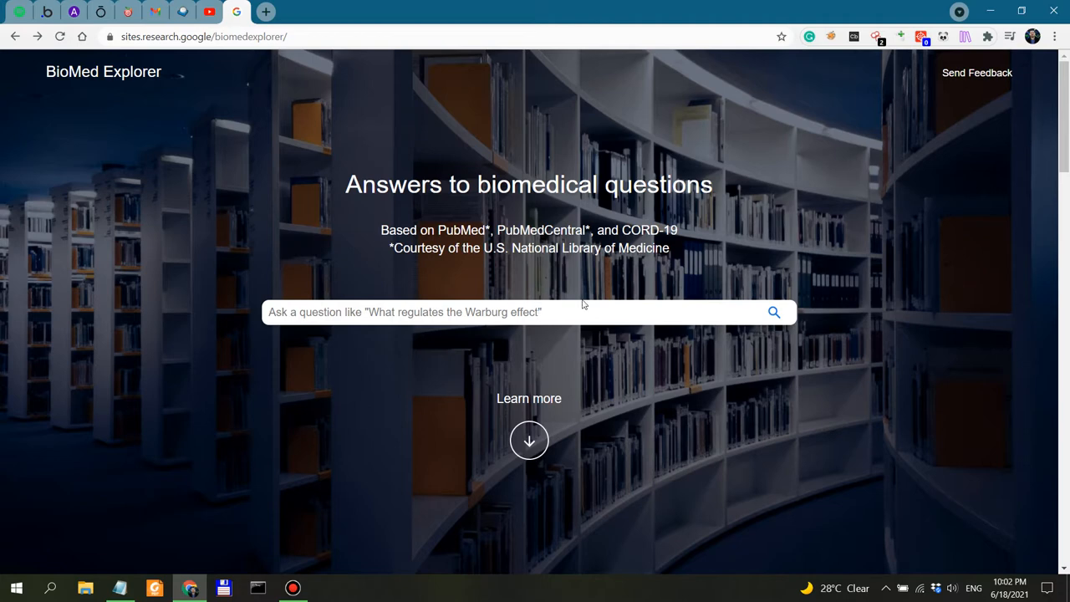
pyautogui.moveTo(157, 132)
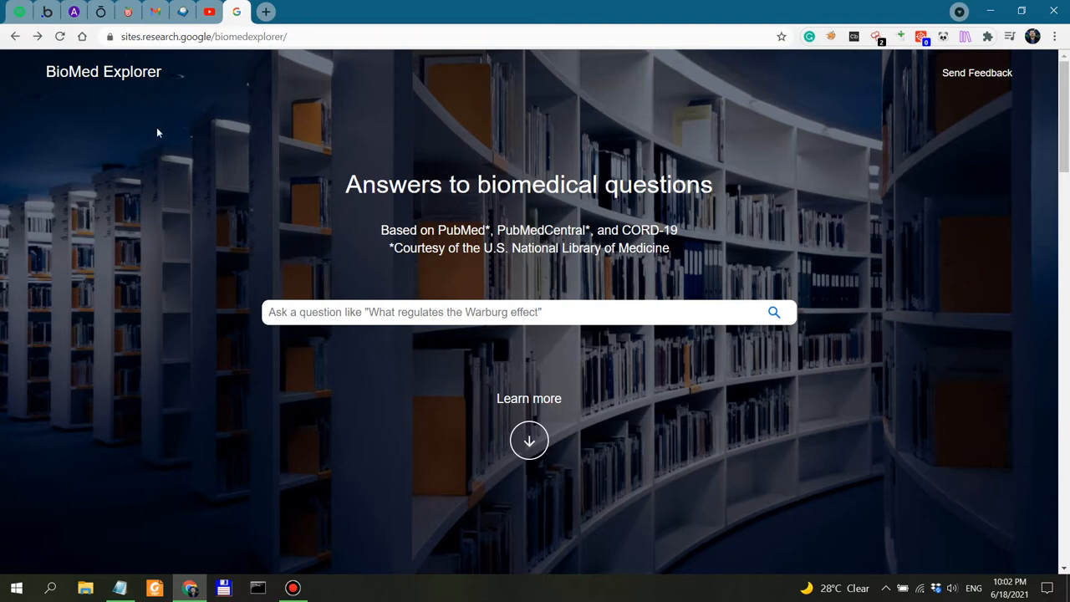
pyautogui.moveTo(575, 290)
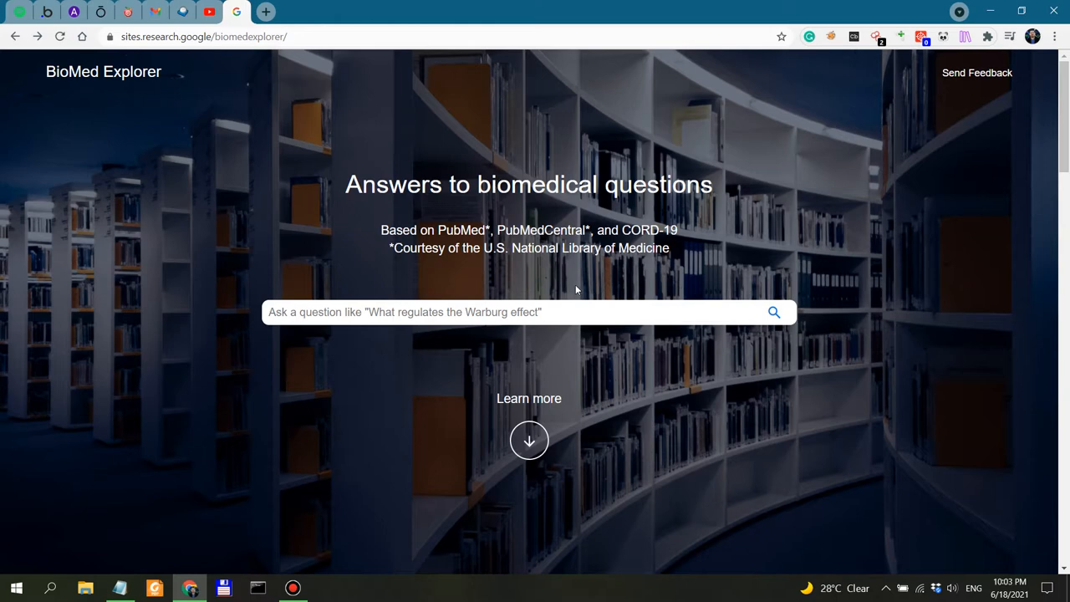
pyautogui.moveTo(682, 241)
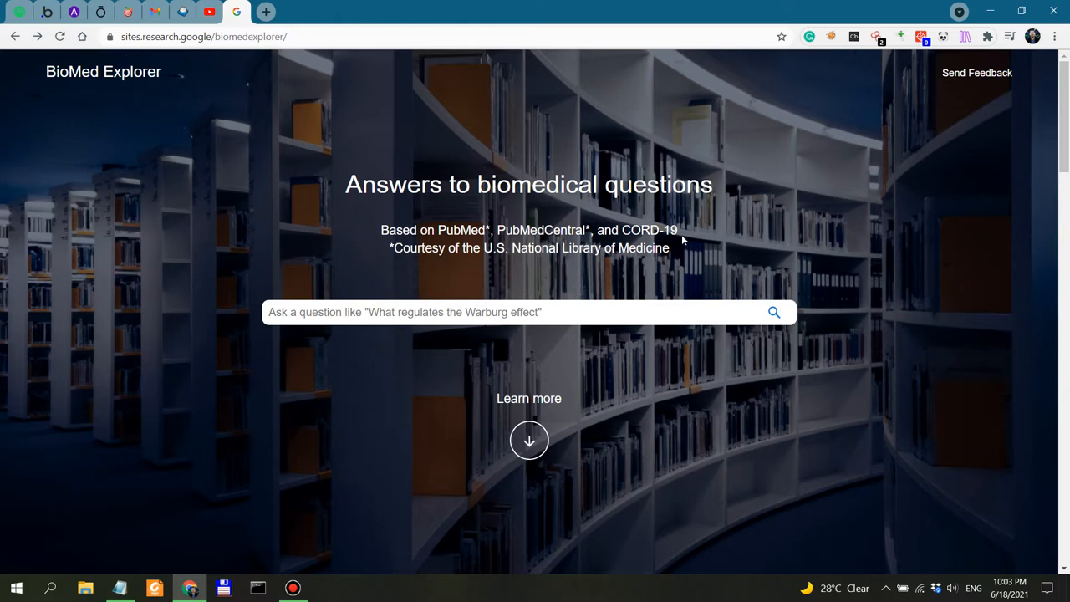
# Read down the page and highlight the line naming PubMed as a source
pyautogui.scroll(-3)
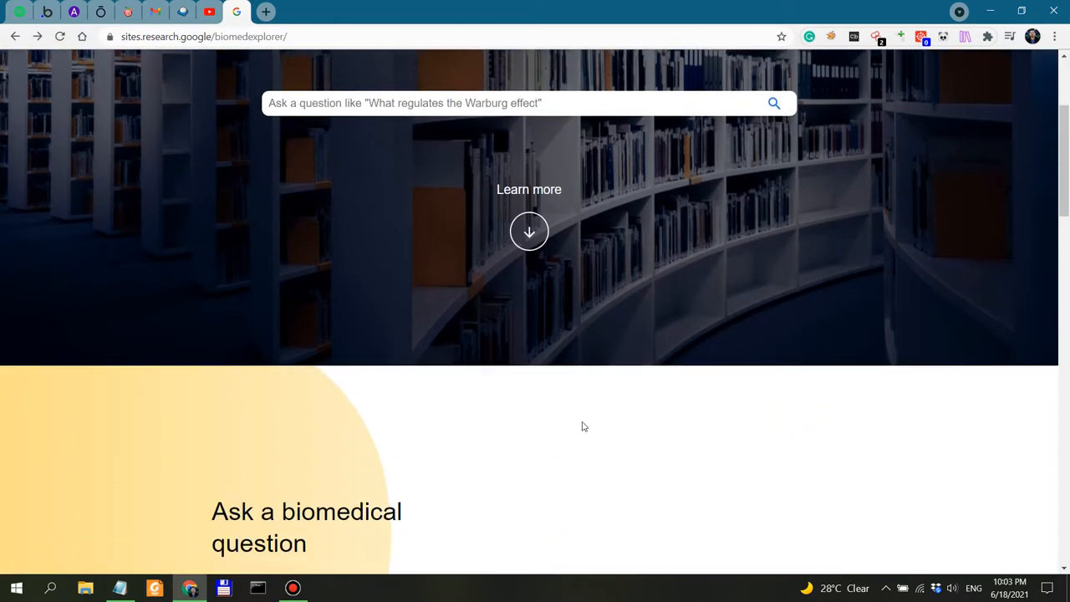
pyautogui.scroll(-3)
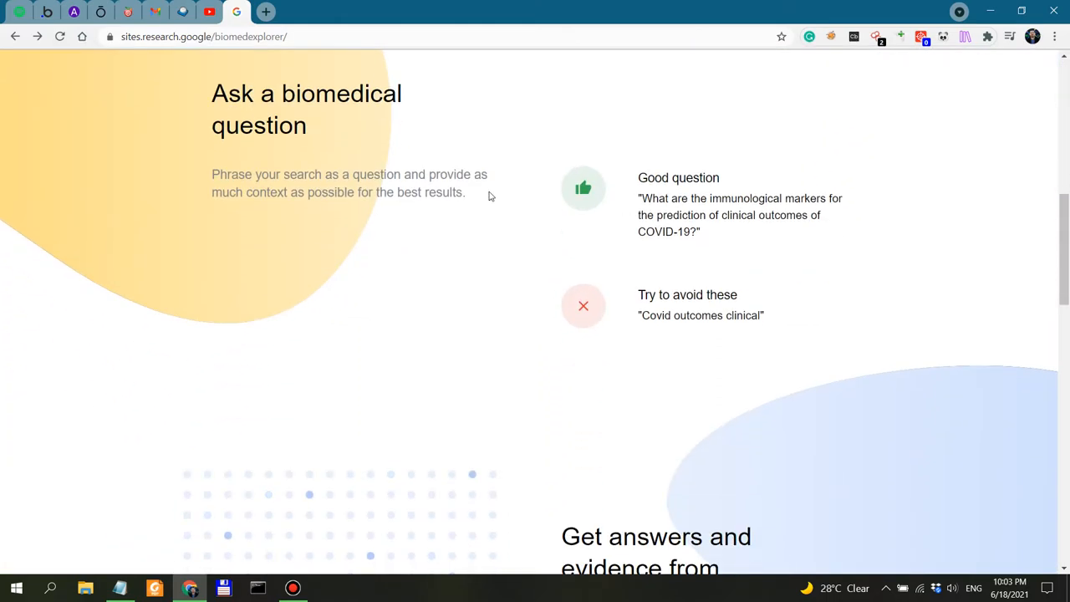
pyautogui.scroll(-3)
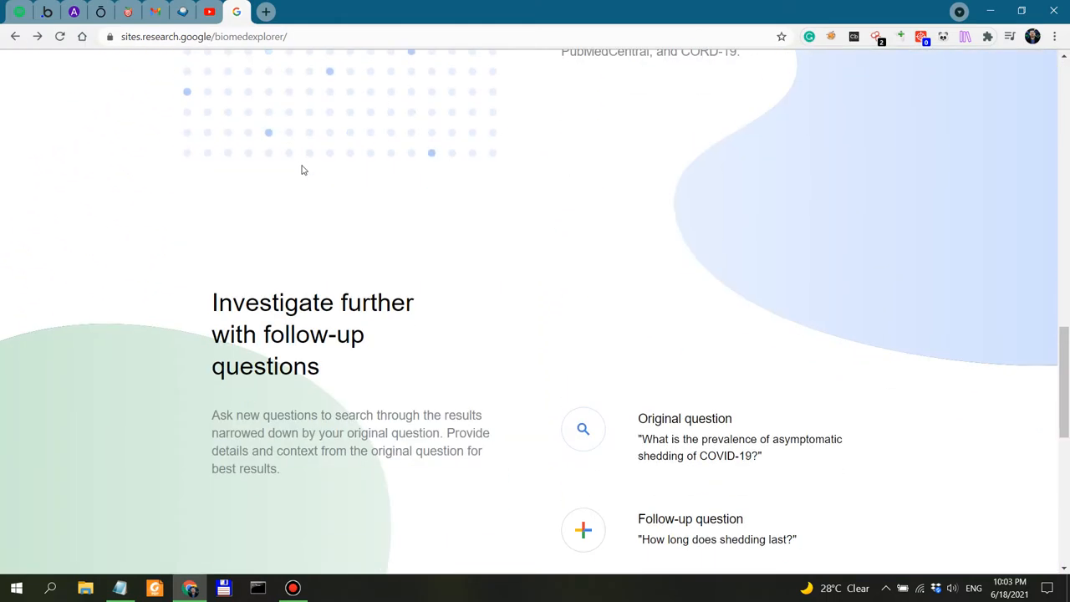
pyautogui.scroll(3)
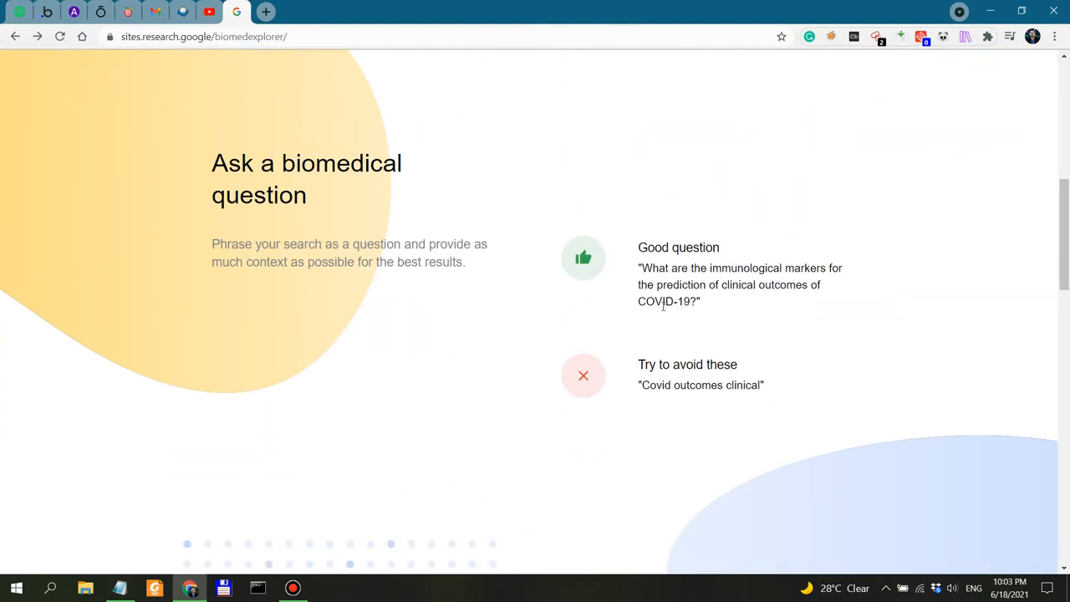
pyautogui.scroll(3)
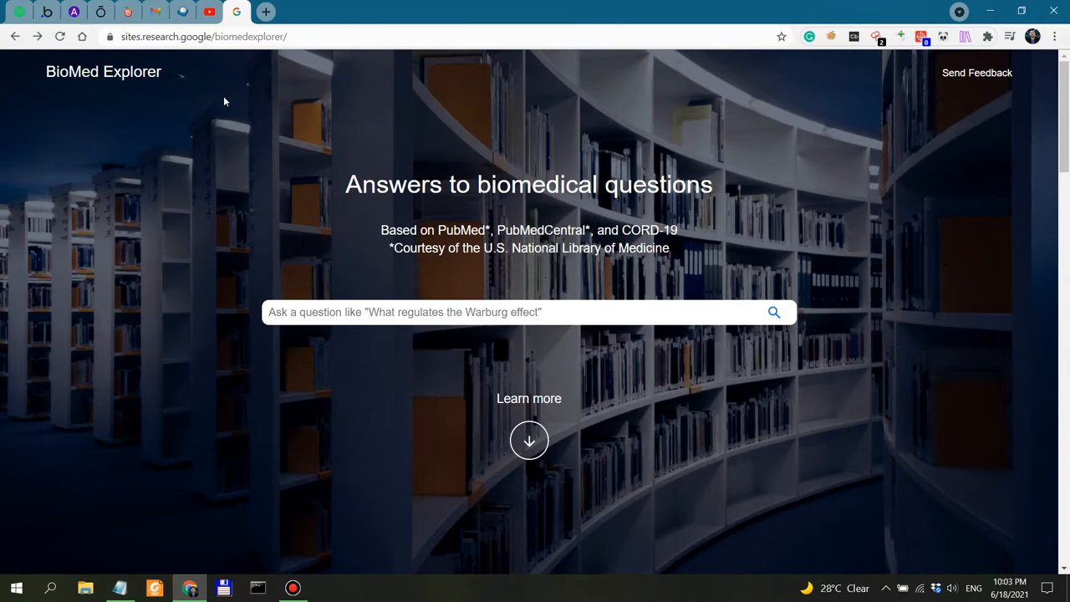
pyautogui.moveTo(418, 182)
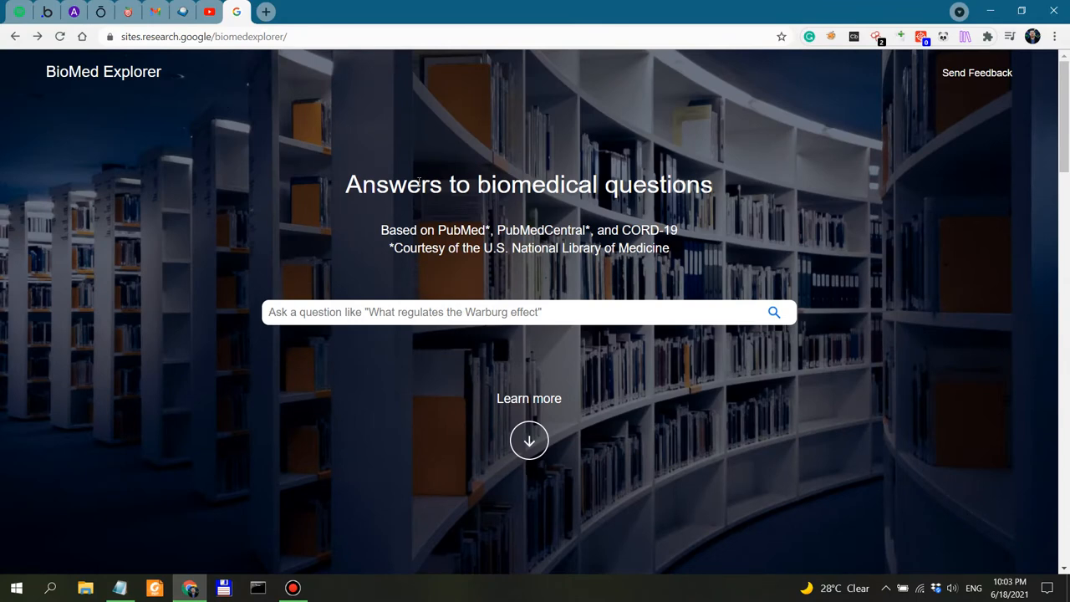
pyautogui.doubleClick(431, 184)
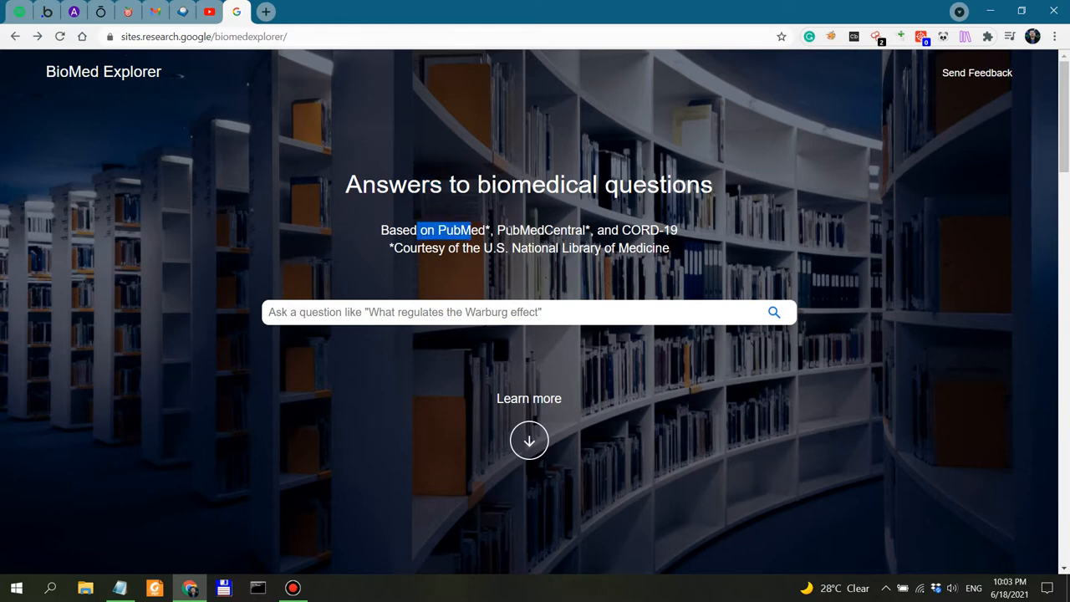
pyautogui.moveTo(427, 231); pyautogui.dragTo(644, 231)
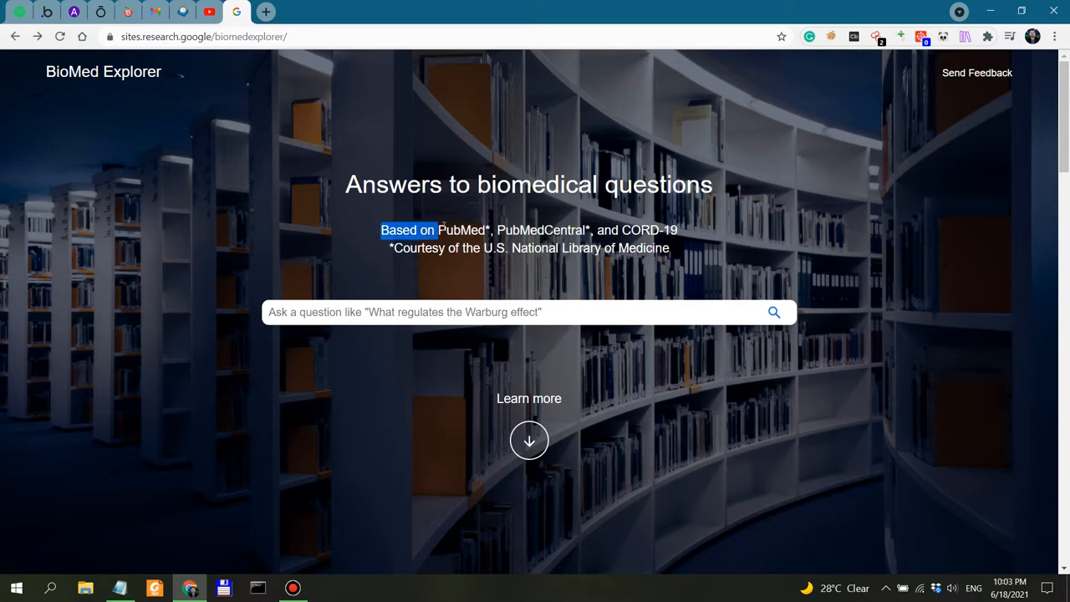
# Load the FAQ page via the /faq URL, then open a blank new browser tab
pyautogui.scroll(-3)
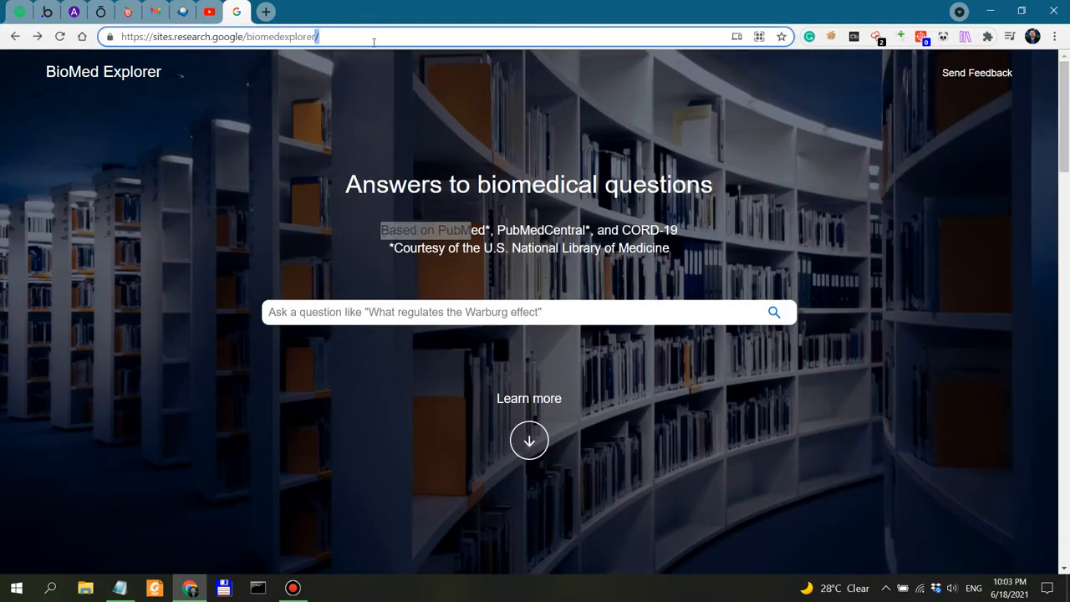
pyautogui.write('/fq')
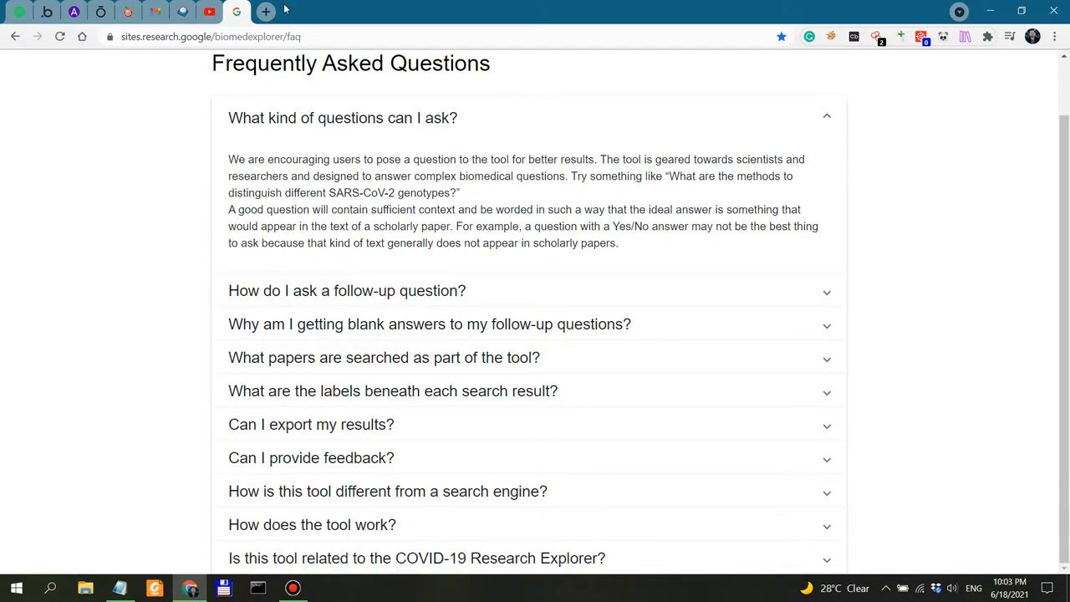
pyautogui.click(264, 10)
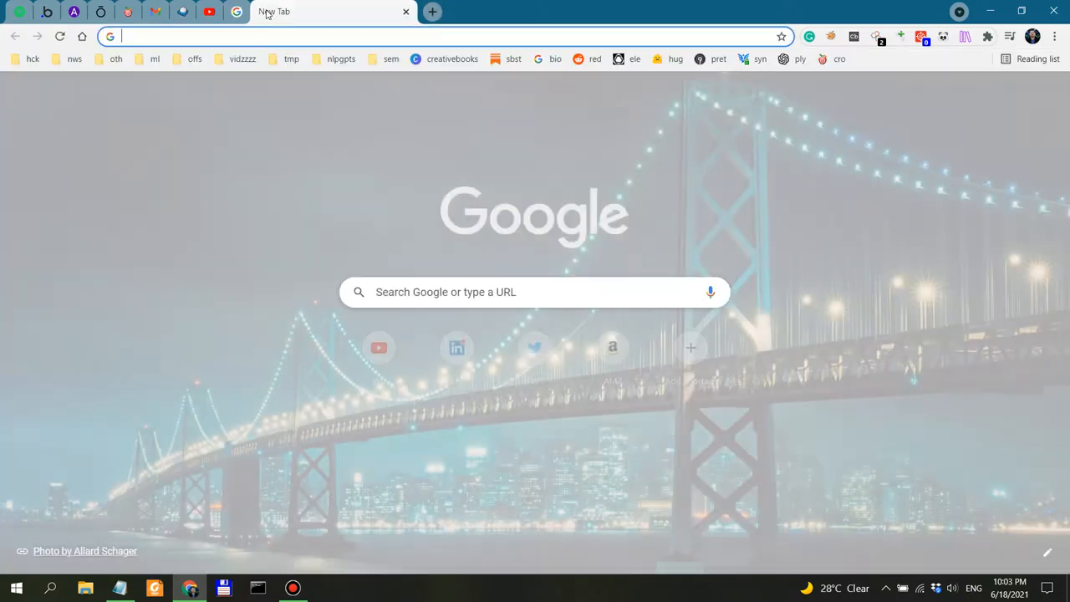
# Search 'biomed explorer google', open the Research Stash result in a new tab, and refine to 'biomed explorer google ai blog'
pyautogui.write('biomed explorer google')
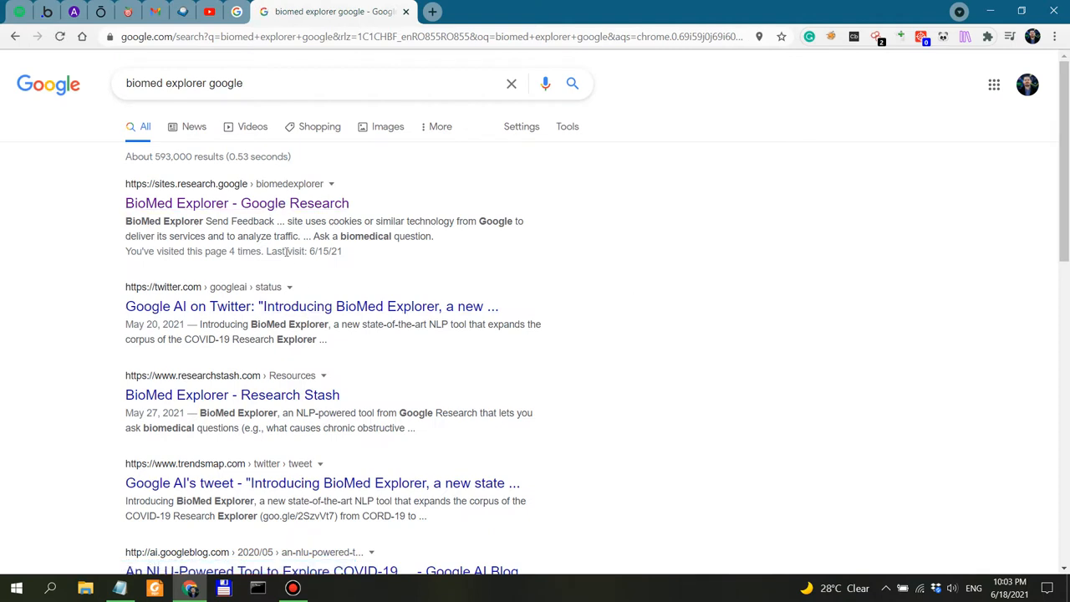
pyautogui.moveTo(278, 403)
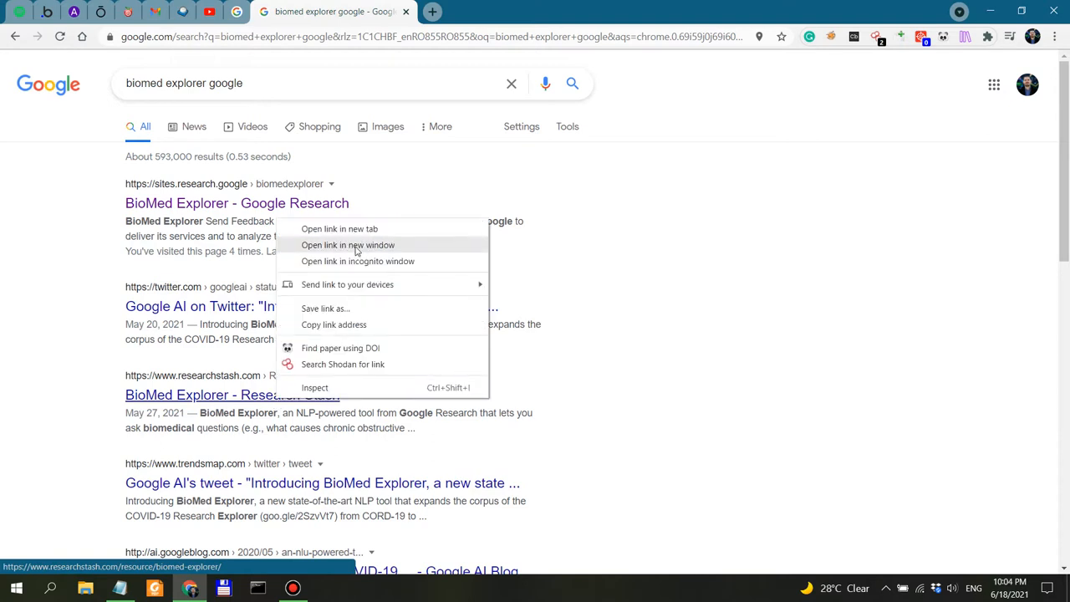
pyautogui.click(348, 244)
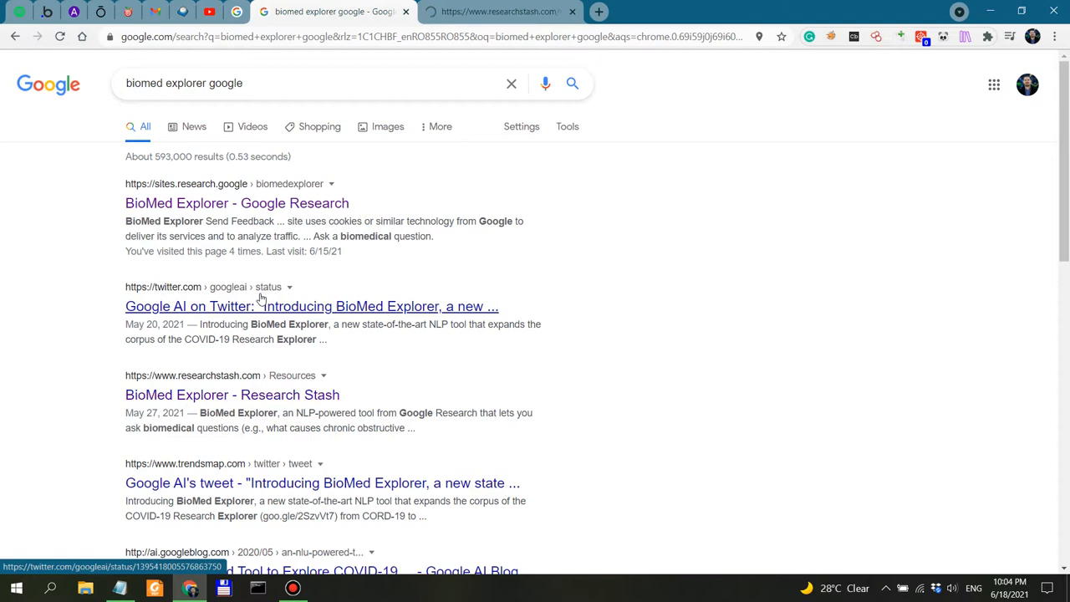
pyautogui.click(268, 83)
pyautogui.write(' ai blog')
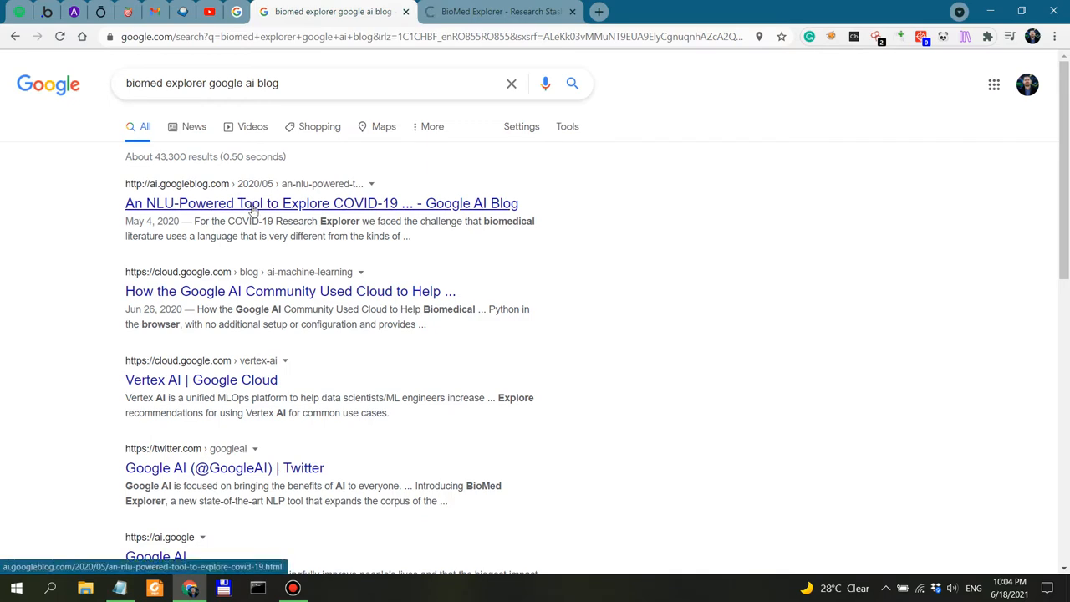
# Open the Google AI Blog result, go to its latest-posts page, and read to the bottom
pyautogui.click(321, 204)
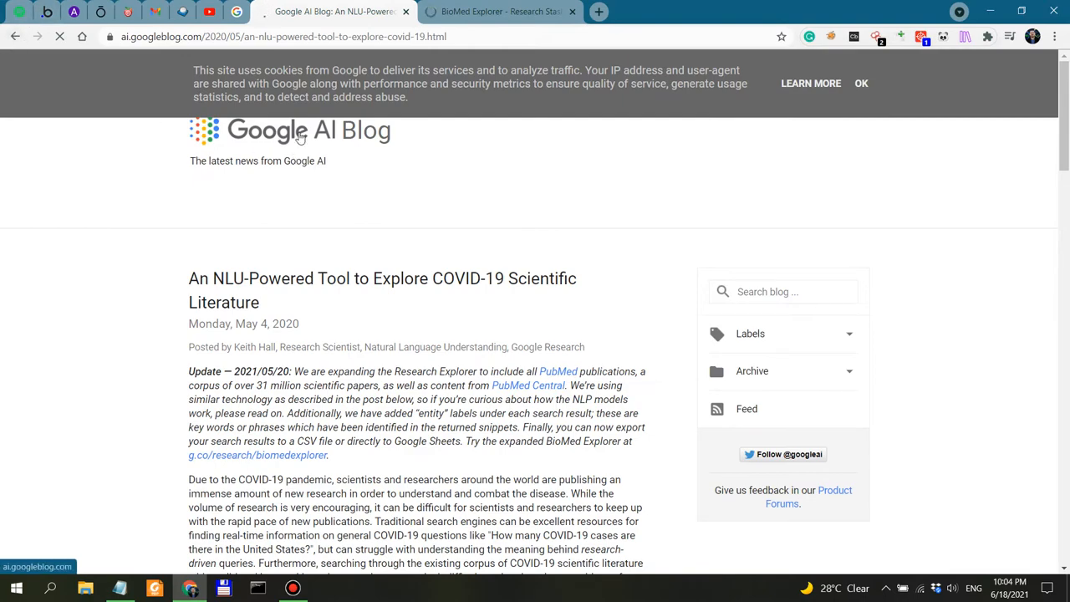
pyautogui.click(288, 130)
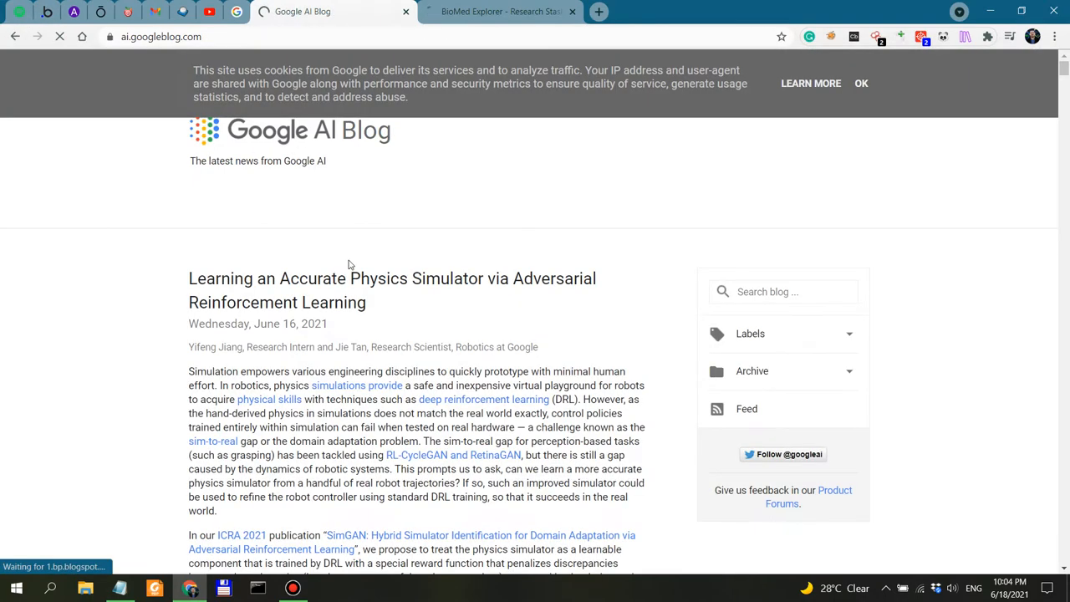
pyautogui.scroll(-3)
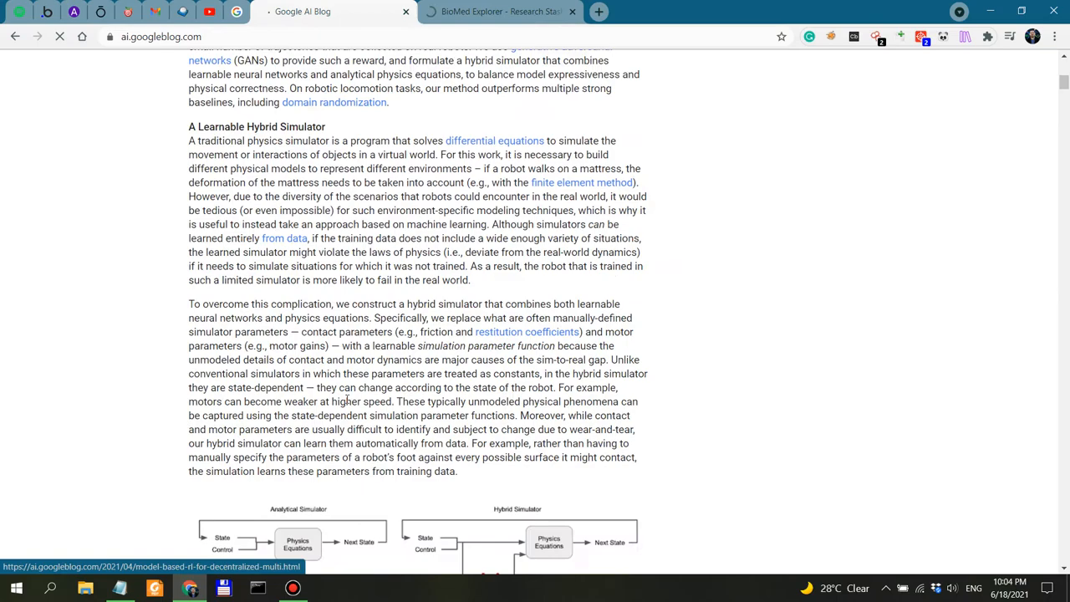
pyautogui.scroll(-3)
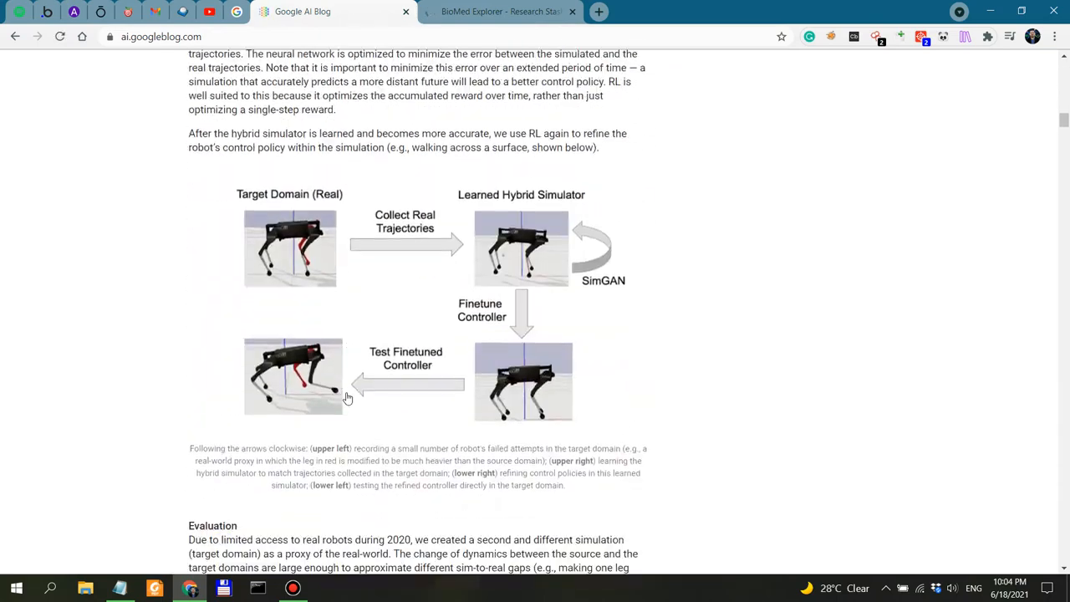
pyautogui.scroll(-3)
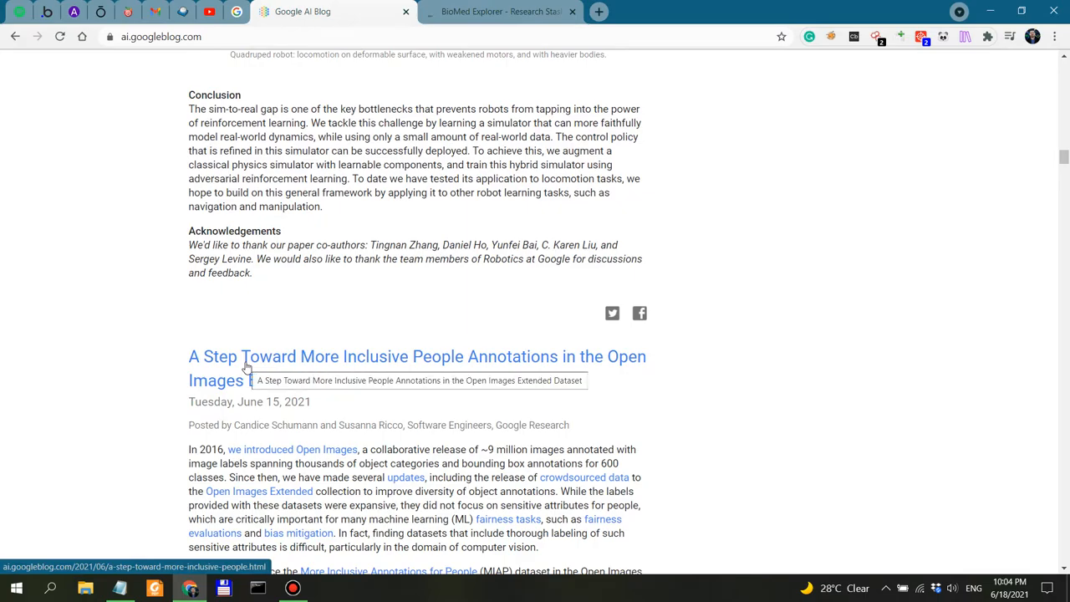
pyautogui.scroll(-3)
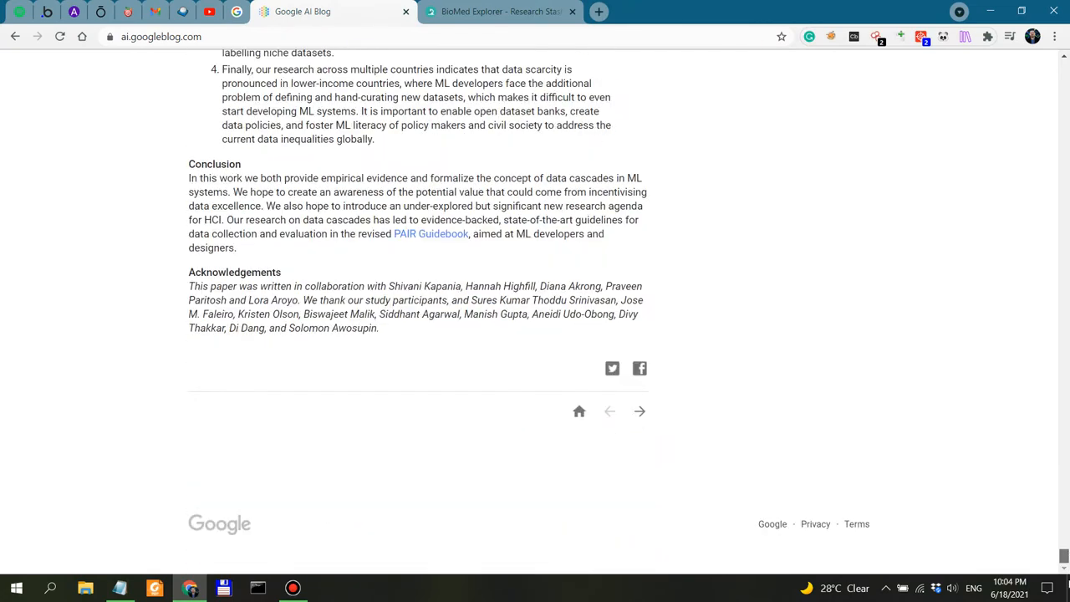
# Load the older-posts page starting with the Sim-to-Real Transfer article and read it to the end
pyautogui.click(639, 411)
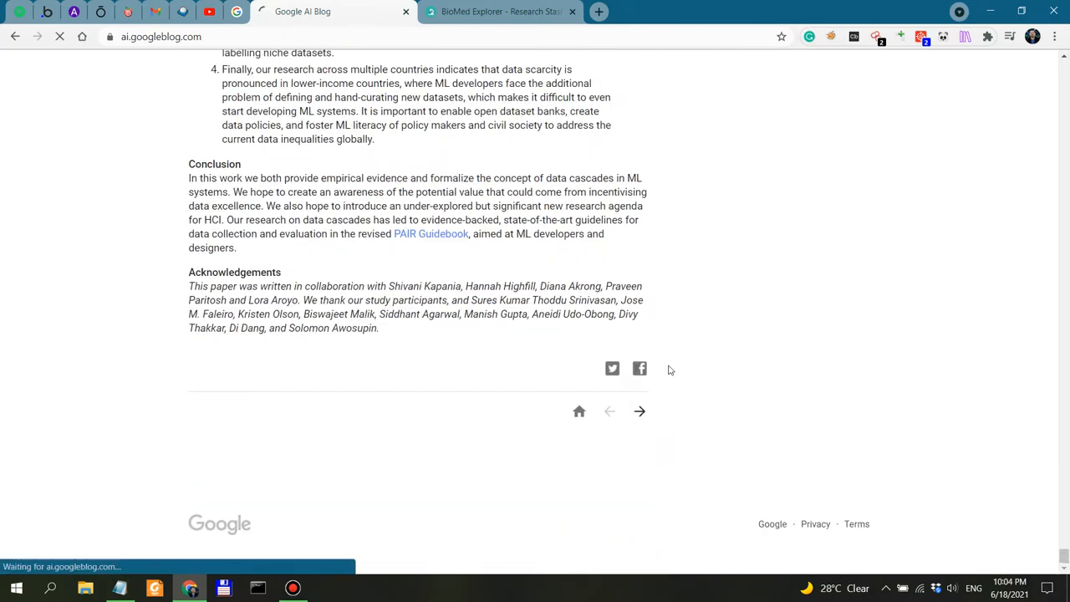
pyautogui.click(639, 411)
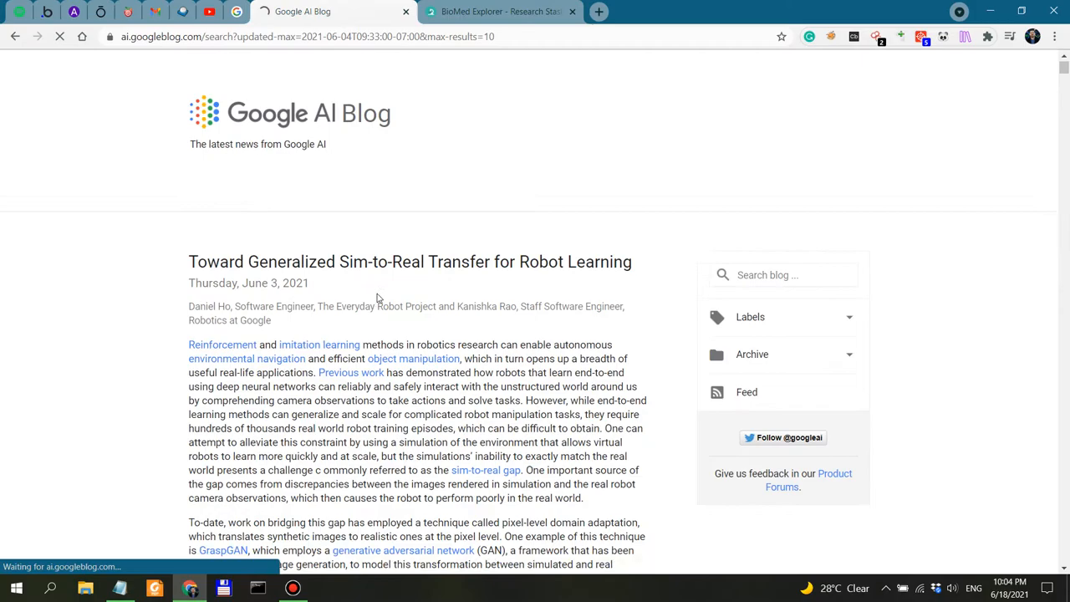
pyautogui.scroll(-3)
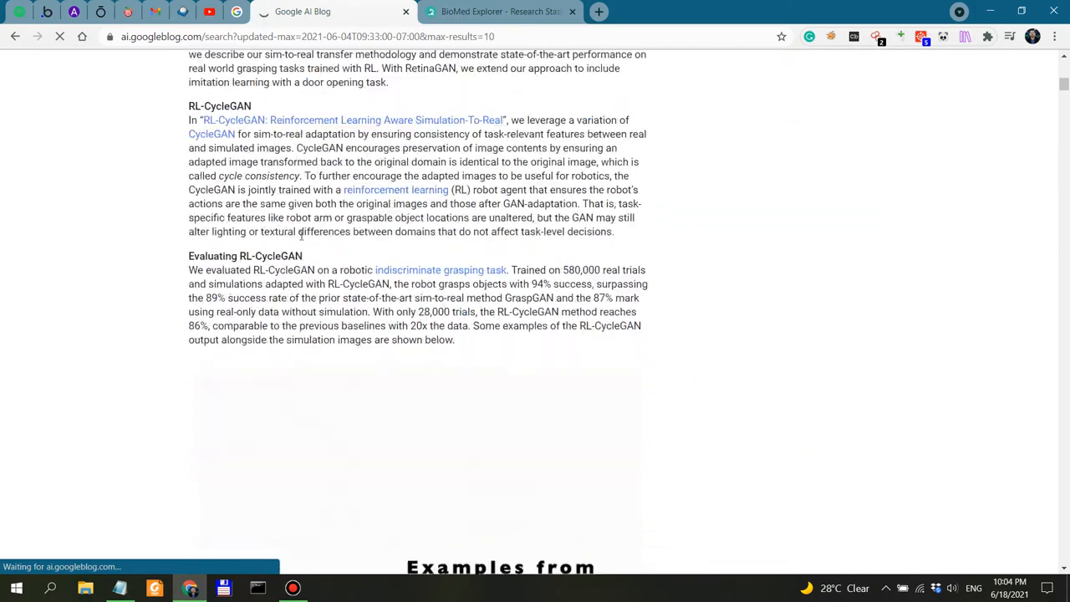
pyautogui.scroll(-3)
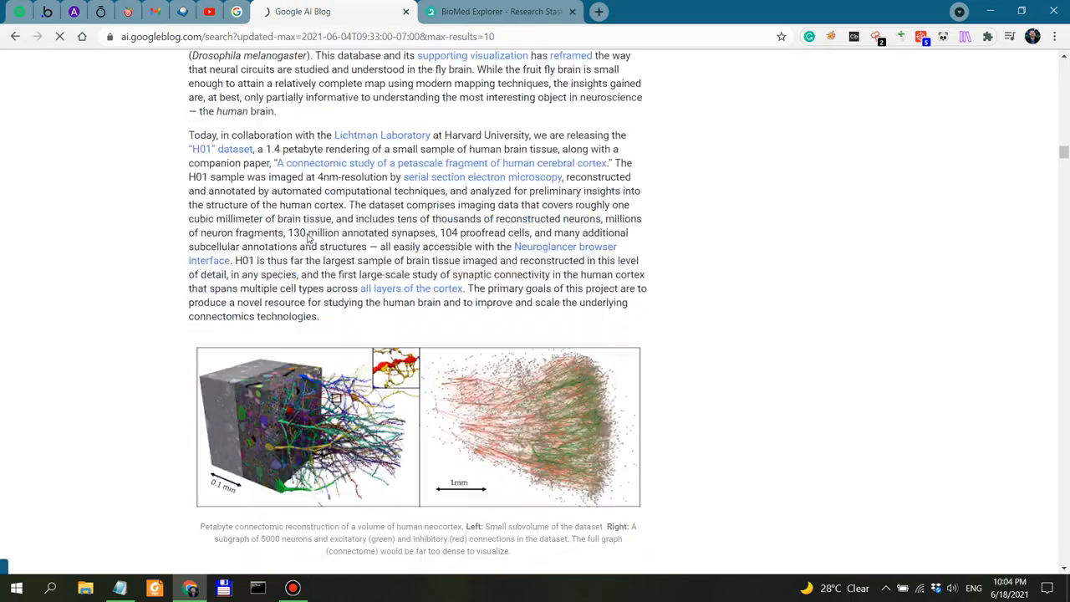
pyautogui.scroll(-3)
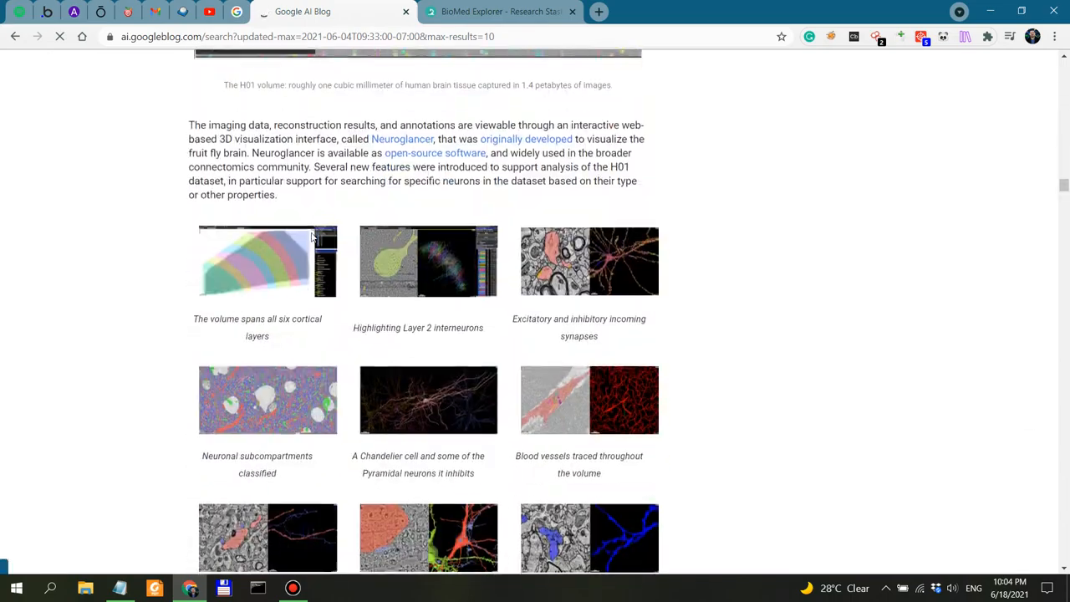
pyautogui.scroll(-3)
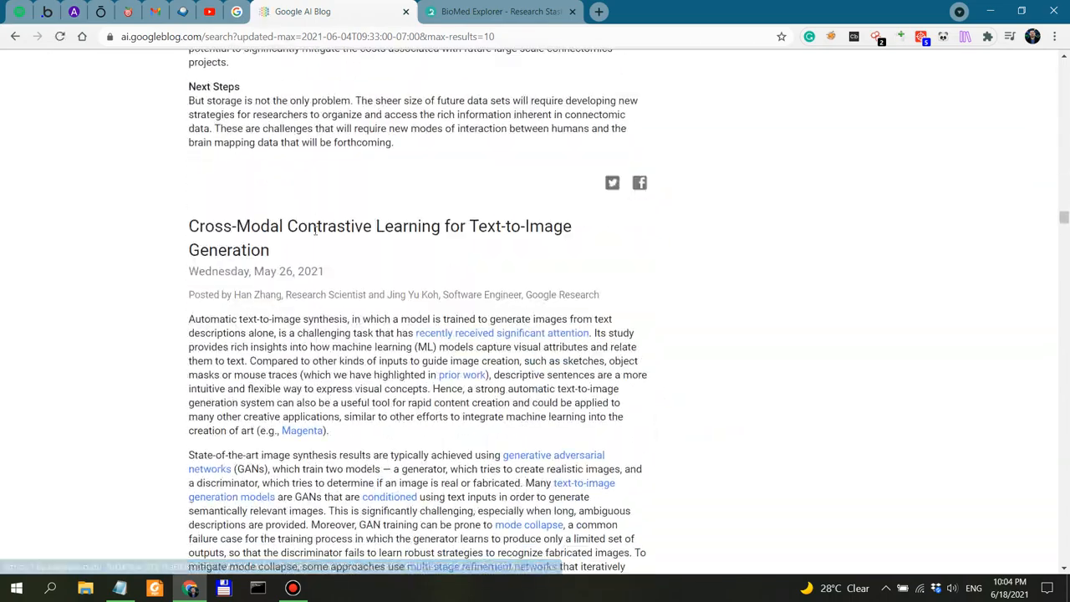
pyautogui.scroll(-3)
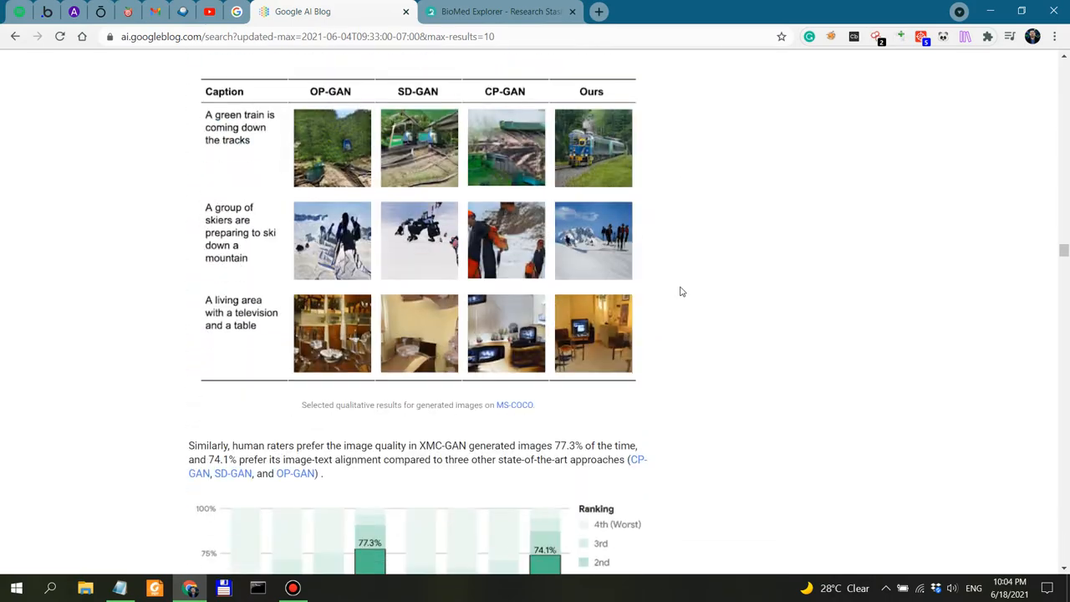
pyautogui.scroll(-3)
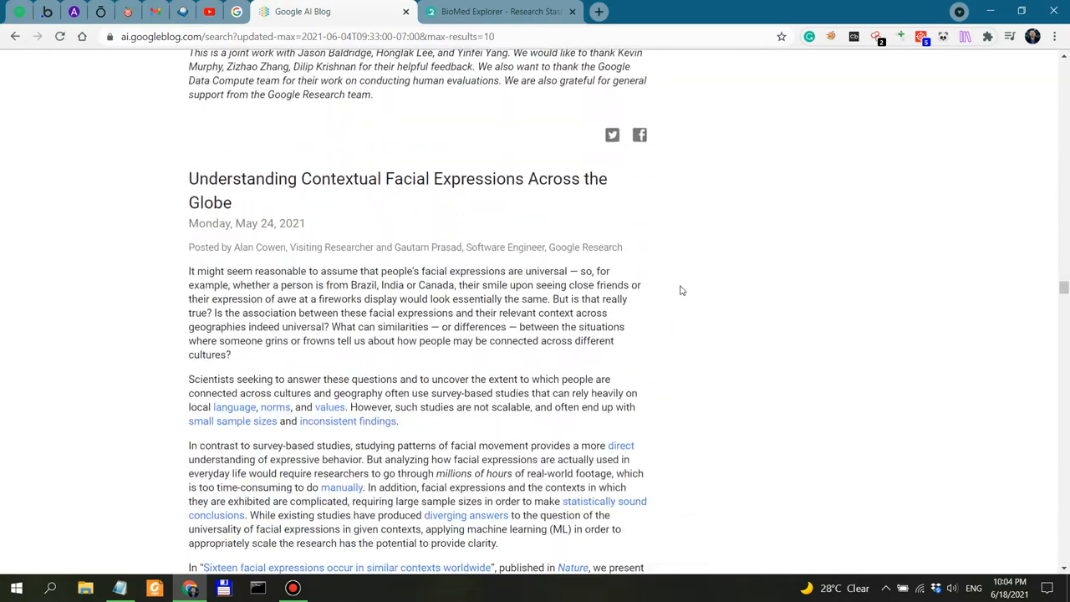
pyautogui.scroll(-3)
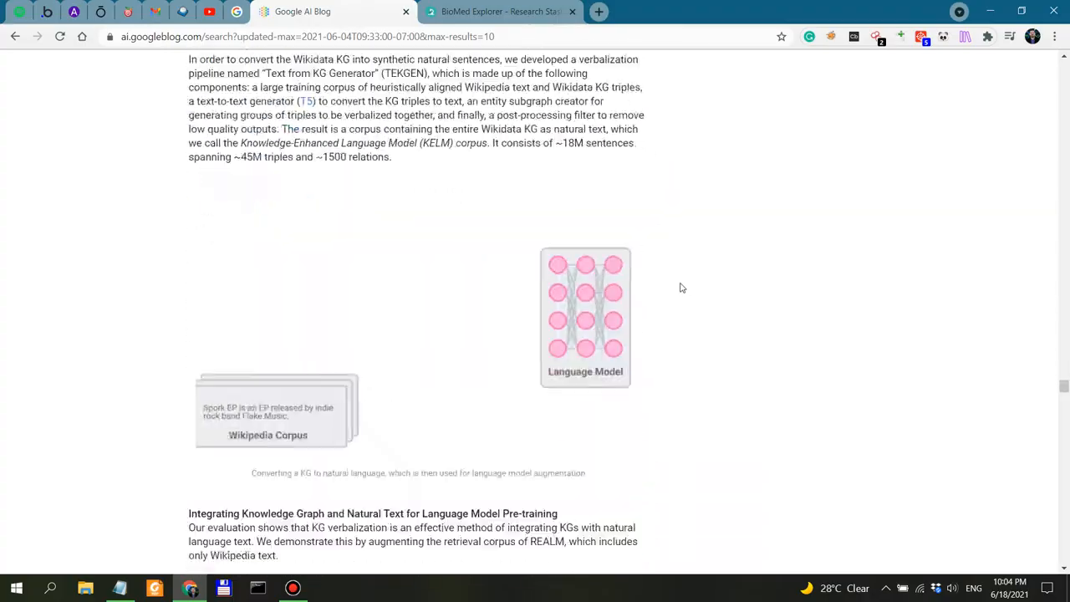
pyautogui.scroll(-3)
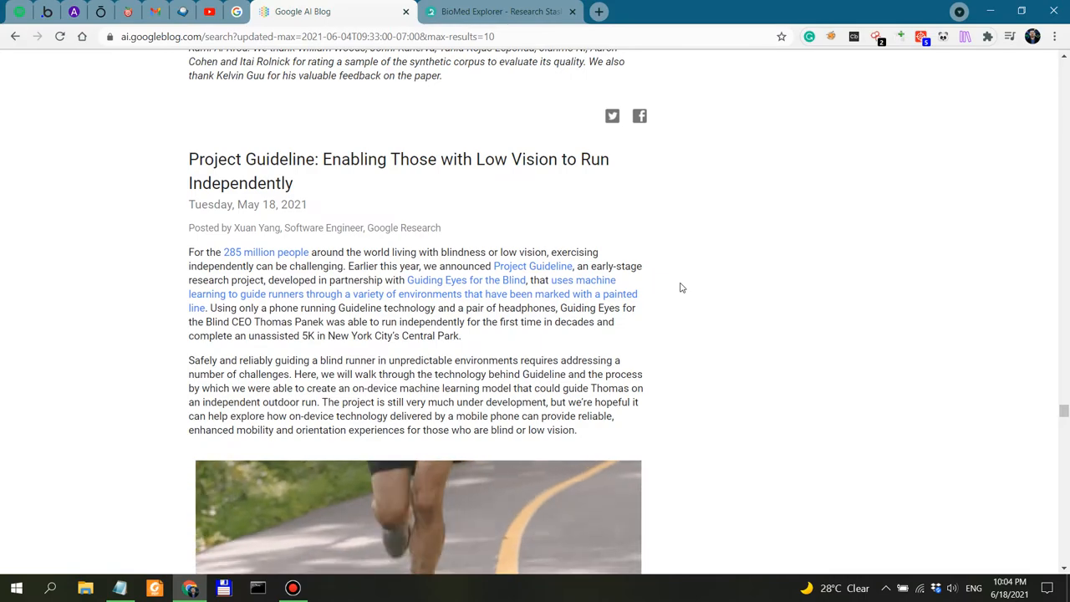
pyautogui.scroll(-3)
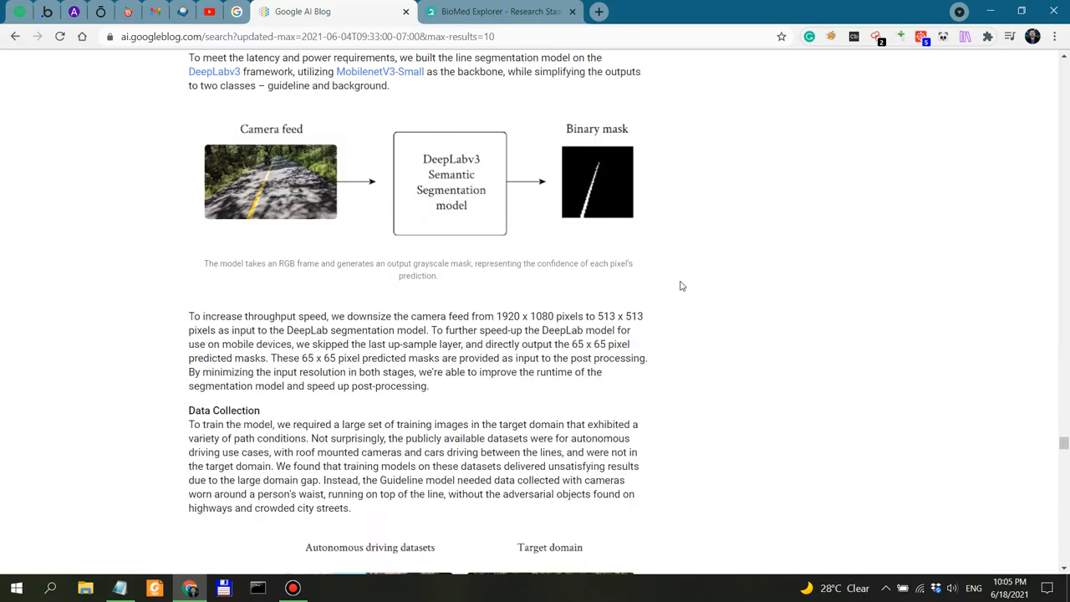
pyautogui.scroll(-3)
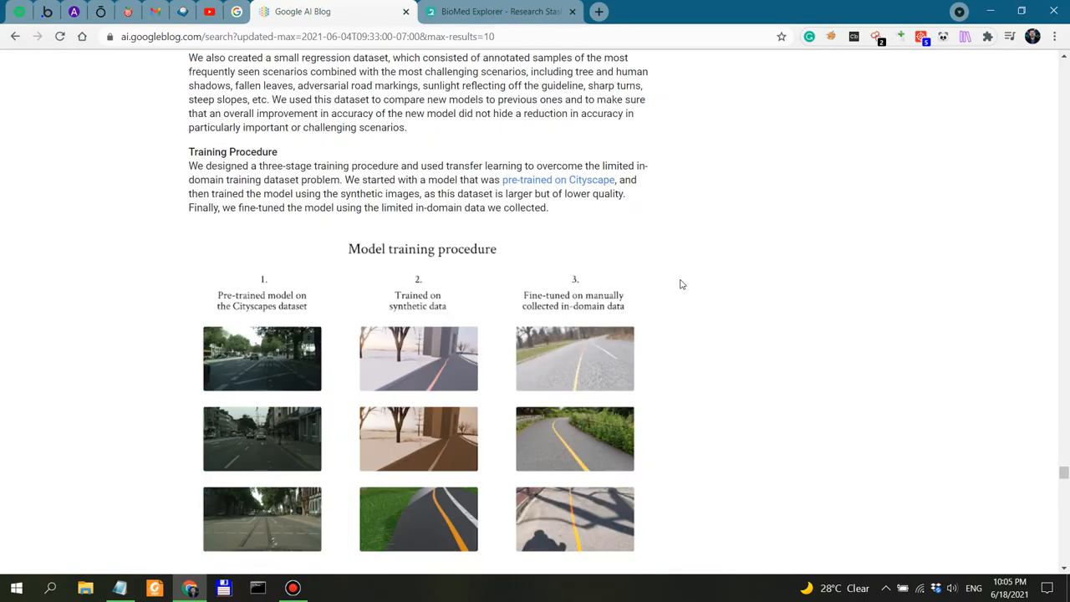
pyautogui.scroll(-3)
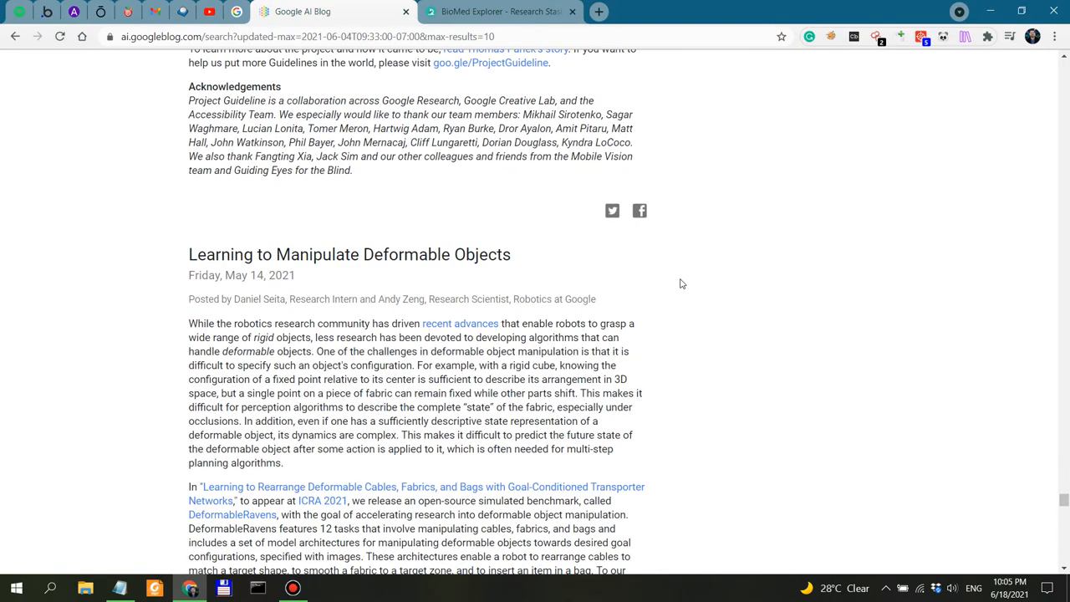
pyautogui.scroll(-3)
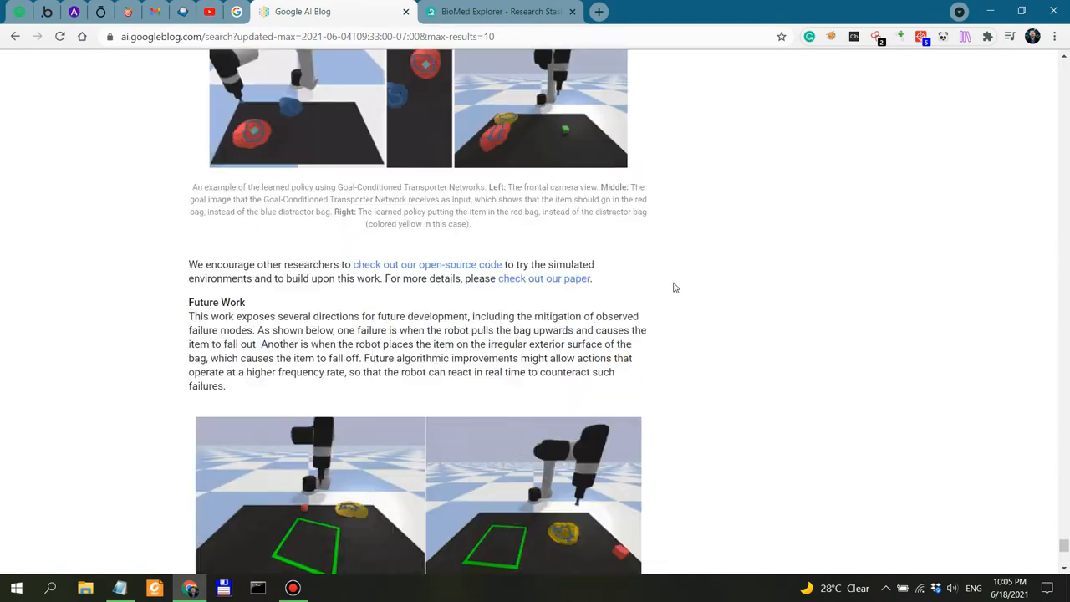
pyautogui.scroll(-3)
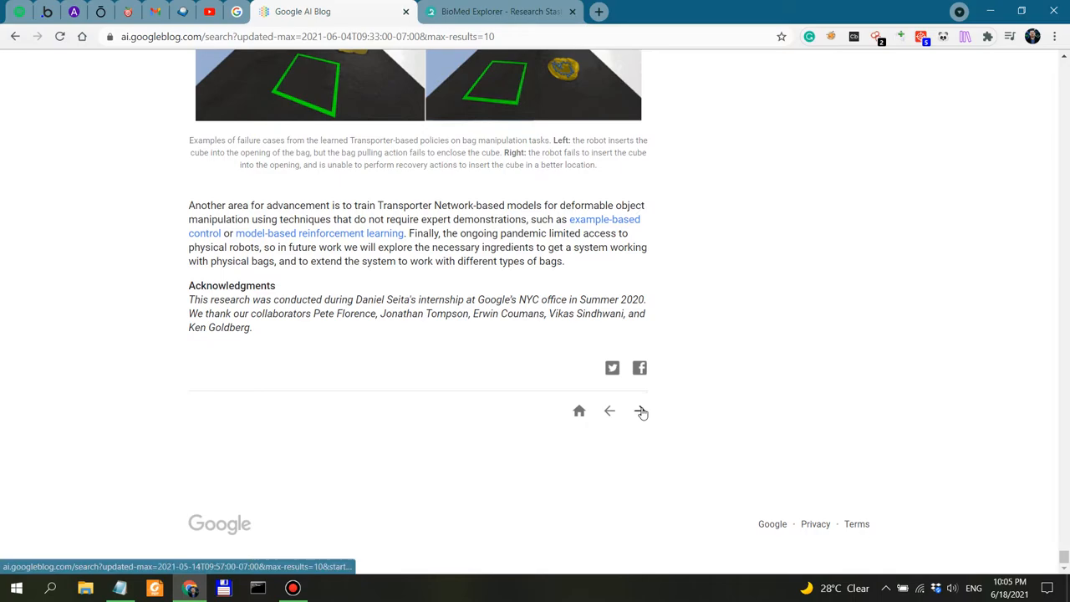
# Load the next older-posts page and read past FELIX and Google at ICLR 2021 to the navigation arrows
pyautogui.click(642, 412)
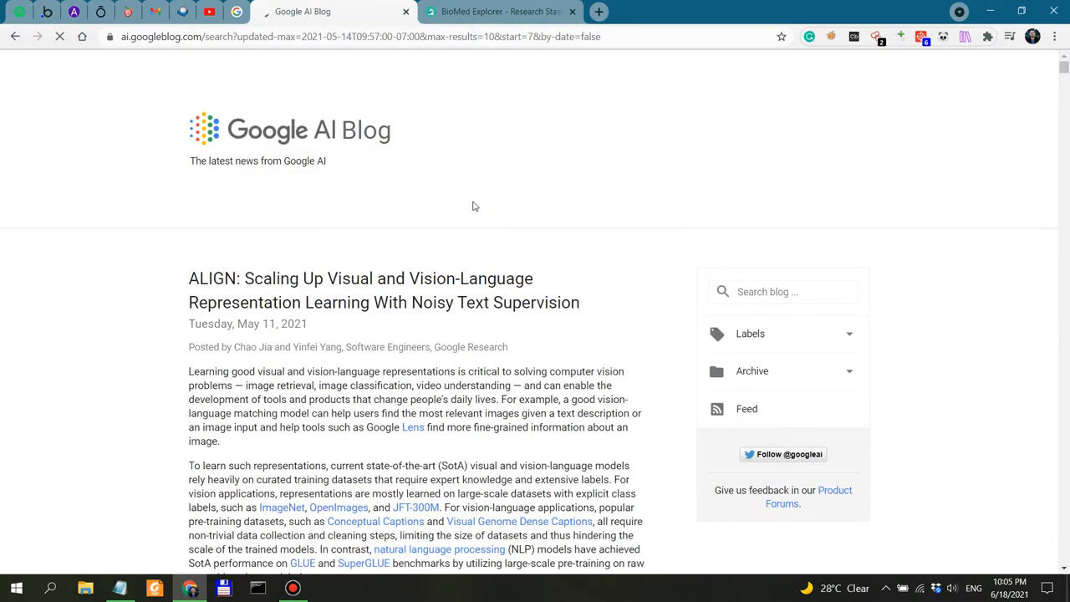
pyautogui.scroll(-3)
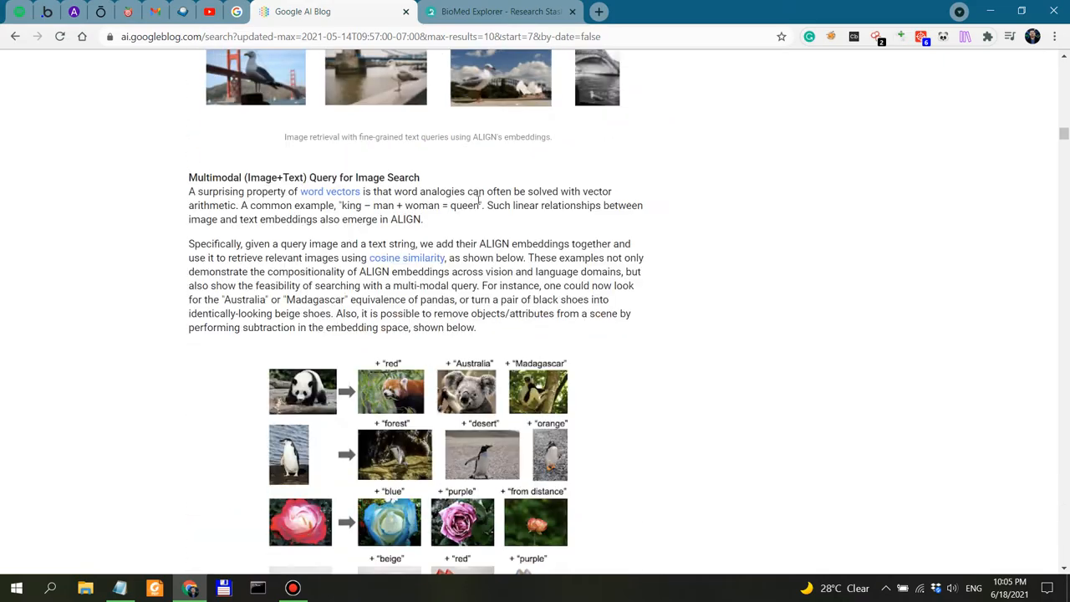
pyautogui.scroll(-3)
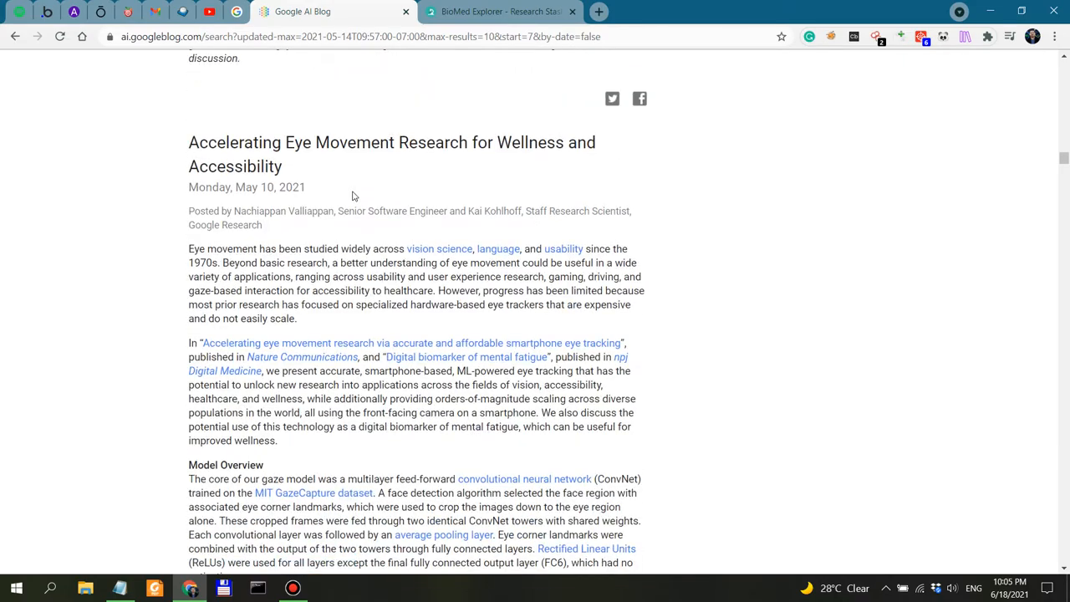
pyautogui.scroll(-3)
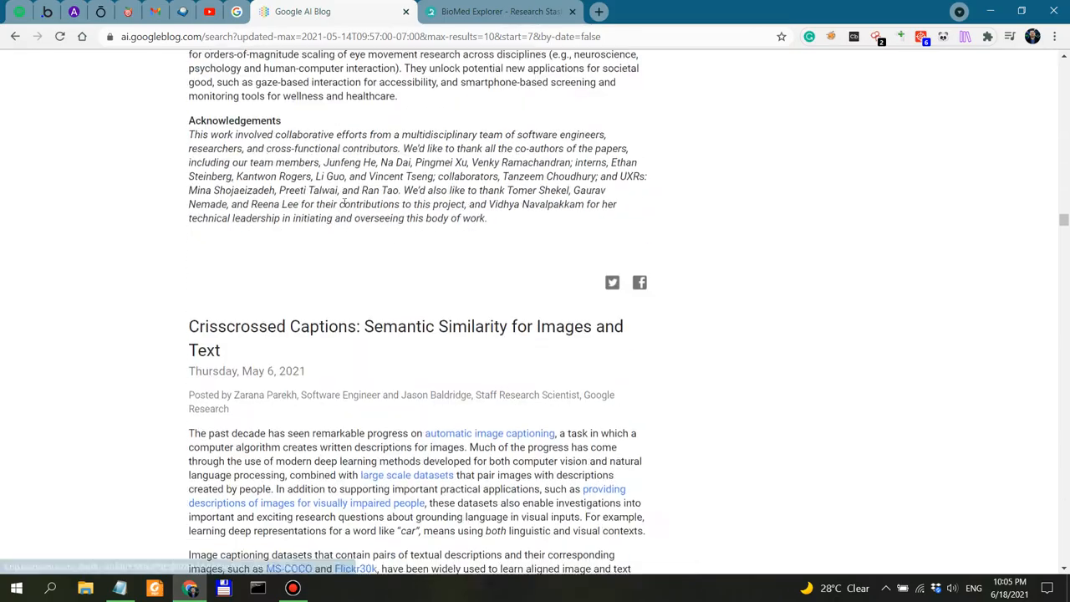
pyautogui.scroll(-3)
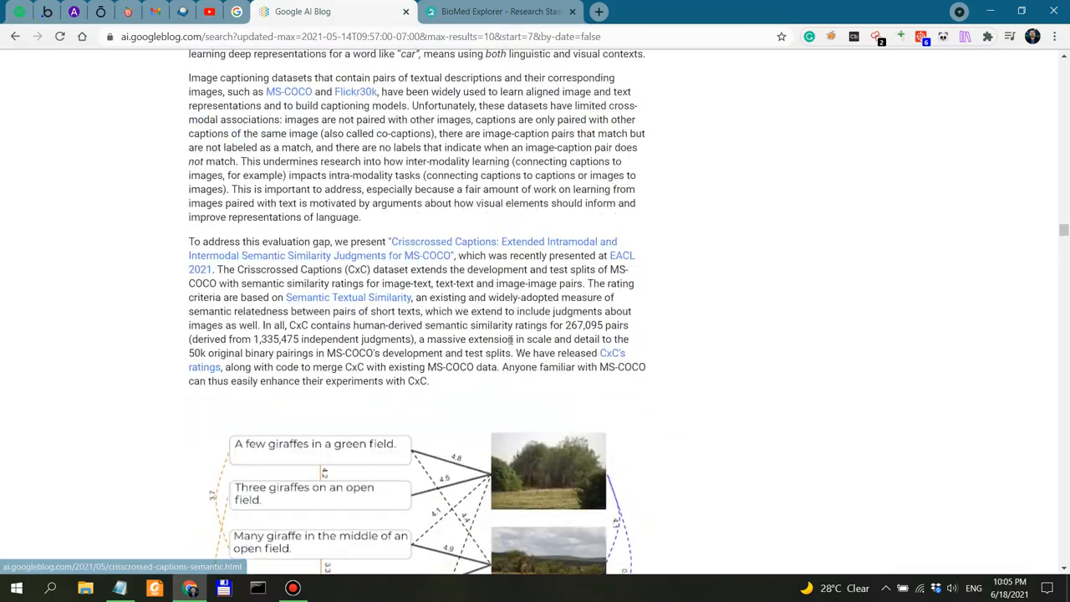
pyautogui.scroll(-3)
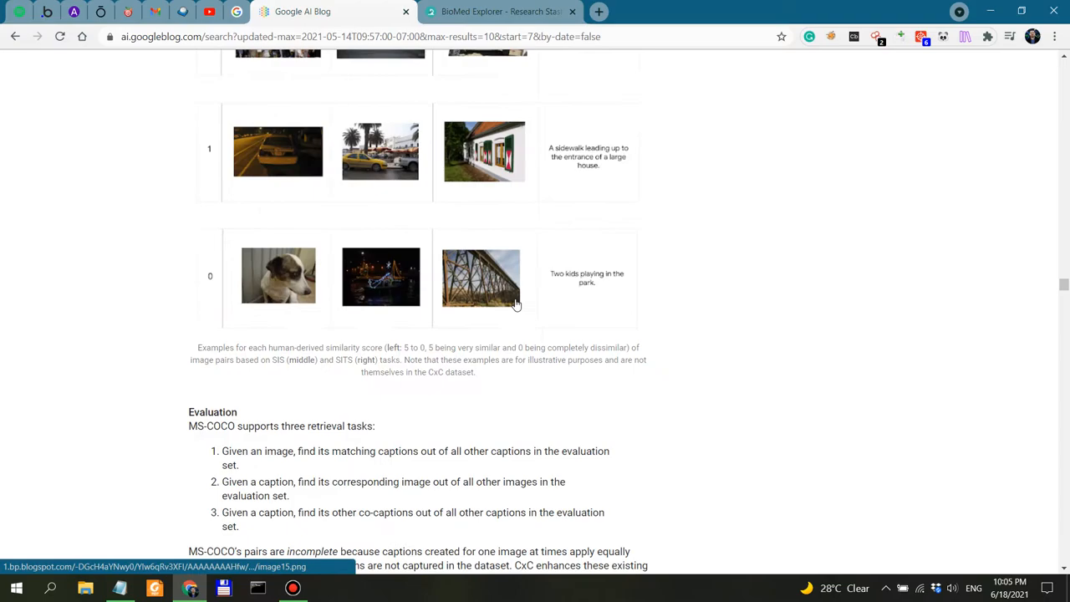
pyautogui.scroll(-3)
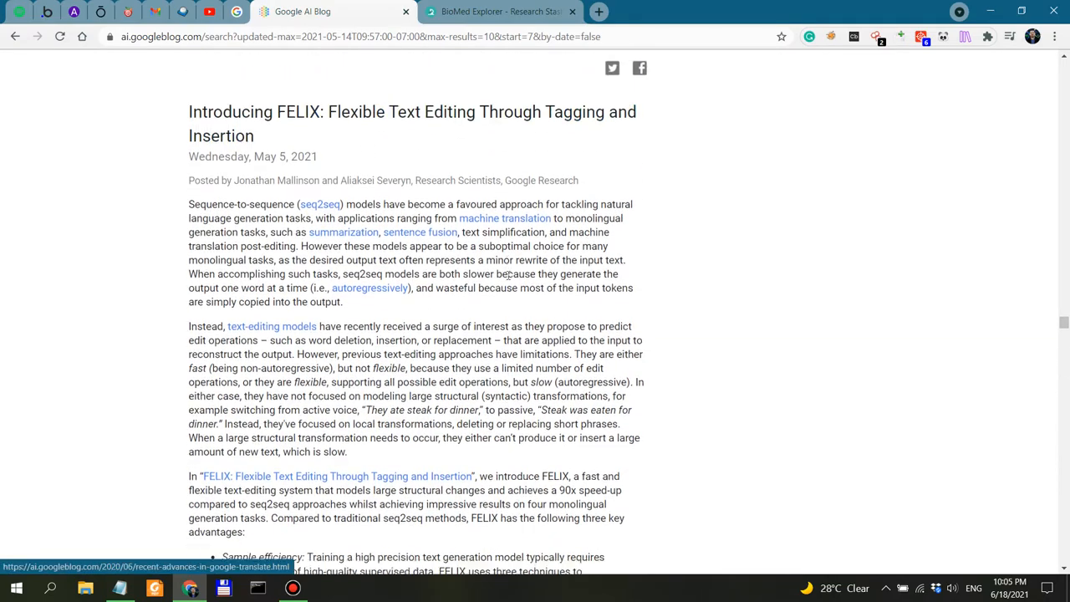
pyautogui.scroll(-3)
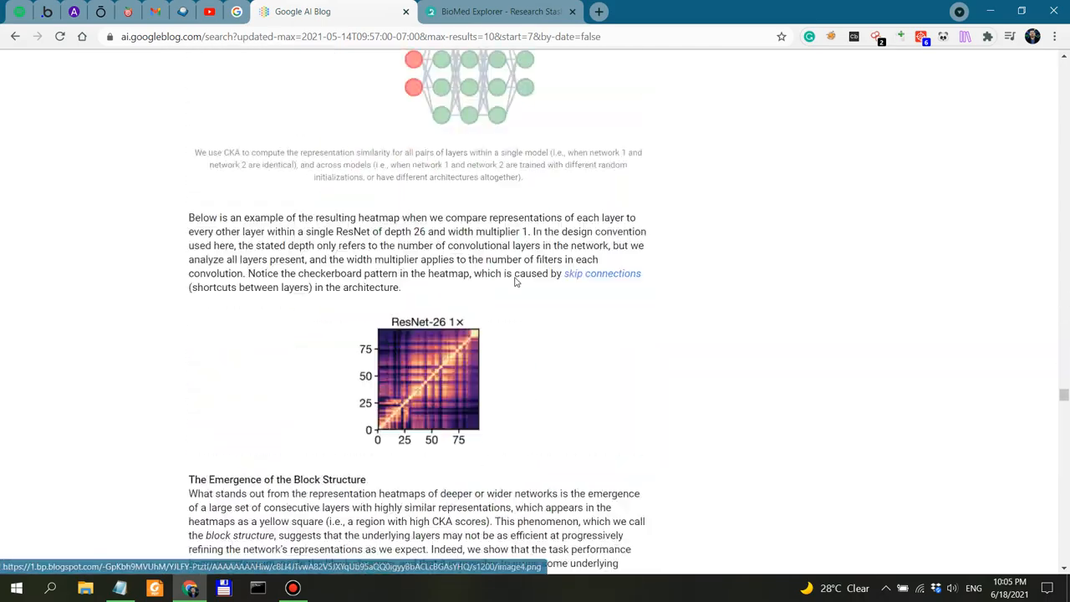
pyautogui.scroll(-3)
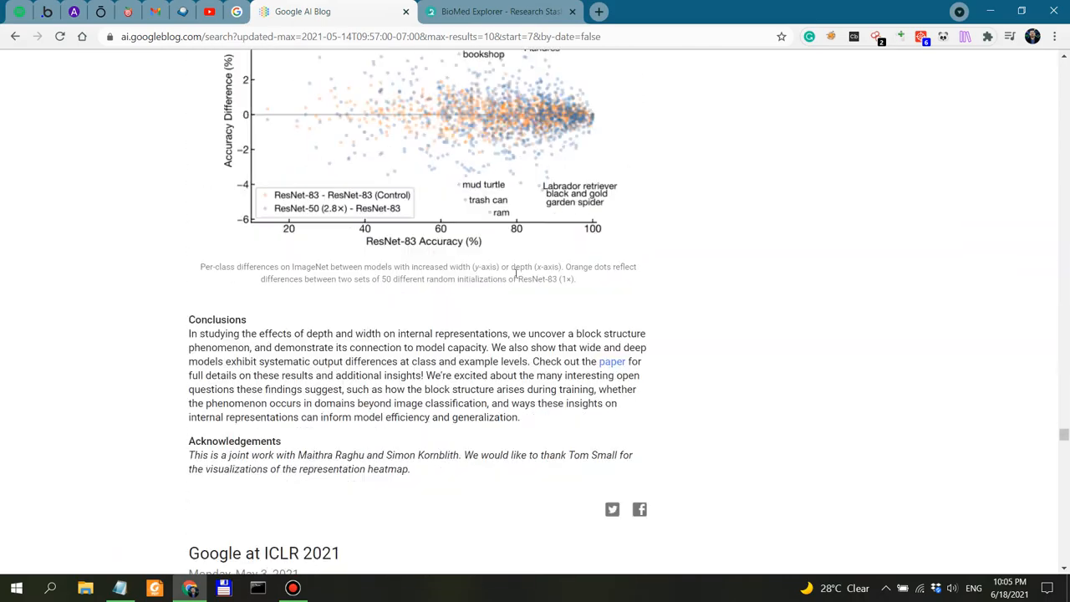
pyautogui.scroll(-3)
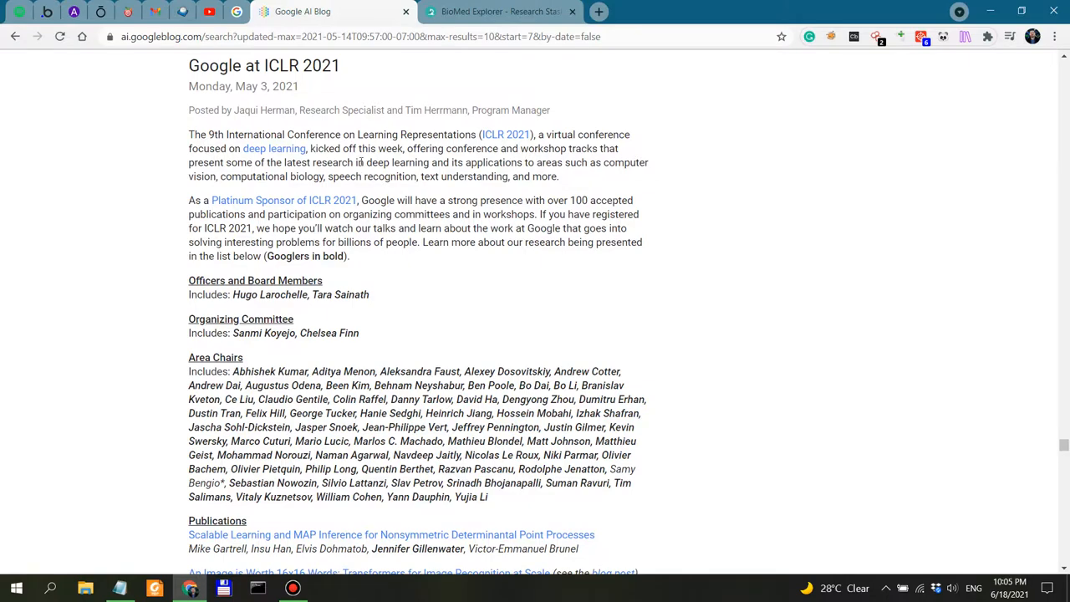
pyautogui.scroll(-3)
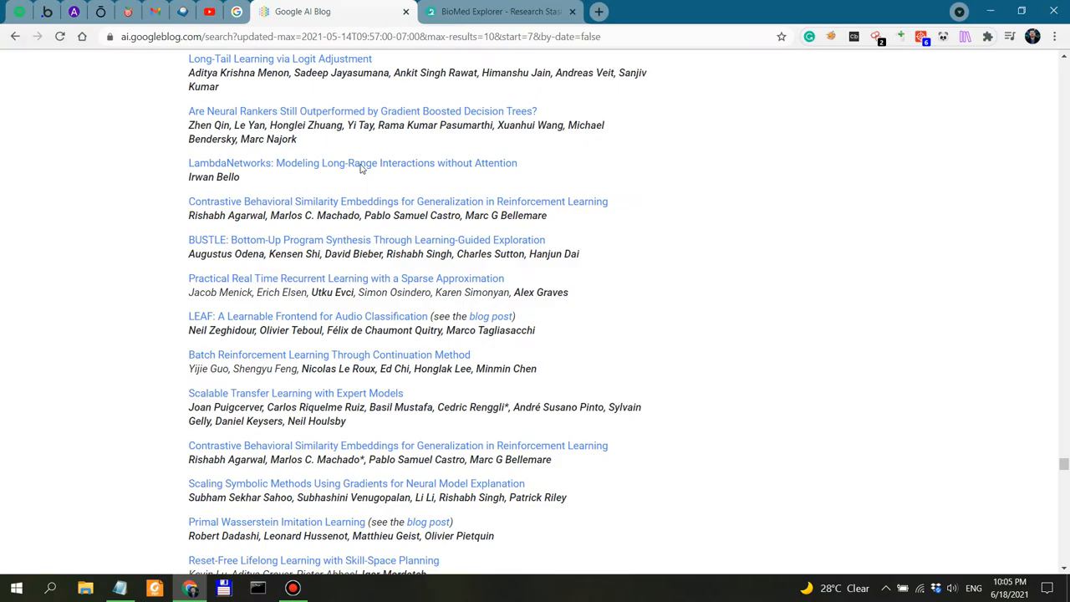
pyautogui.scroll(-3)
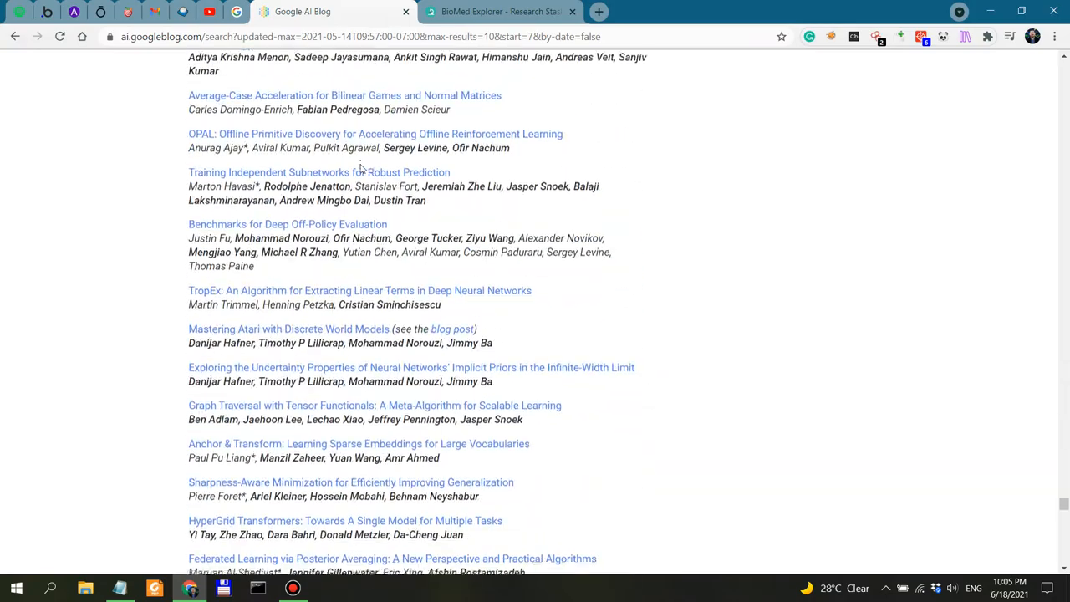
pyautogui.scroll(-3)
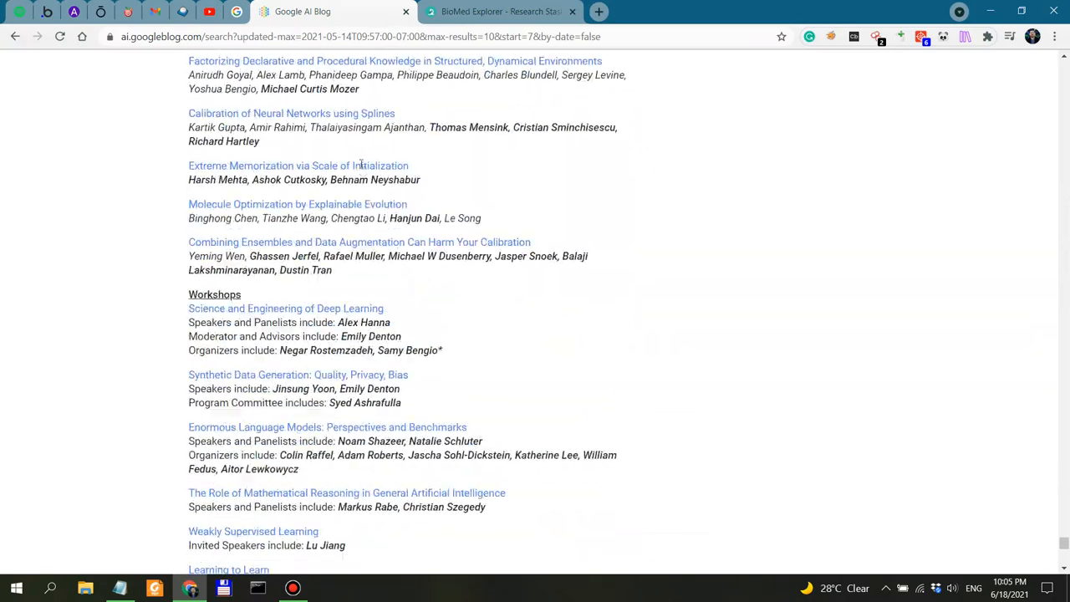
pyautogui.scroll(-3)
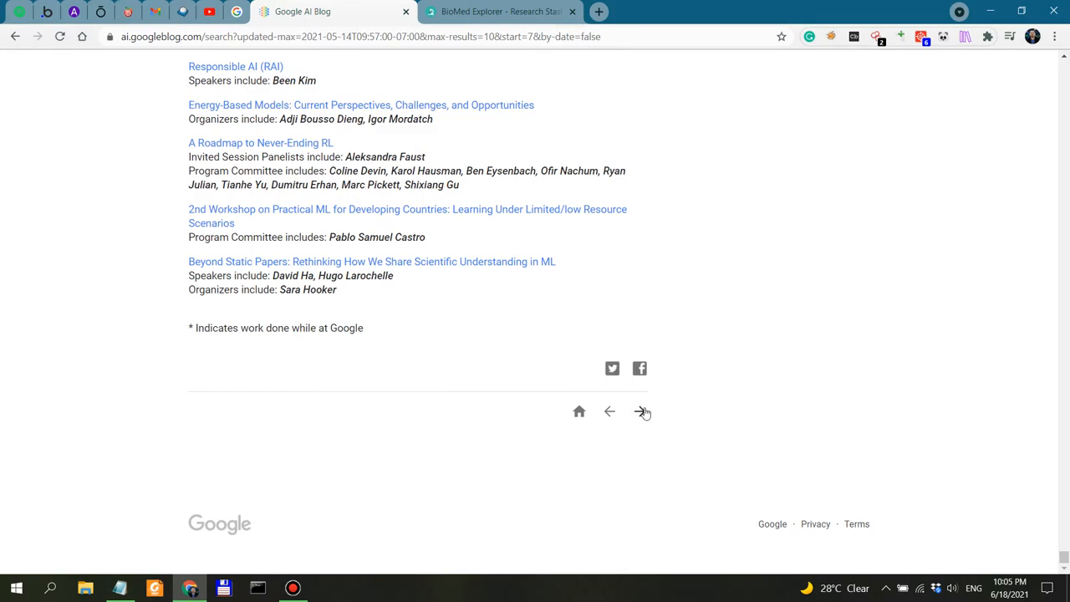
# Load the older-posts page starting with RecSim NG, expand the Labels list, and begin a 'biomed explorer' search
pyautogui.click(642, 411)
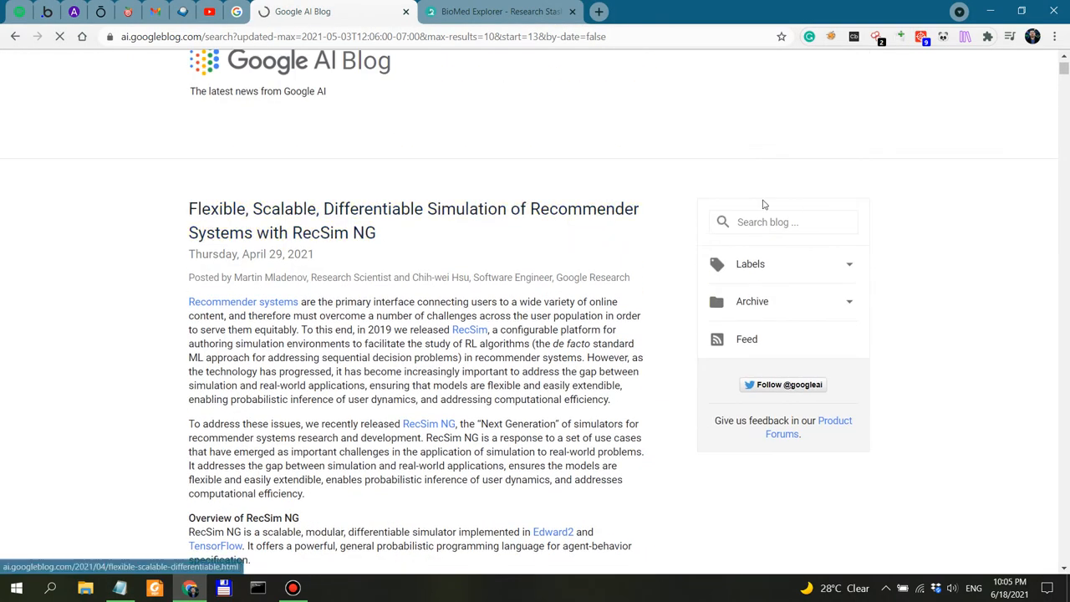
pyautogui.click(783, 221)
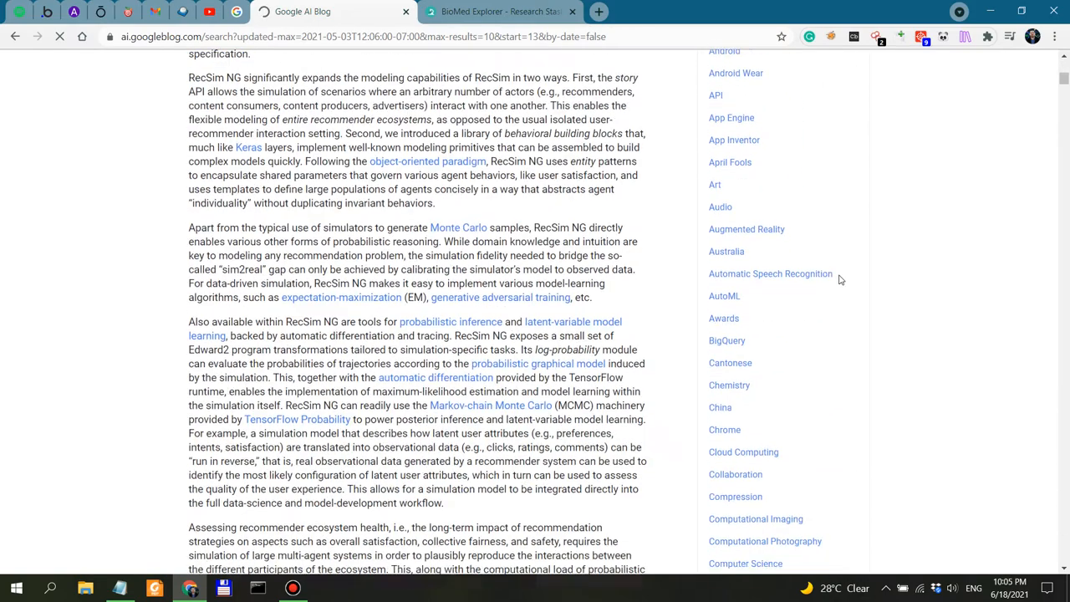
pyautogui.scroll(-3)
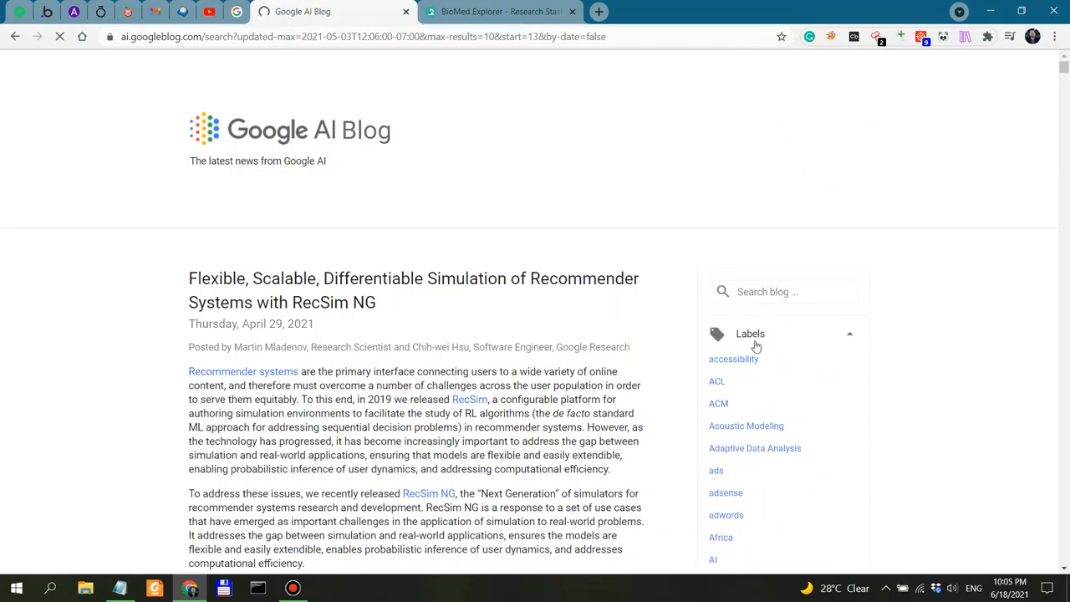
pyautogui.write('biomed explorer')
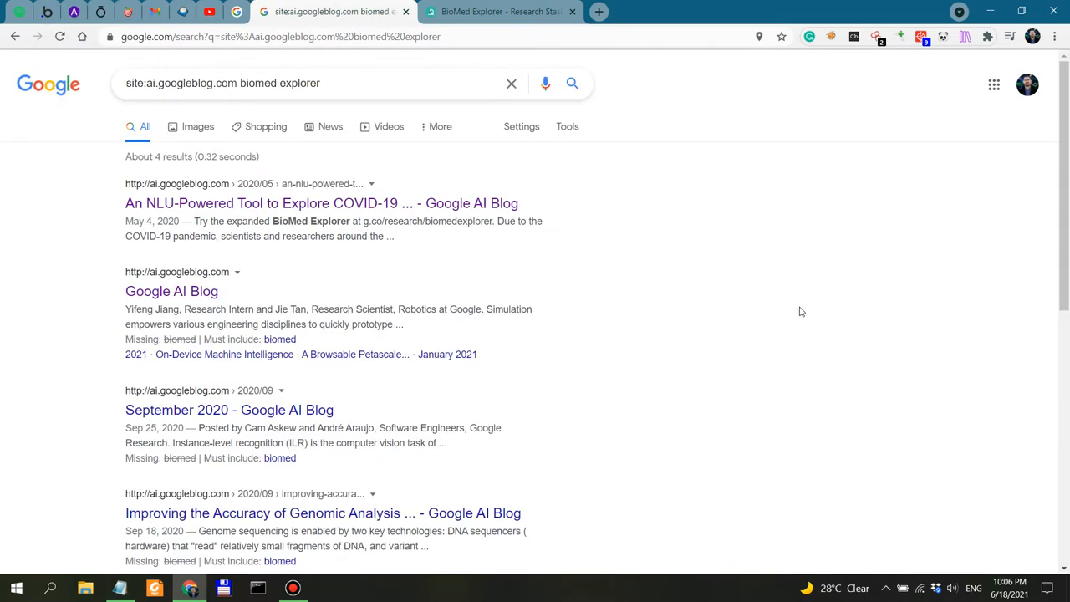
pyautogui.moveTo(266, 287)
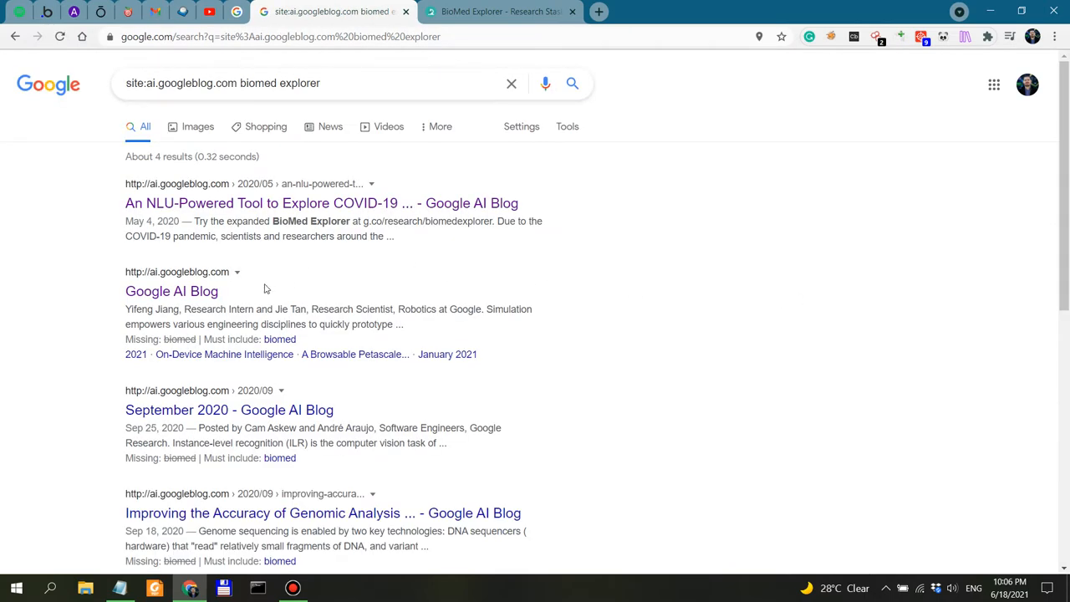
# Restrict the site:ai.googleblog.com 'biomed explorer' results to the past year, then return to the blog results tab
pyautogui.scroll(-3)
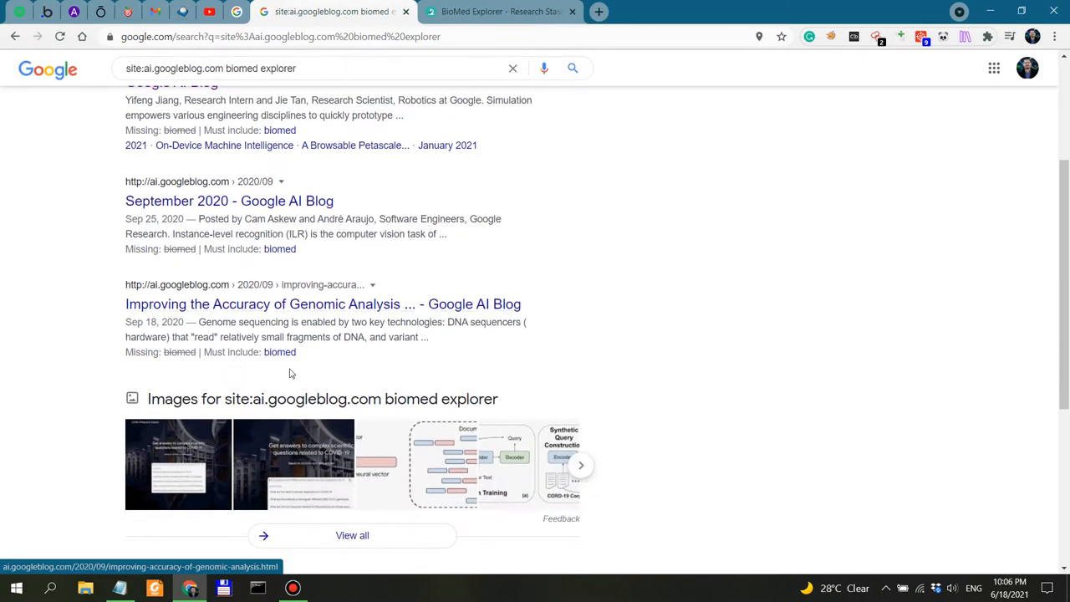
pyautogui.scroll(3)
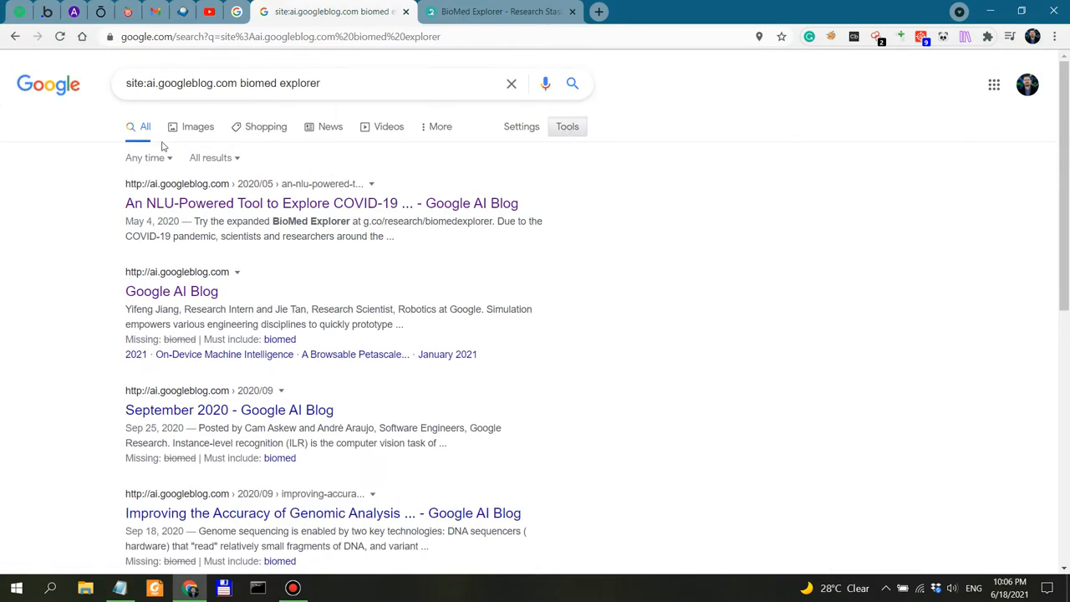
pyautogui.click(147, 157)
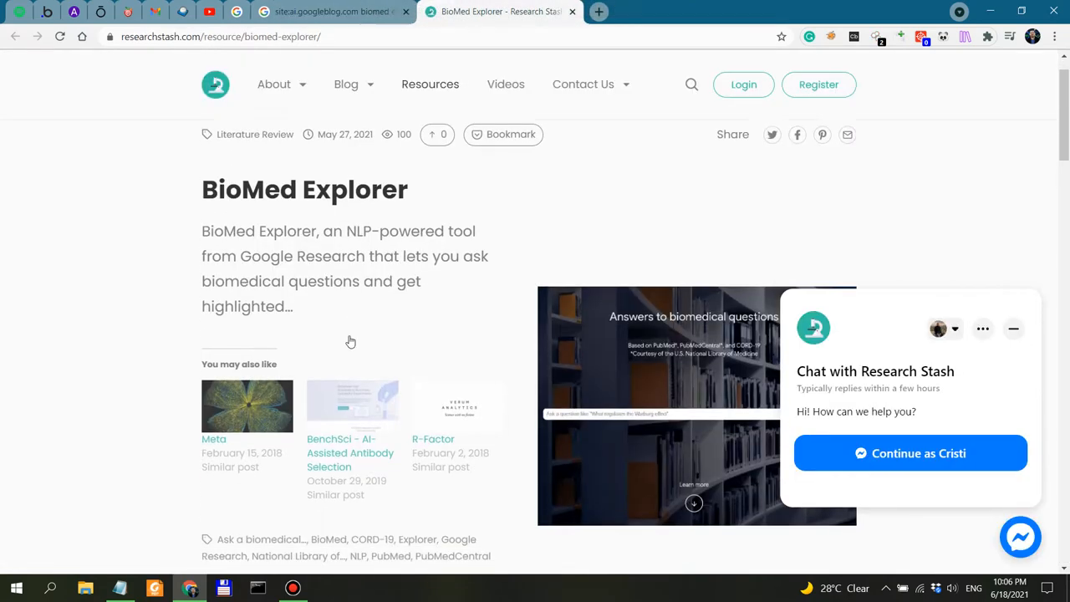
pyautogui.scroll(-3)
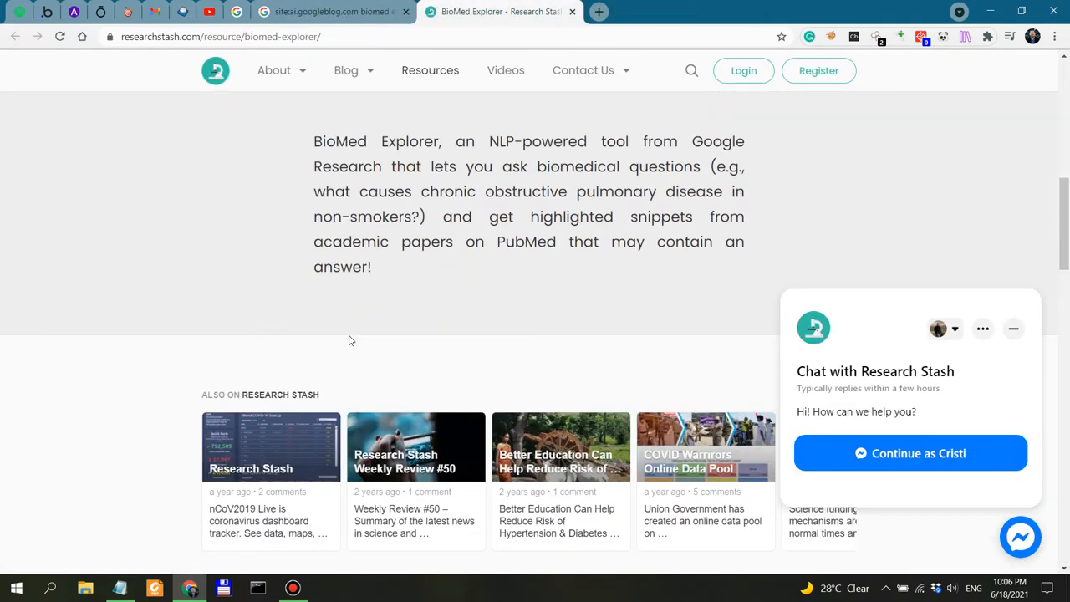
pyautogui.click(331, 10)
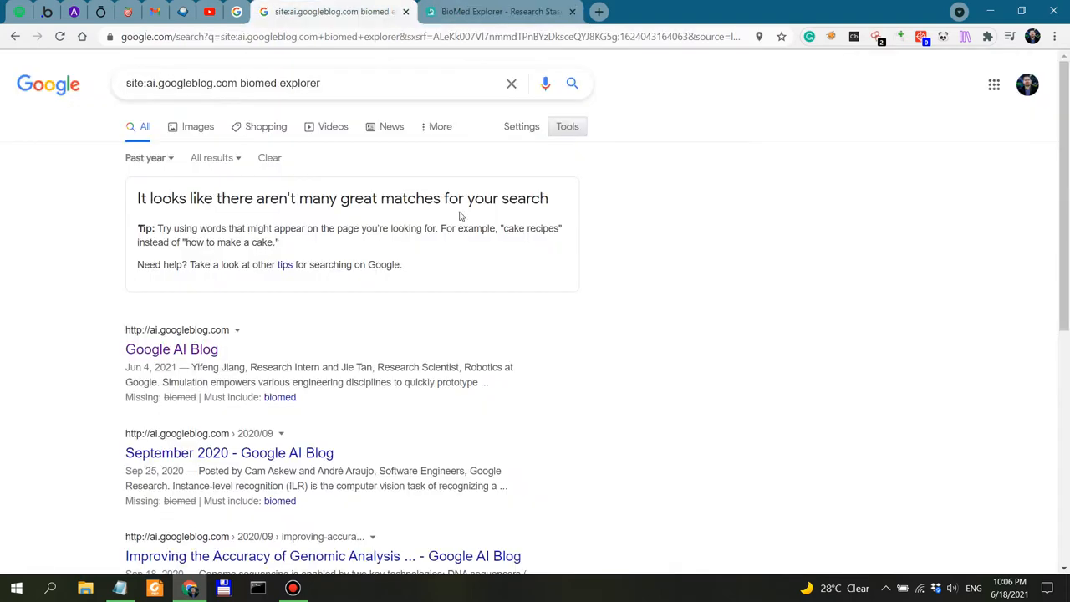
pyautogui.moveTo(3, 164)
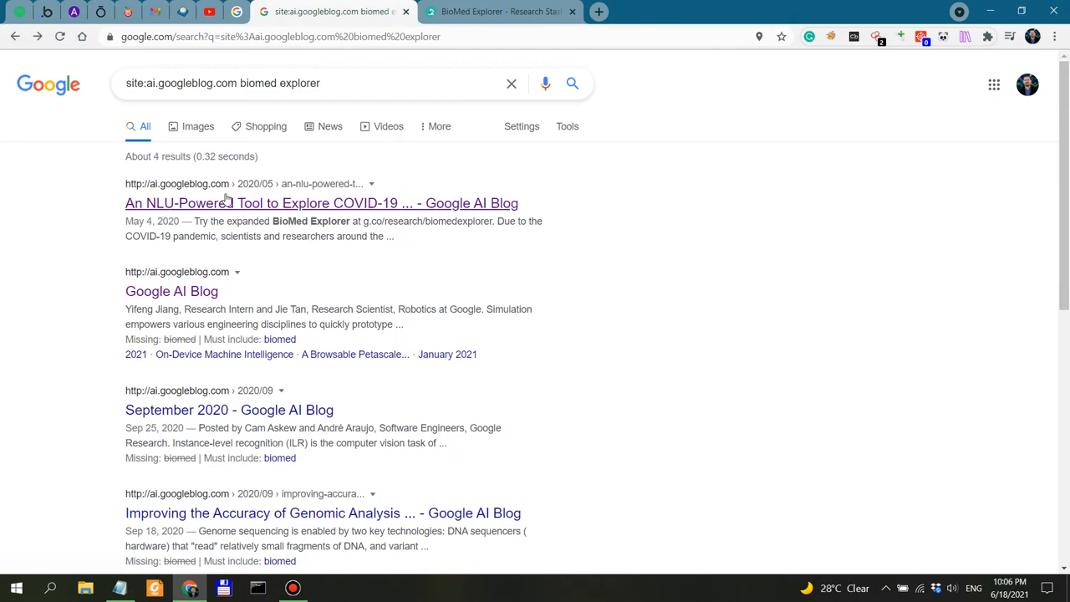
# Open the May 4, 2020 NLU-Powered COVID-19 Tool post in a new tab and read past its 2021 update
pyautogui.click(321, 204)
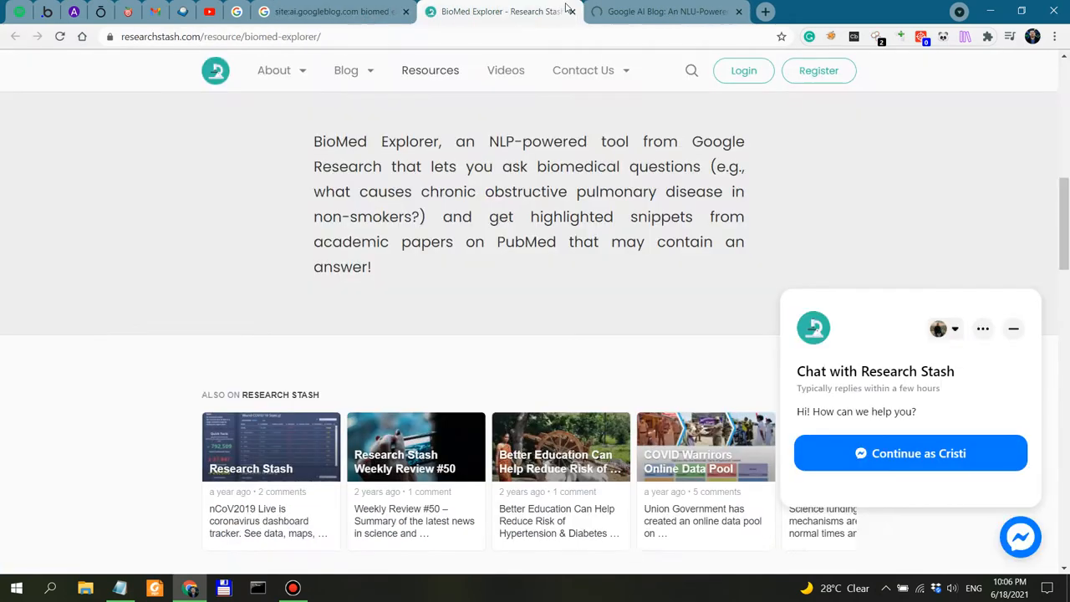
pyautogui.click(665, 12)
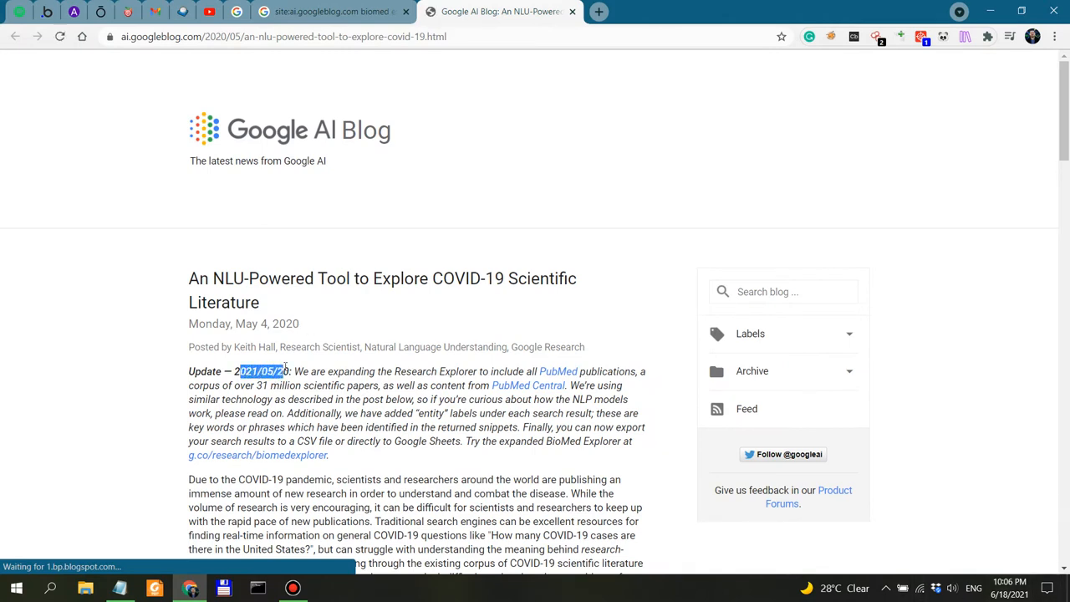
pyautogui.scroll(-3)
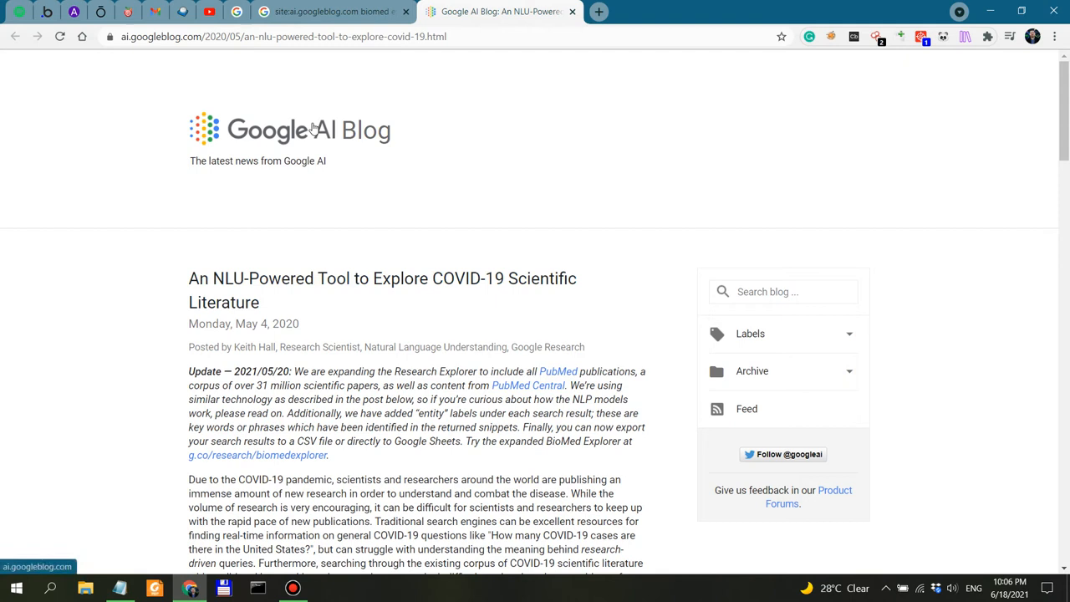
pyautogui.moveTo(265, 298)
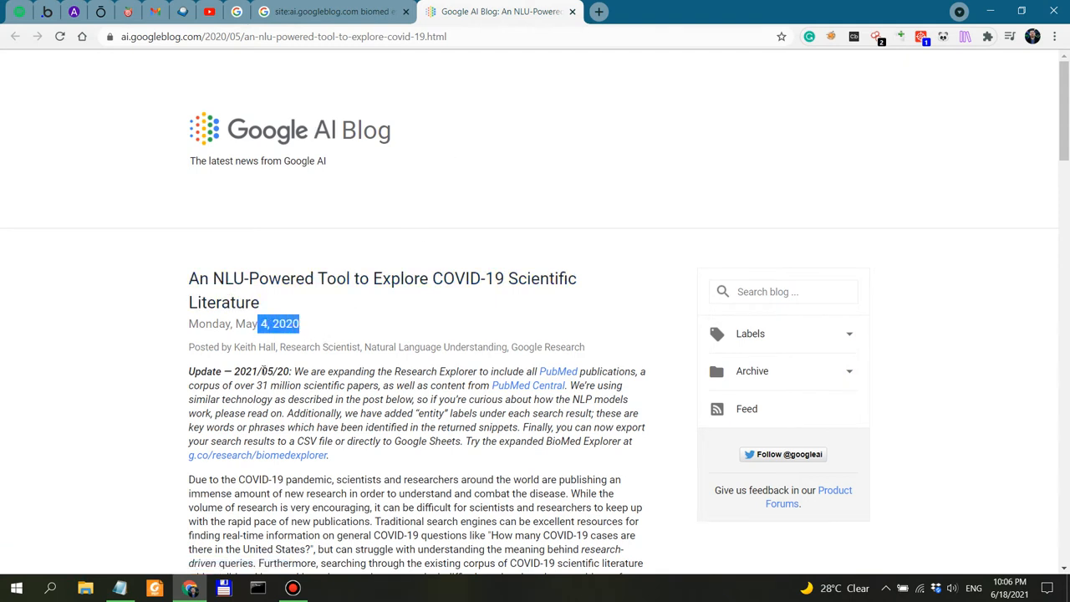
pyautogui.click(271, 324)
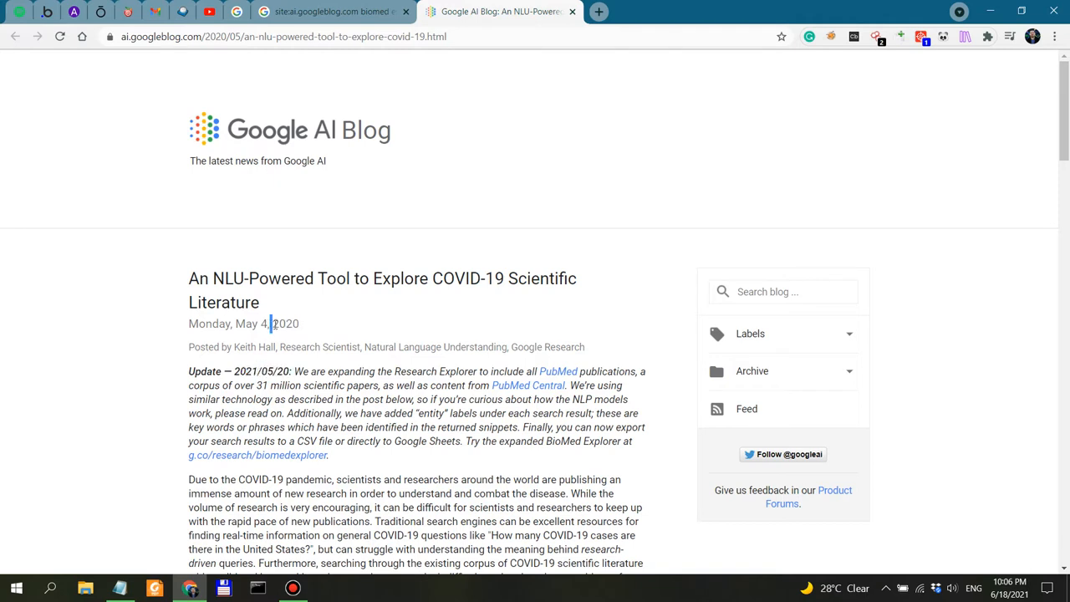
pyautogui.doubleClick(274, 371)
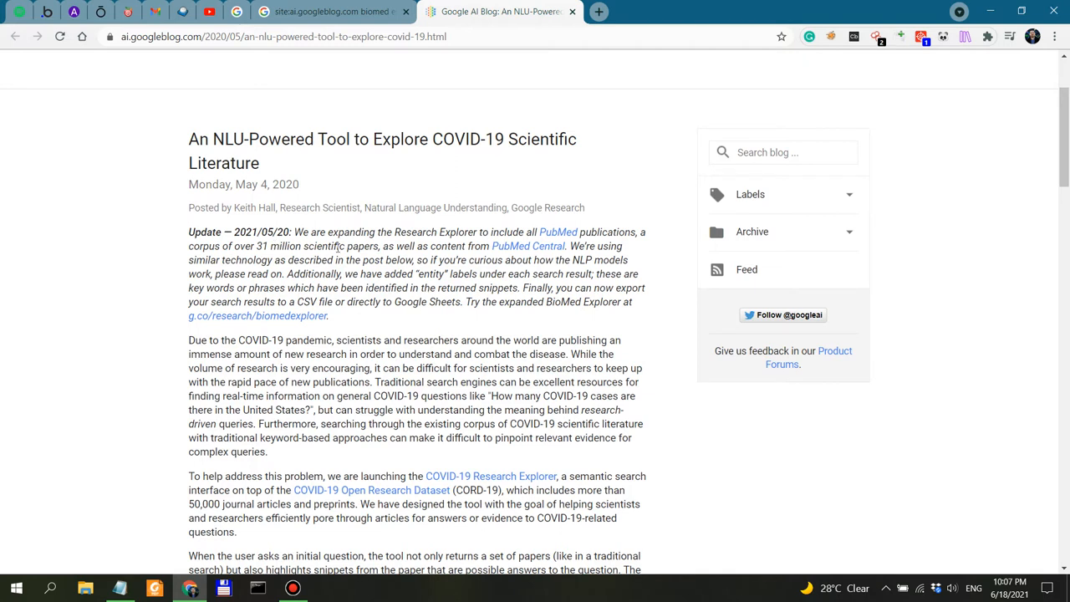
pyautogui.moveTo(473, 253)
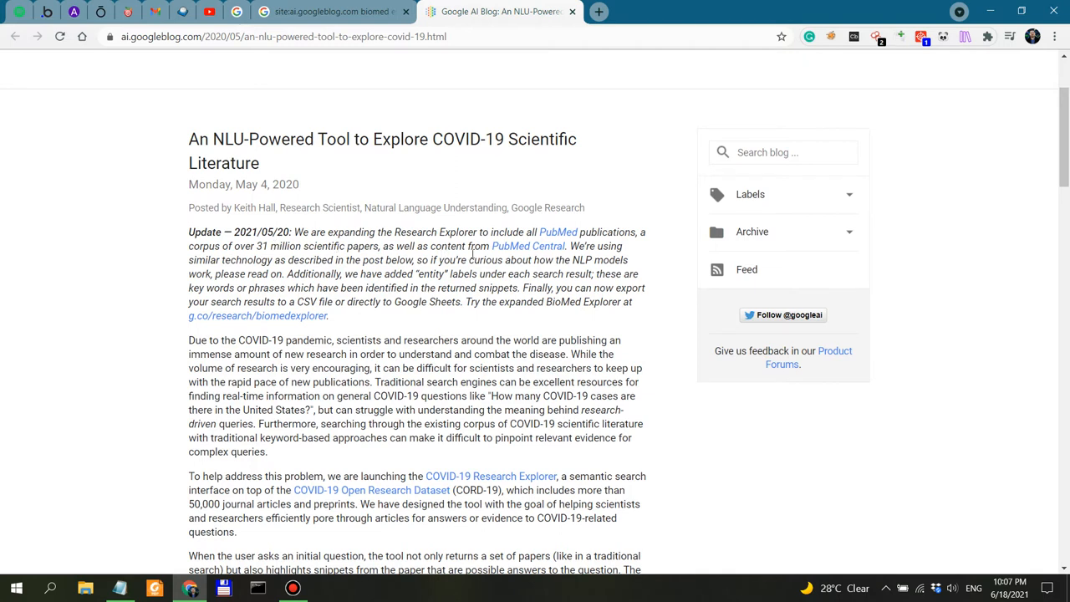
pyautogui.moveTo(545, 251)
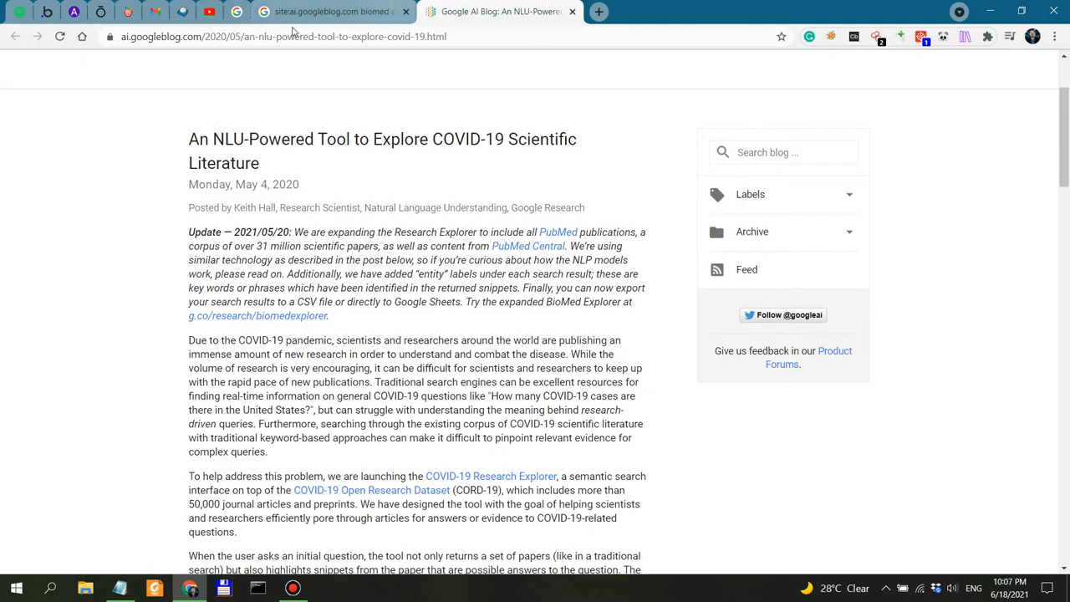
# Switch to the BioMed Explorer FAQ and expand 'What kind of questions can I ask?'
pyautogui.click(326, 12)
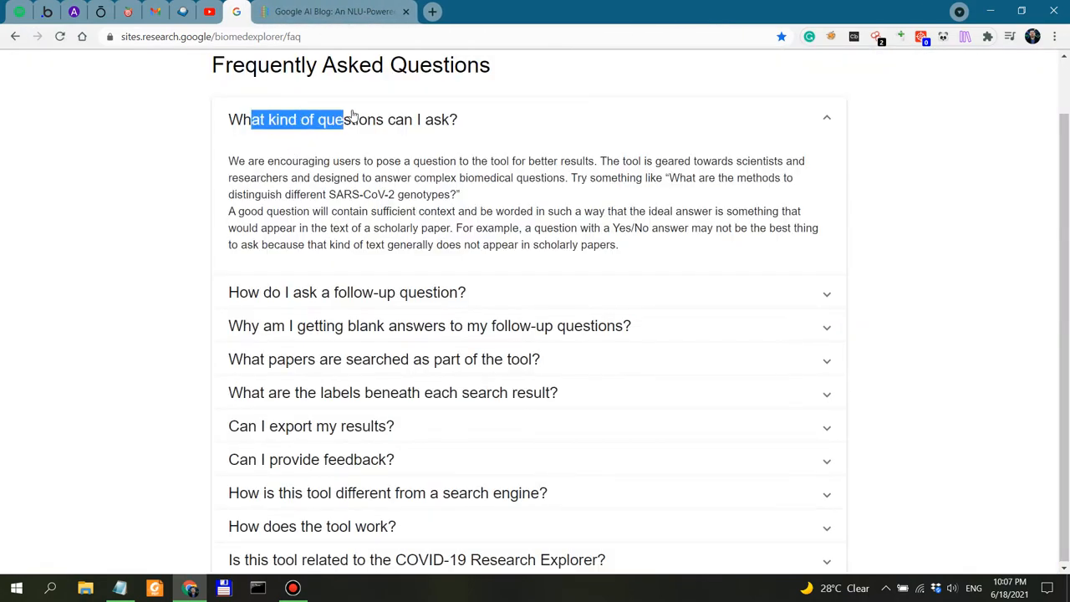
pyautogui.click(343, 119)
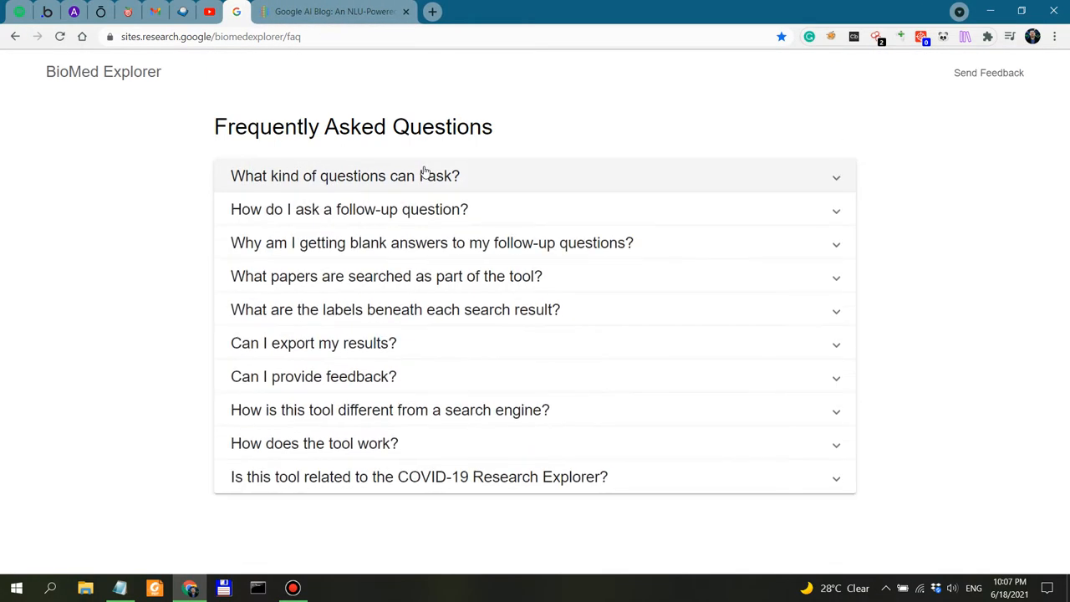
pyautogui.click(345, 175)
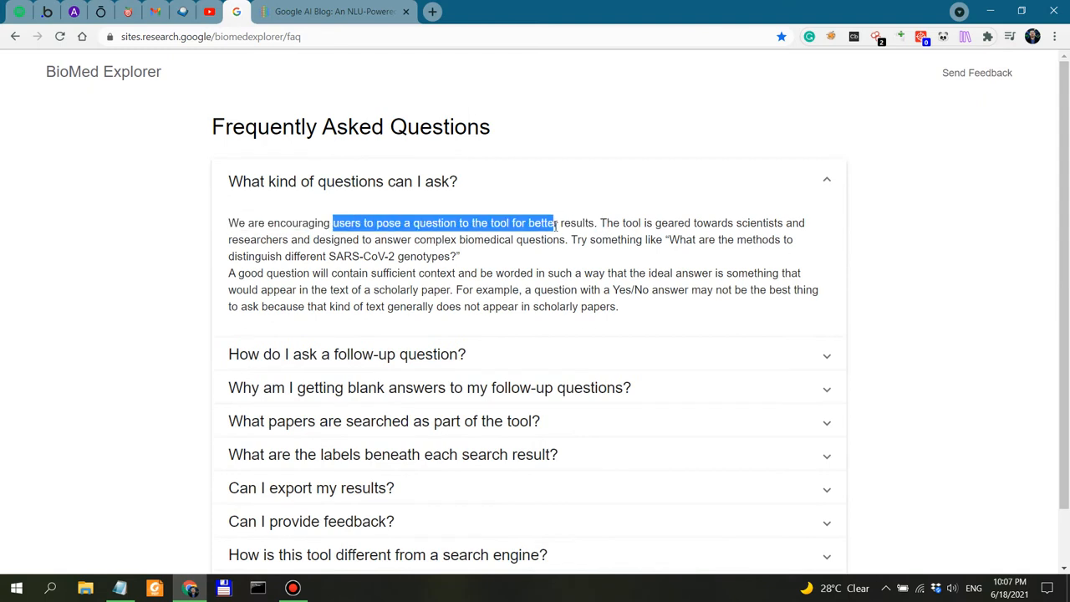
pyautogui.click(605, 255)
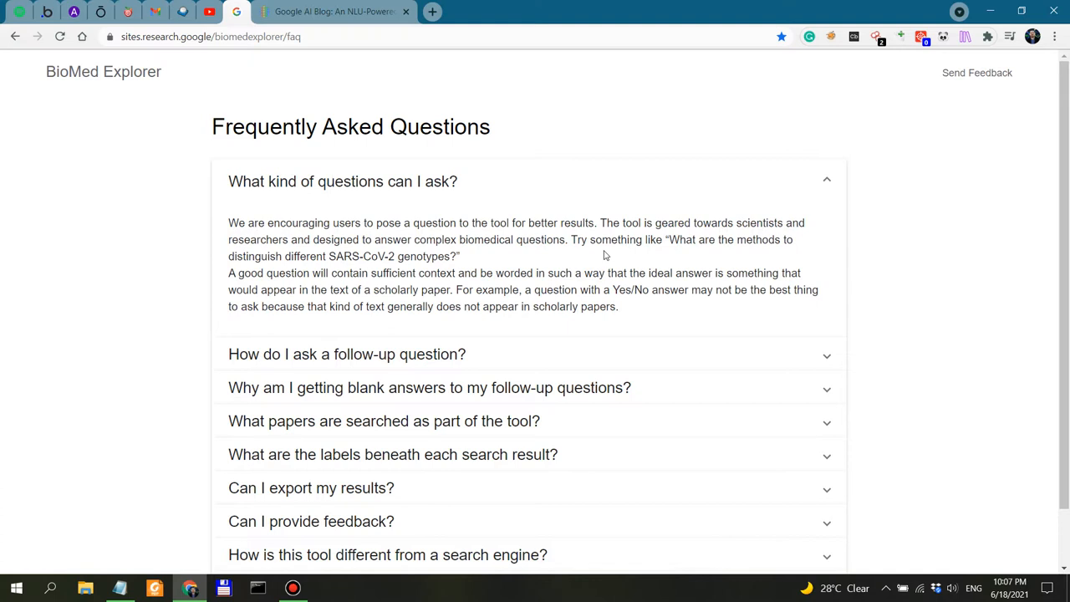
pyautogui.moveTo(726, 252)
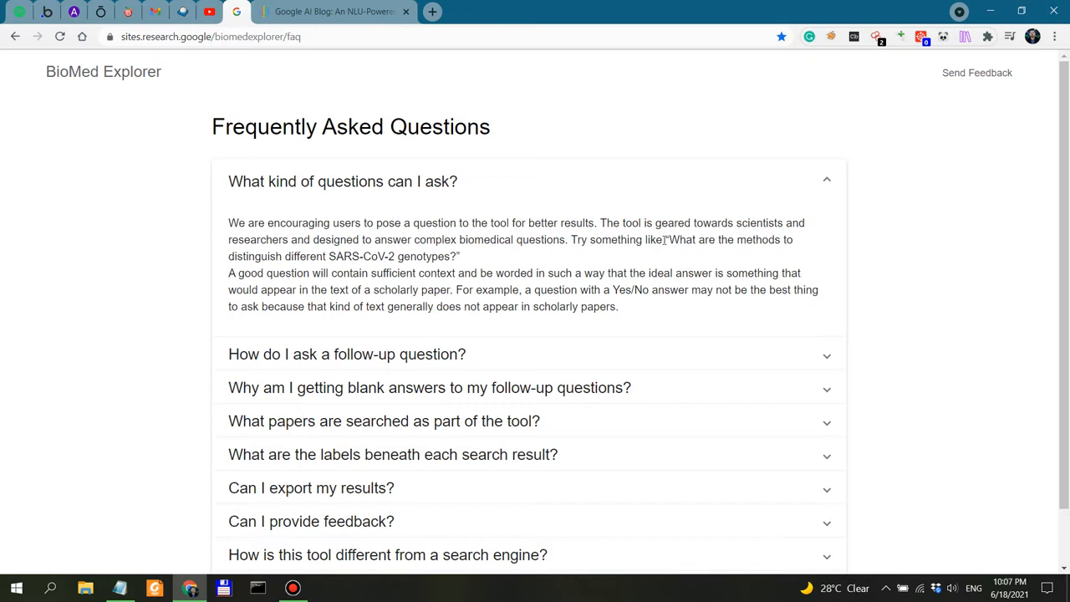
# Highlight key phrases: sufficient context and wording, scholarly paper text, Yes/No questions, not appearing in papers
pyautogui.moveTo(602, 241); pyautogui.dragTo(684, 241)
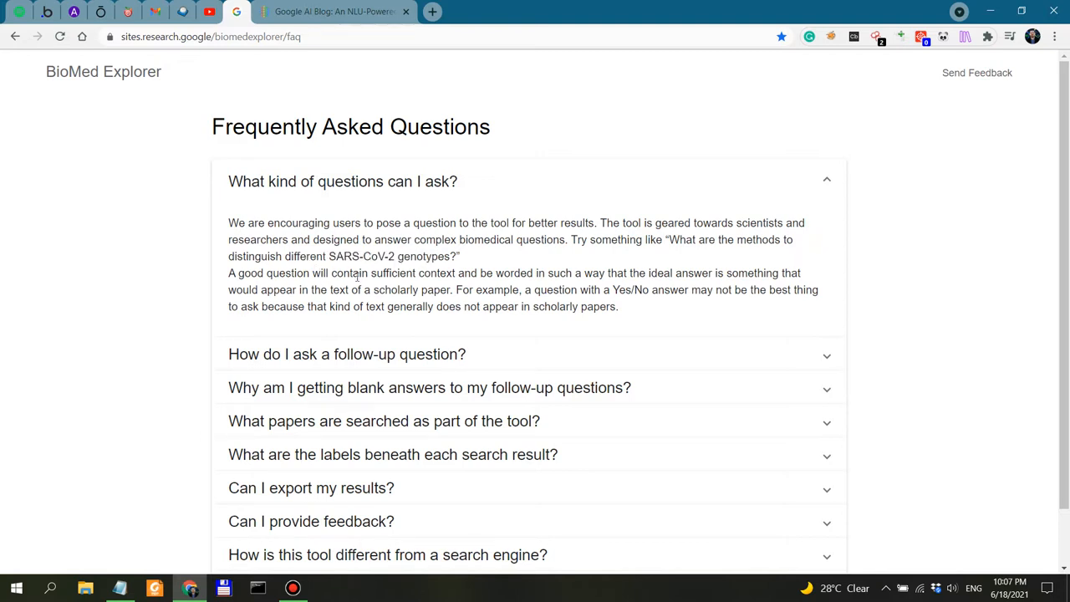
pyautogui.moveTo(360, 273); pyautogui.dragTo(592, 273)
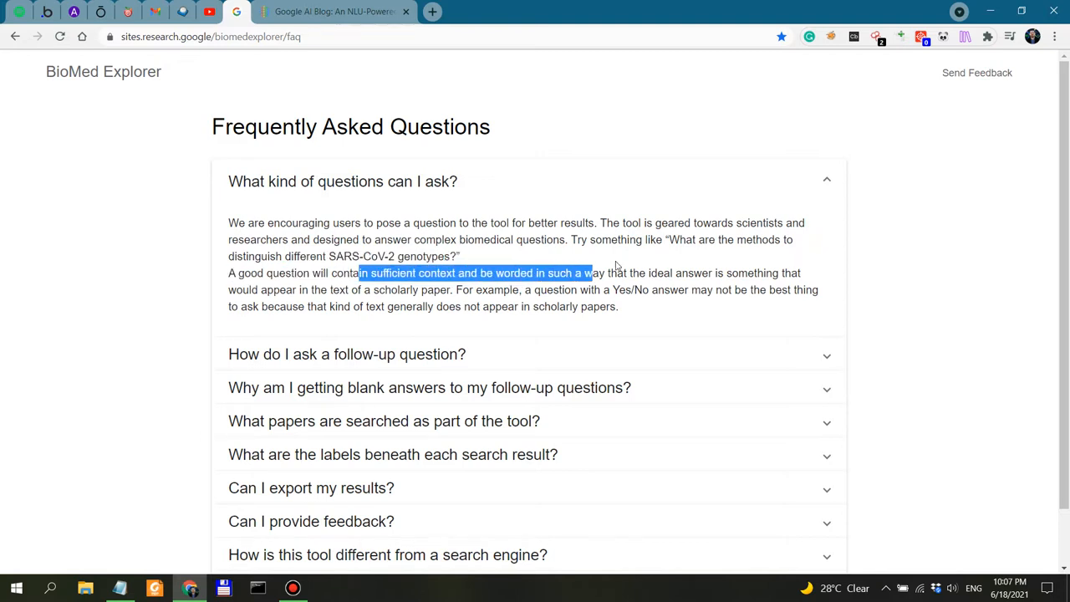
pyautogui.moveTo(592, 272); pyautogui.dragTo(786, 289)
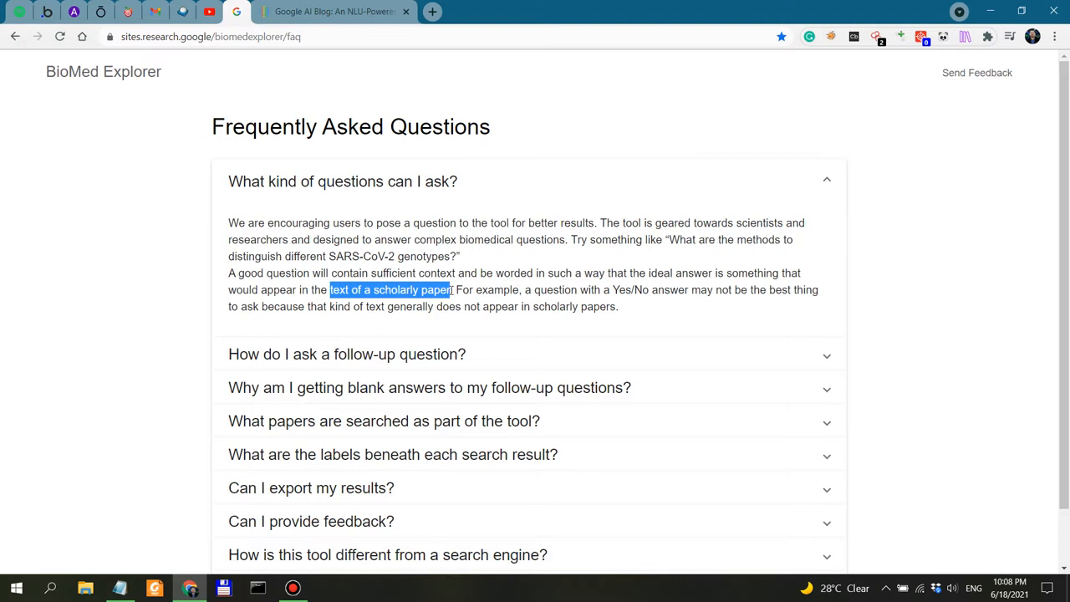
pyautogui.click(502, 284)
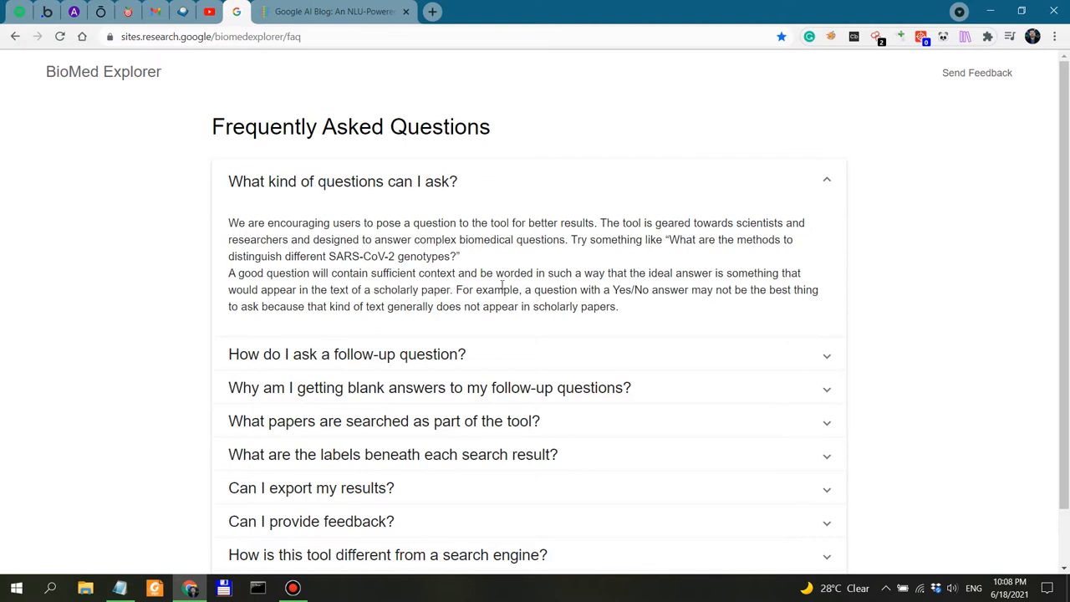
pyautogui.moveTo(505, 289); pyautogui.dragTo(789, 289)
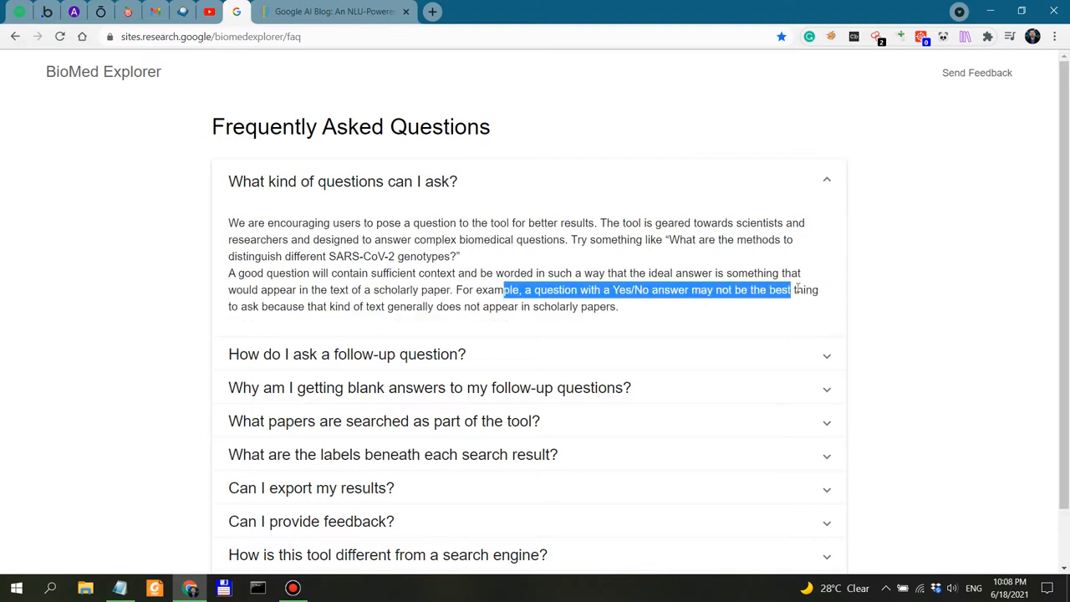
pyautogui.click(261, 306)
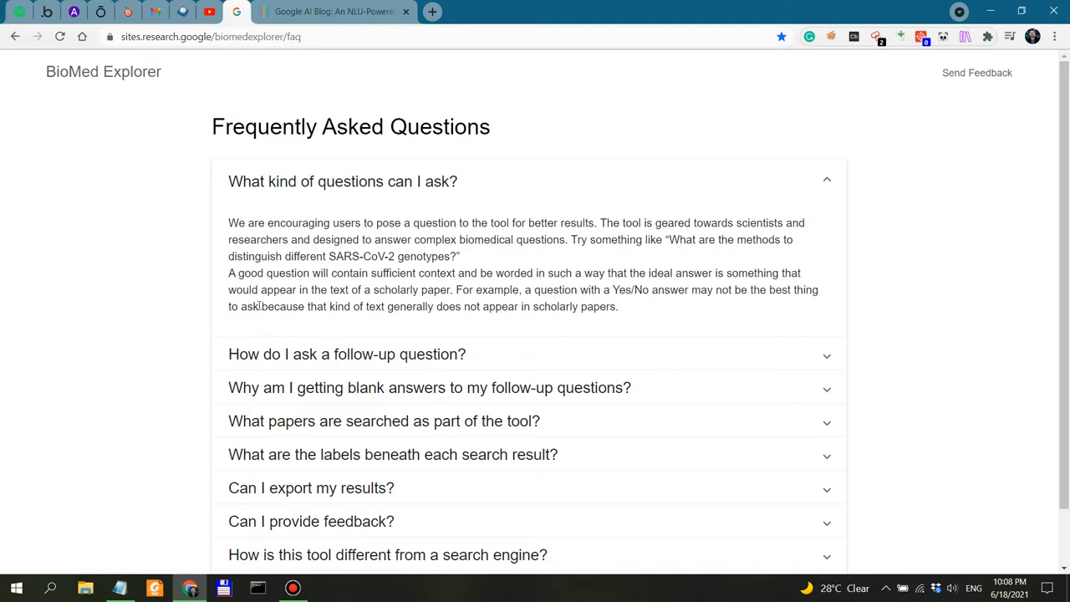
pyautogui.moveTo(261, 306); pyautogui.dragTo(618, 306)
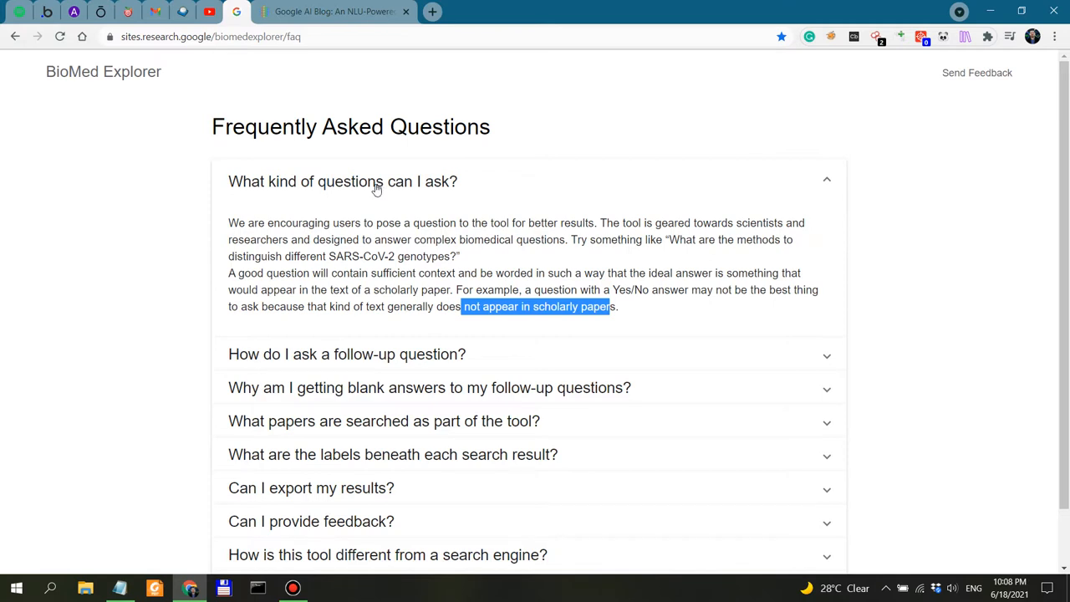
pyautogui.scroll(-3)
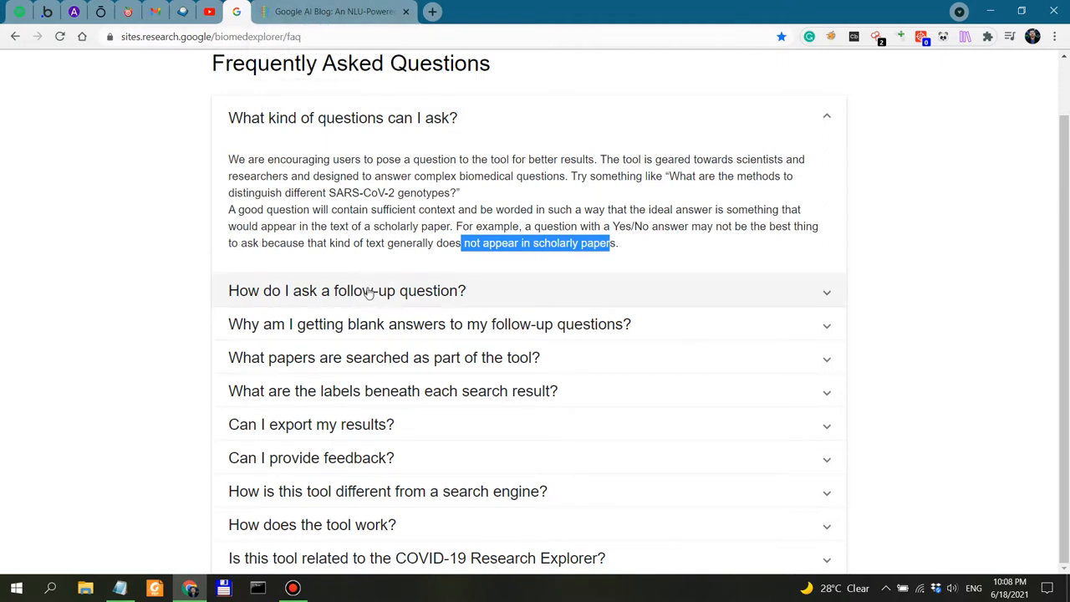
# Expand 'How do I ask a follow-up question?' and highlight its opening and the diving-deeper sentence
pyautogui.click(346, 291)
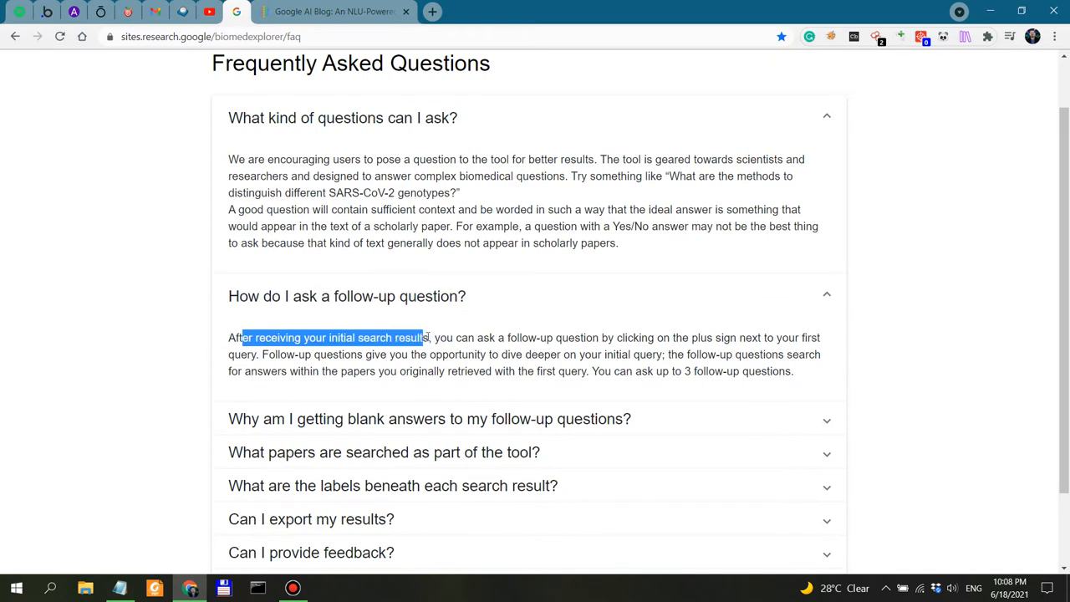
pyautogui.moveTo(427, 337); pyautogui.dragTo(634, 338)
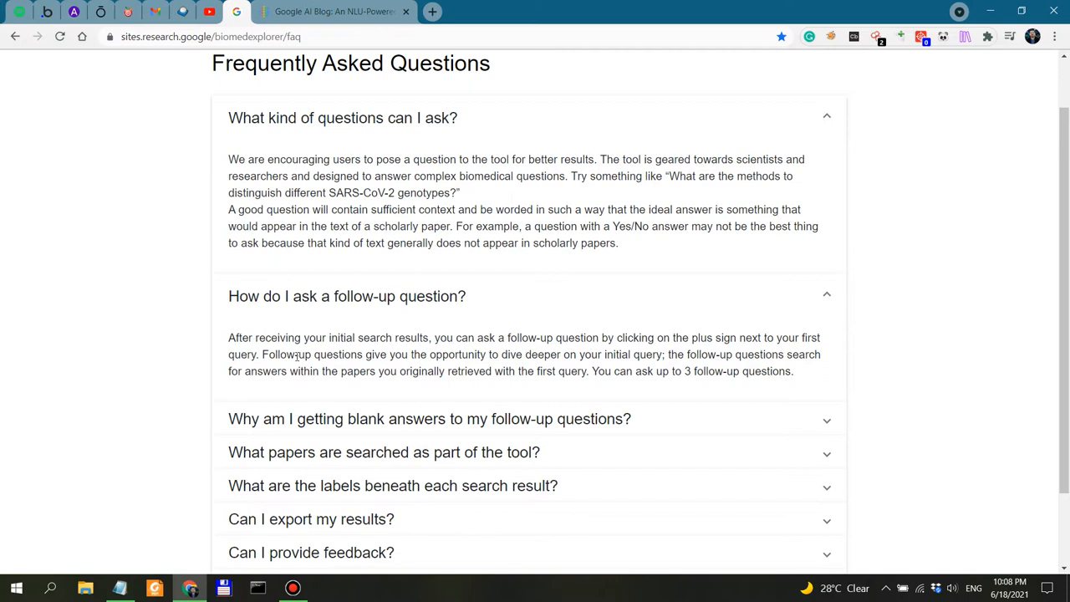
pyautogui.moveTo(338, 354); pyautogui.dragTo(398, 371)
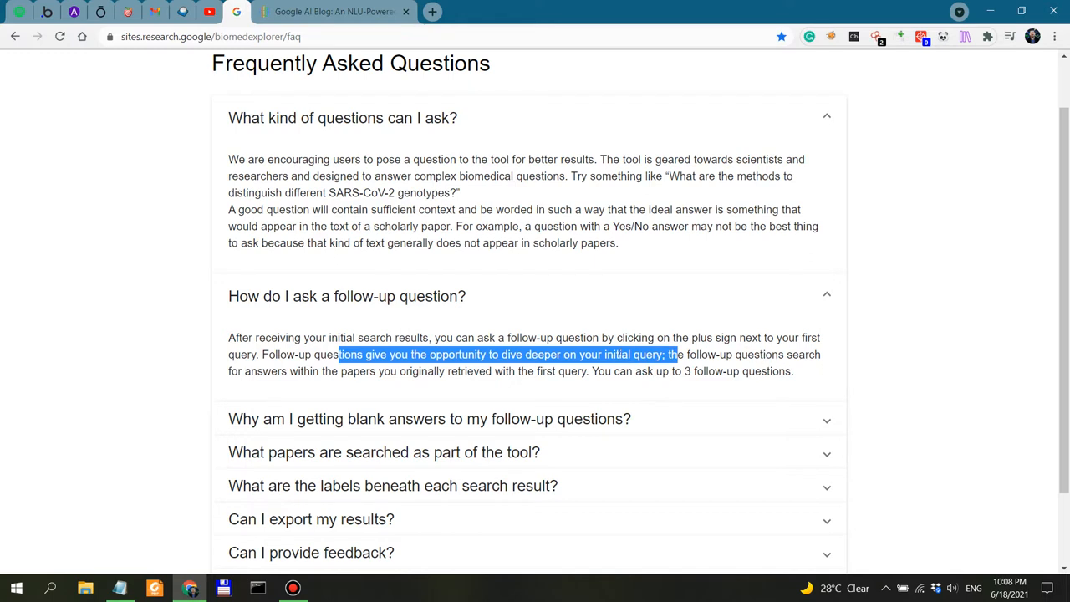
pyautogui.moveTo(469, 369)
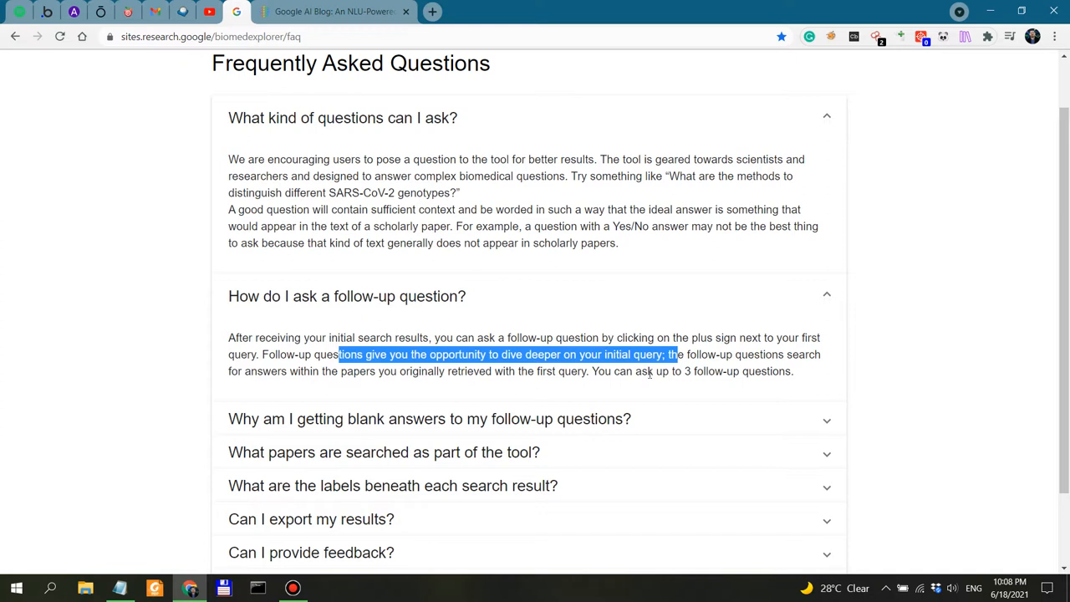
pyautogui.click(600, 371)
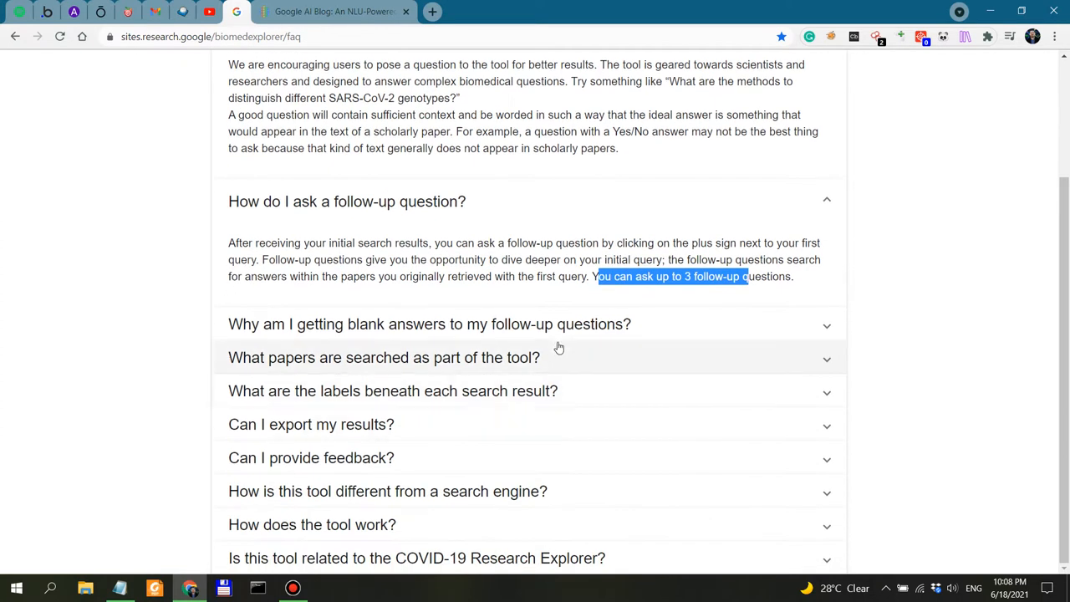
# Expand the blank-answers and searched-papers FAQ answers and highlight '31 million scientific papers'
pyautogui.click(429, 324)
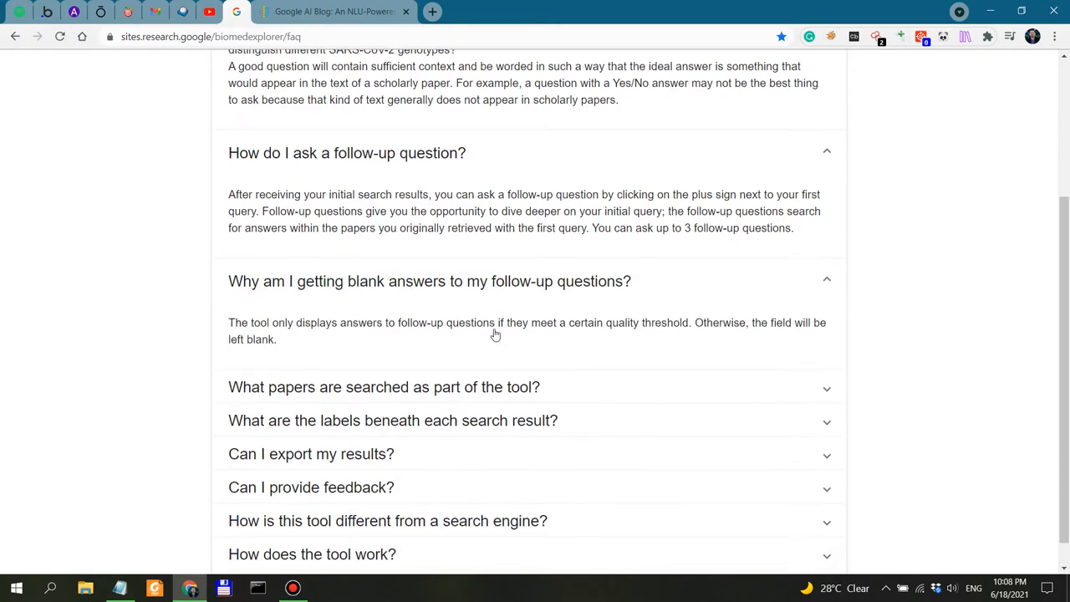
pyautogui.scroll(-3)
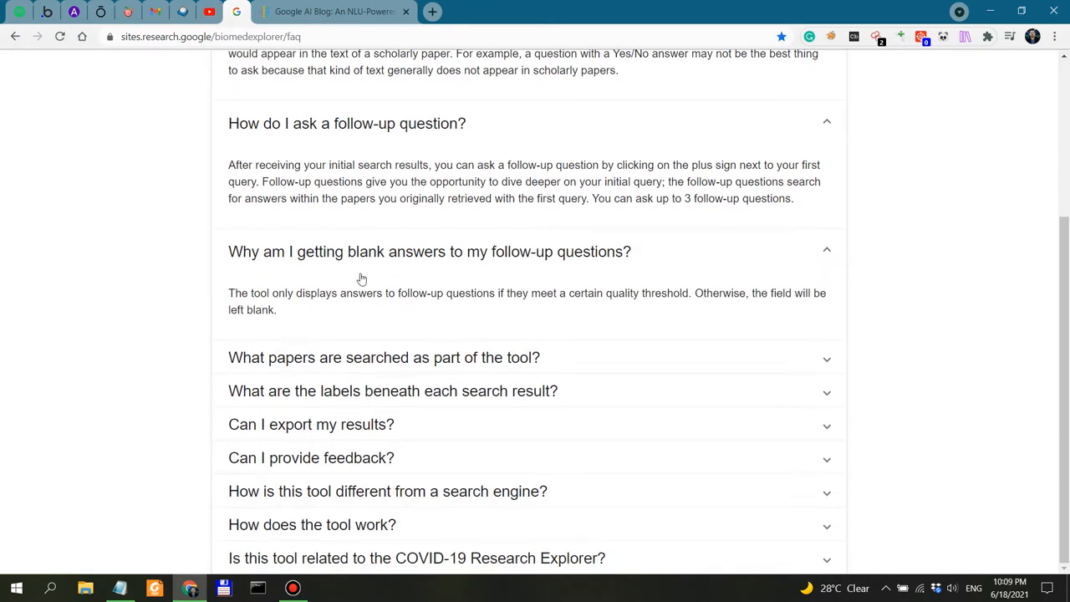
pyautogui.click(385, 358)
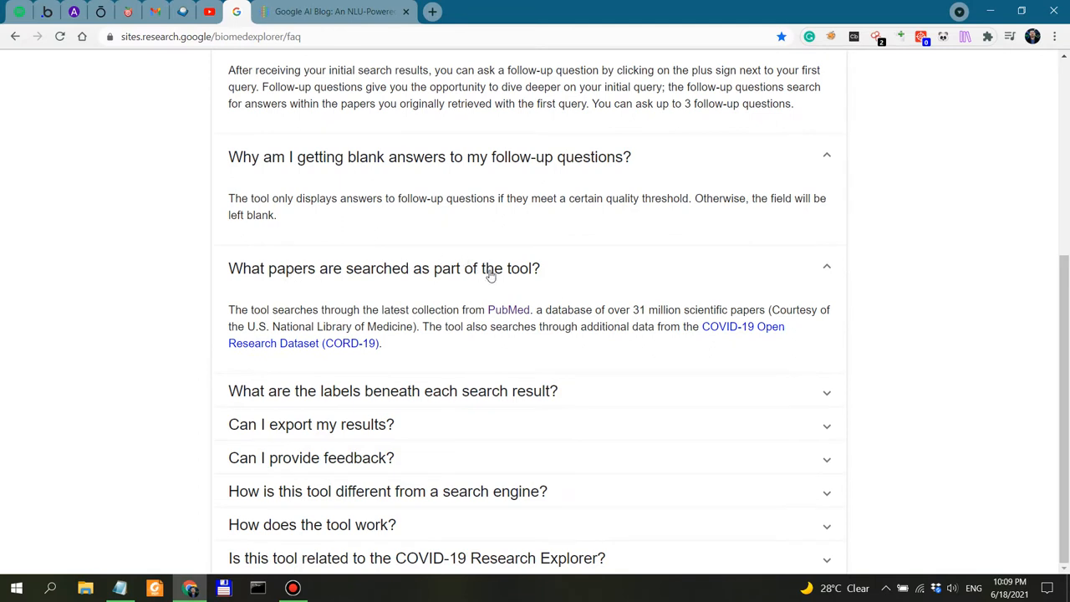
pyautogui.moveTo(260, 309); pyautogui.dragTo(579, 309)
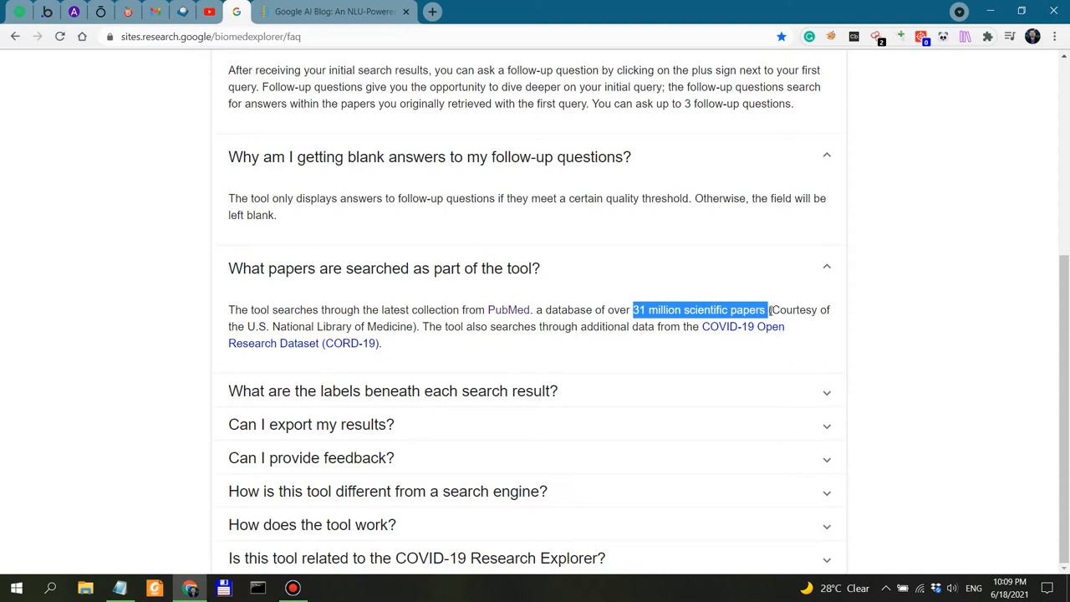
pyautogui.moveTo(624, 391)
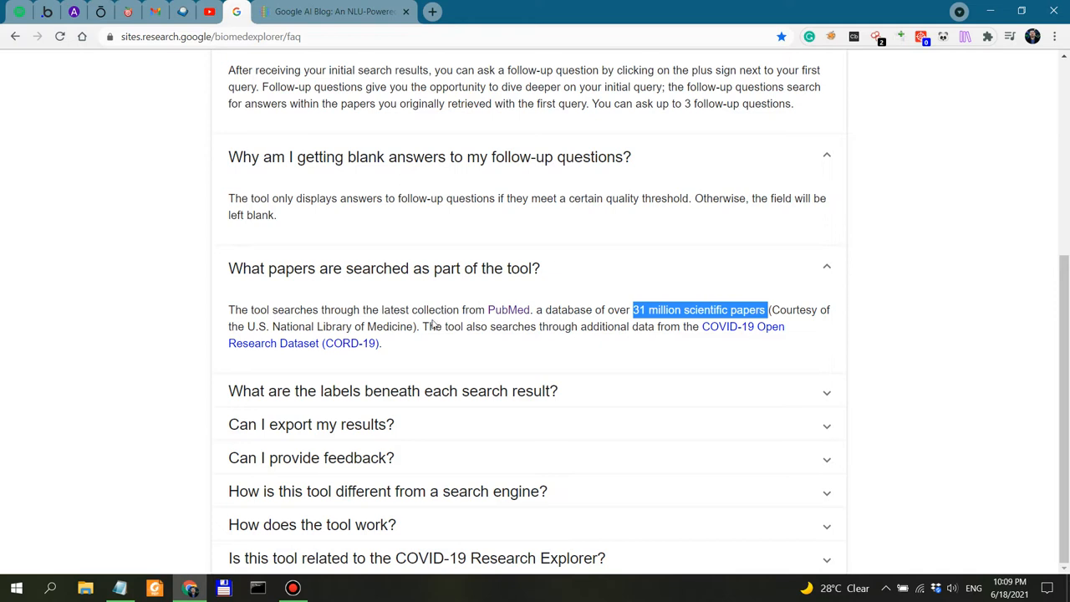
pyautogui.moveTo(402, 391)
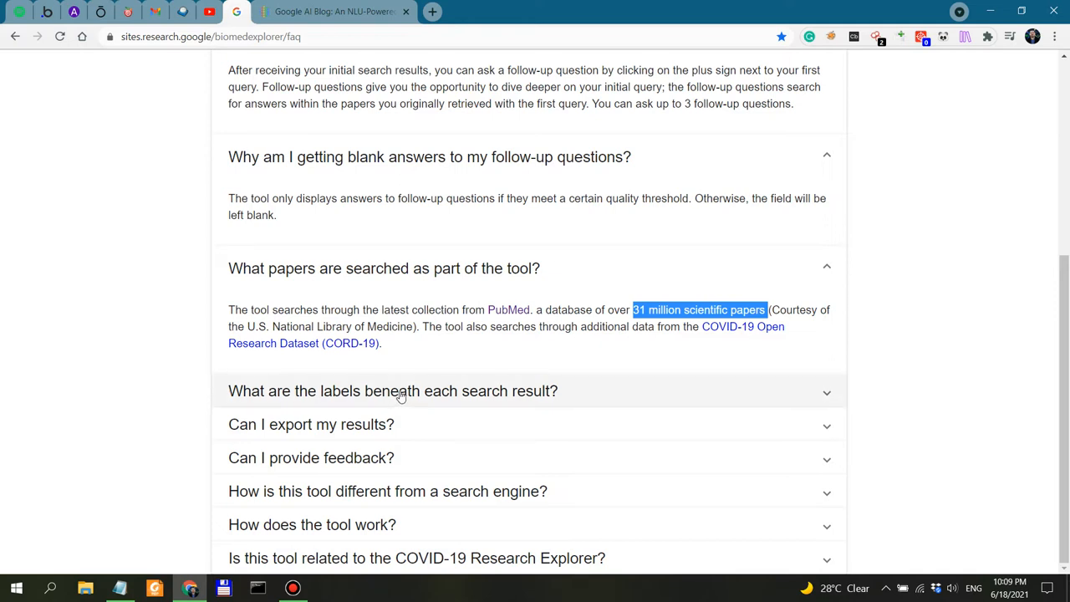
pyautogui.moveTo(317, 495)
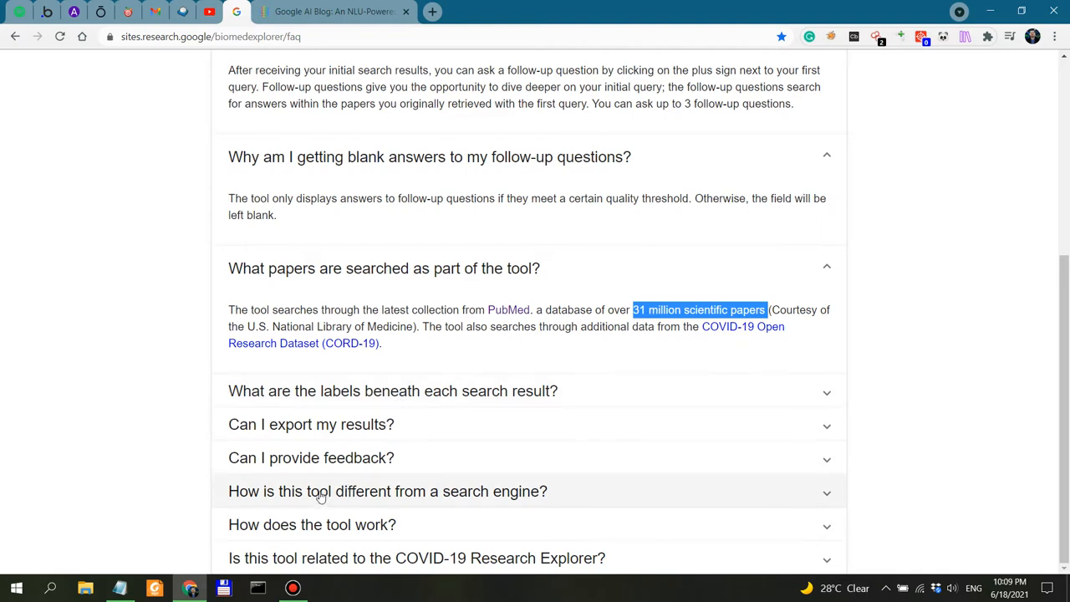
# Expand the FAQ answer on how the tool differs from a search engine and read its semantic-understanding point
pyautogui.click(388, 492)
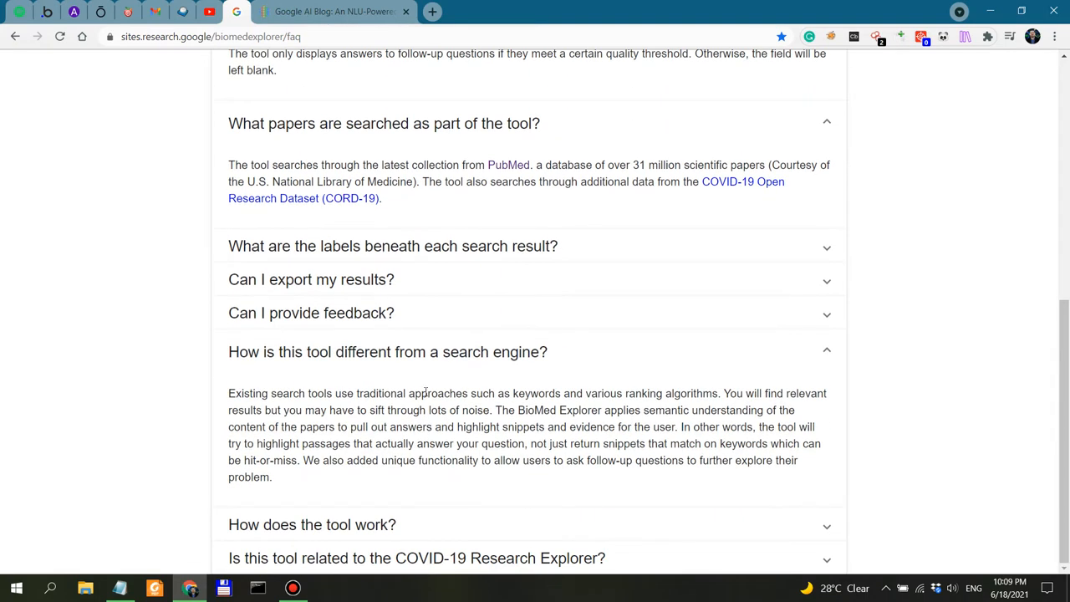
pyautogui.moveTo(292, 393); pyautogui.dragTo(495, 393)
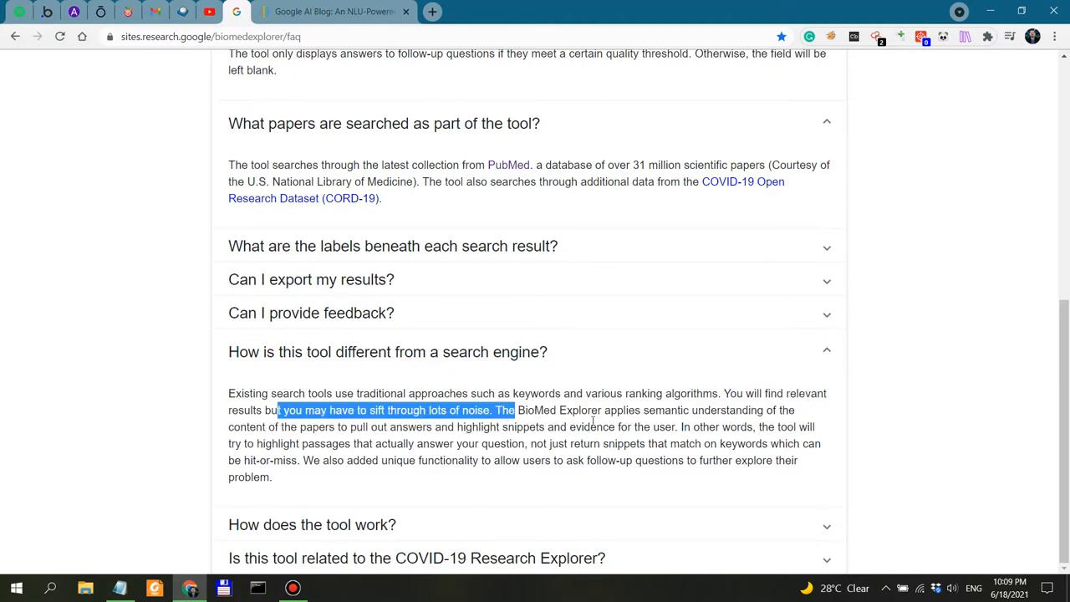
pyautogui.moveTo(281, 409); pyautogui.dragTo(698, 410)
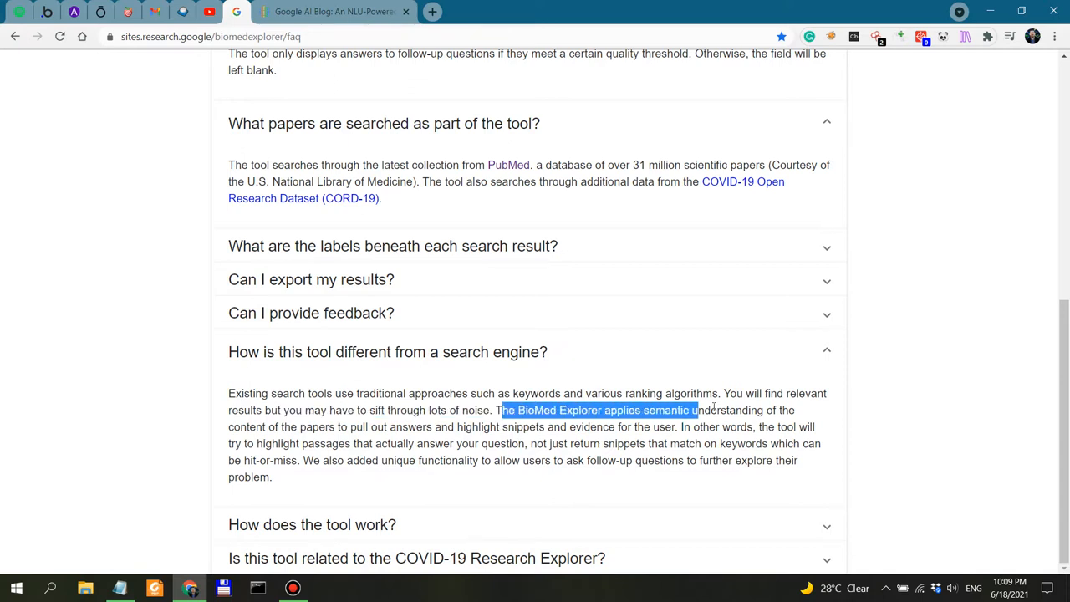
pyautogui.click(643, 425)
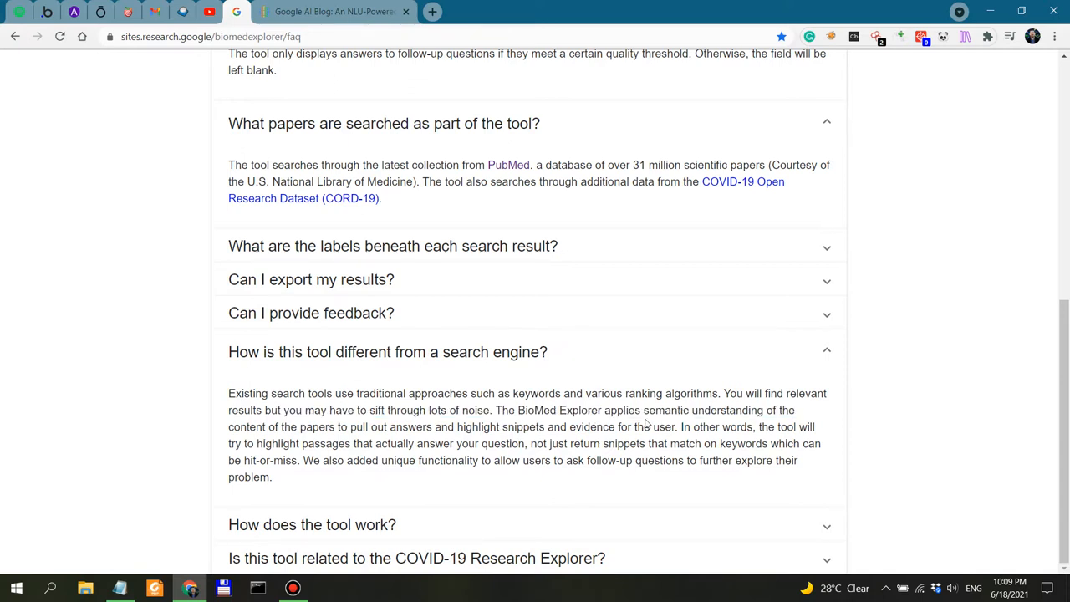
pyautogui.moveTo(642, 409); pyautogui.dragTo(799, 409)
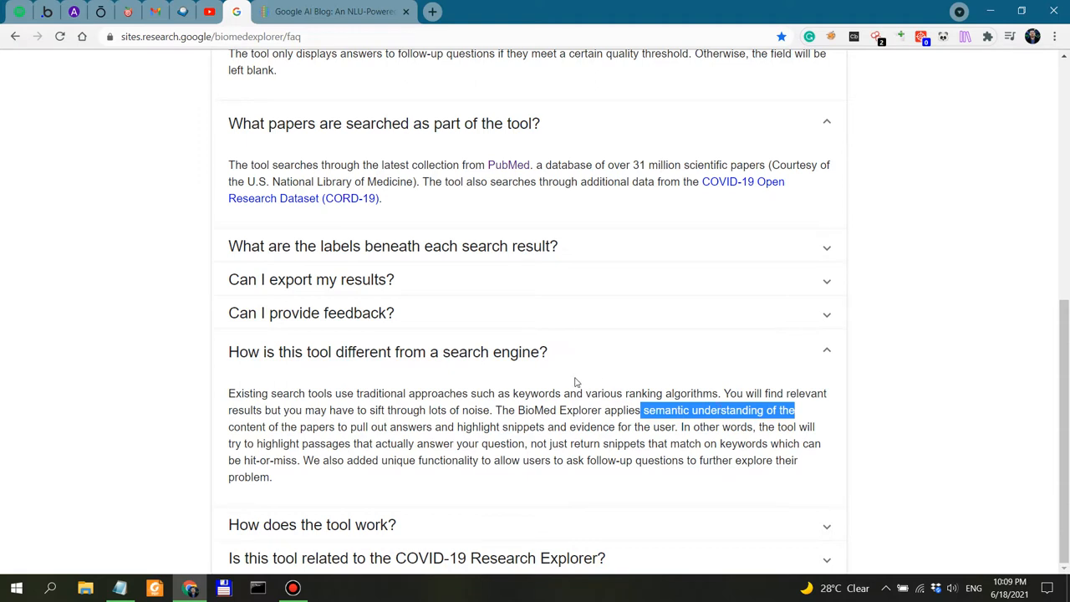
pyautogui.moveTo(562, 410)
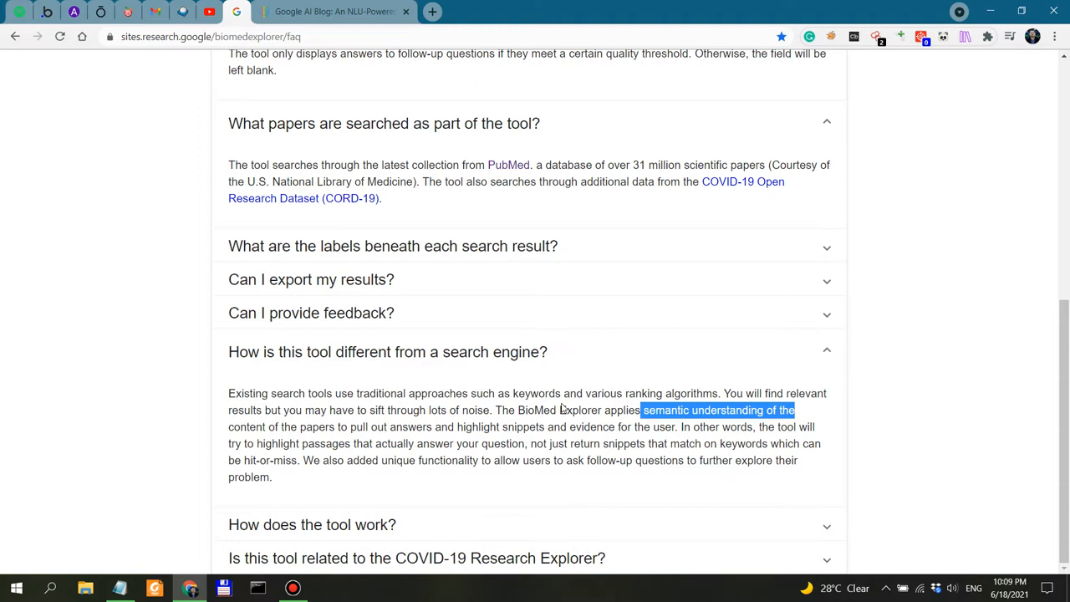
pyautogui.moveTo(692, 421)
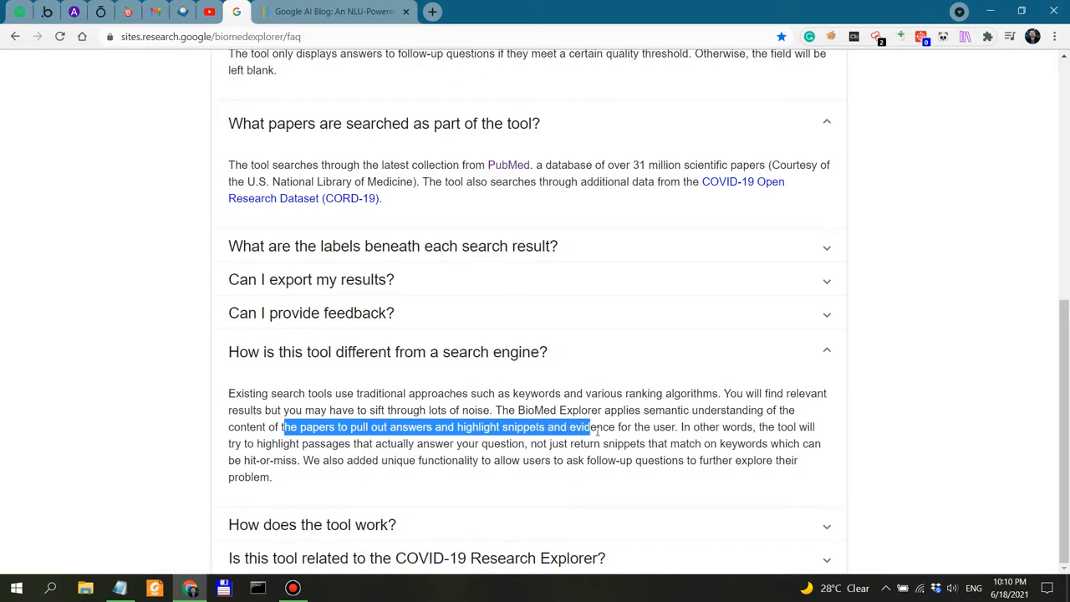
# Read the passages about pulling out answers and state-of-the-art QA models
pyautogui.moveTo(588, 427); pyautogui.dragTo(710, 426)
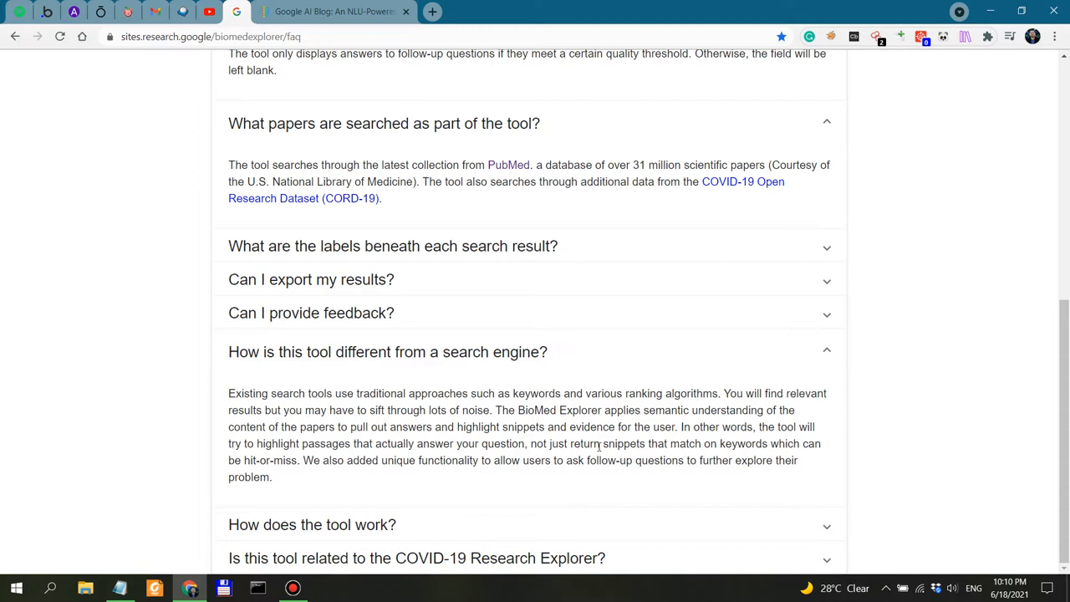
pyautogui.moveTo(602, 445); pyautogui.dragTo(806, 444)
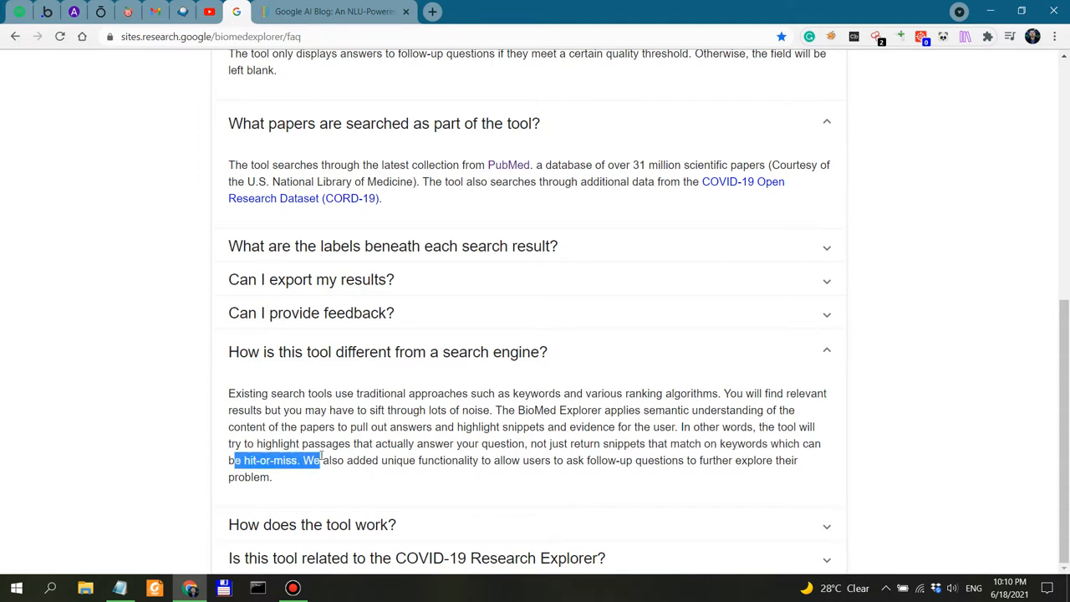
pyautogui.click(455, 460)
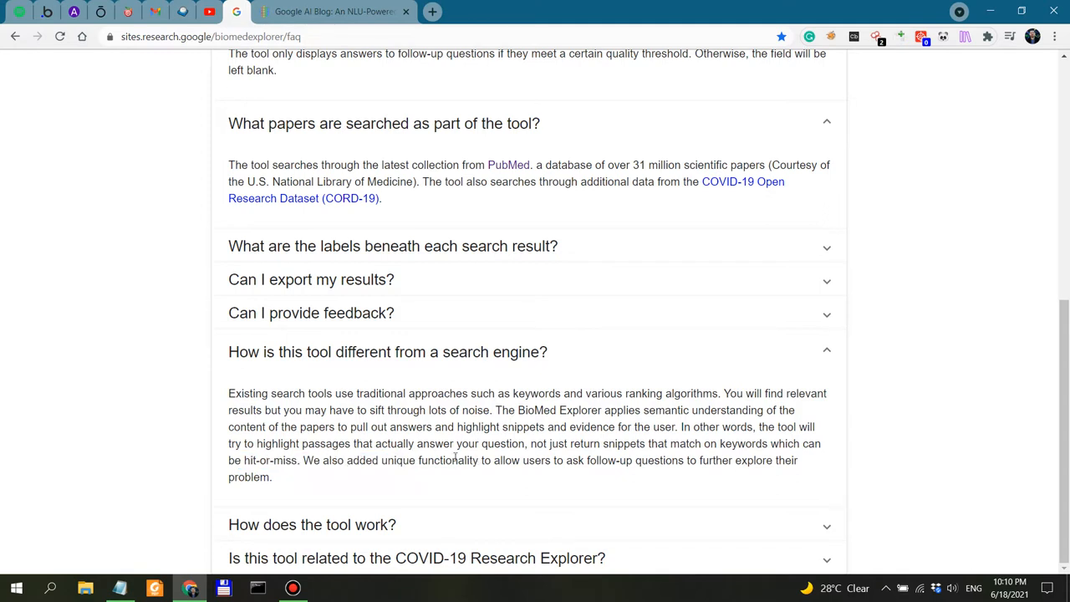
pyautogui.moveTo(451, 460); pyautogui.dragTo(659, 460)
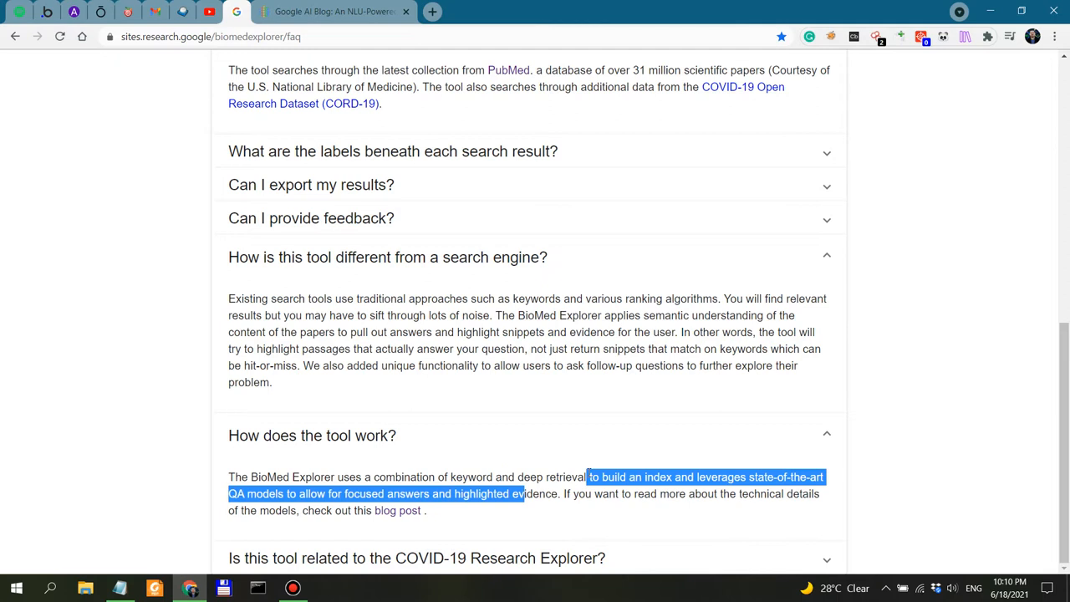
# Follow the FAQ's 'blog post' link into a new tab and switch to it
pyautogui.click(604, 493)
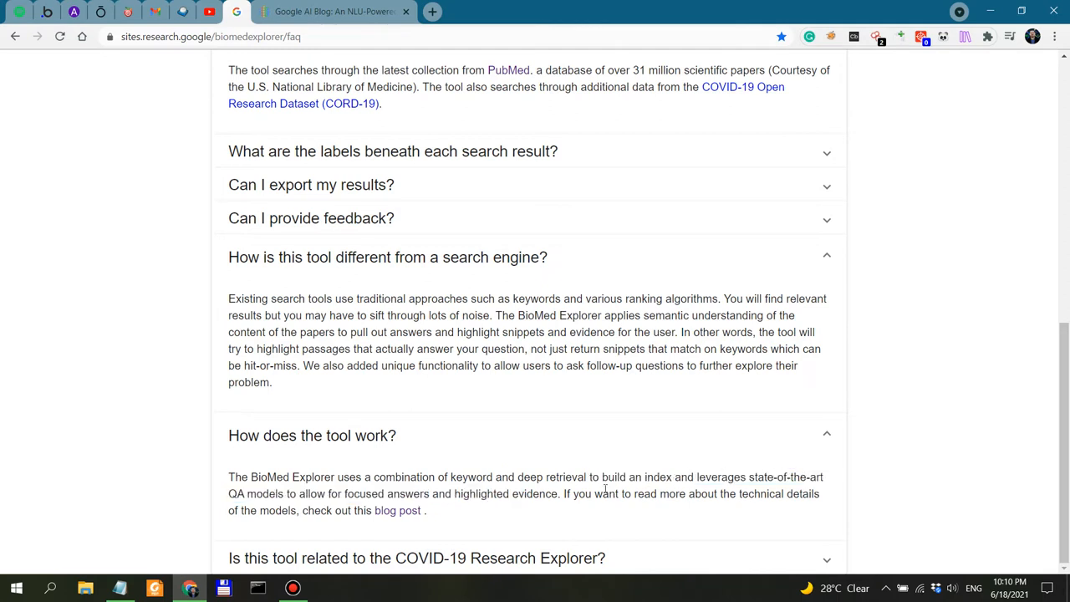
pyautogui.moveTo(237, 493); pyautogui.dragTo(422, 493)
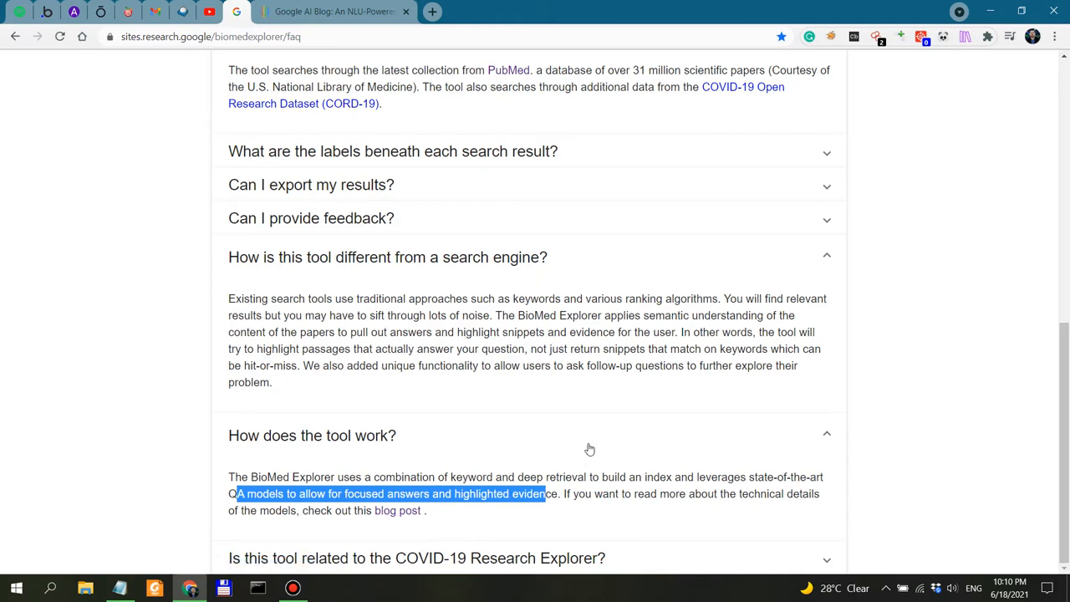
pyautogui.moveTo(398, 511)
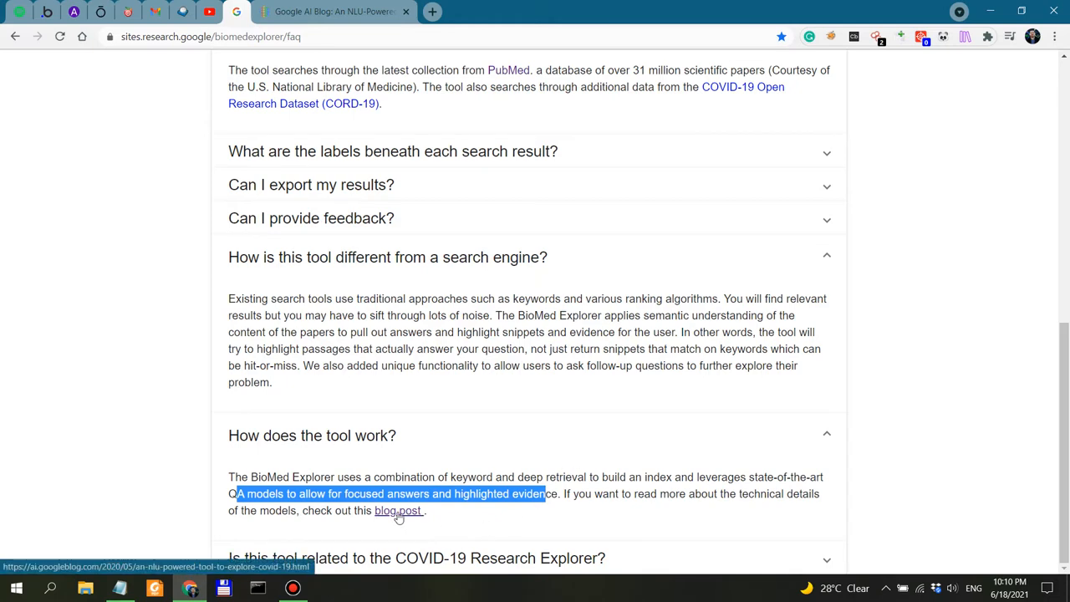
pyautogui.click(398, 511)
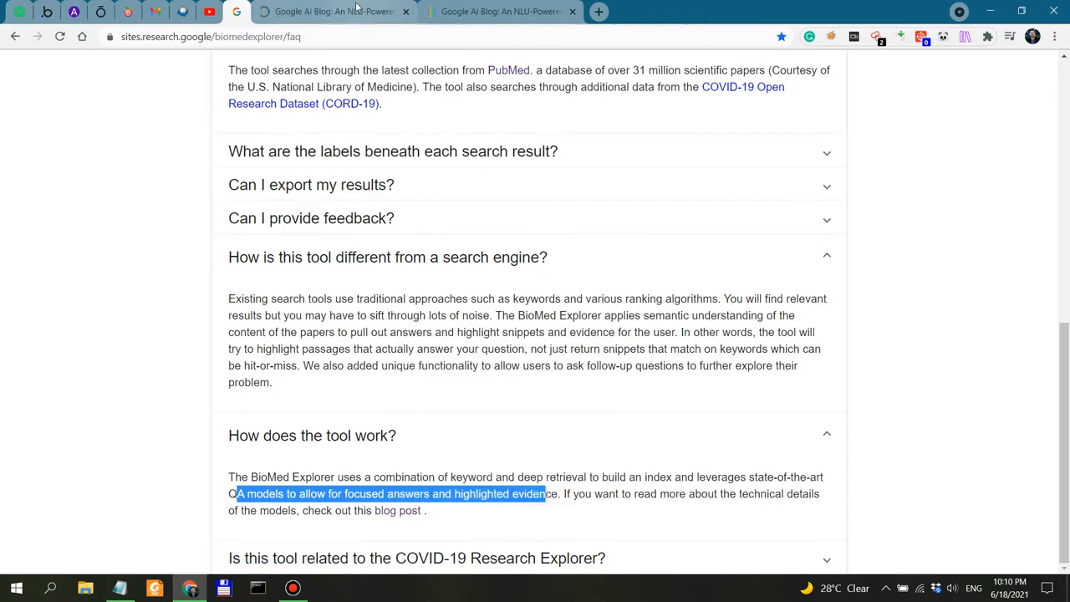
pyautogui.click(500, 11)
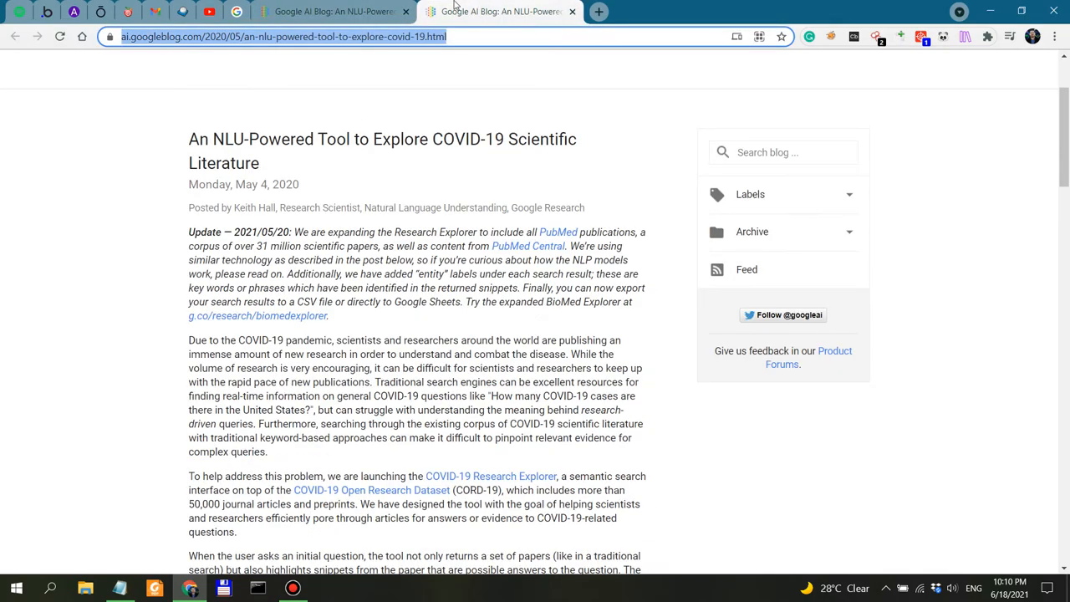
# Skim the Google AI Blog post through its semantic search and synthetic query sections
pyautogui.scroll(-3)
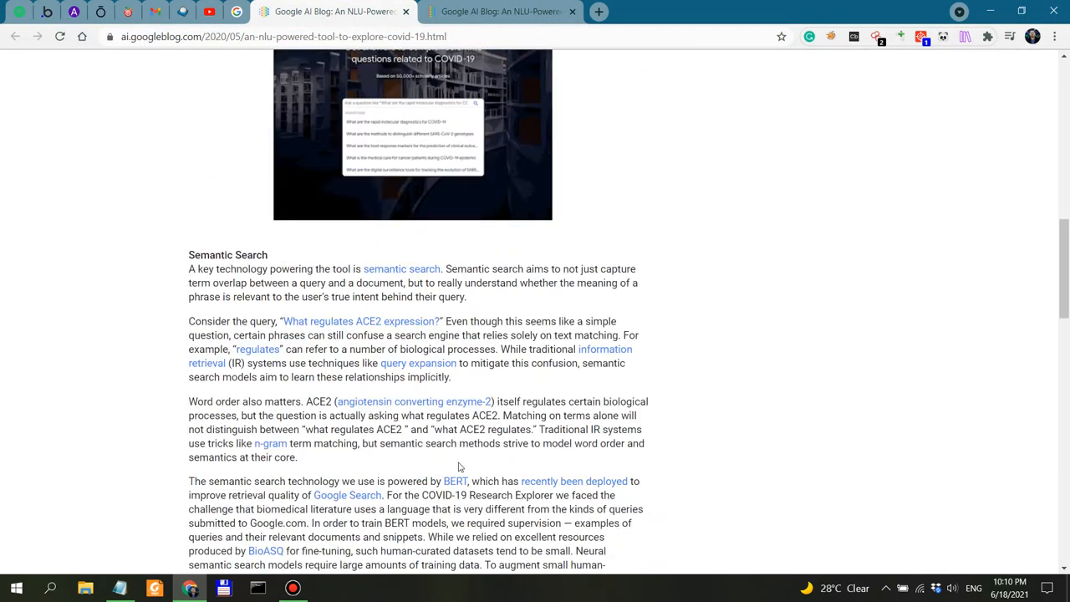
pyautogui.scroll(-3)
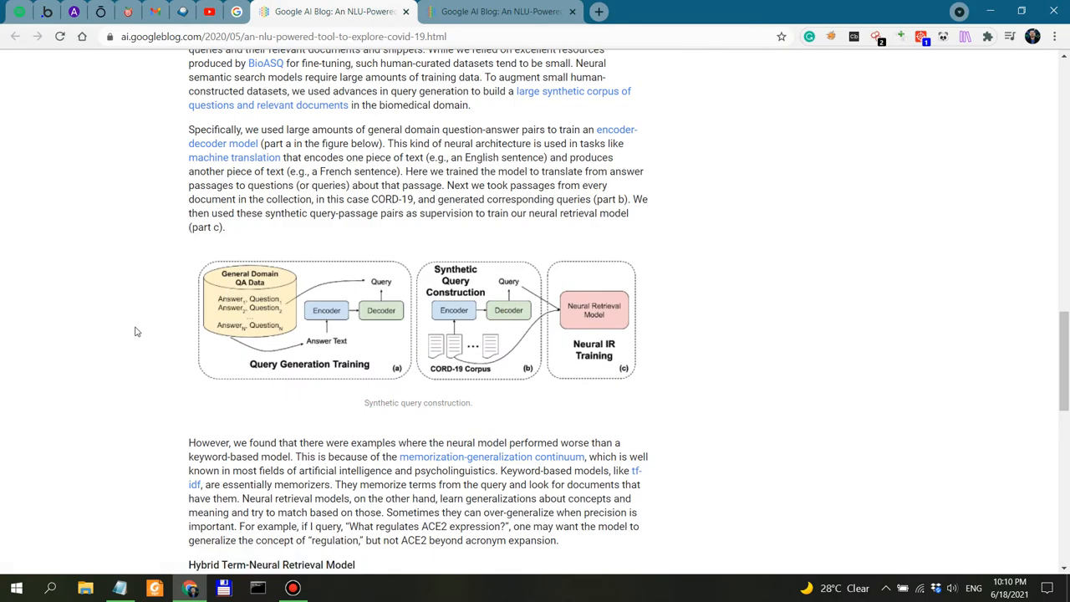
pyautogui.scroll(-3)
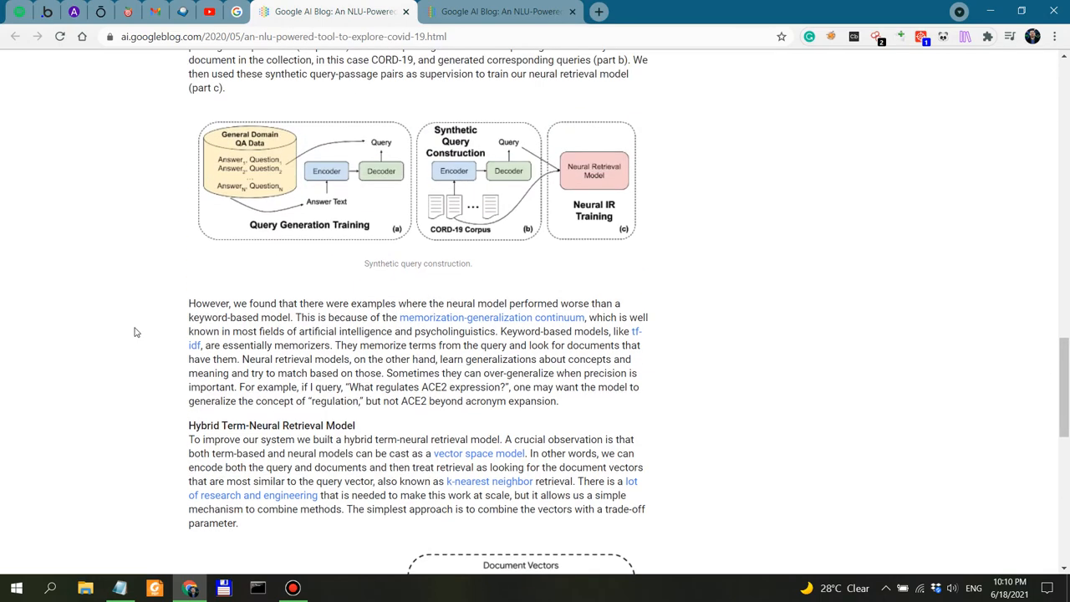
pyautogui.scroll(3)
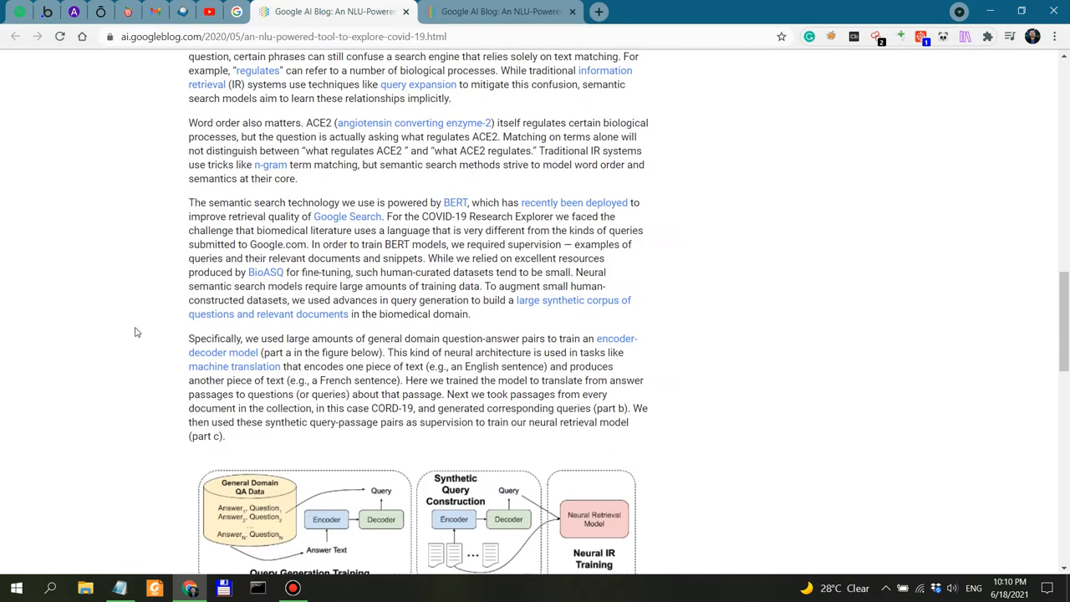
pyautogui.scroll(-3)
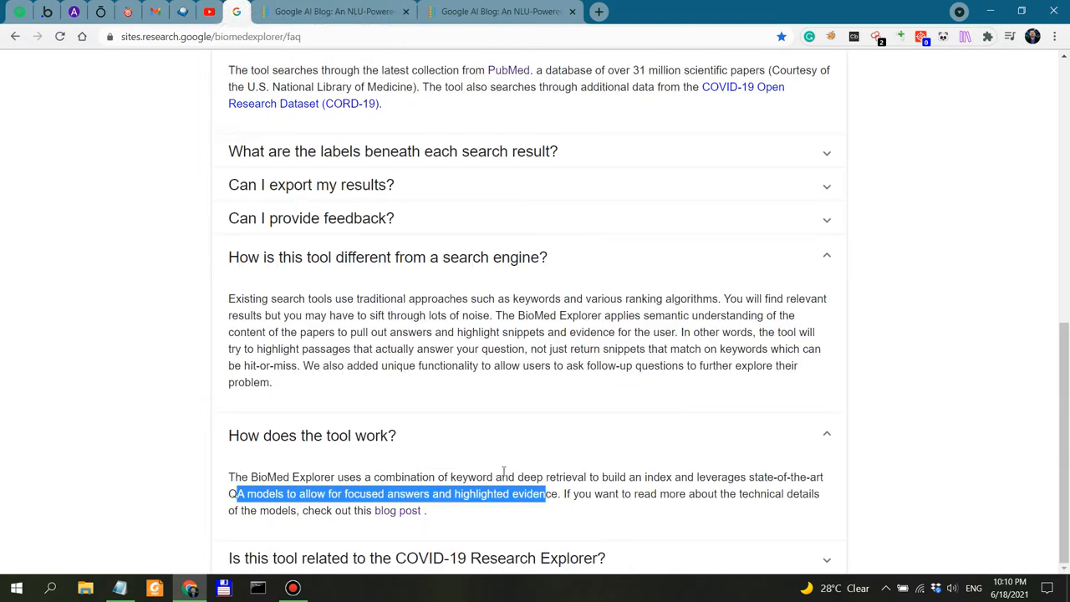
# Read the FAQ answer calling BioMed Explorer a newer version of the COVID-19 Research Explorer
pyautogui.scroll(-3)
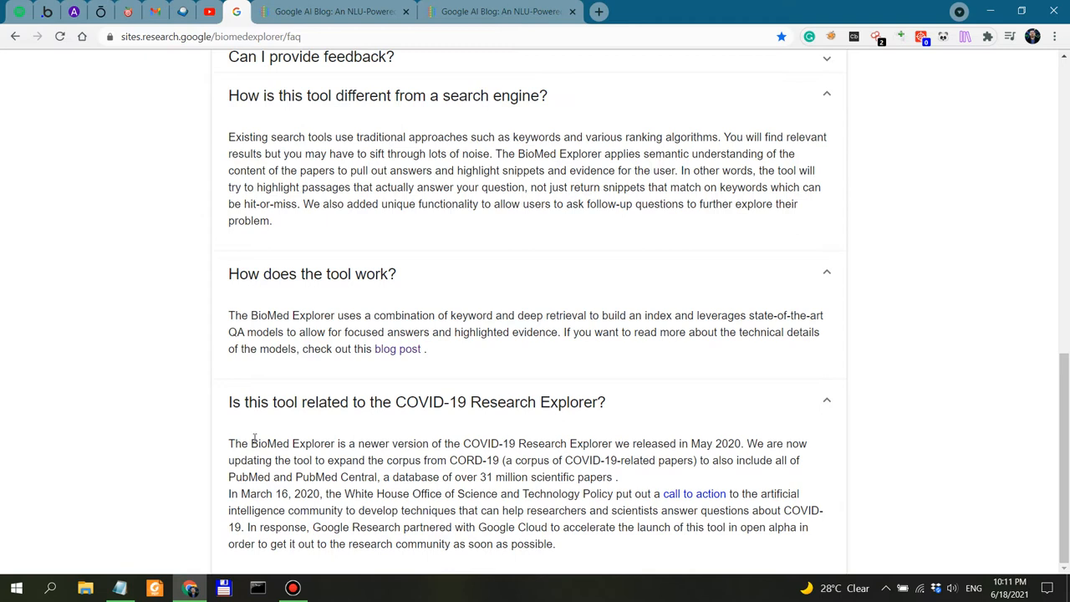
pyautogui.moveTo(251, 443); pyautogui.dragTo(588, 443)
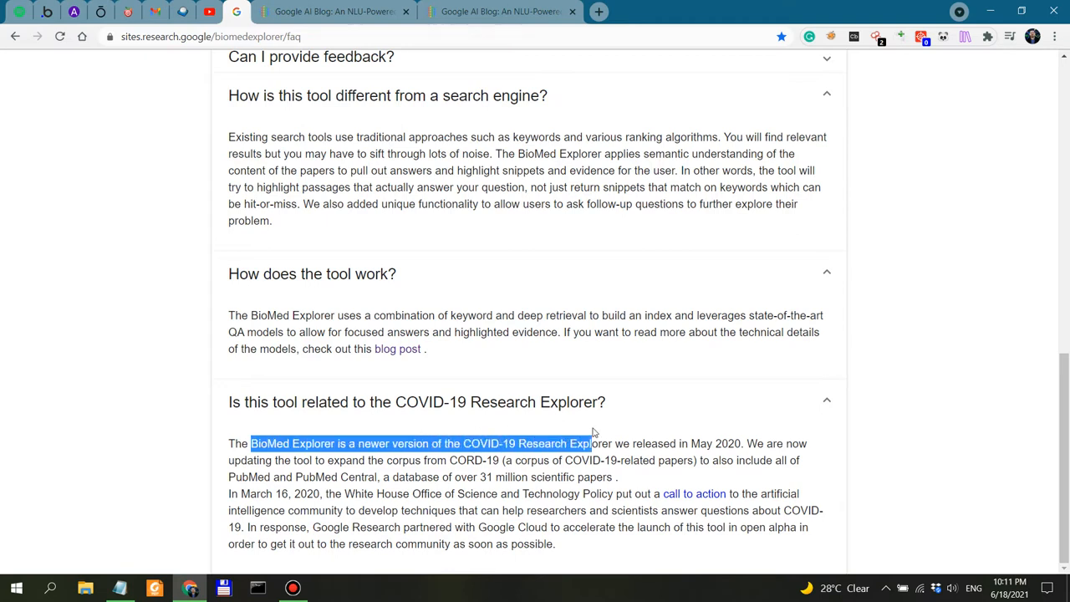
pyautogui.click(669, 443)
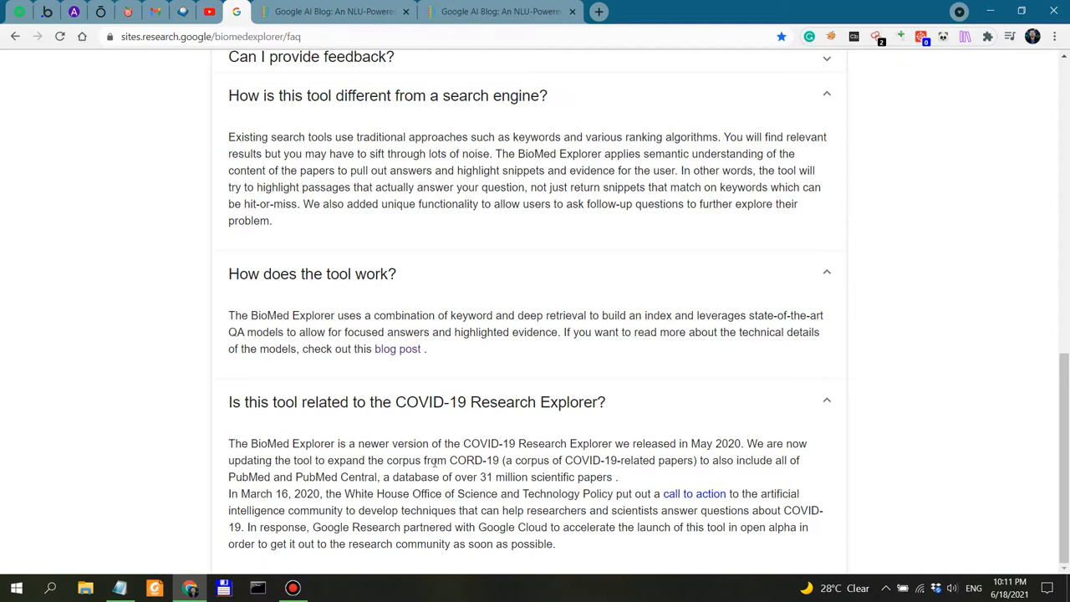
pyautogui.doubleClick(410, 460)
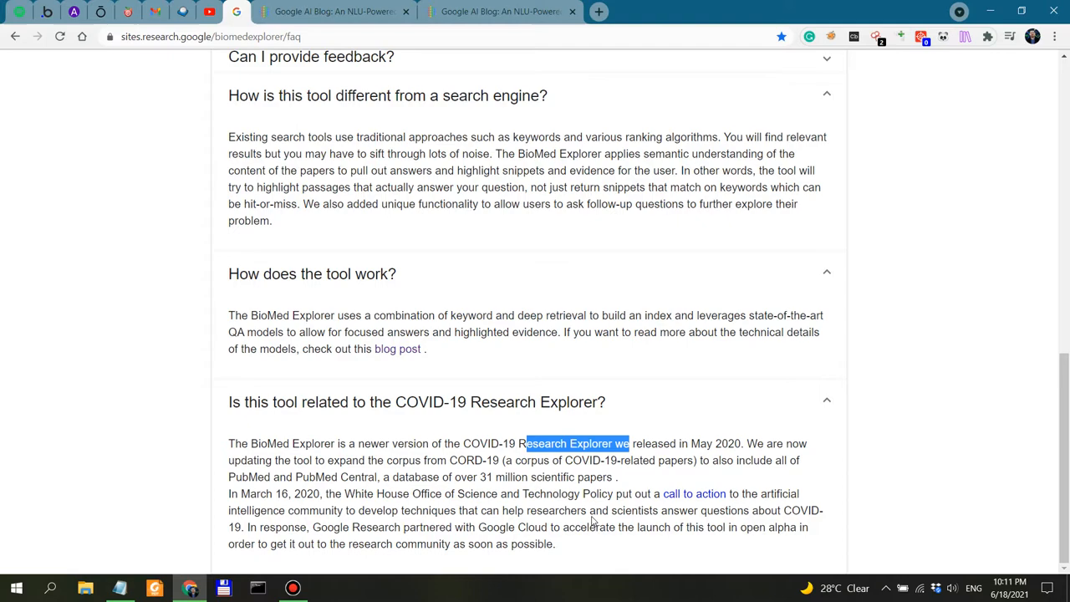
pyautogui.scroll(3)
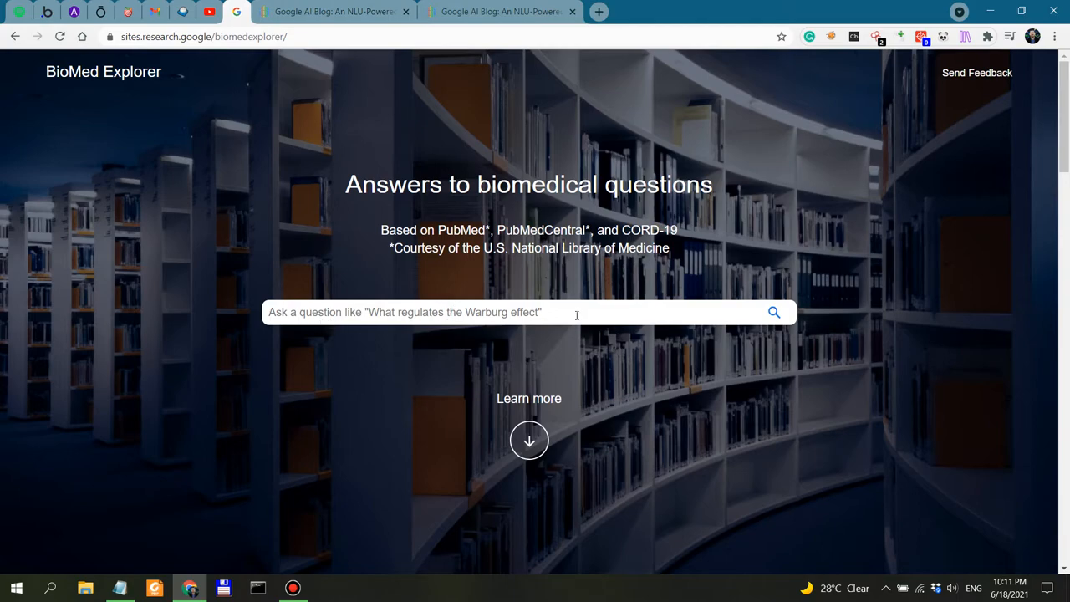
pyautogui.scroll(-3)
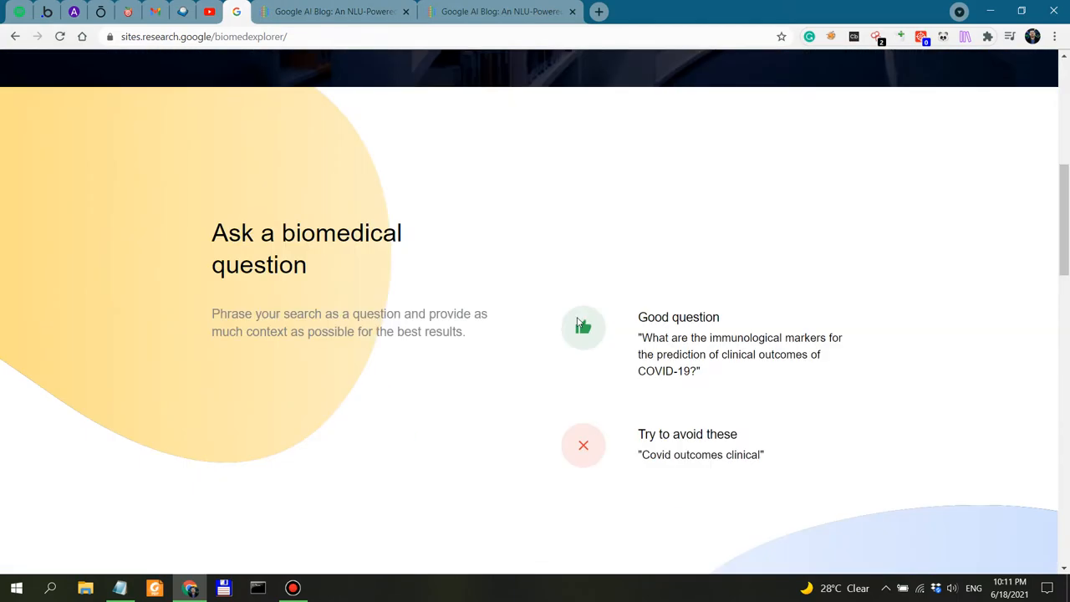
pyautogui.moveTo(251, 309)
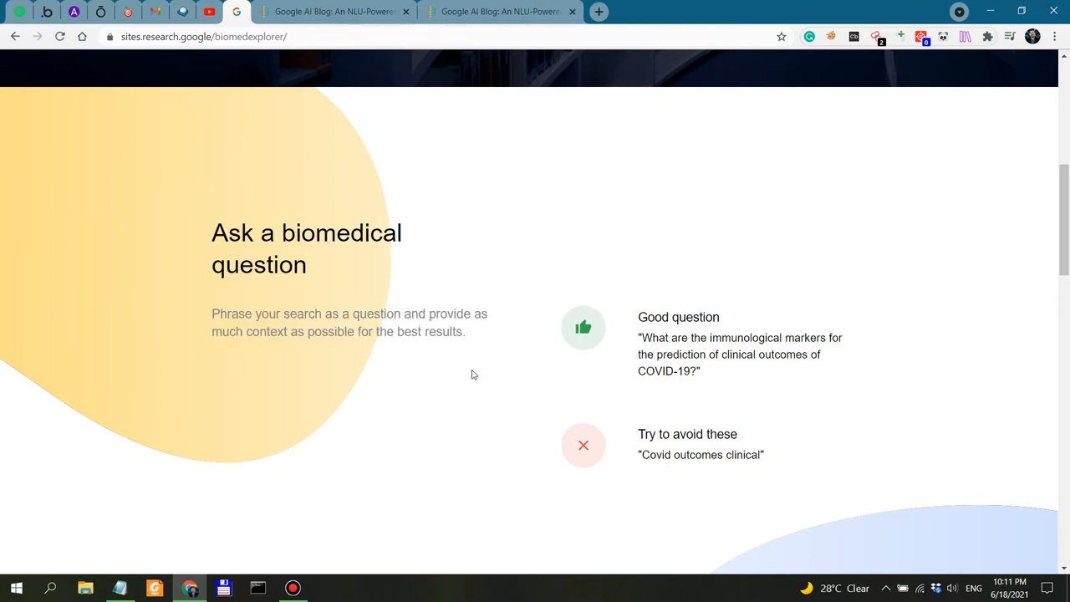
pyautogui.moveTo(679, 338); pyautogui.dragTo(802, 338)
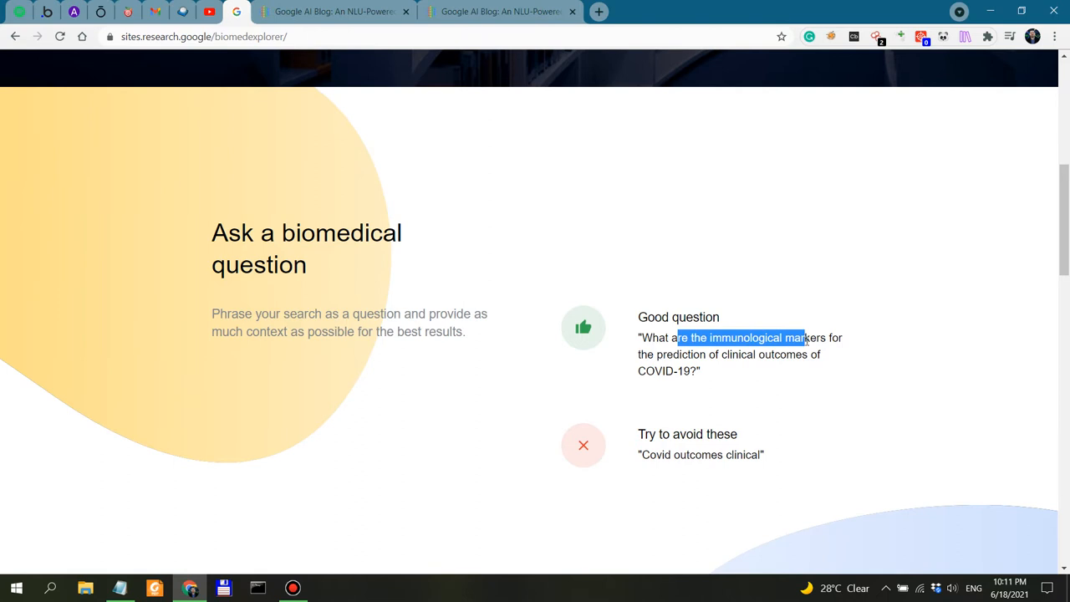
pyautogui.scroll(-3)
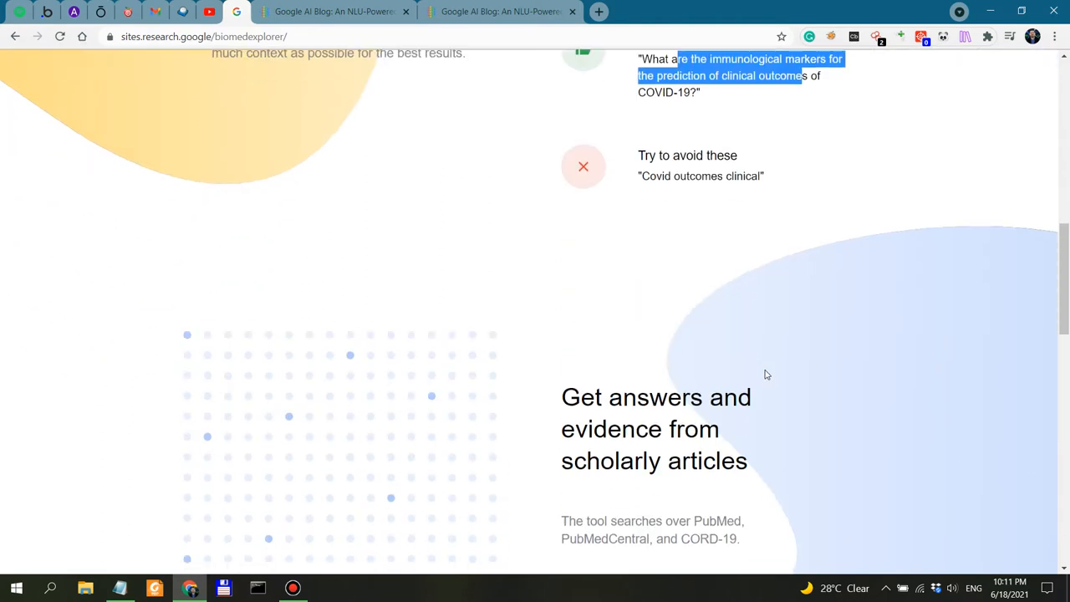
pyautogui.scroll(-3)
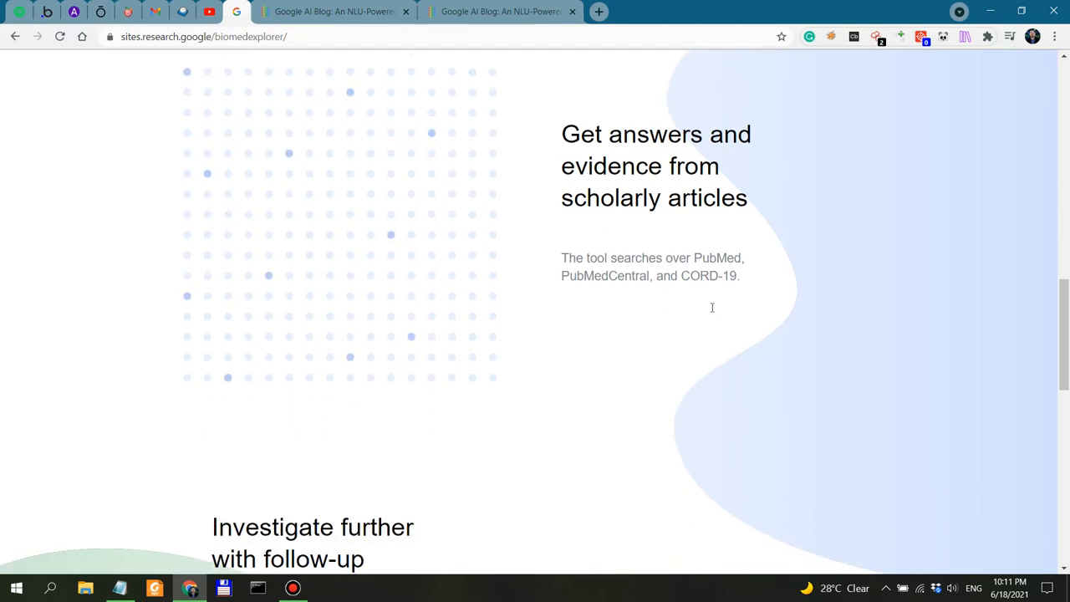
pyautogui.scroll(-3)
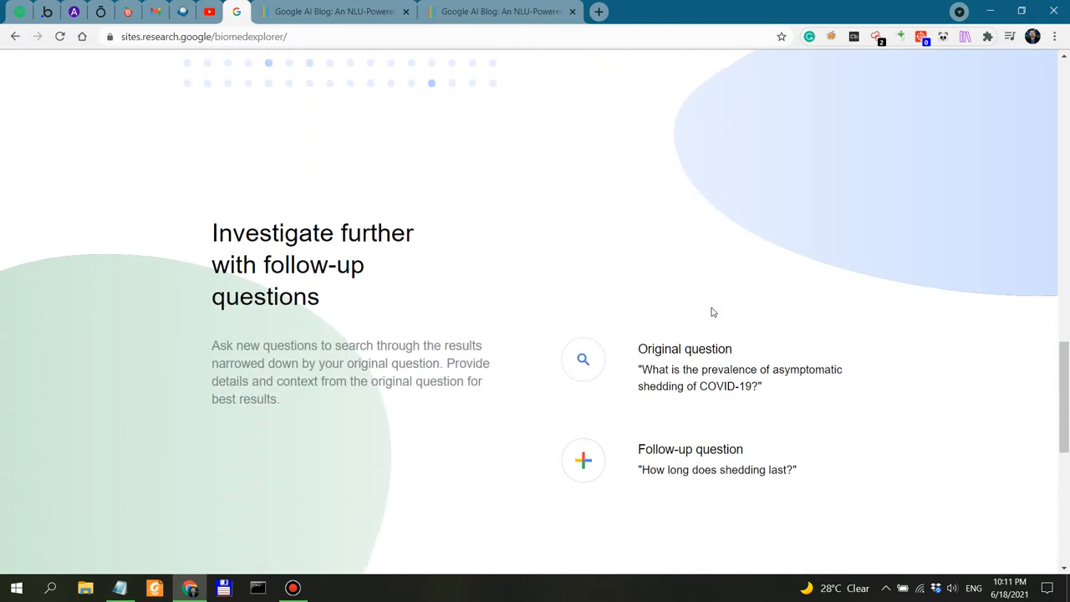
pyautogui.scroll(-3)
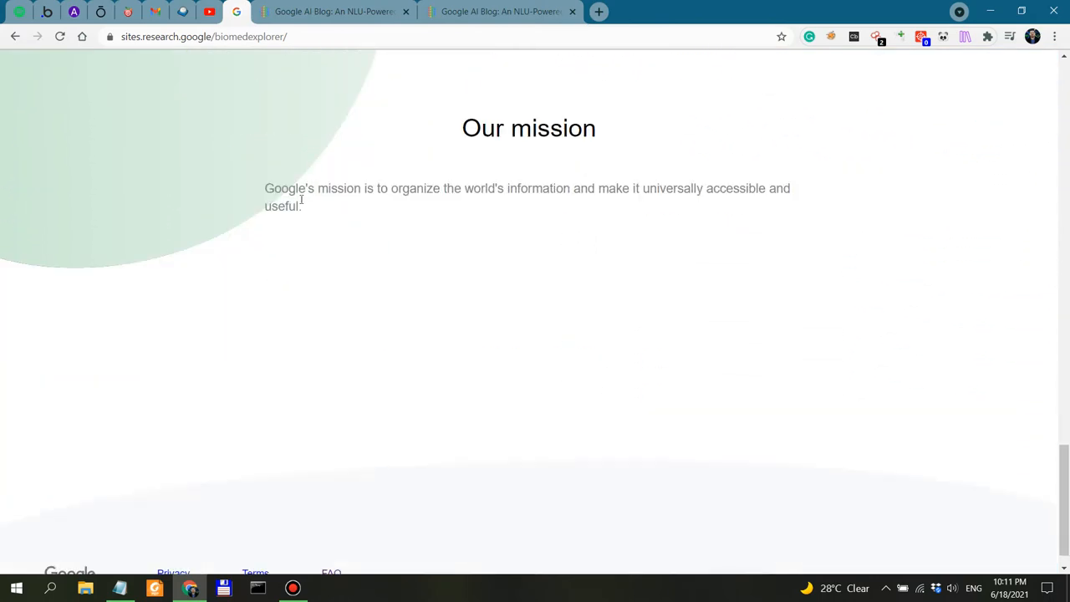
pyautogui.moveTo(291, 187); pyautogui.dragTo(764, 188)
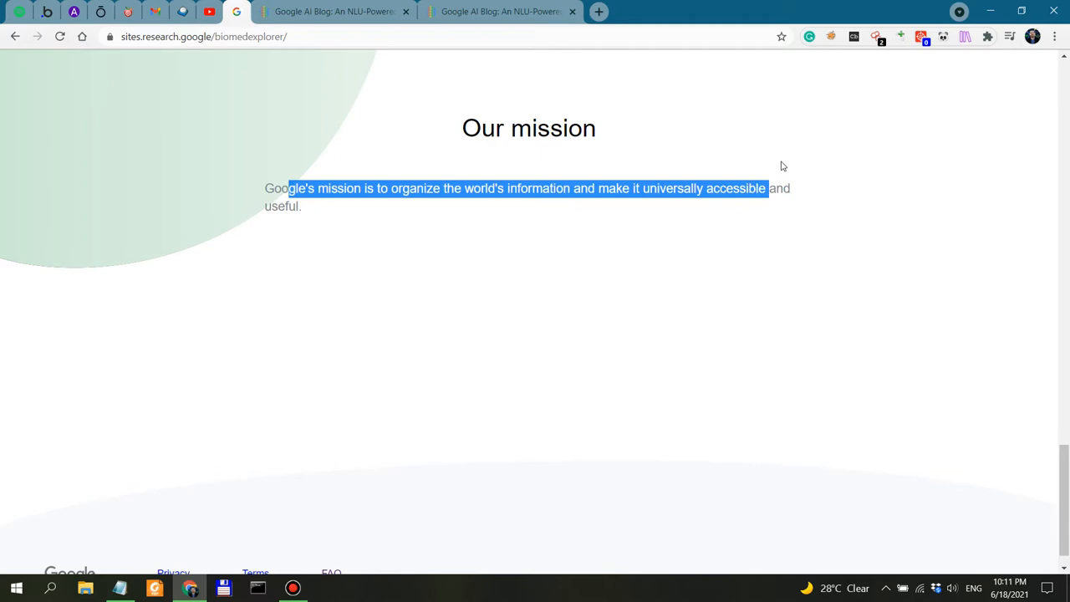
pyautogui.scroll(3)
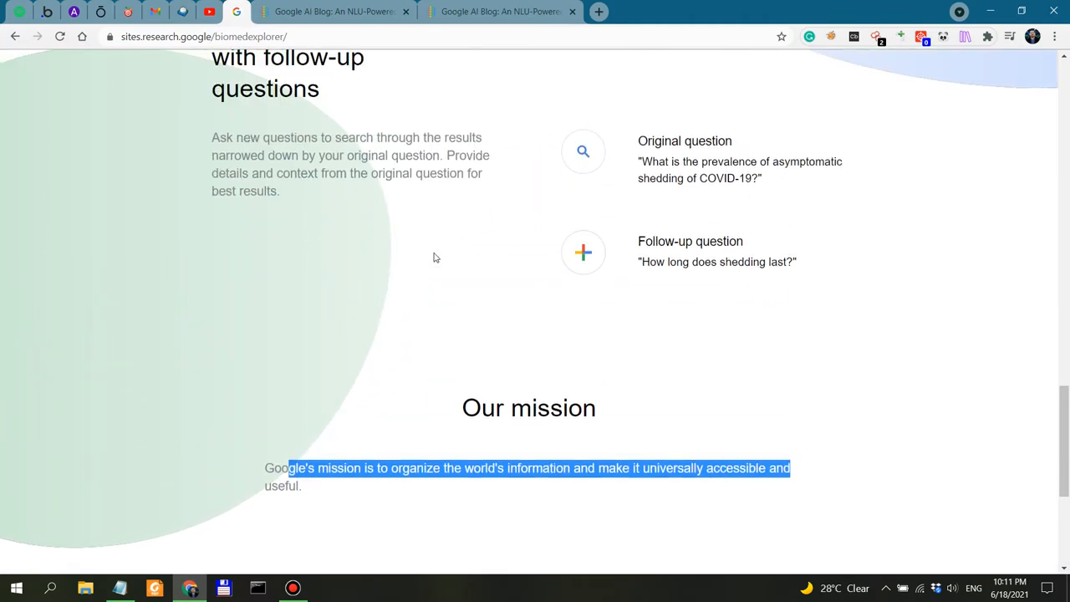
pyautogui.scroll(3)
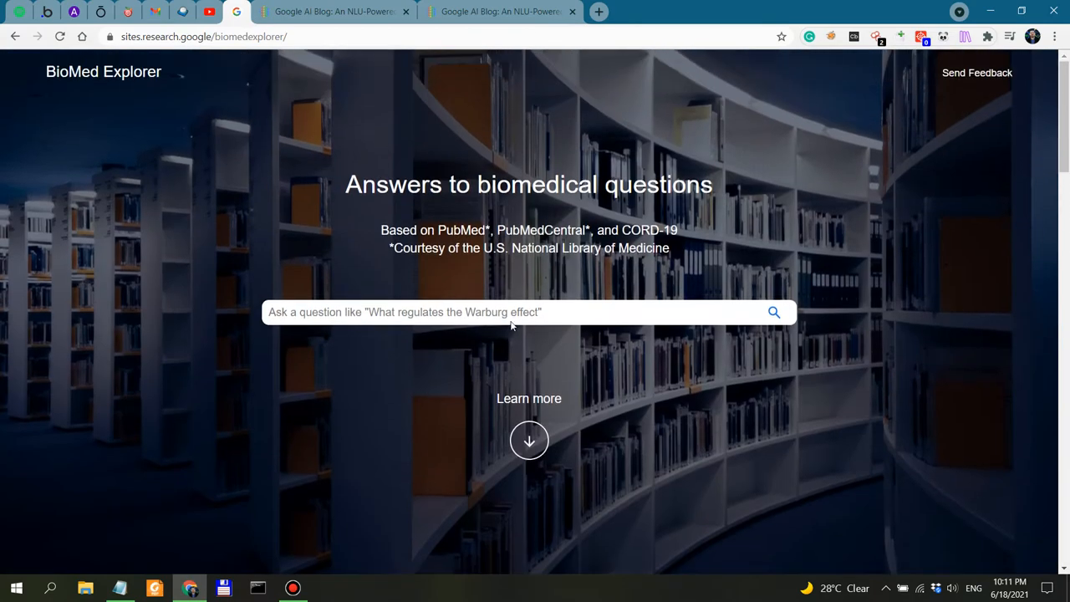
# Clear the search box and begin a new question with 'What', discarding the word 'genomic'
pyautogui.click(518, 312)
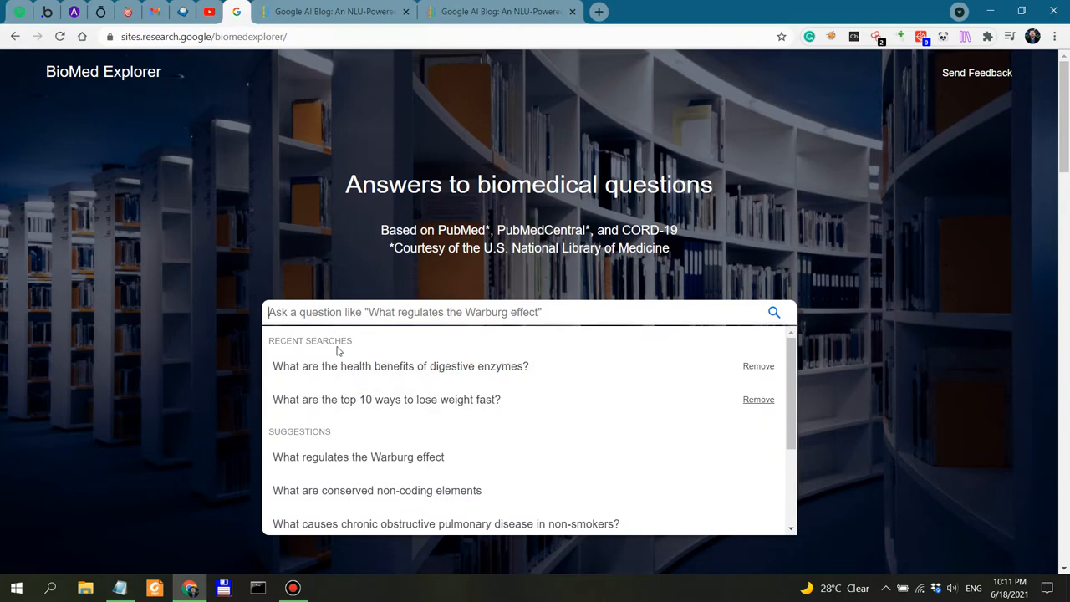
pyautogui.moveTo(454, 404)
pyautogui.write('How')
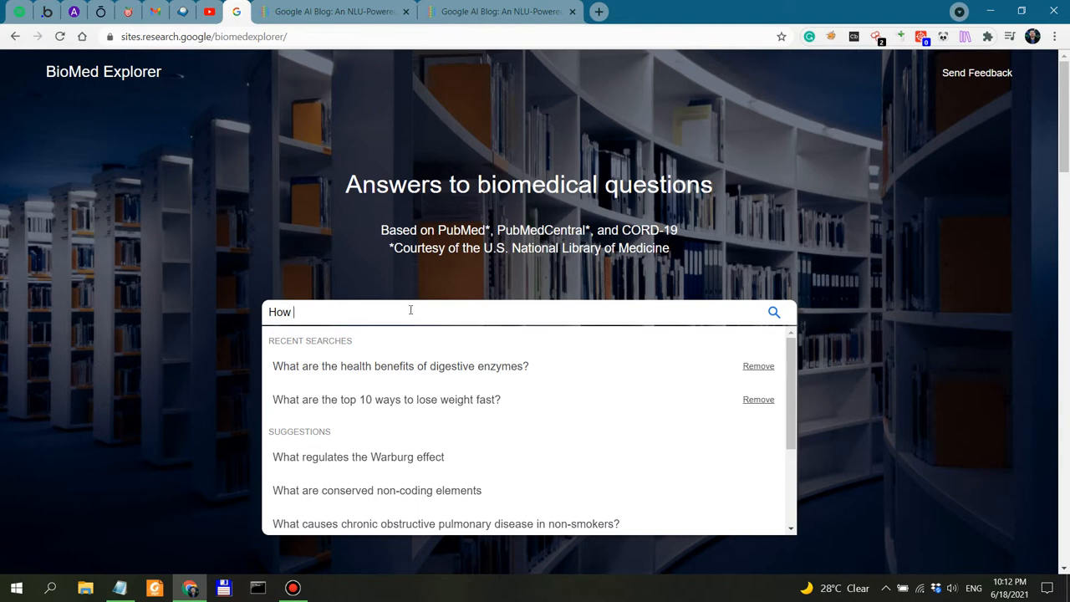
pyautogui.press('BackSpace')
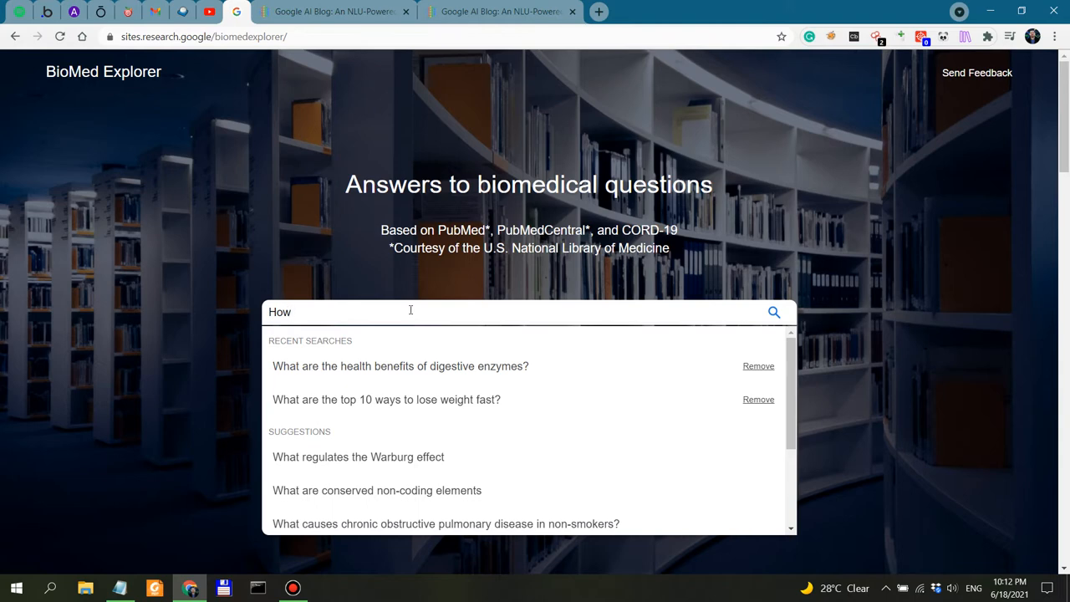
pyautogui.write('What are some')
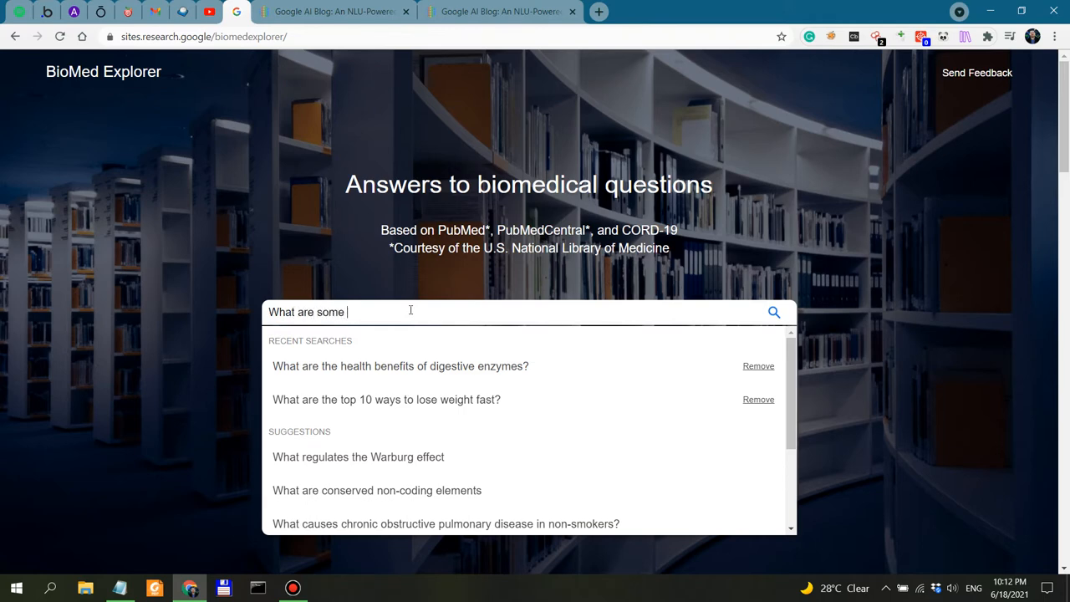
pyautogui.press('backspace')
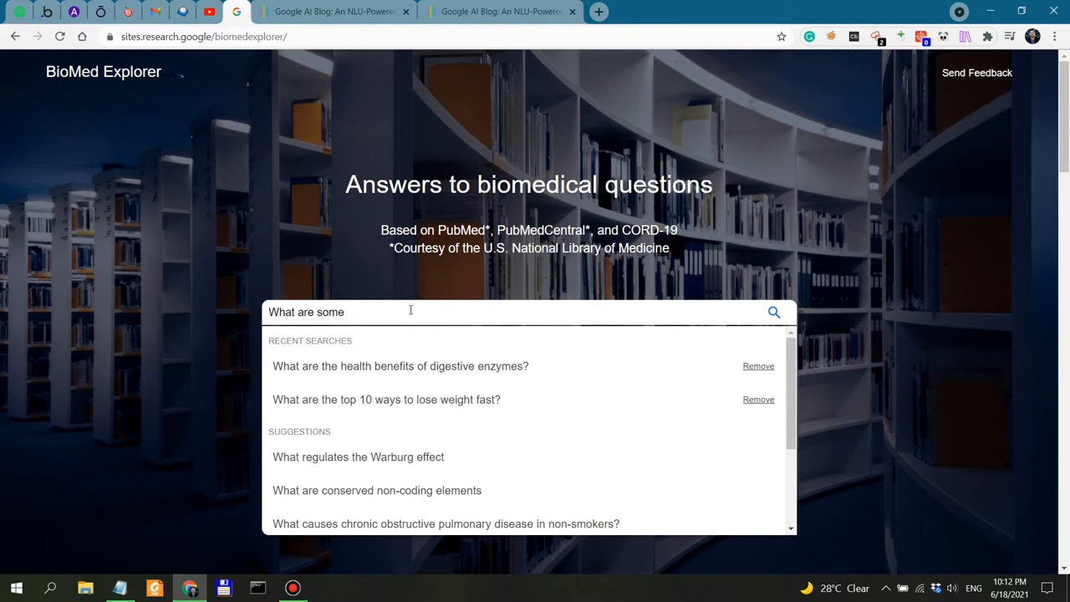
pyautogui.write('genomic')
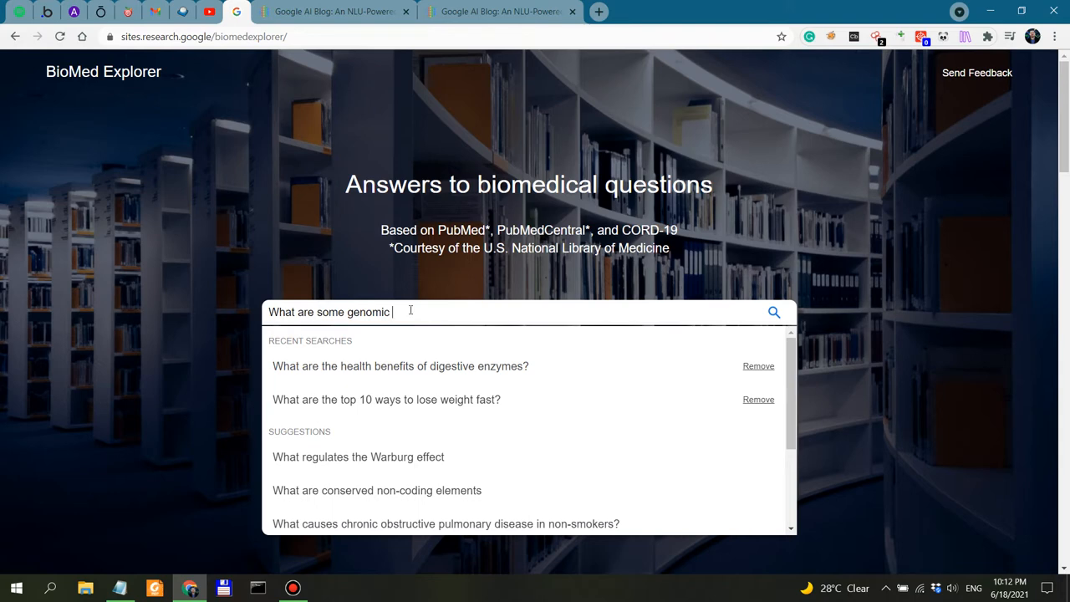
pyautogui.press('BackSpace')
pyautogui.write('s')
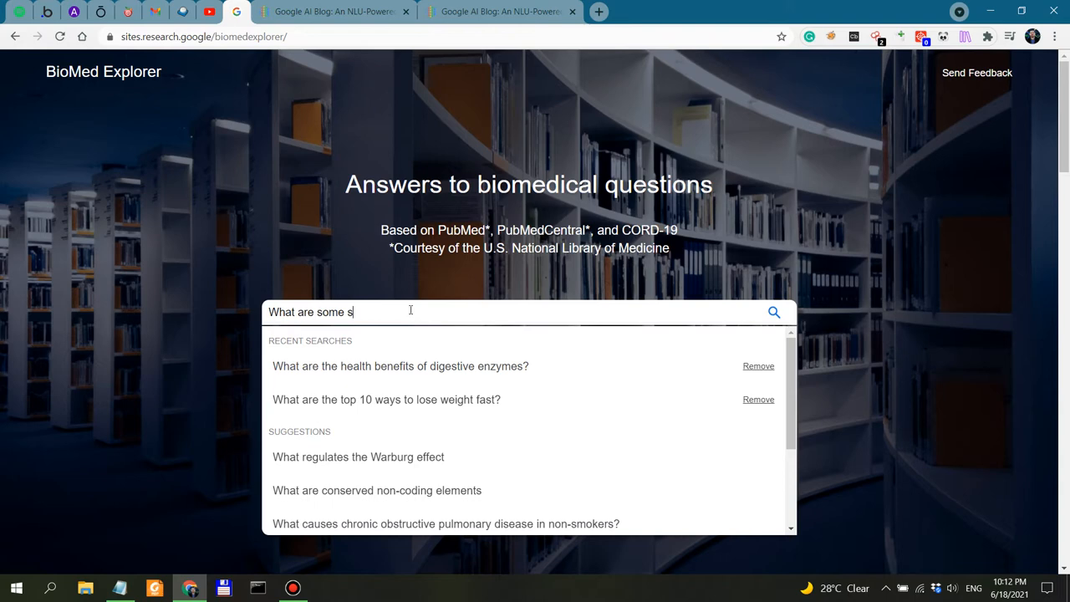
# Continue the question with 'polimorphisms' and bring up spelling suggestions for it
pyautogui.write('polimorphi')
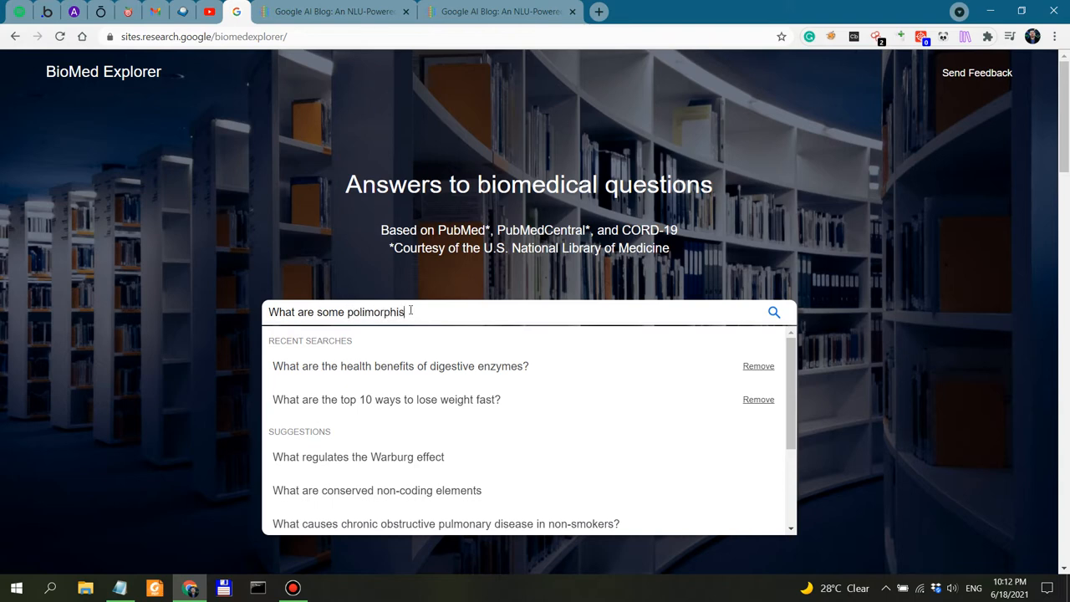
pyautogui.write('ms')
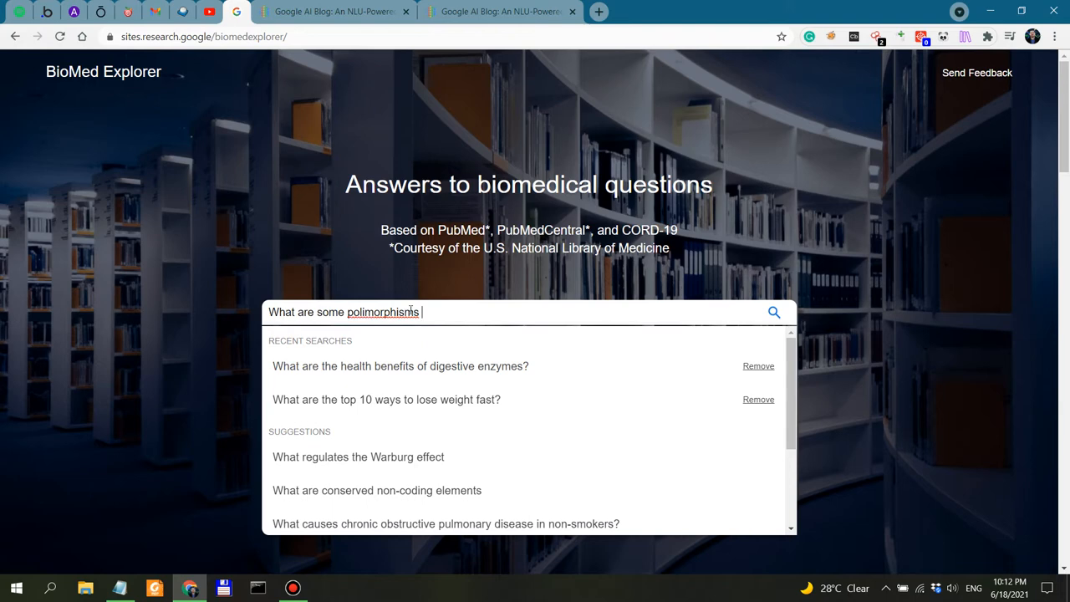
pyautogui.rightClick(381, 312)
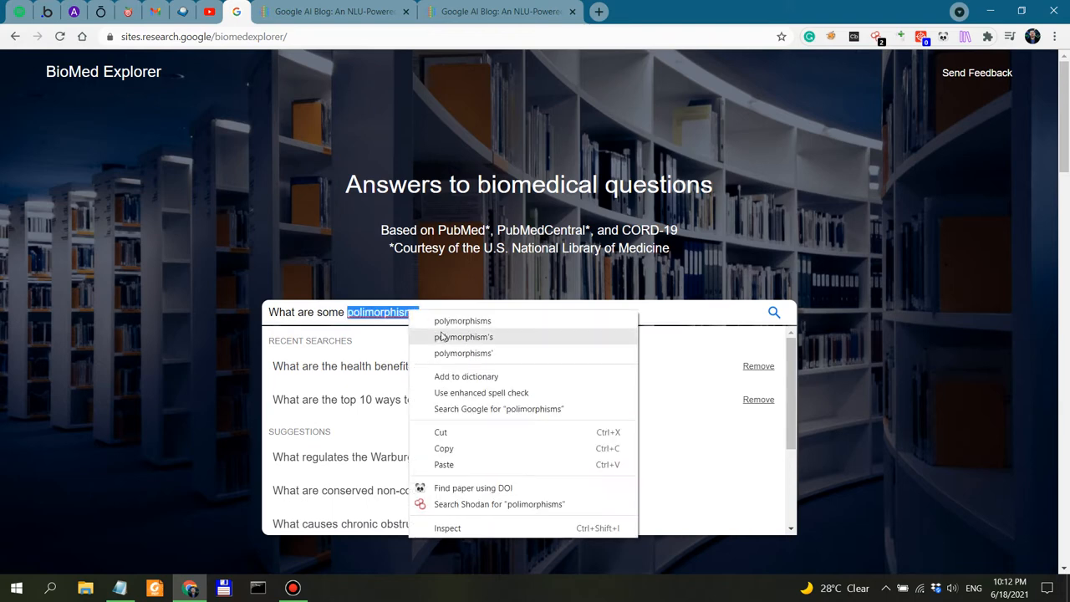
# Correct to 'polymorphisms', drop 'some', and finish 'What are polymorphisms affecting the TCA cycle?'
pyautogui.click(461, 321)
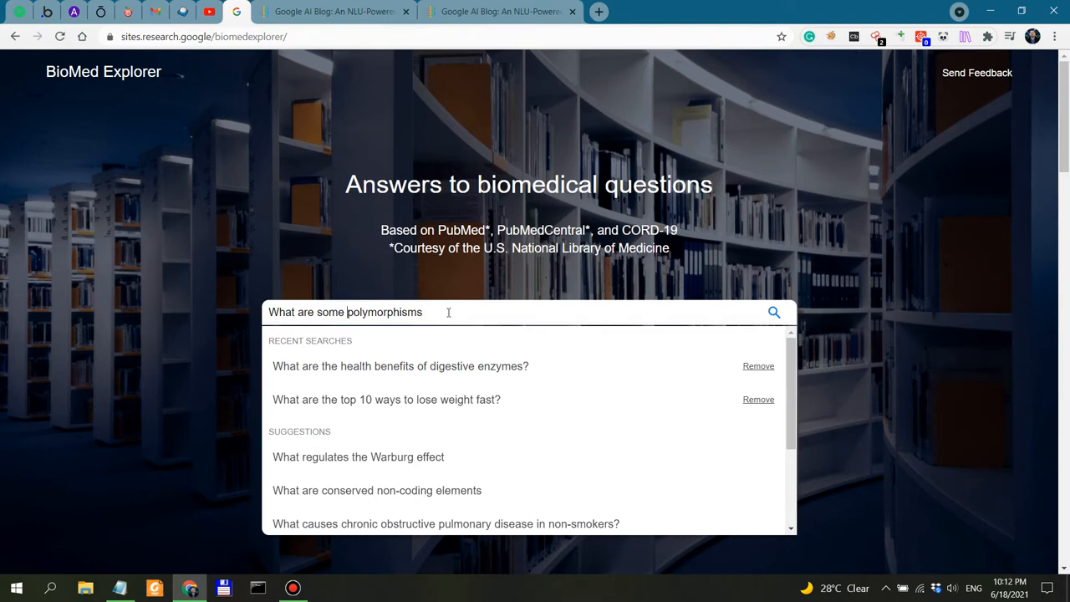
pyautogui.press('Backspace')
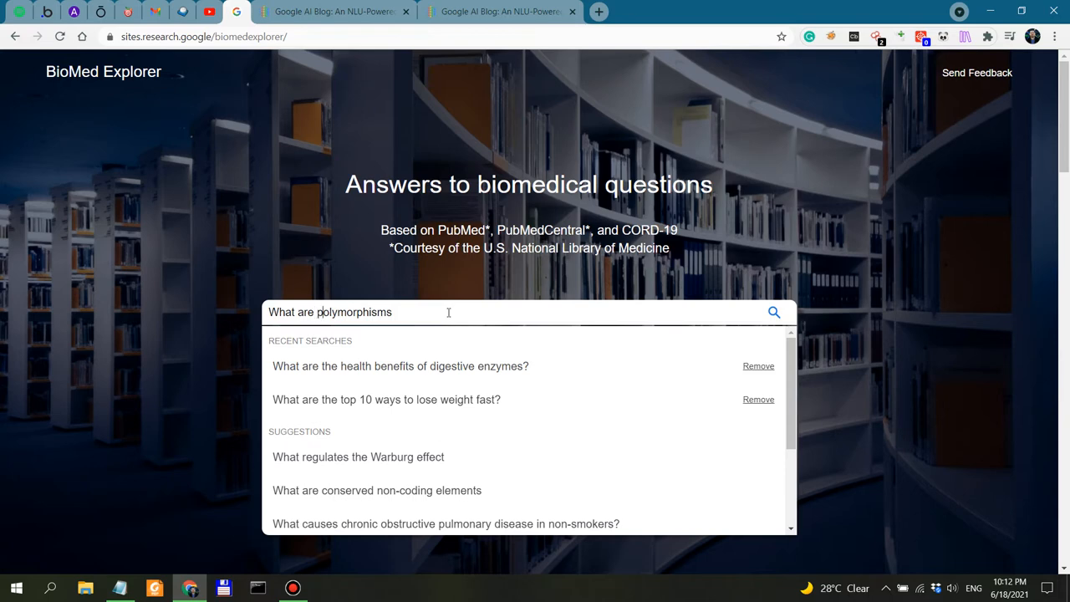
pyautogui.write('affect')
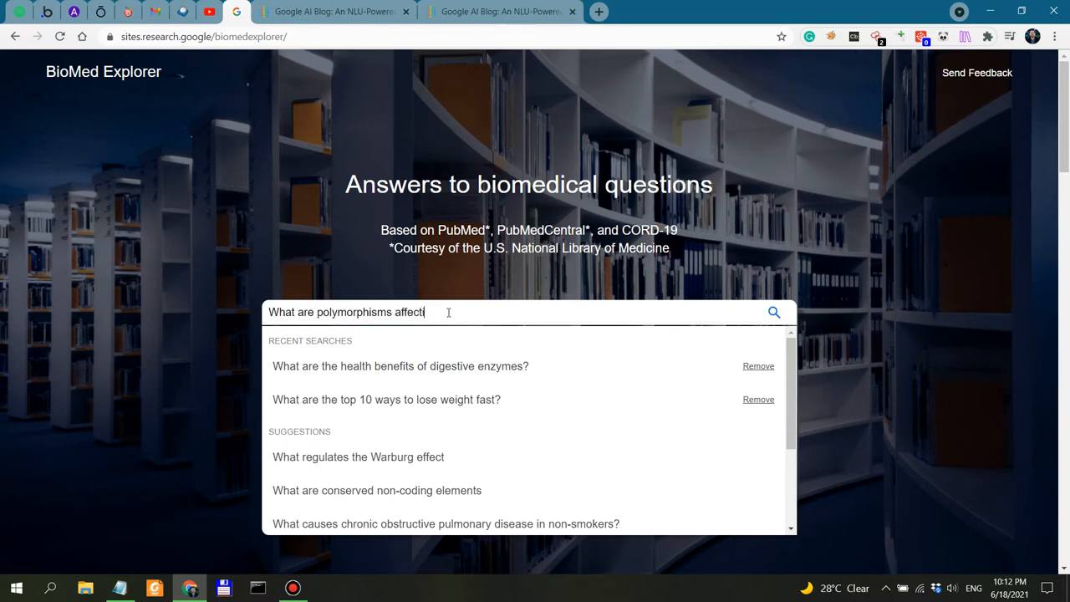
pyautogui.write('ng the TCA cy')
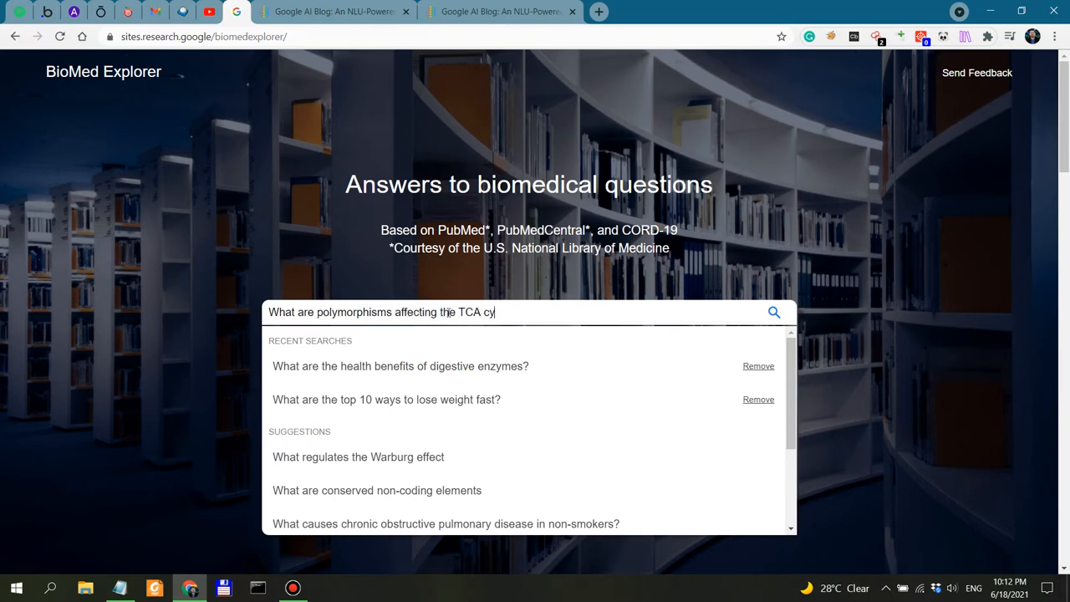
pyautogui.write('cle')
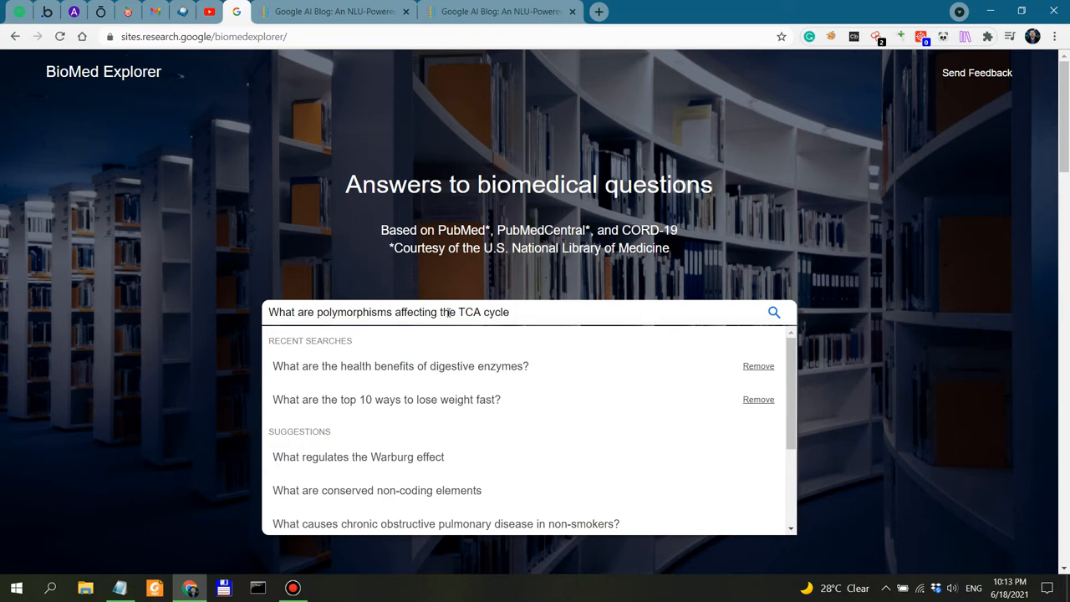
pyautogui.write('?')
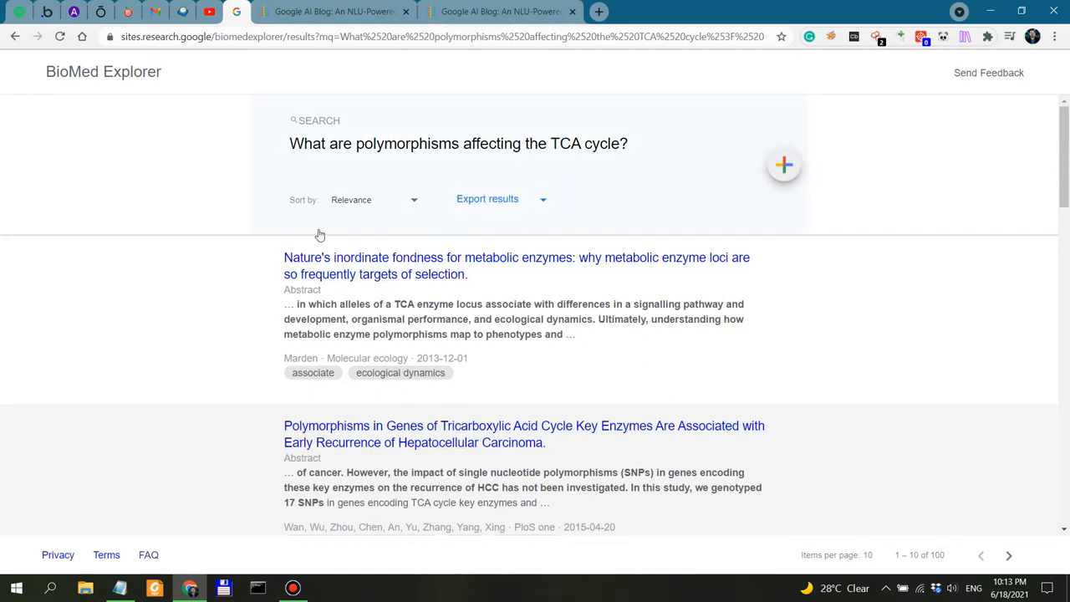
pyautogui.moveTo(559, 251)
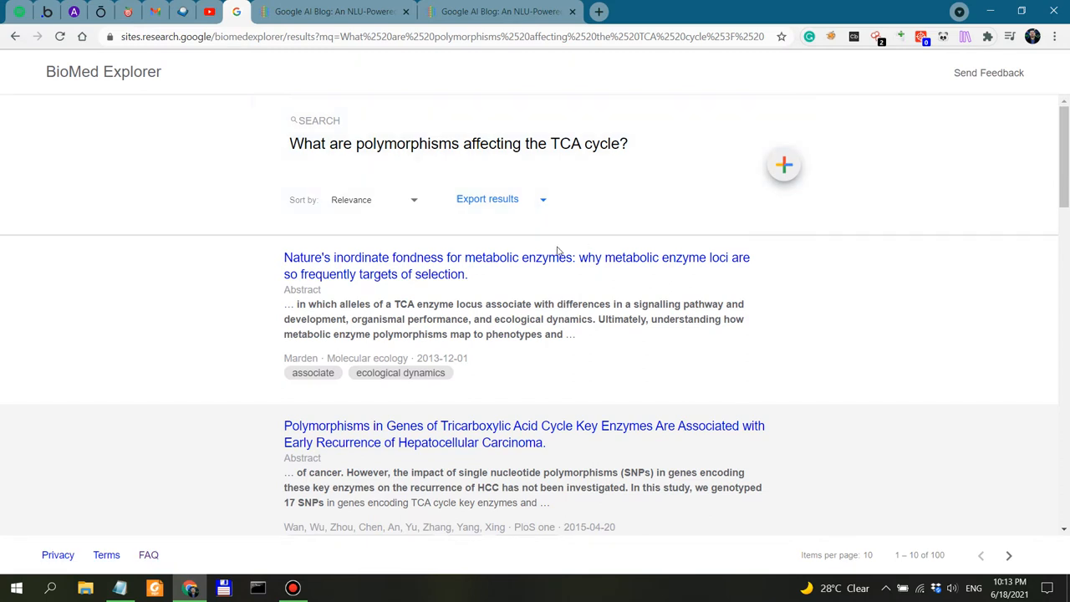
pyautogui.moveTo(532, 265)
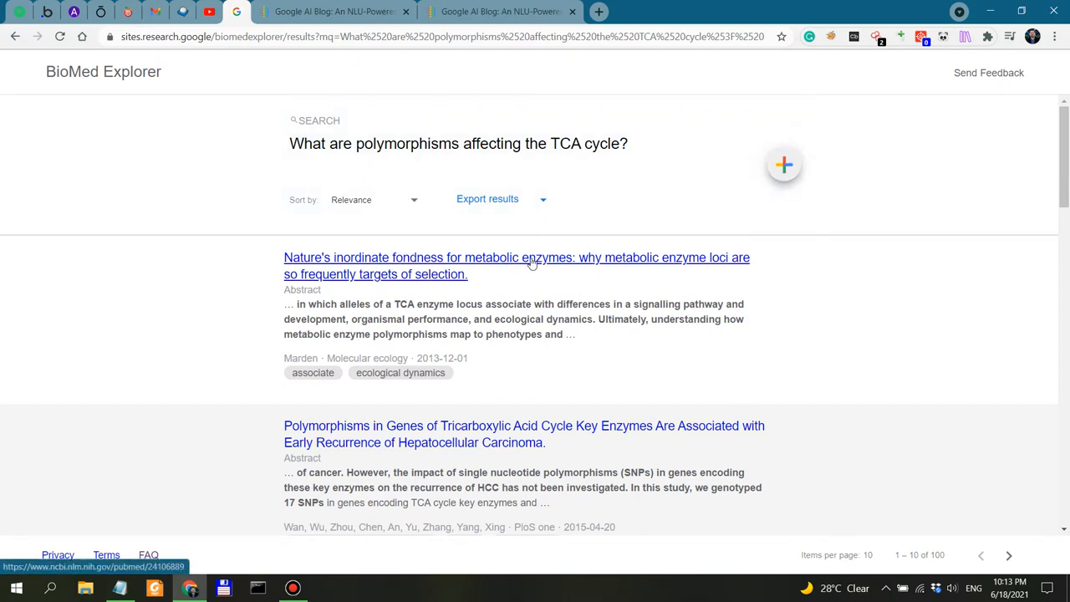
# Browse the results down to the FOXA2 variants article, then start a new follow-up question
pyautogui.scroll(-3)
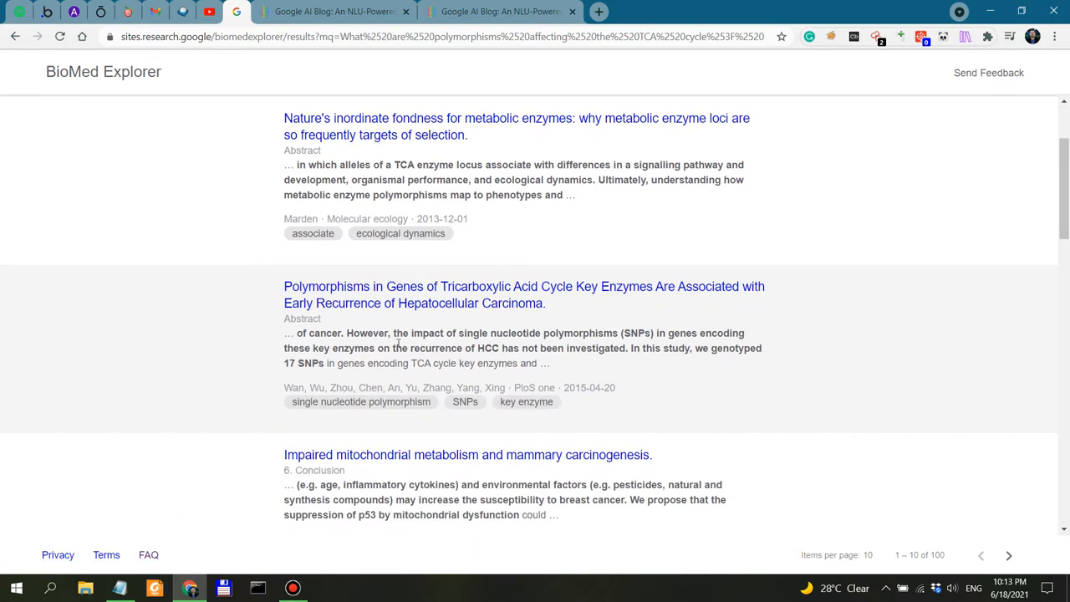
pyautogui.moveTo(408, 286)
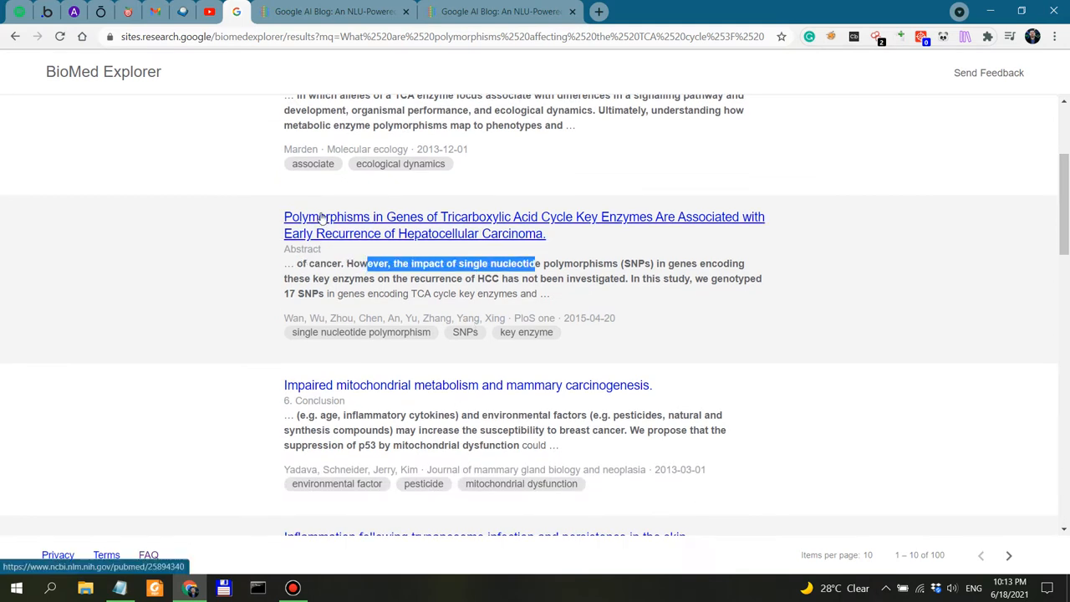
pyautogui.scroll(-3)
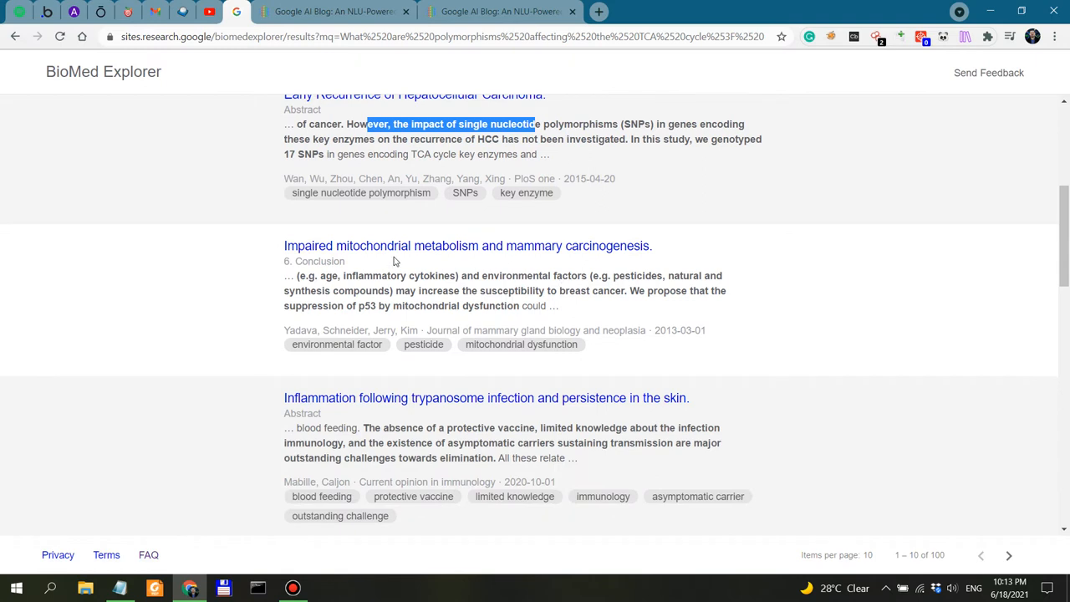
pyautogui.scroll(-3)
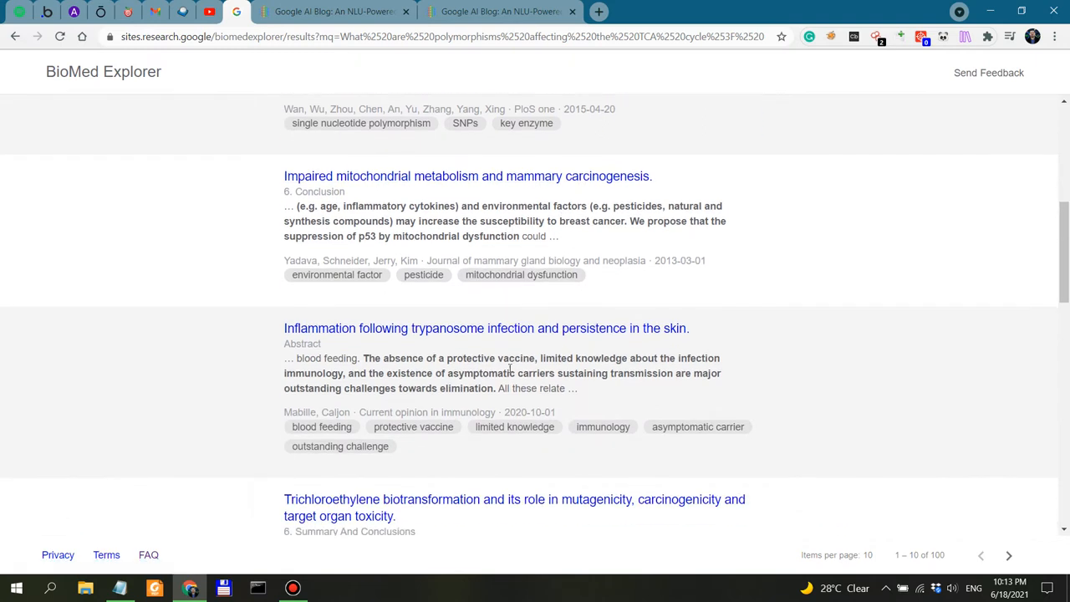
pyautogui.moveTo(458, 352)
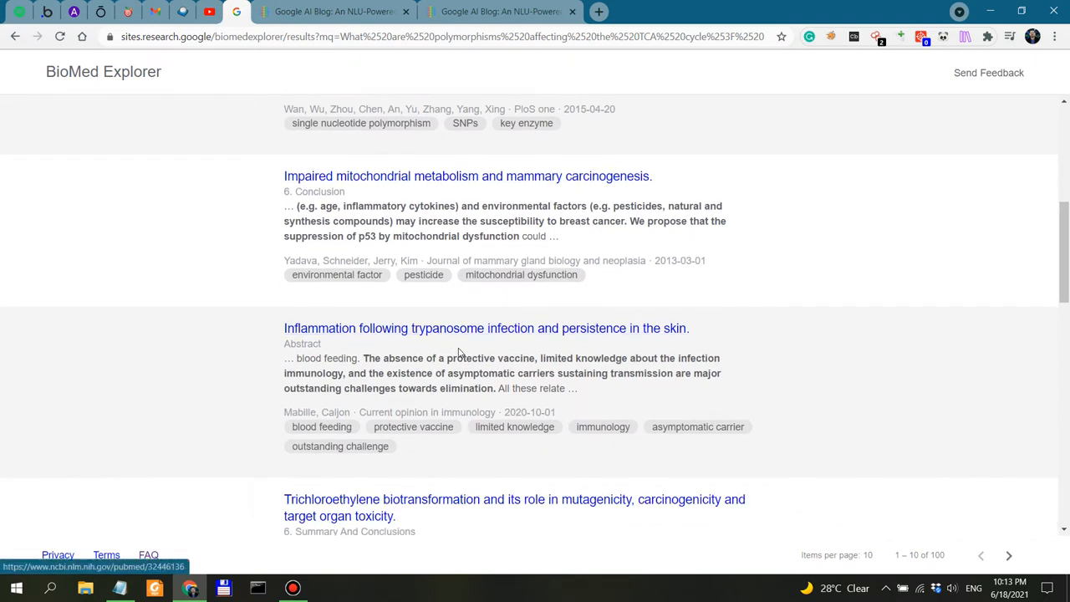
pyautogui.scroll(-3)
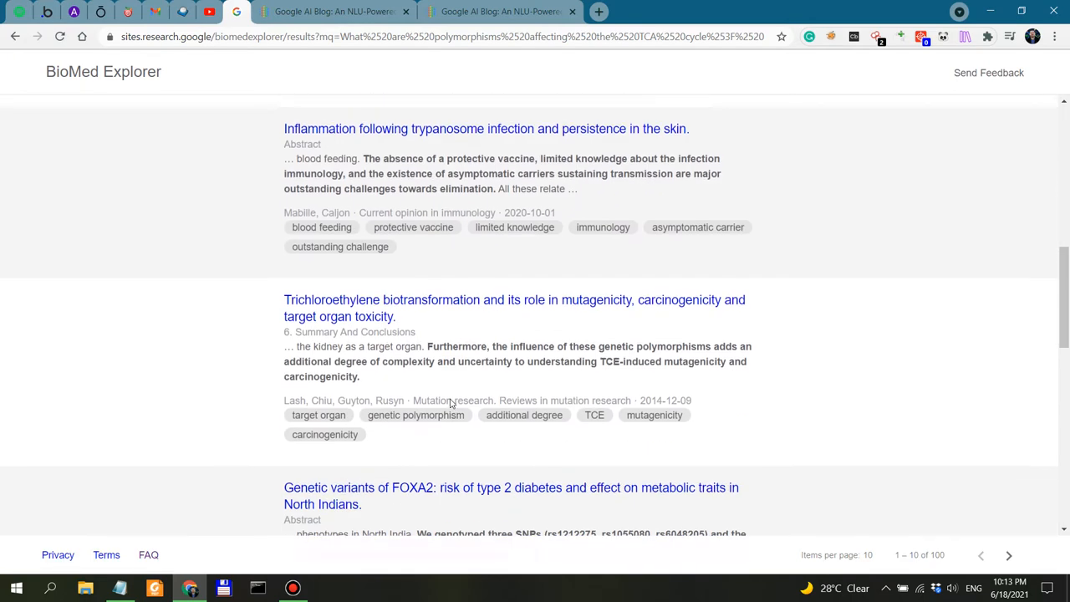
pyautogui.scroll(-3)
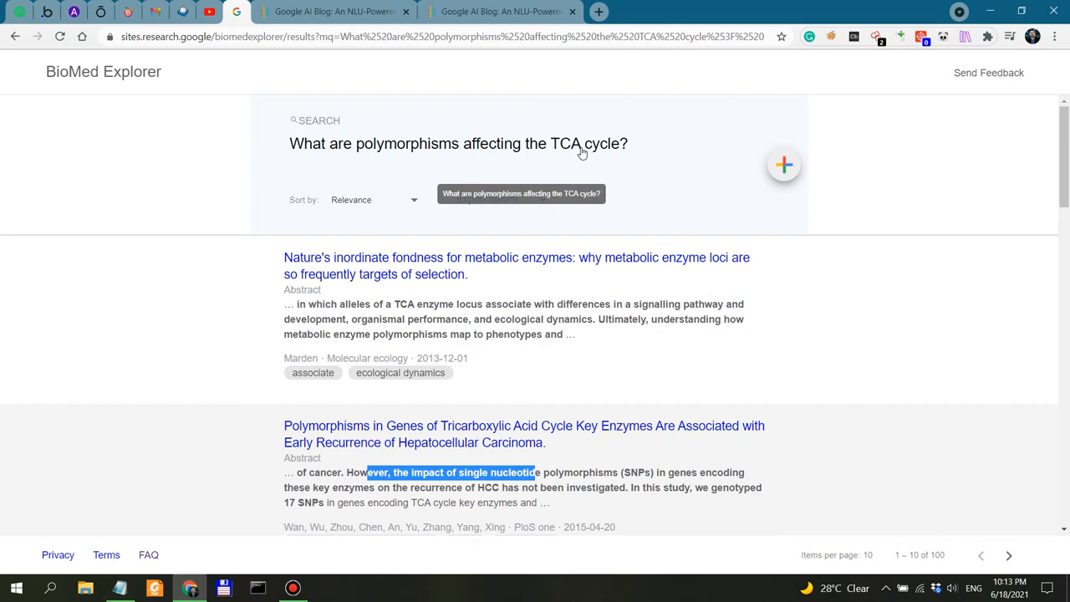
pyautogui.moveTo(699, 169)
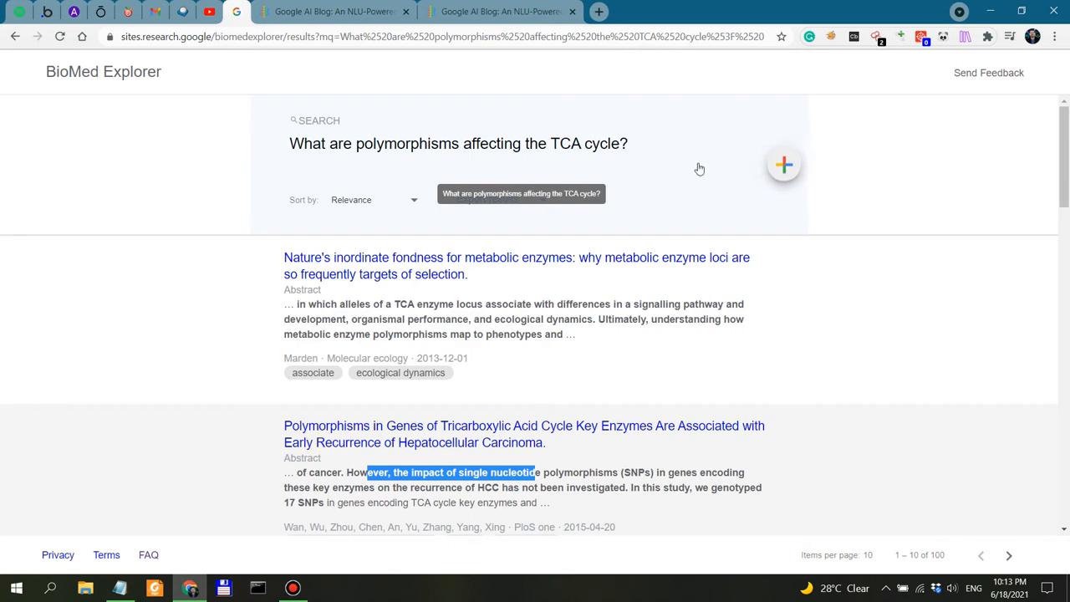
pyautogui.click(782, 164)
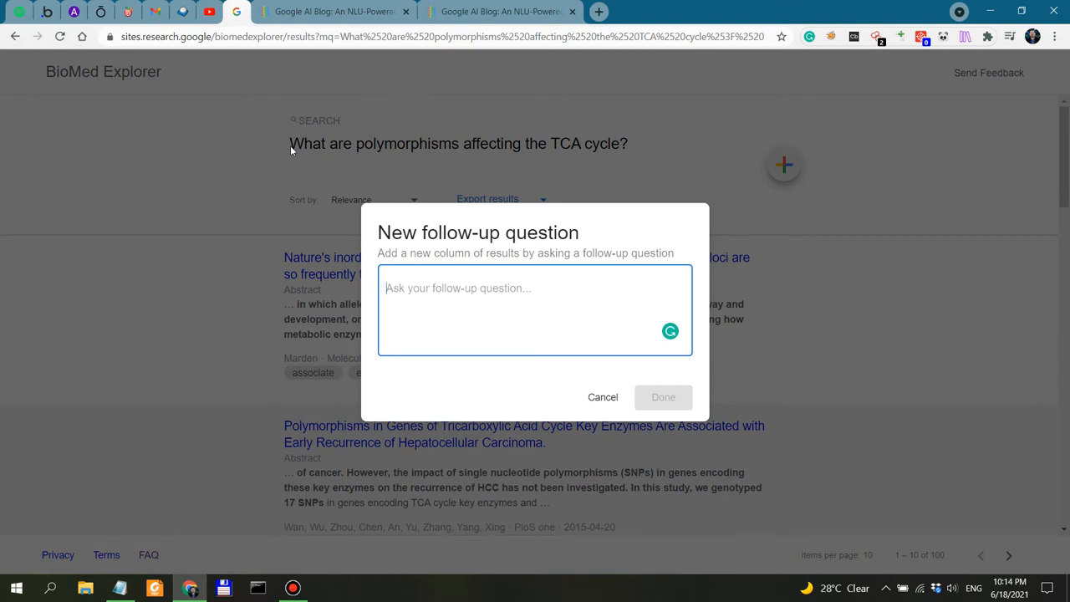
pyautogui.moveTo(548, 168)
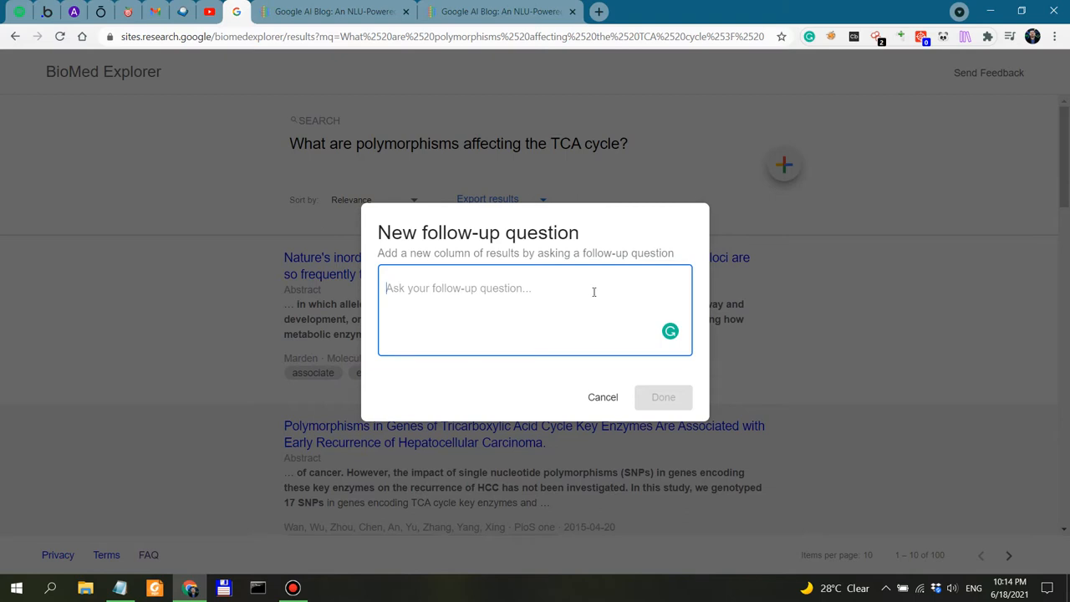
pyautogui.moveTo(588, 287)
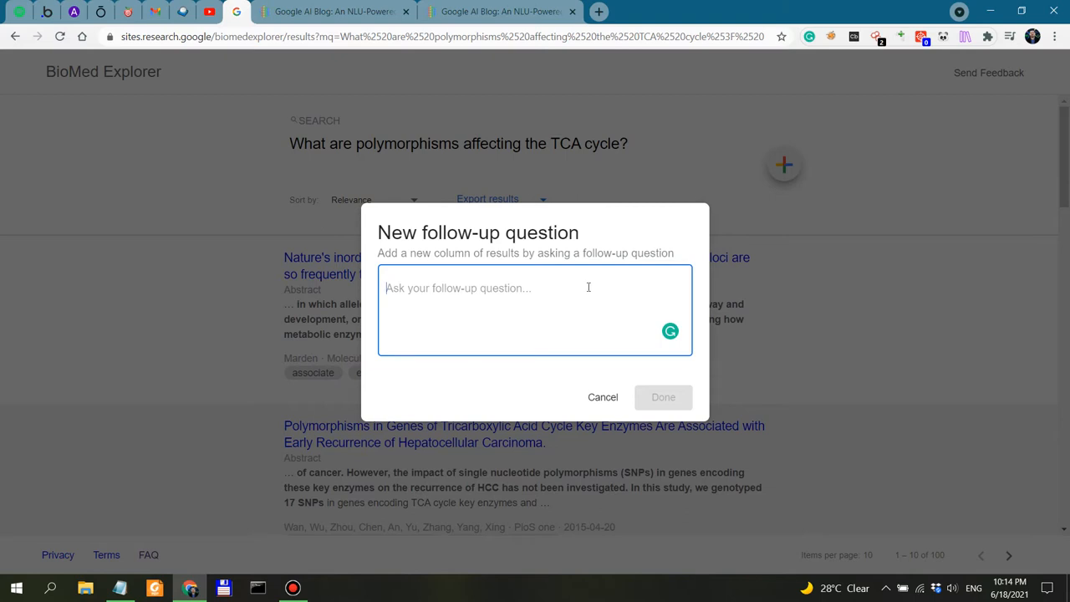
# Begin the follow-up 'How many', trying and discarding the wordings 'polymorphisms' and 'of these'
pyautogui.write('How')
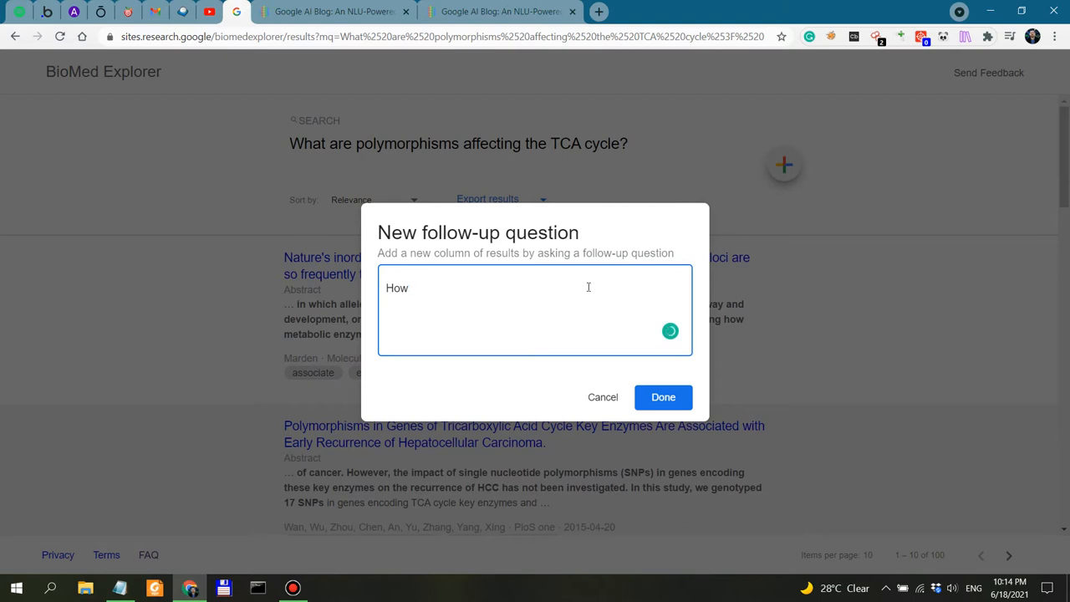
pyautogui.write('many')
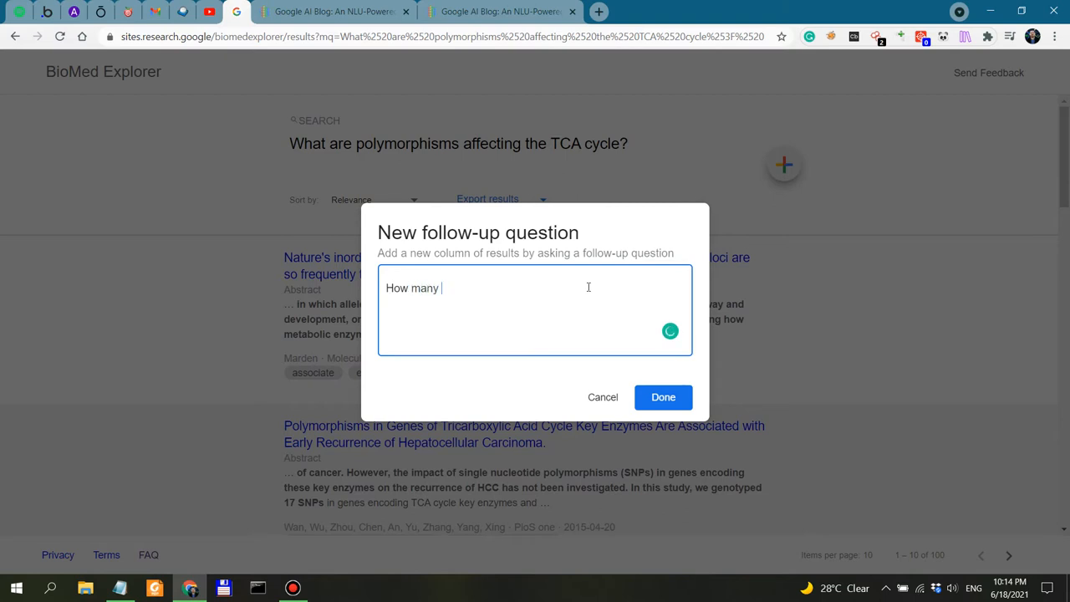
pyautogui.write('polymorphisms')
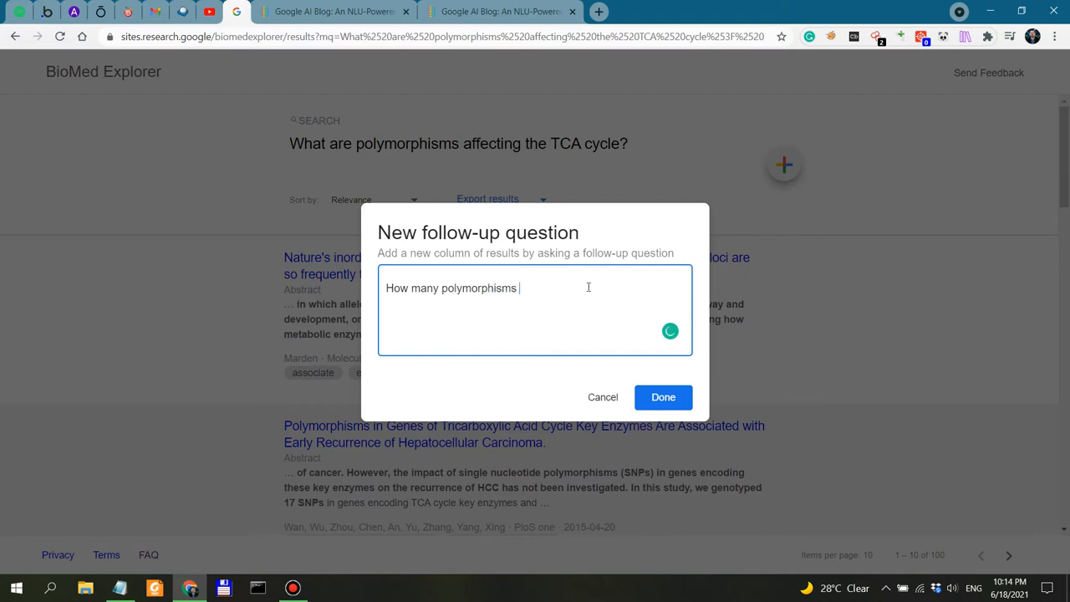
pyautogui.press('Backspace')
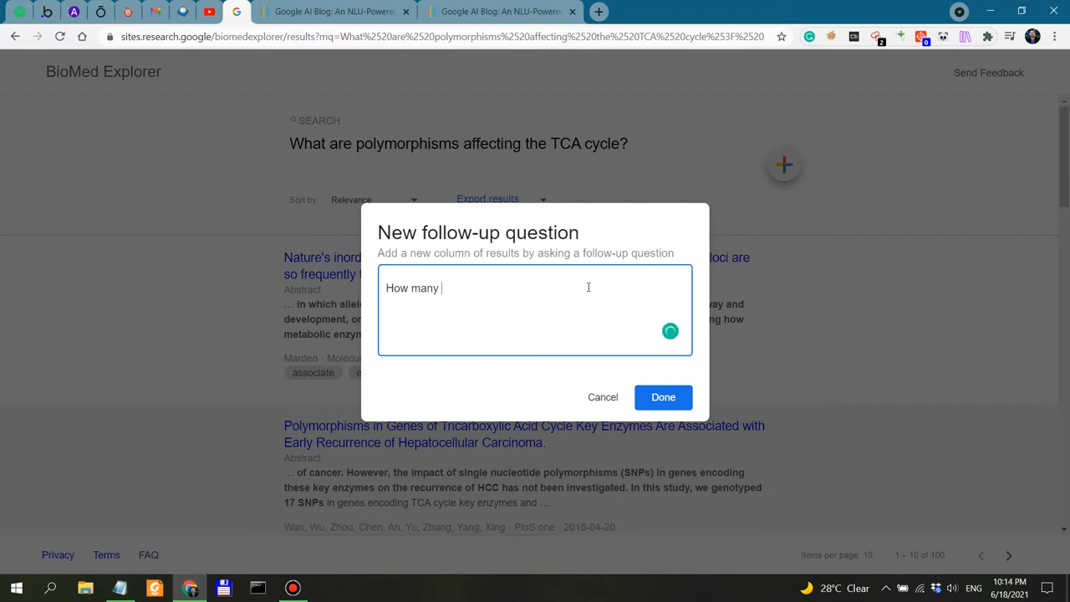
pyautogui.write('of these')
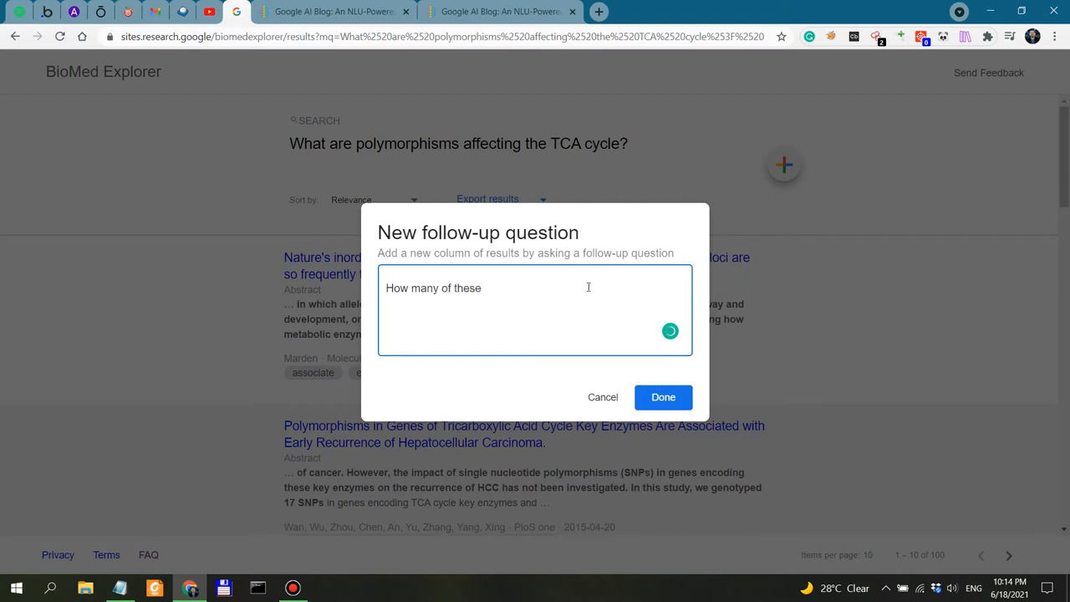
pyautogui.press('Backspace')
pyautogui.write('polymorphism')
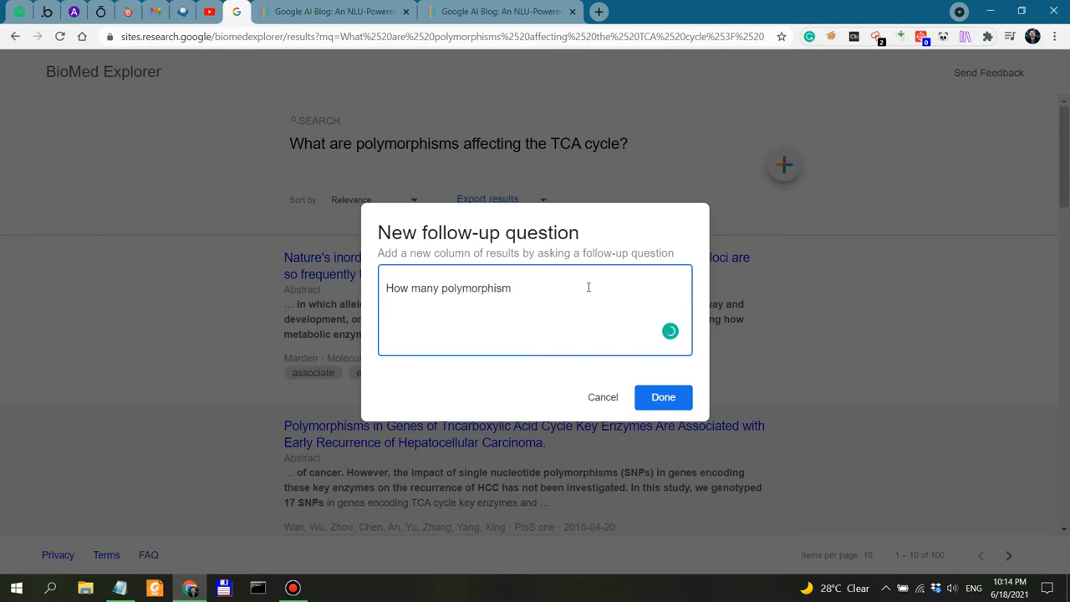
# Finish the follow-up asking how many polymorphisms have been associated with type 2 diabetes and add it
pyautogui.write('s have b')
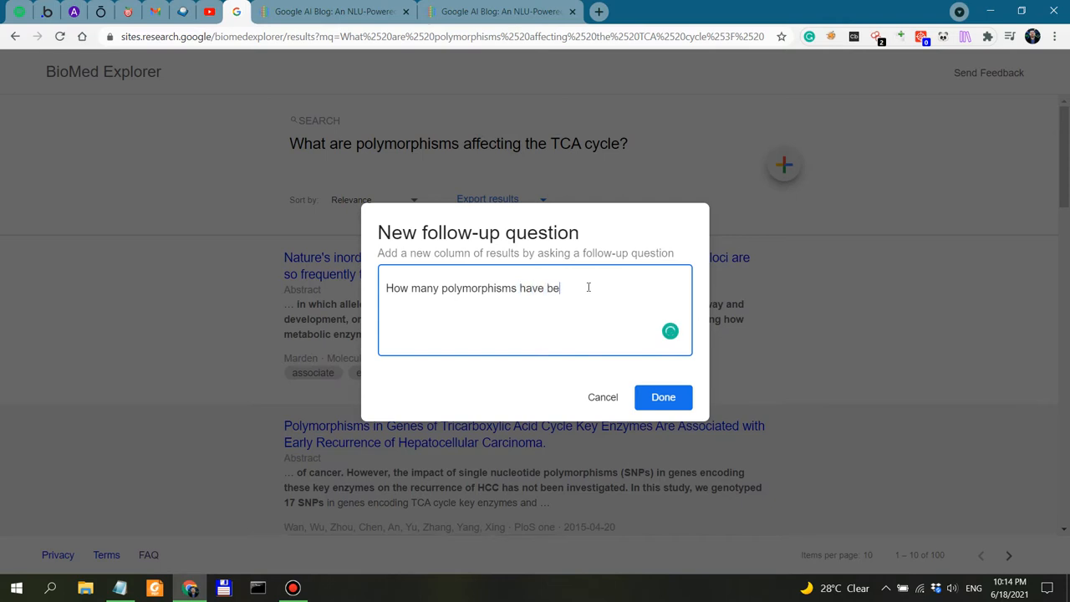
pyautogui.write('en associated with the development of t')
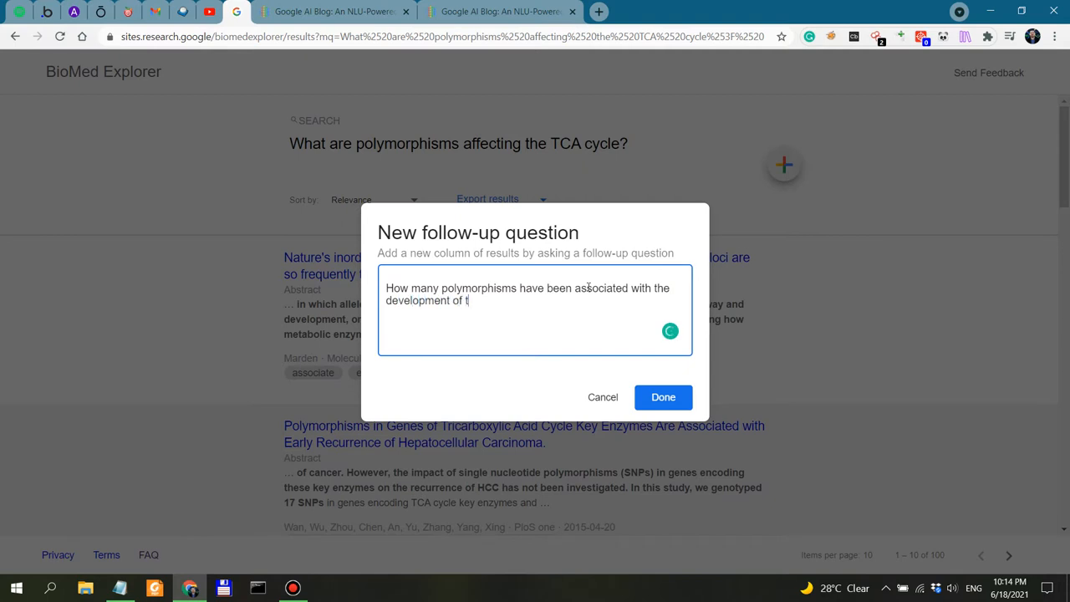
pyautogui.write('ype 2 diabetes?')
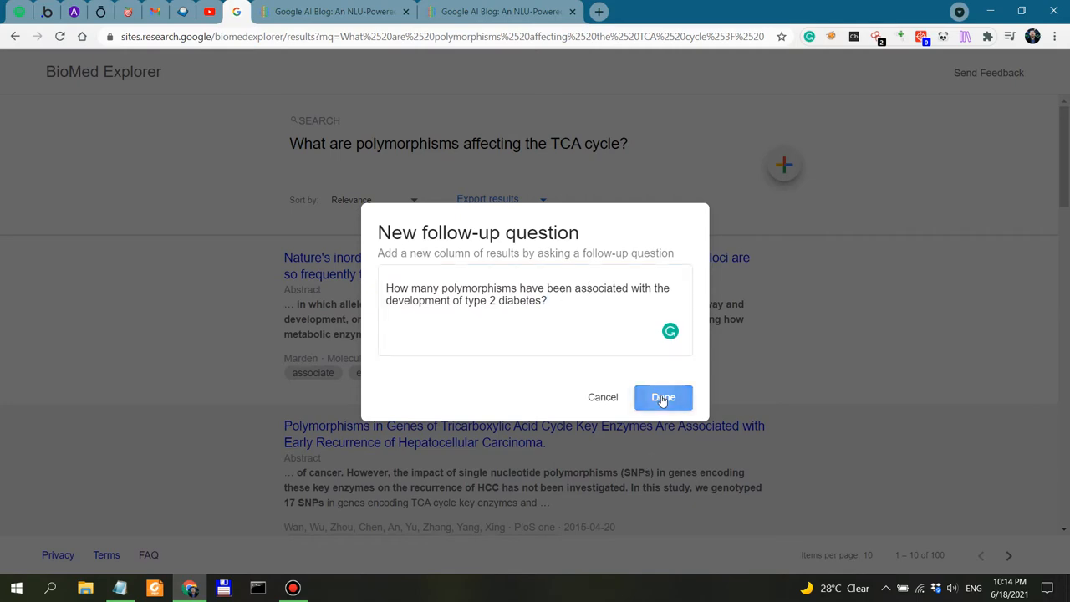
pyautogui.click(662, 397)
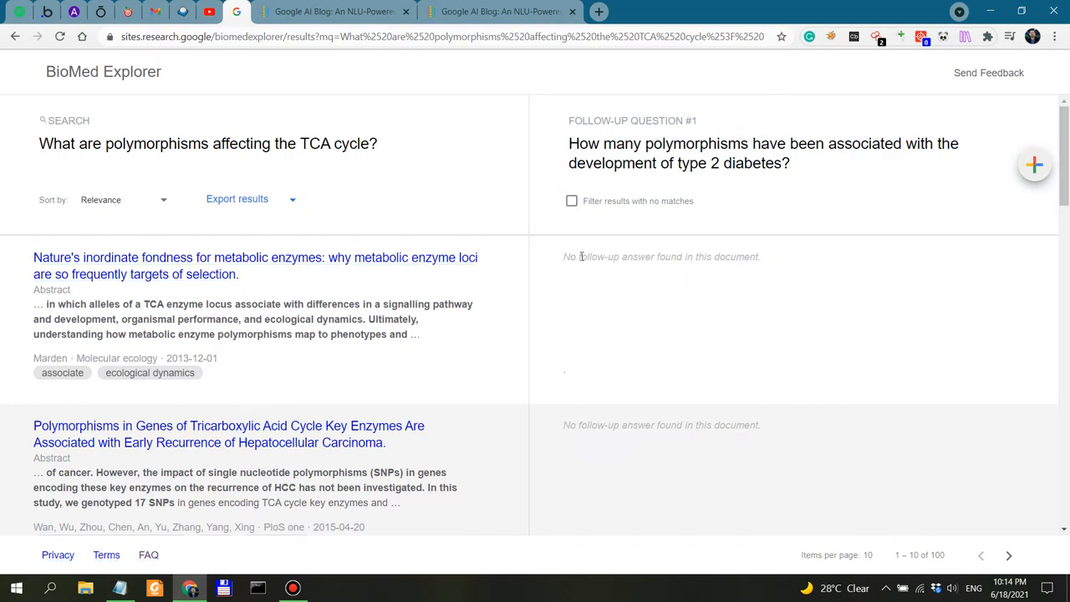
pyautogui.moveTo(776, 259)
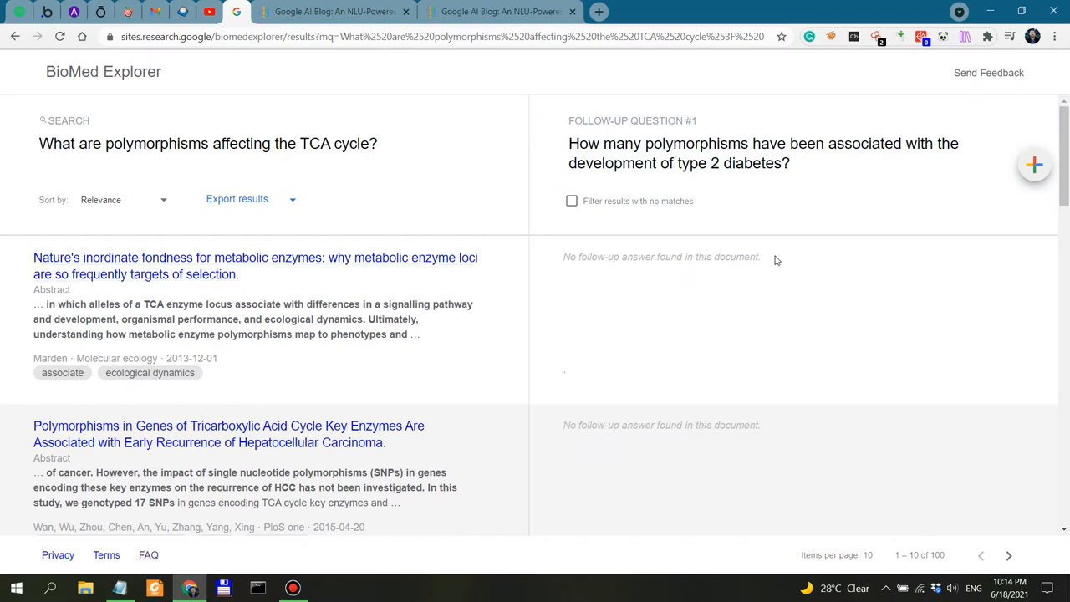
pyautogui.click(762, 154)
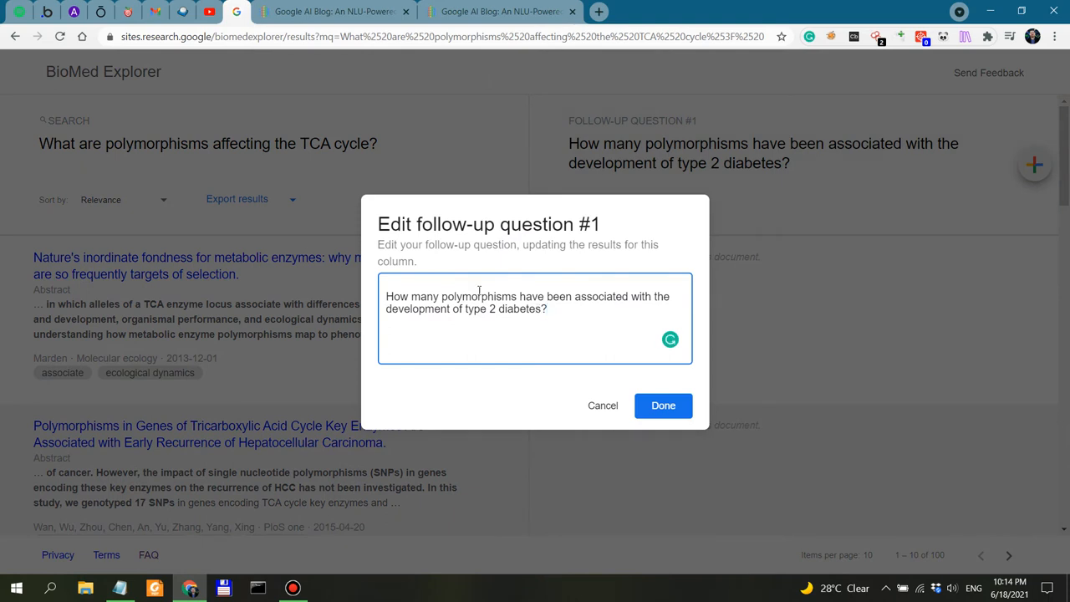
# Replace 'polymorphisms' with 'them' in the follow-up question and apply it
pyautogui.doubleClick(448, 296)
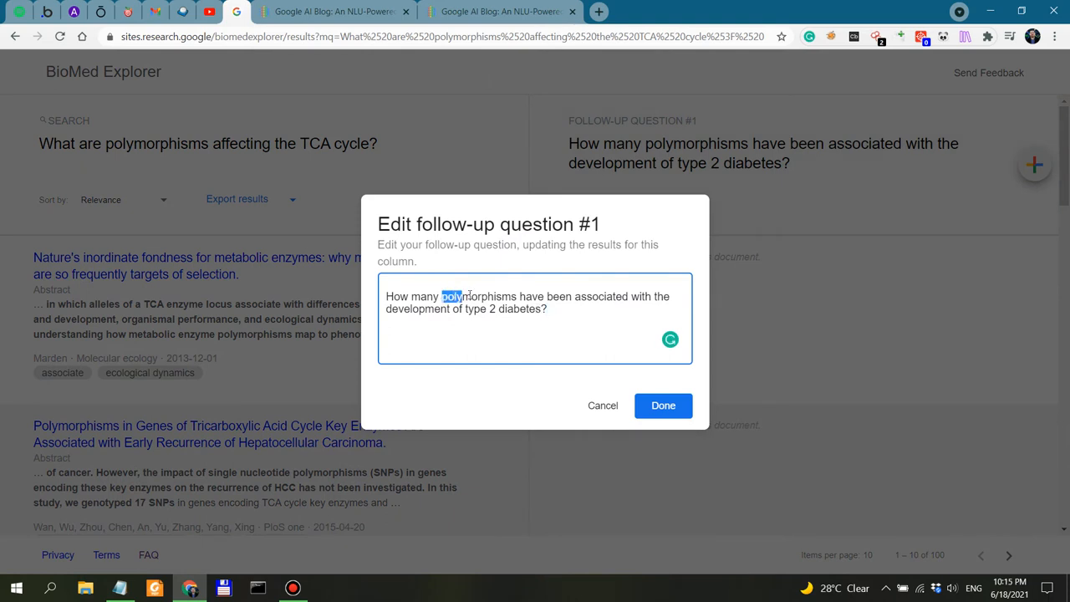
pyautogui.doubleClick(478, 296)
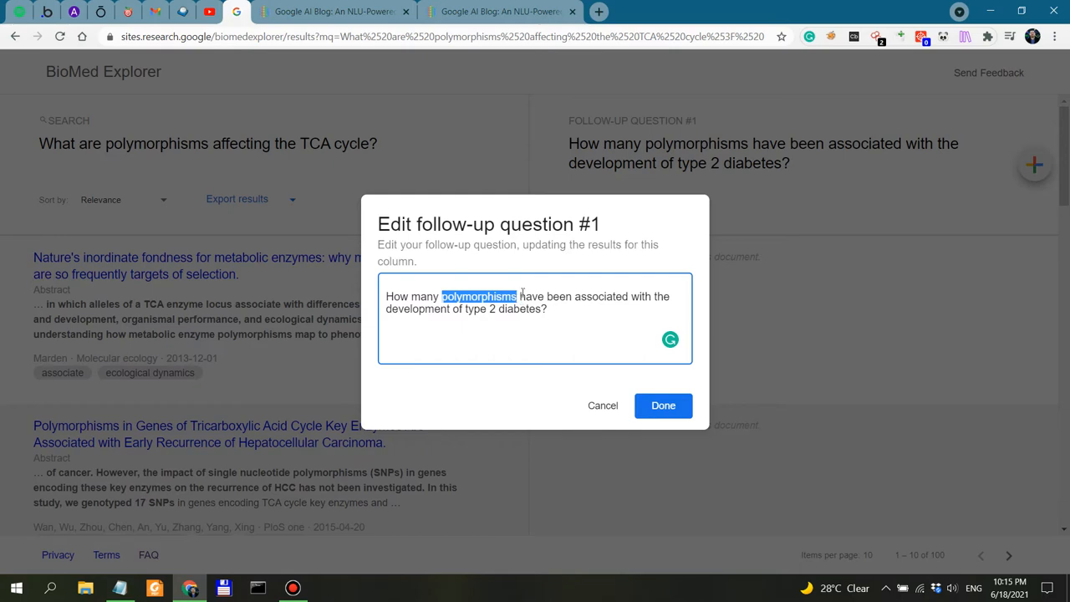
pyautogui.write('them')
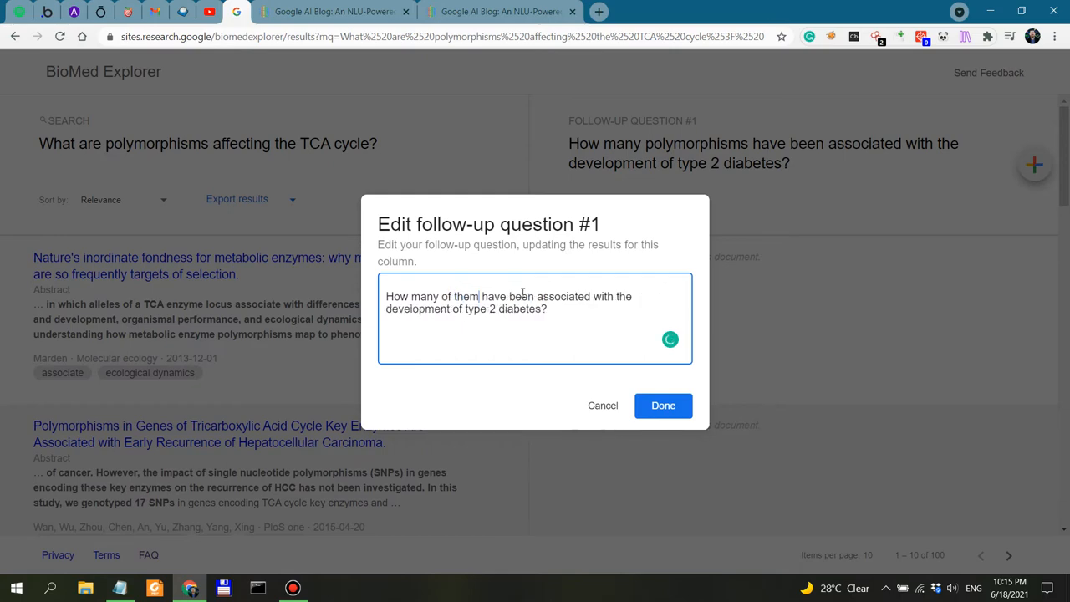
pyautogui.click(662, 406)
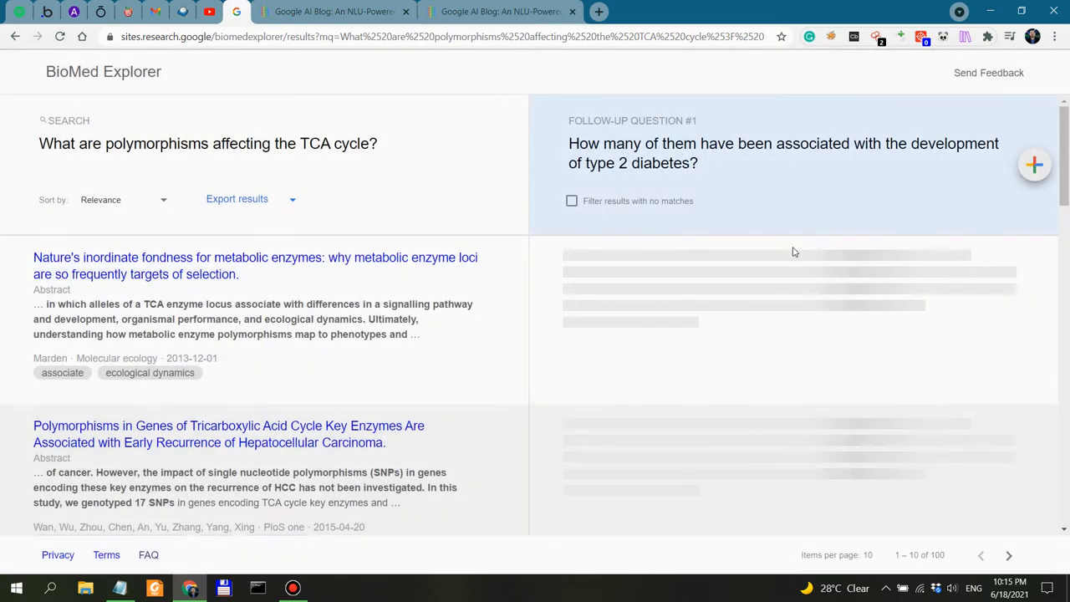
pyautogui.moveTo(705, 164)
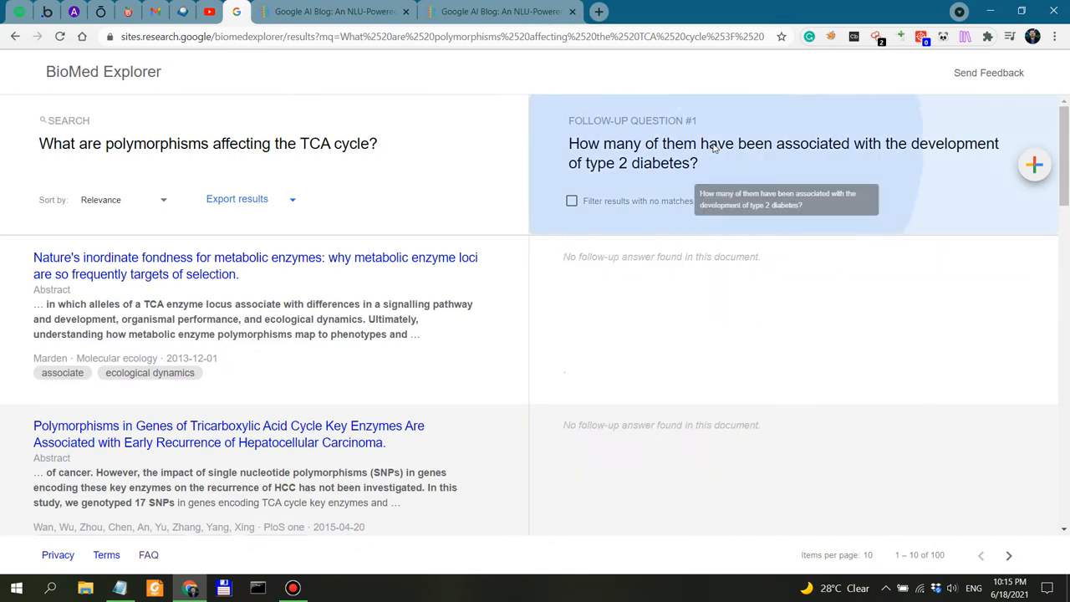
# Reword the follow-up to 'How many of them are related to diabetes?' and apply it
pyautogui.click(782, 154)
pyautogui.write('How many of them are related to d')
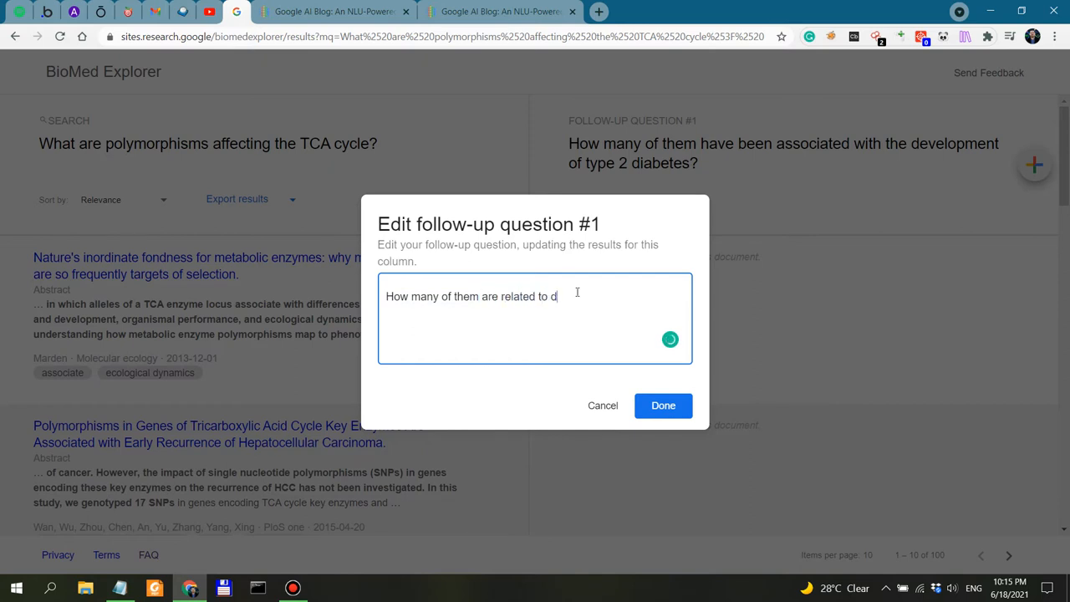
pyautogui.write('iabetes?')
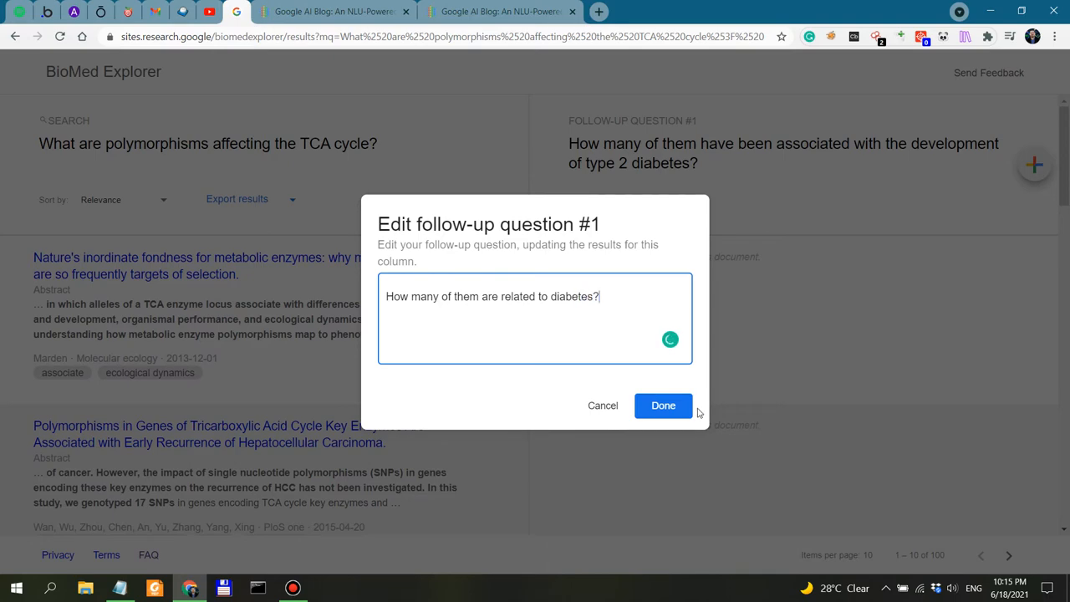
pyautogui.click(662, 407)
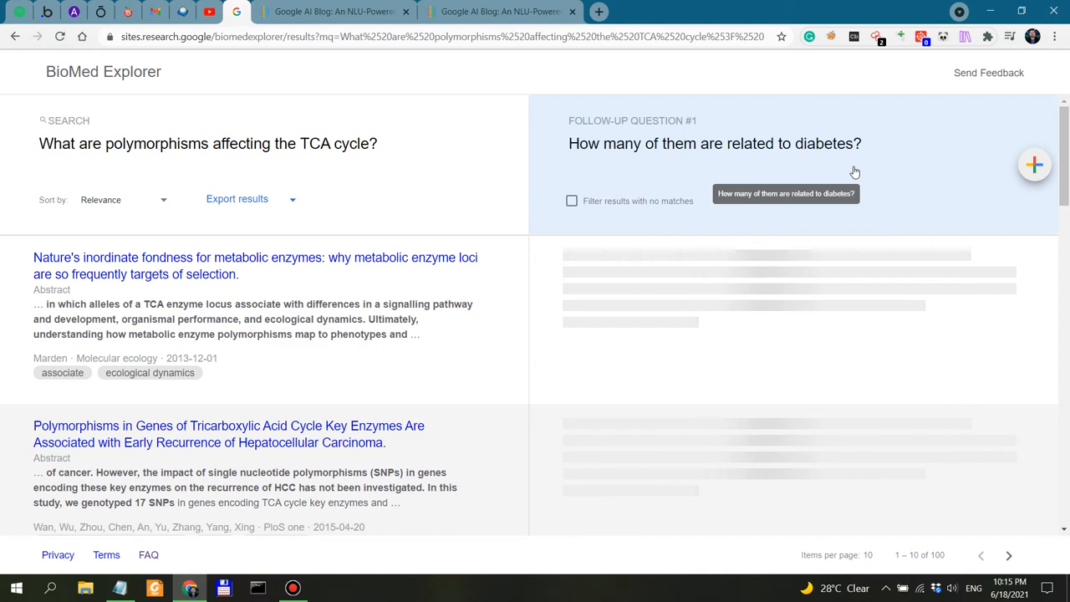
pyautogui.click(713, 144)
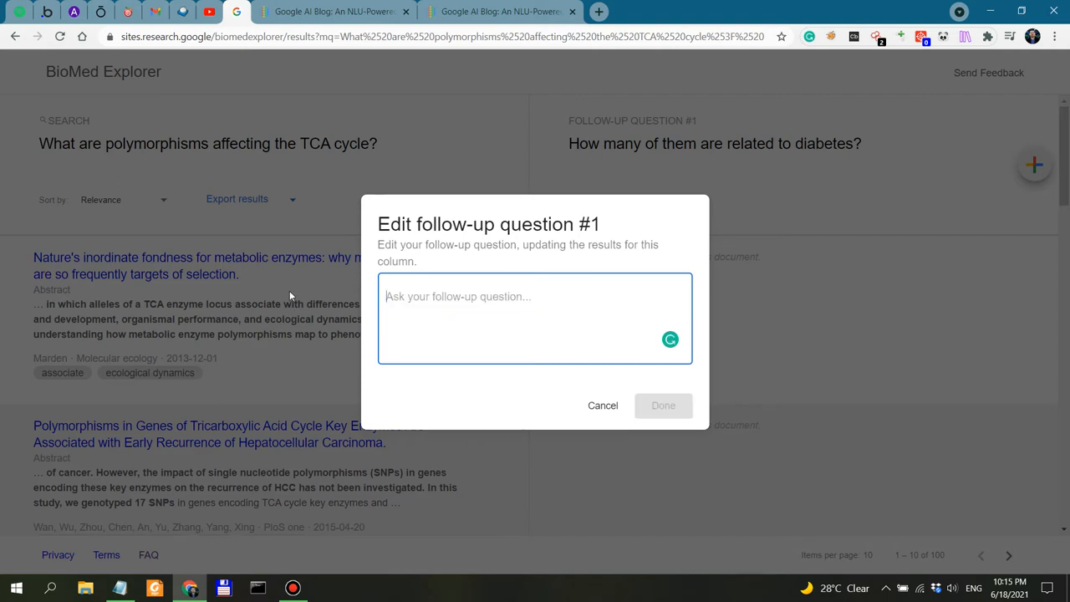
# Change the follow-up to 'What are the SNPs related to diabetes?' and apply it
pyautogui.write('What are the')
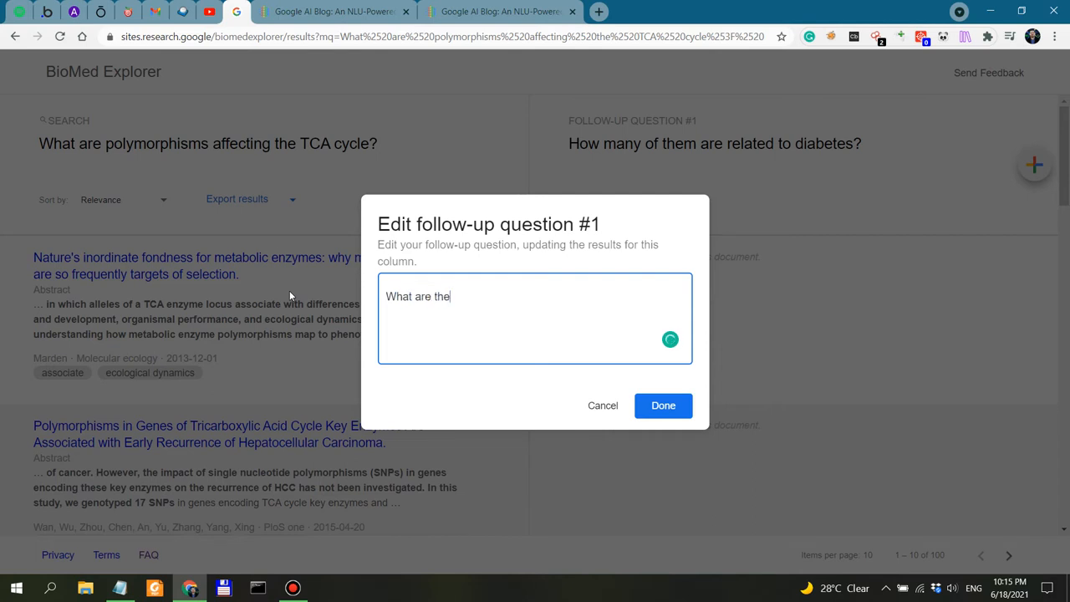
pyautogui.write('SNPs related to diabetes?')
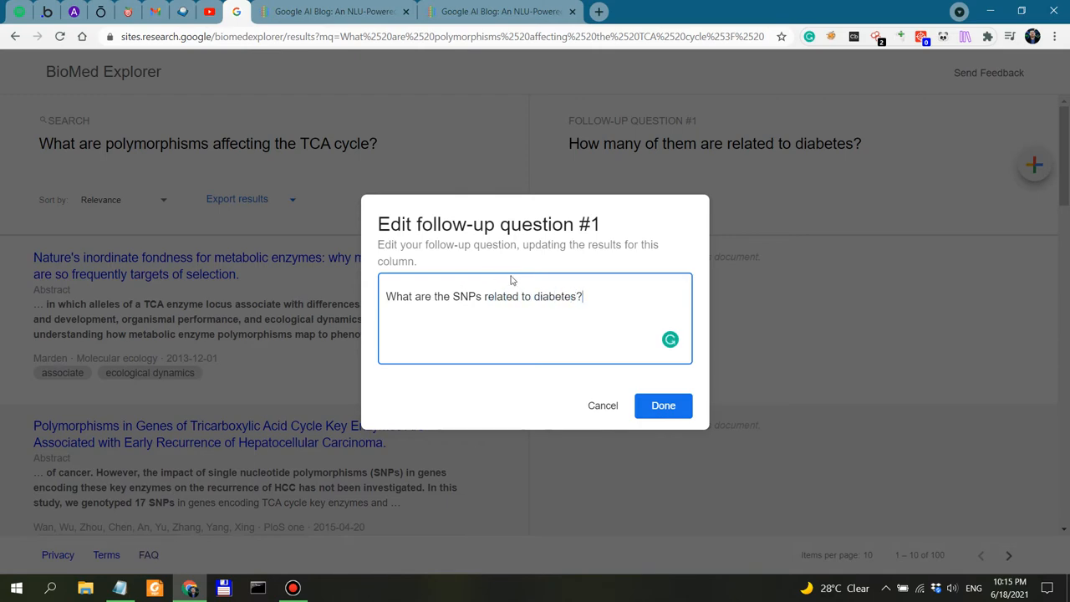
pyautogui.click(662, 406)
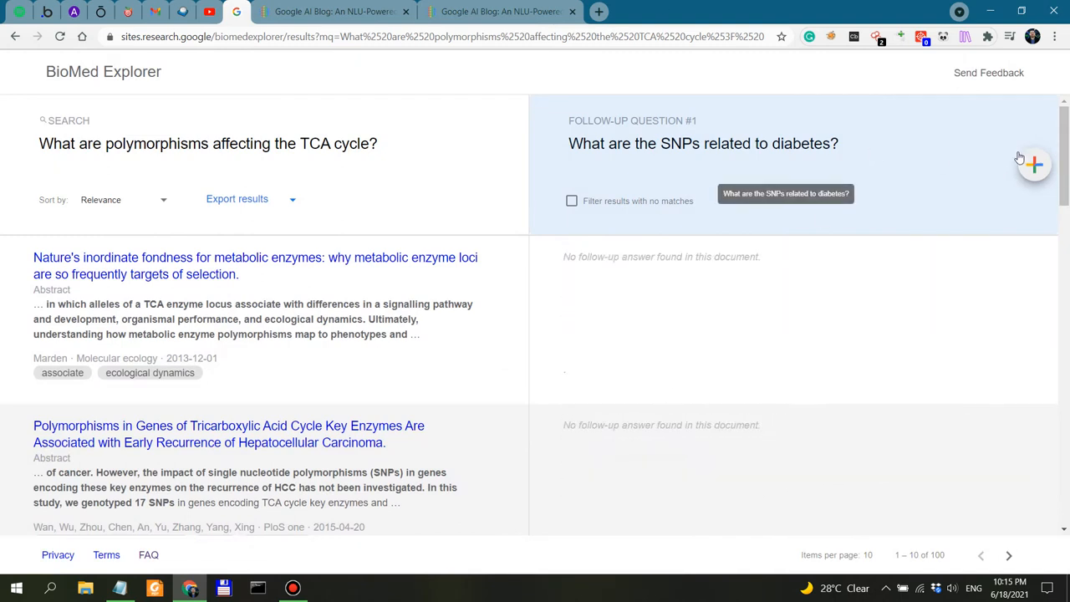
pyautogui.moveTo(294, 152)
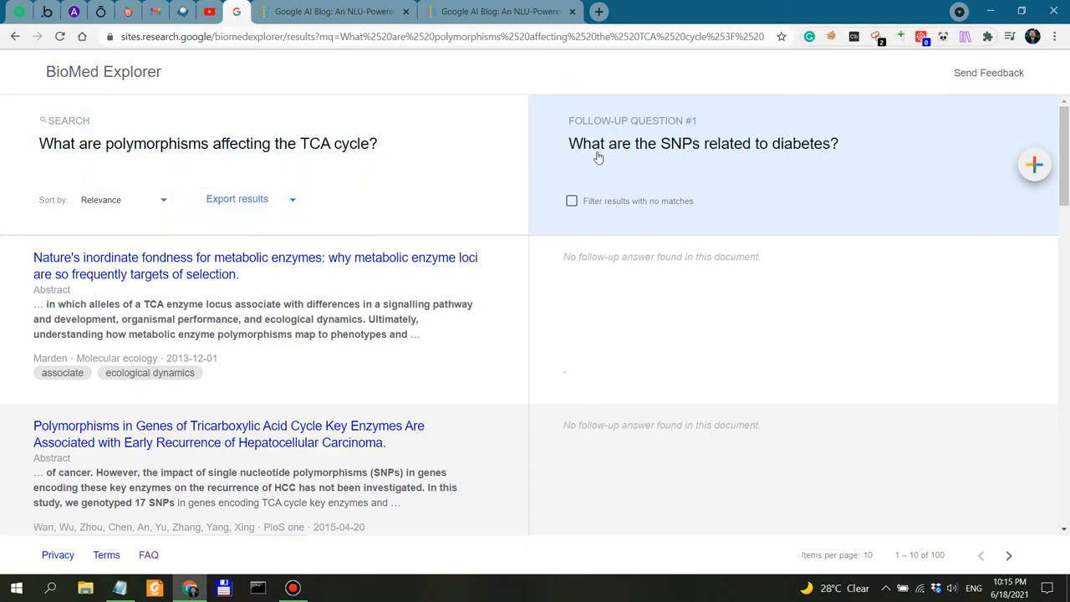
pyautogui.click(702, 143)
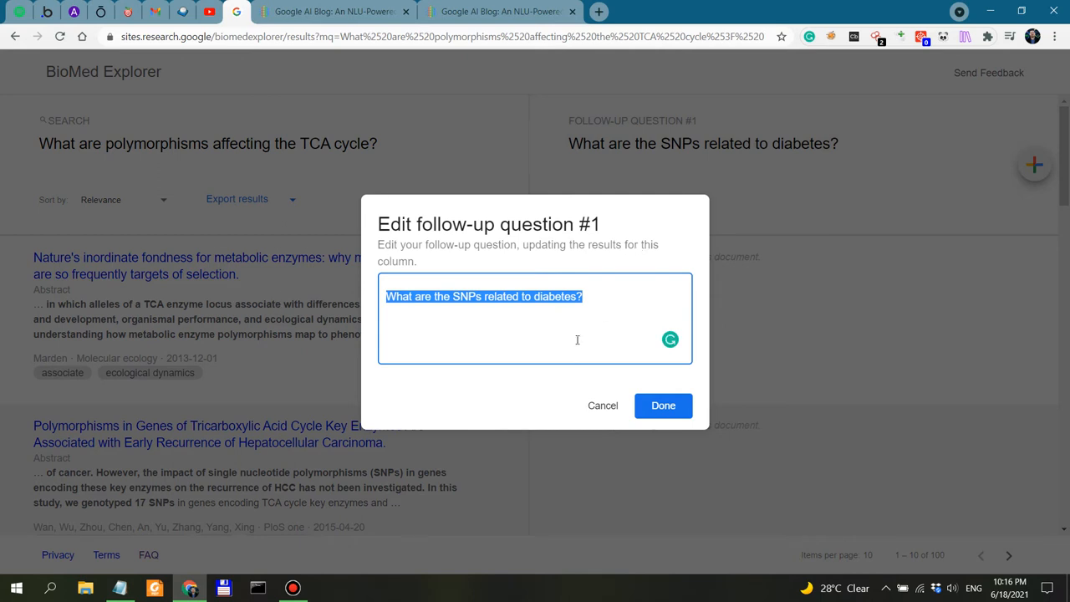
# Enter 'What is the connection with diabetes?' as the follow-up question and apply it
pyautogui.write('What')
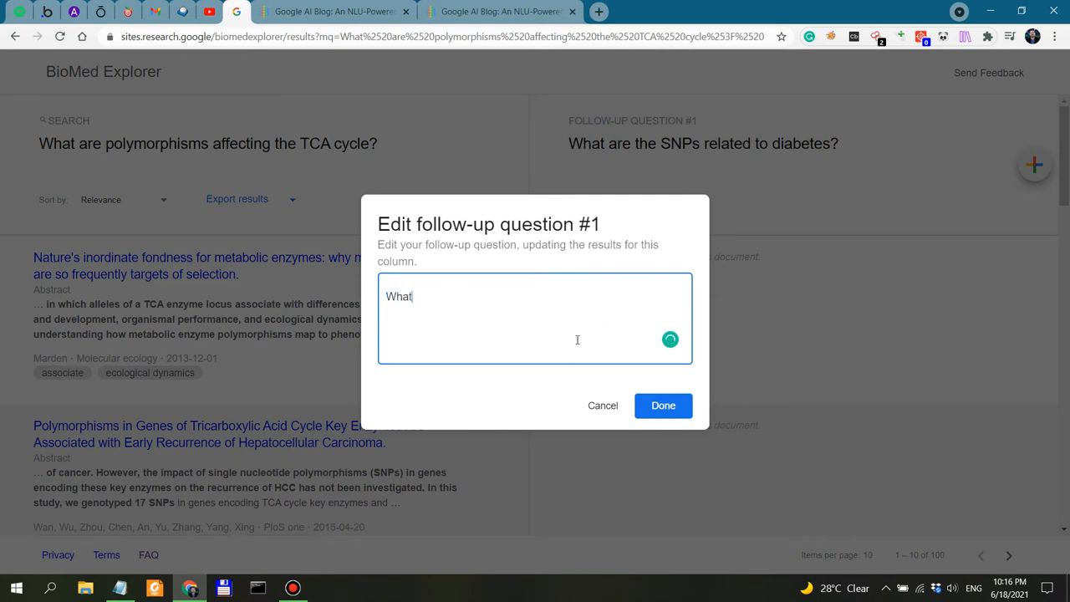
pyautogui.write('is the connection with di')
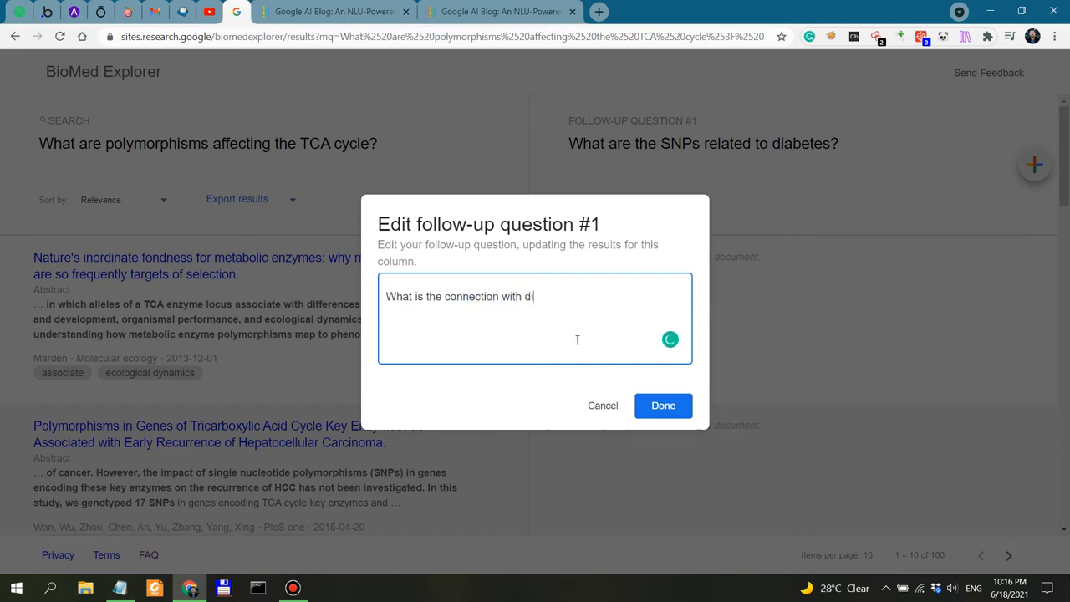
pyautogui.write('abets?')
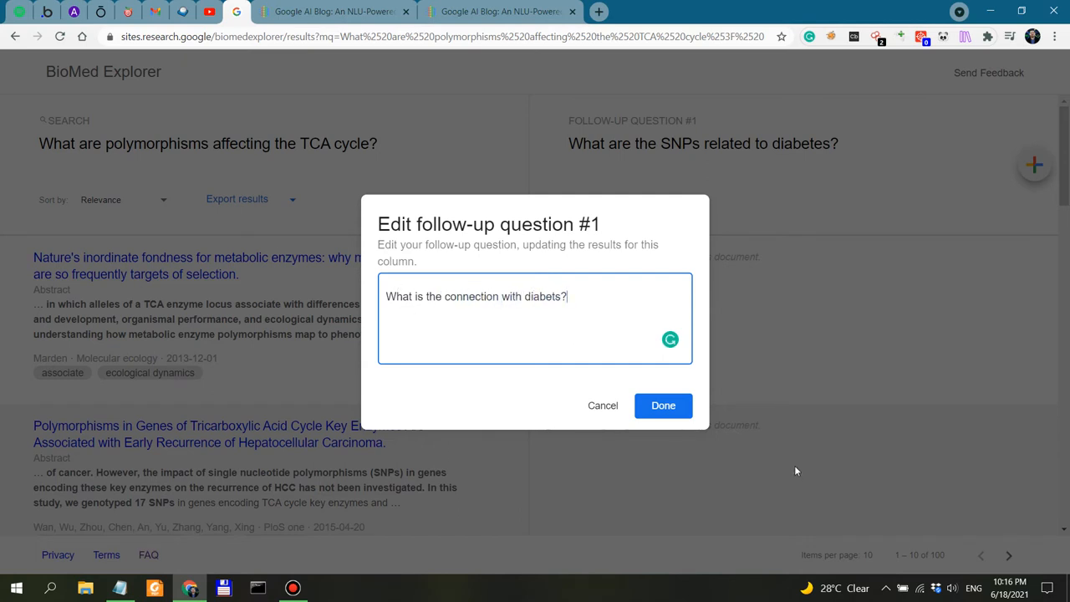
pyautogui.click(662, 406)
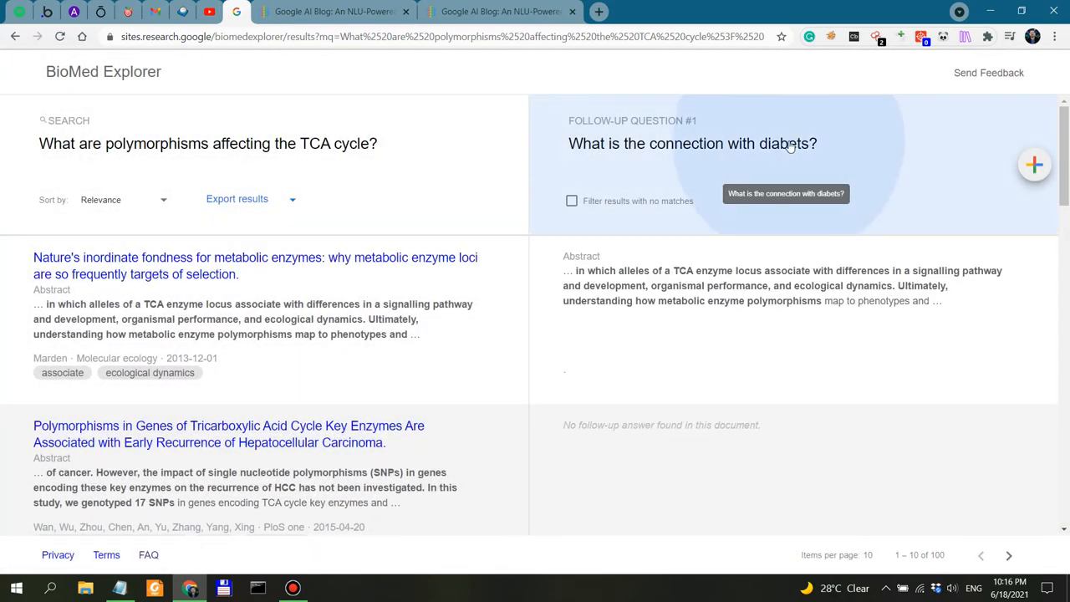
# Correct the misspelled word 'diabetes' in the follow-up question and confirm
pyautogui.click(692, 144)
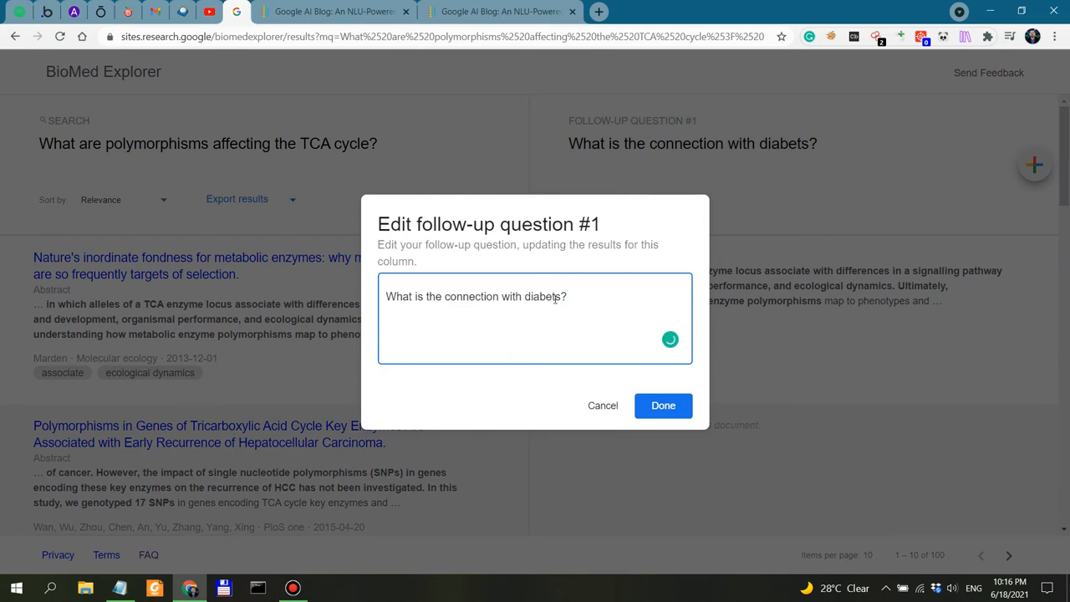
pyautogui.click(662, 406)
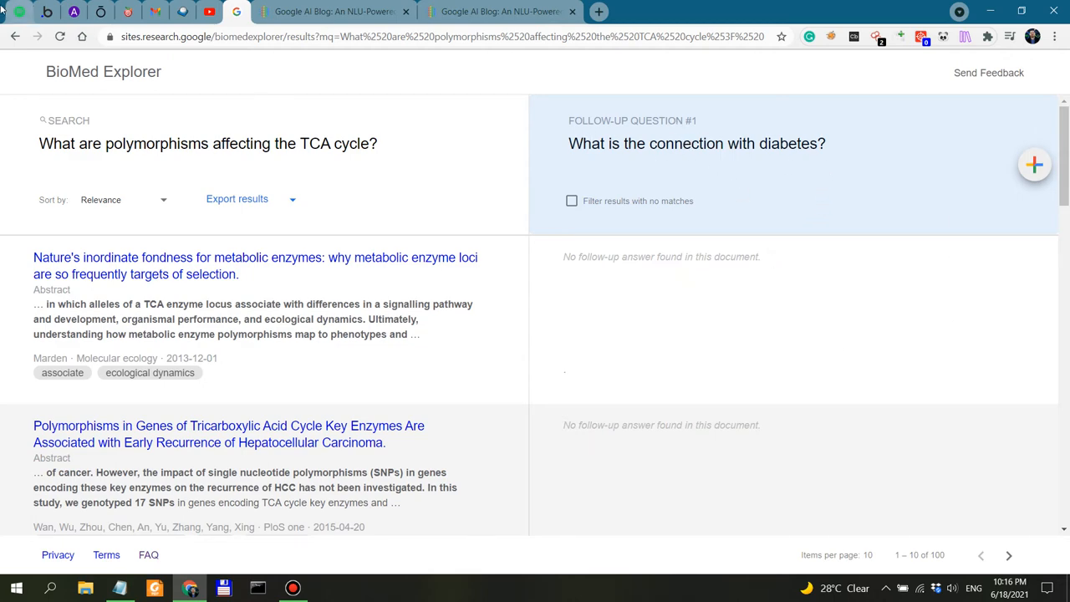
pyautogui.click(15, 37)
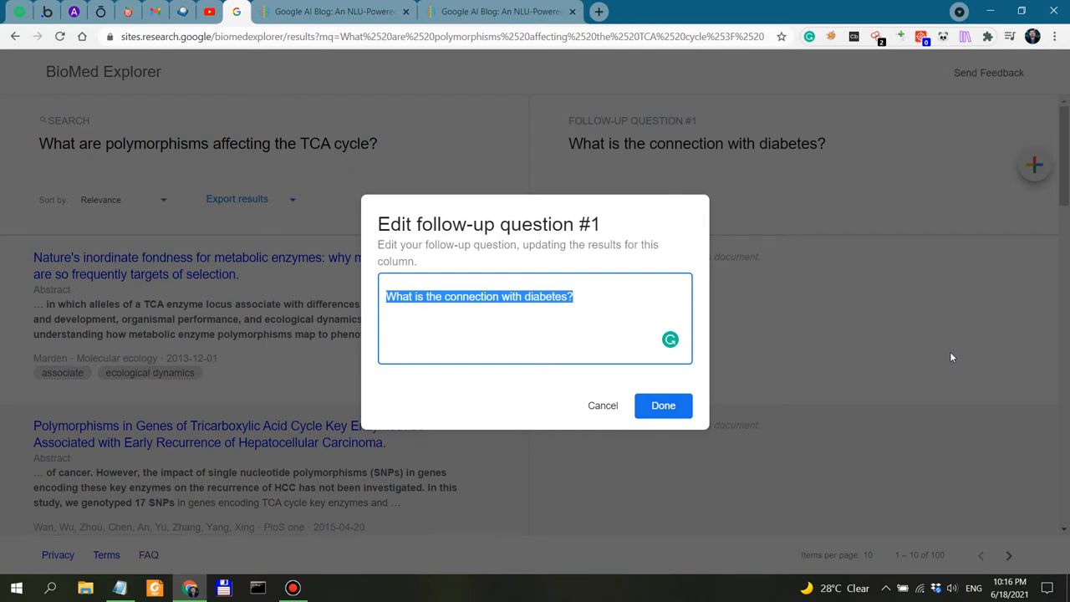
# Replace the follow-up question with the single word 'diabetes' and apply it
pyautogui.write('dai')
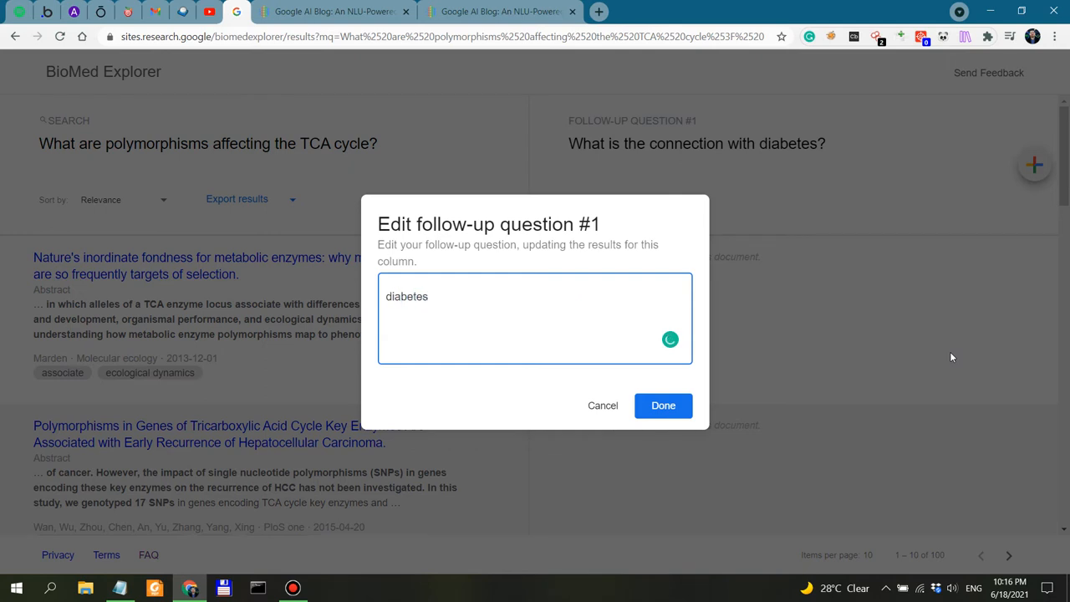
pyautogui.click(662, 407)
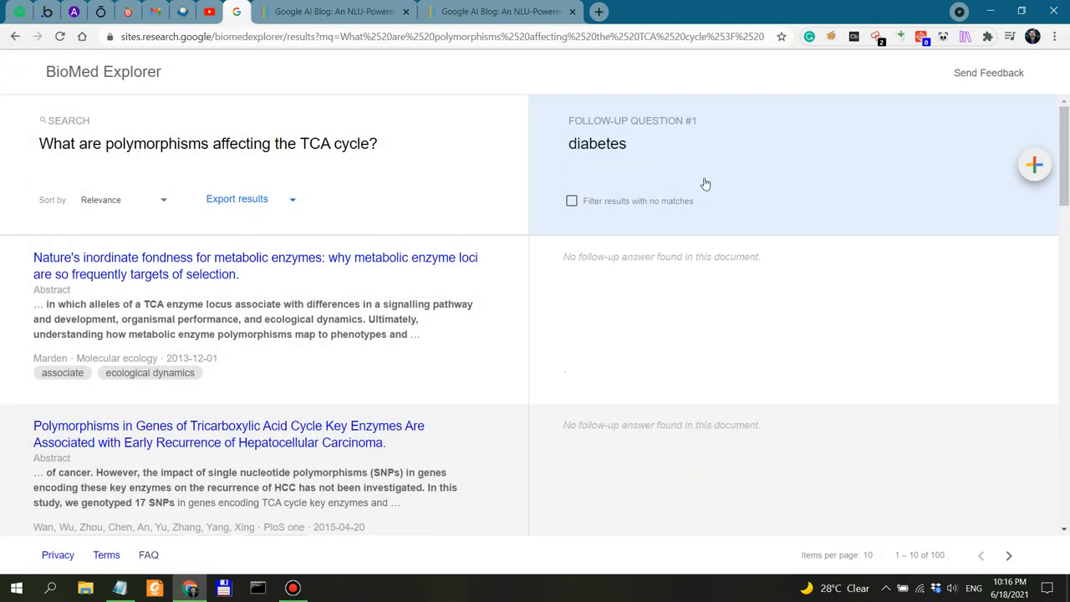
pyautogui.scroll(-3)
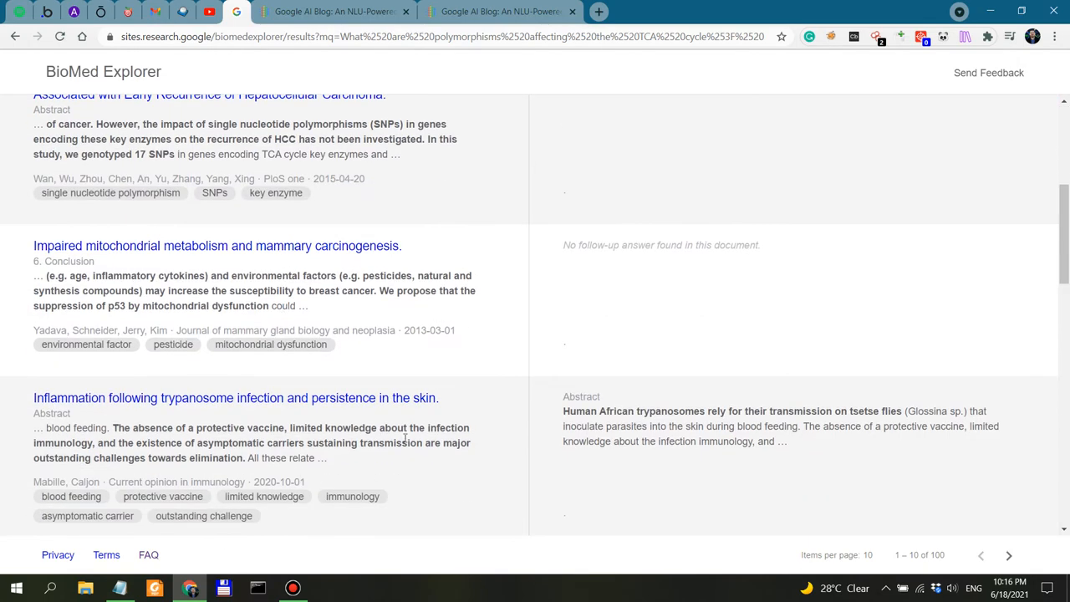
pyautogui.scroll(-3)
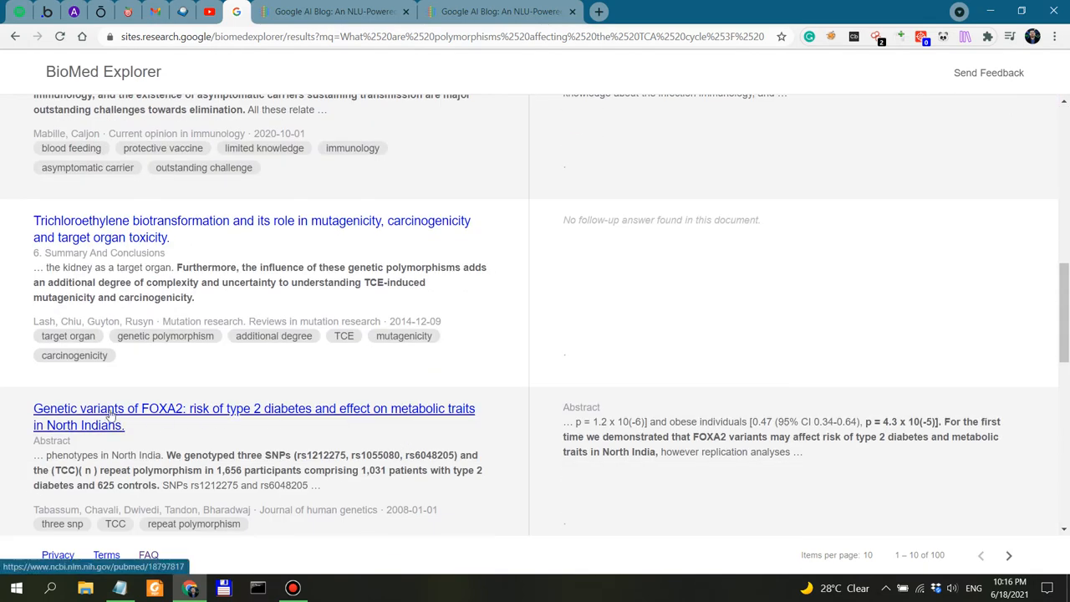
pyautogui.scroll(-3)
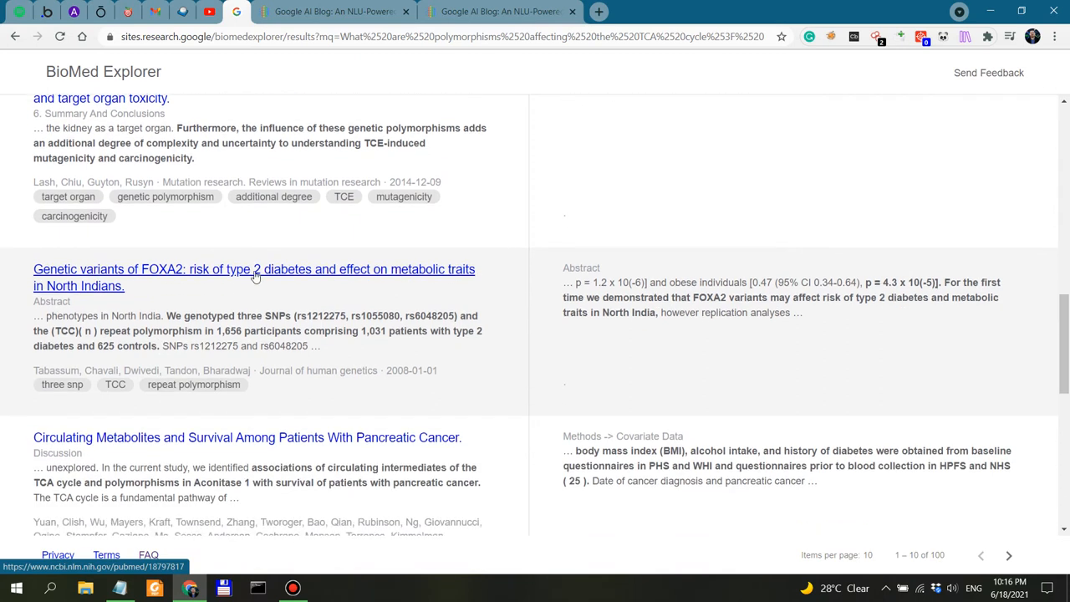
pyautogui.moveTo(445, 285)
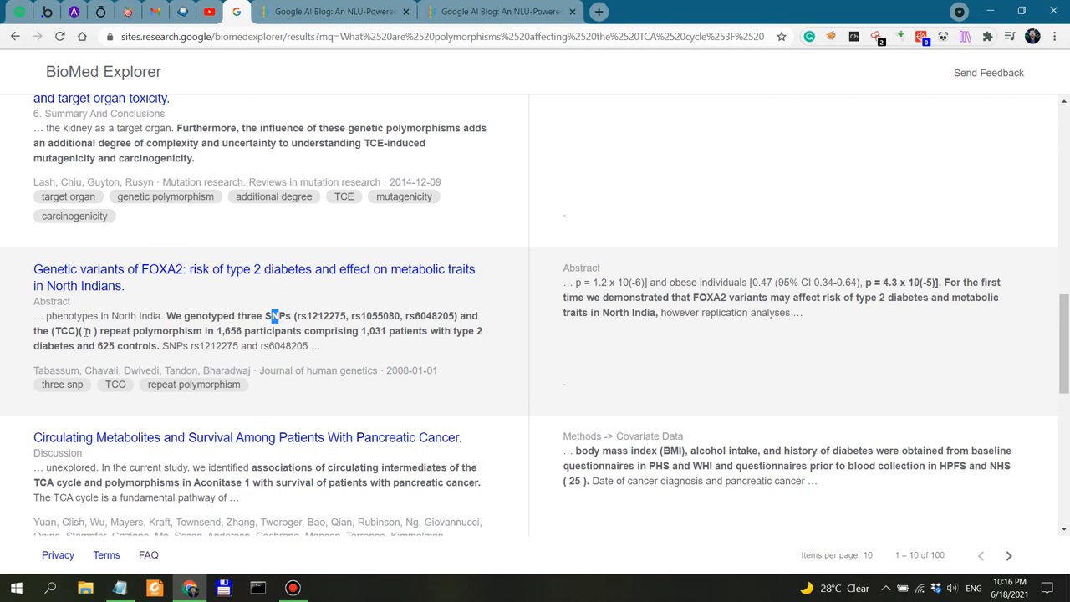
pyautogui.doubleClick(59, 331)
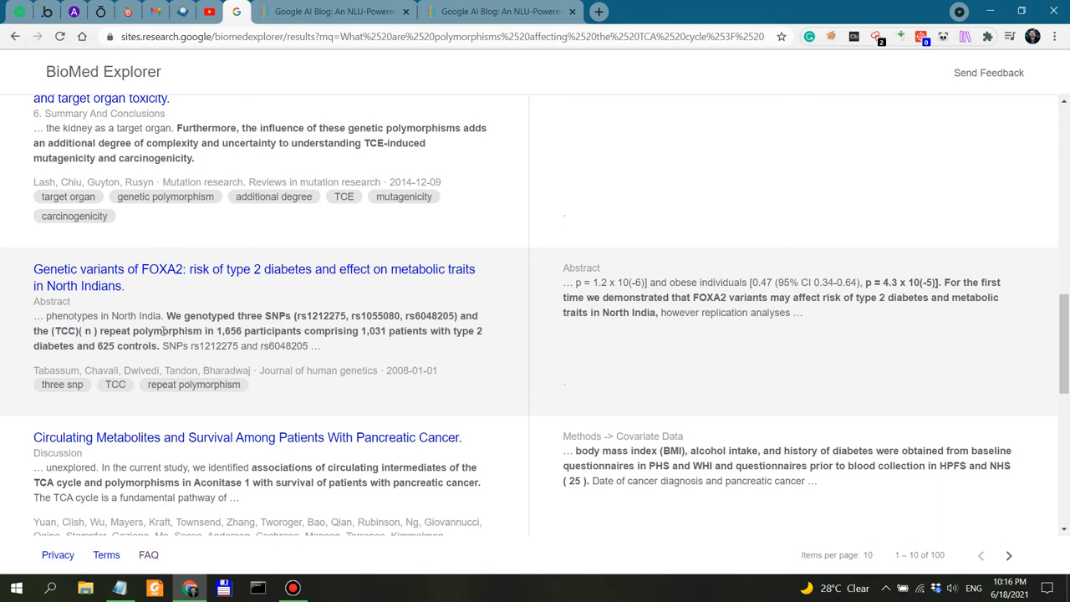
pyautogui.doubleClick(66, 331)
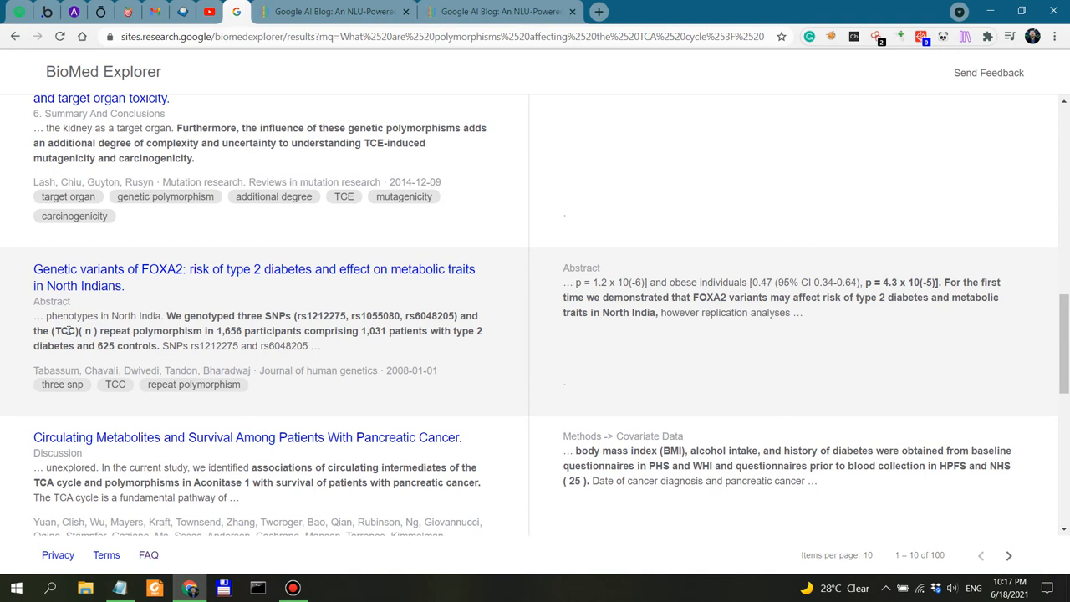
pyautogui.moveTo(125, 431)
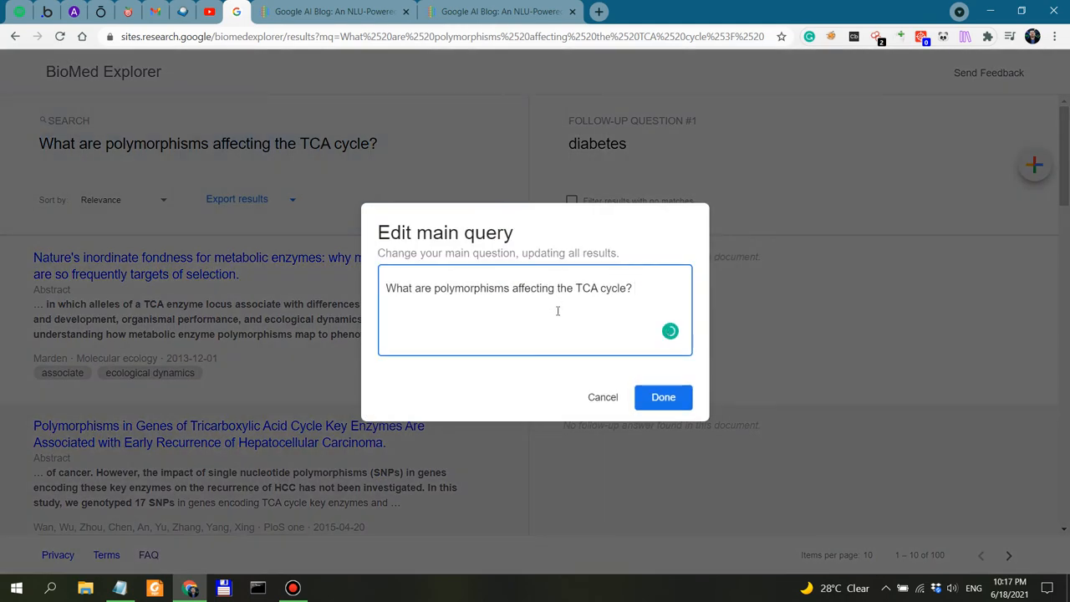
# Replace 'TCA' with 'Krebs' so the main question asks about the Krebs Cycle
pyautogui.doubleClick(585, 287)
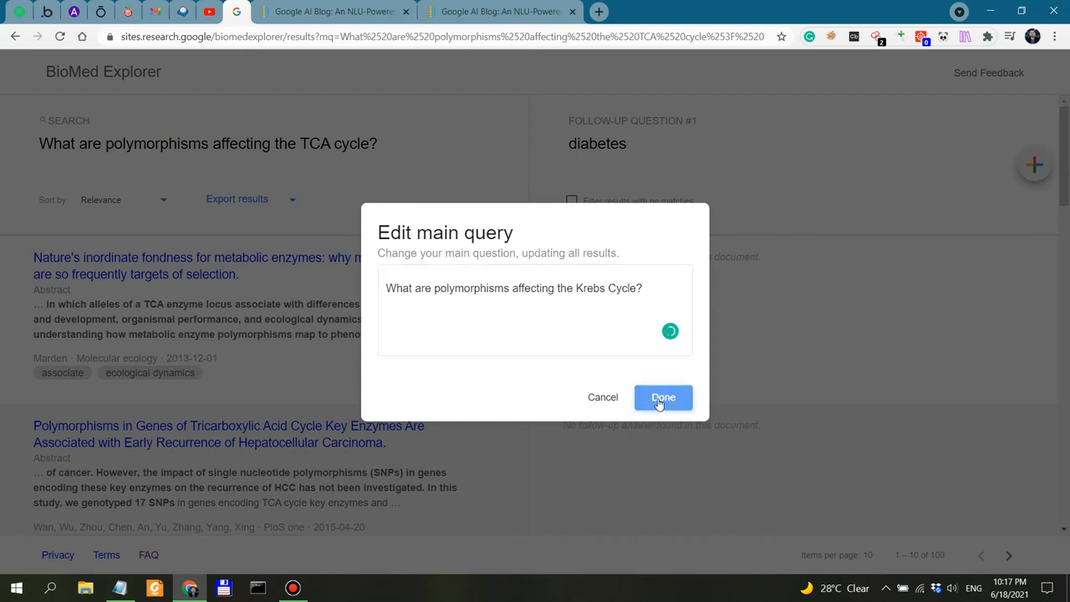
pyautogui.click(662, 397)
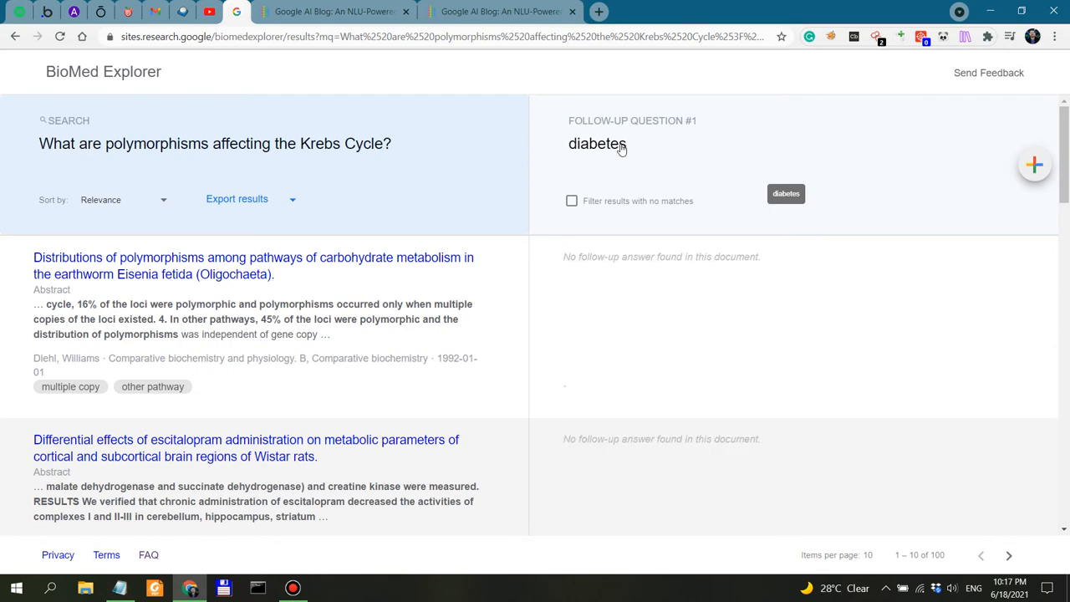
# Set the follow-up question to 'SNPs associated with diabetes' and confirm
pyautogui.click(597, 144)
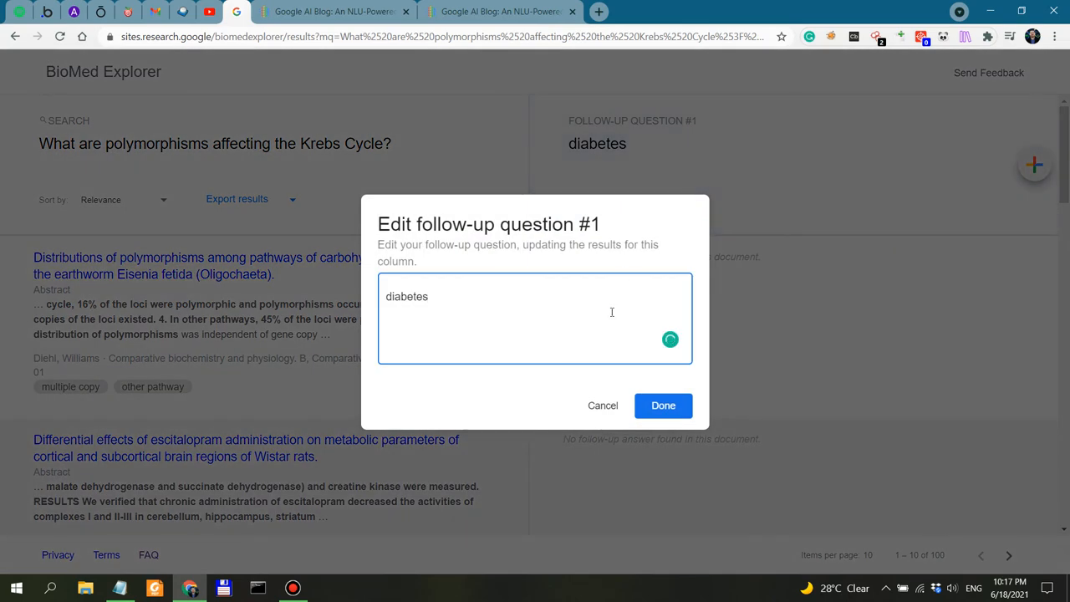
pyautogui.write('A')
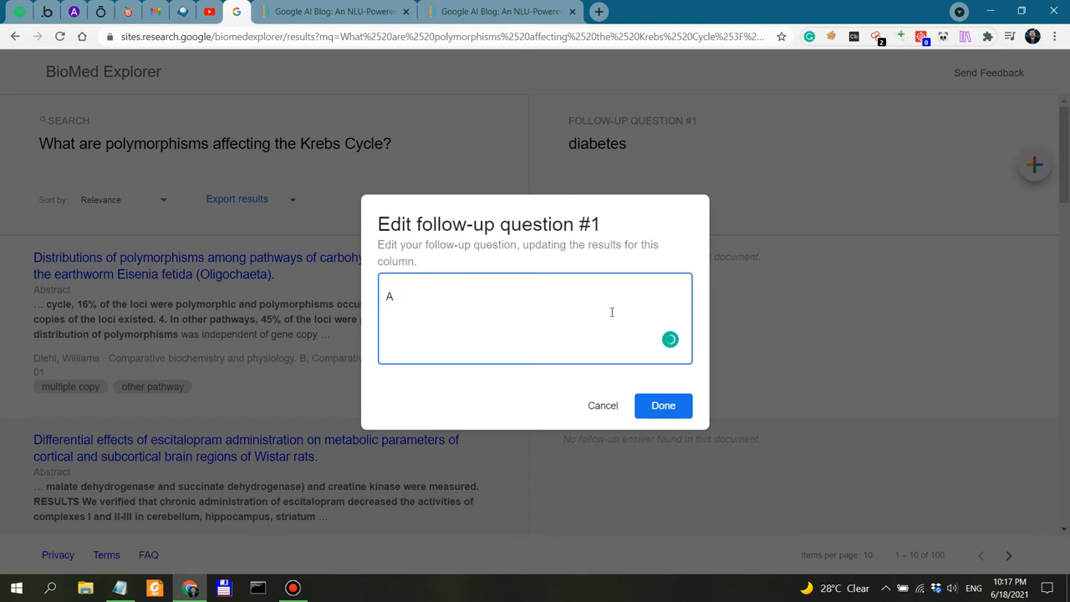
pyautogui.write('SNPs')
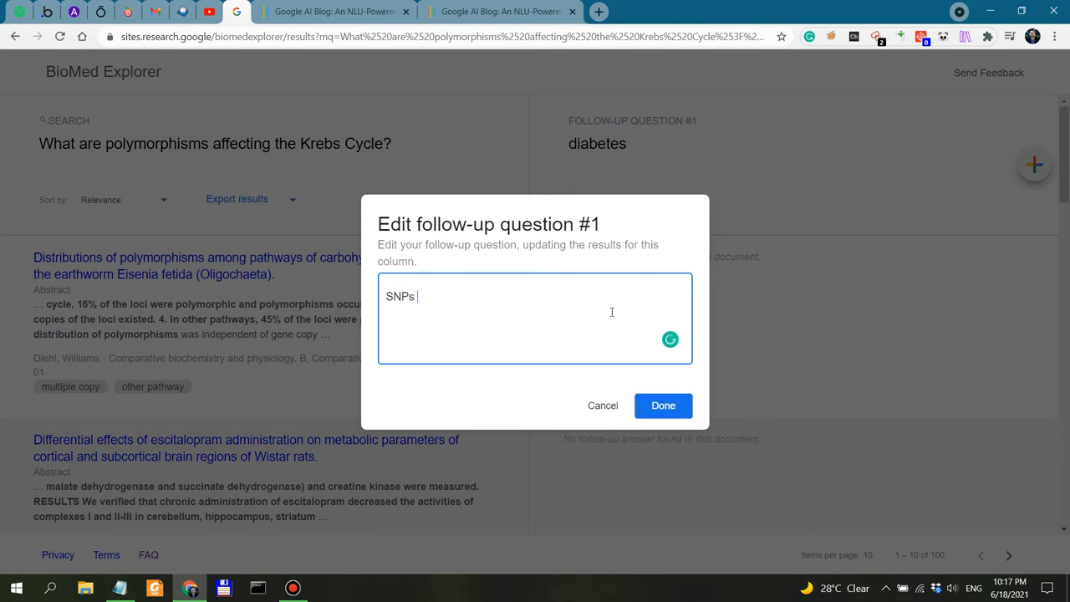
pyautogui.write('associated with')
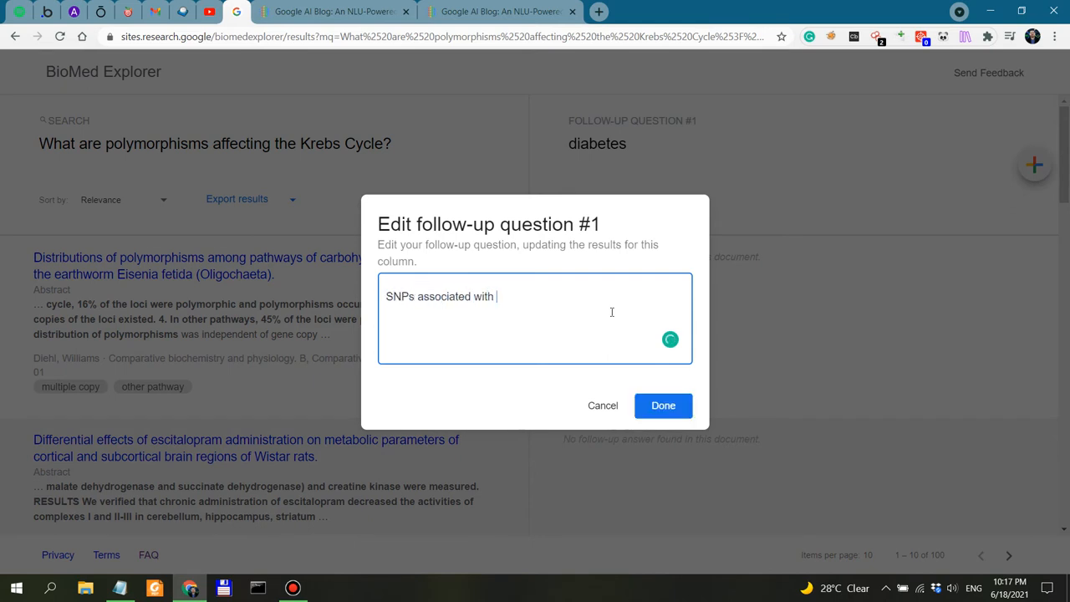
pyautogui.write('diabetes')
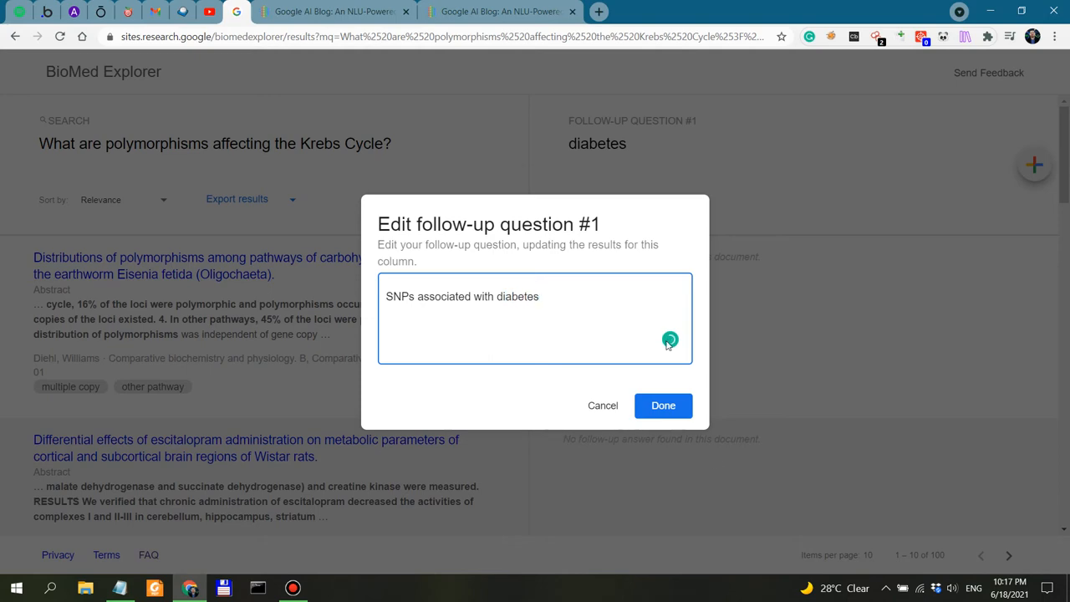
pyautogui.click(662, 406)
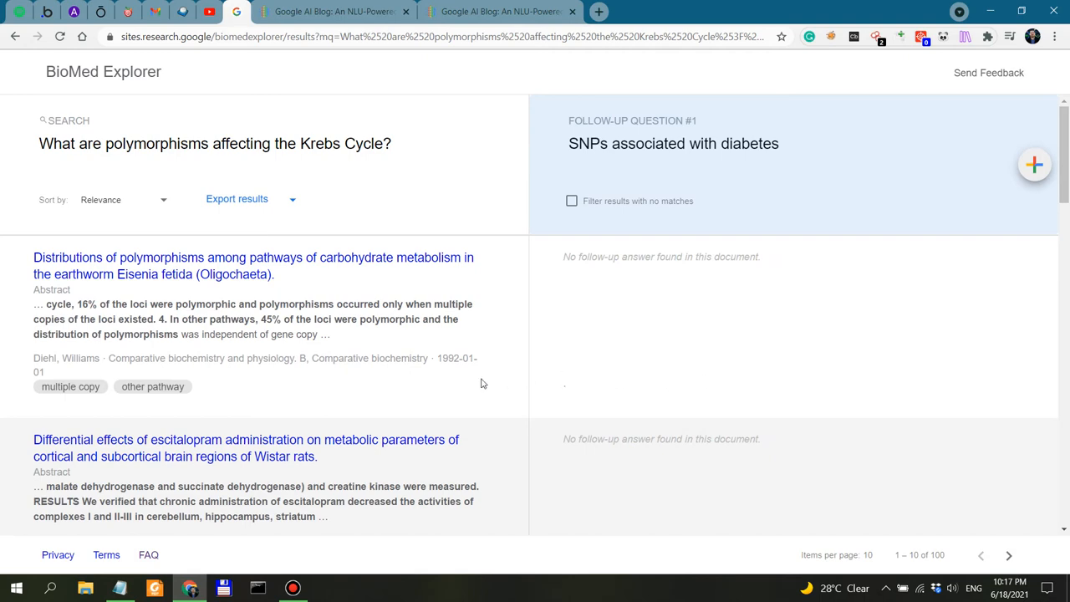
pyautogui.scroll(-3)
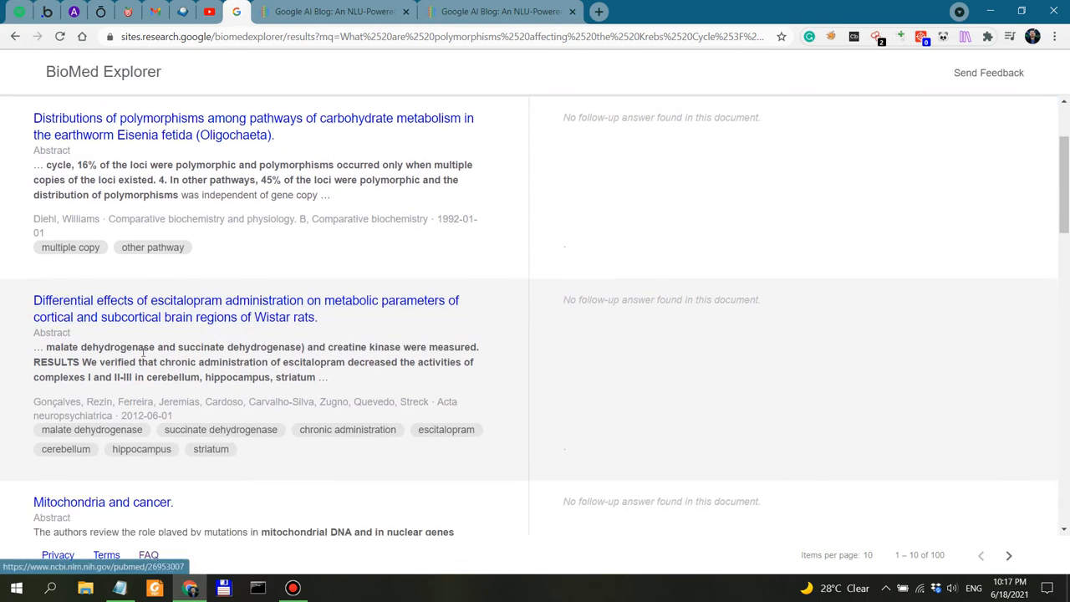
pyautogui.scroll(-3)
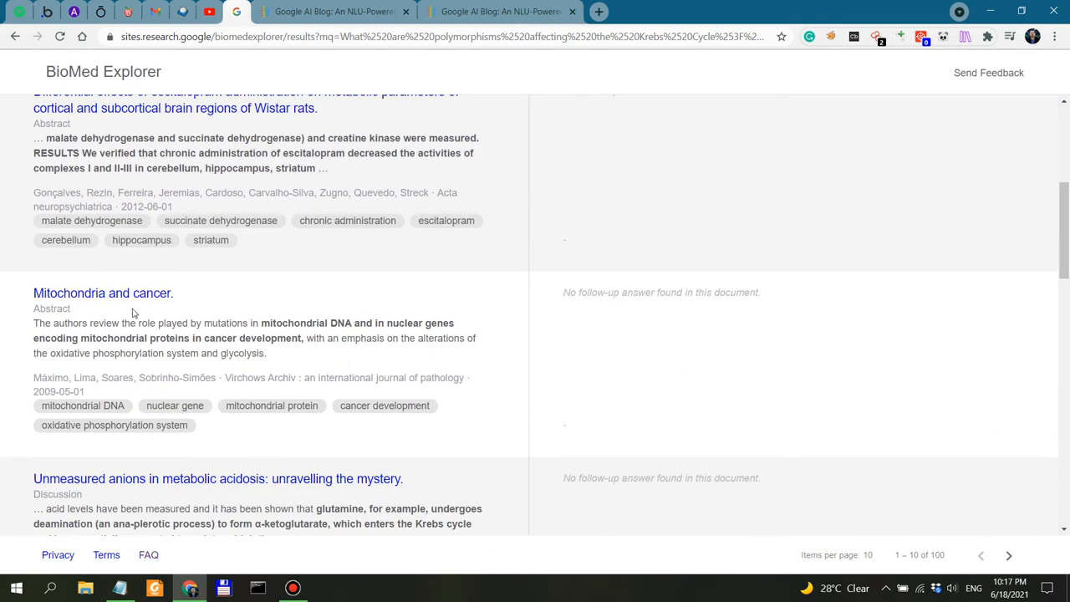
pyautogui.scroll(-3)
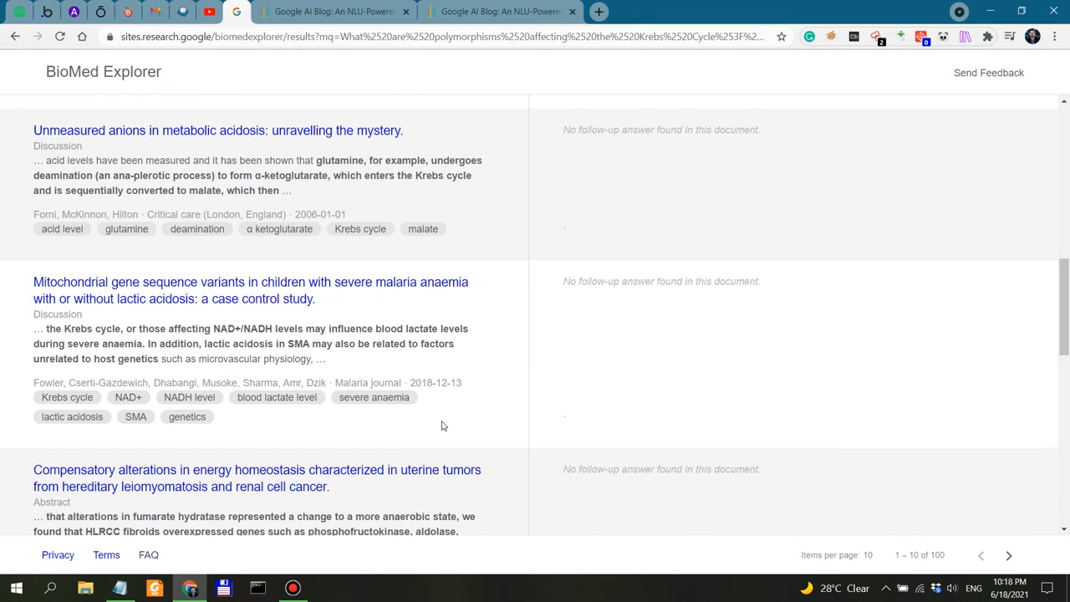
pyautogui.scroll(-3)
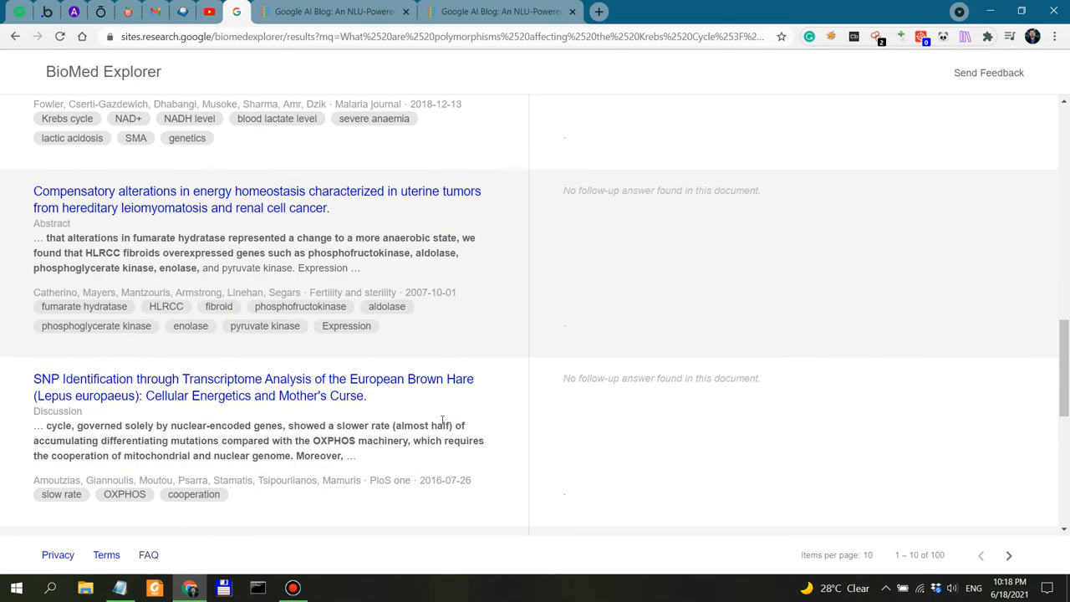
pyautogui.scroll(-3)
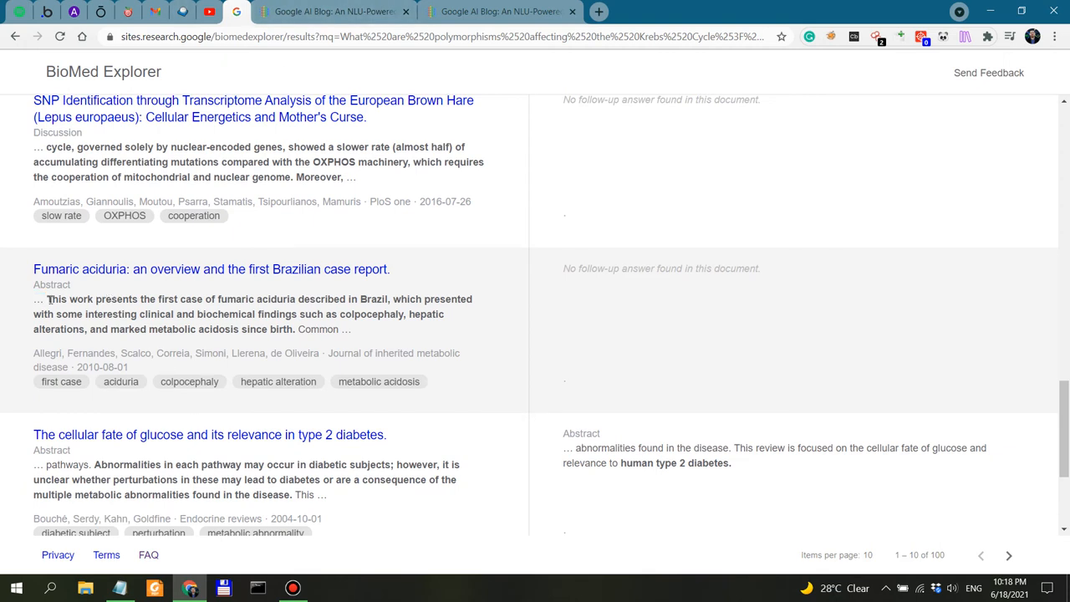
pyautogui.moveTo(46, 287); pyautogui.dragTo(295, 317)
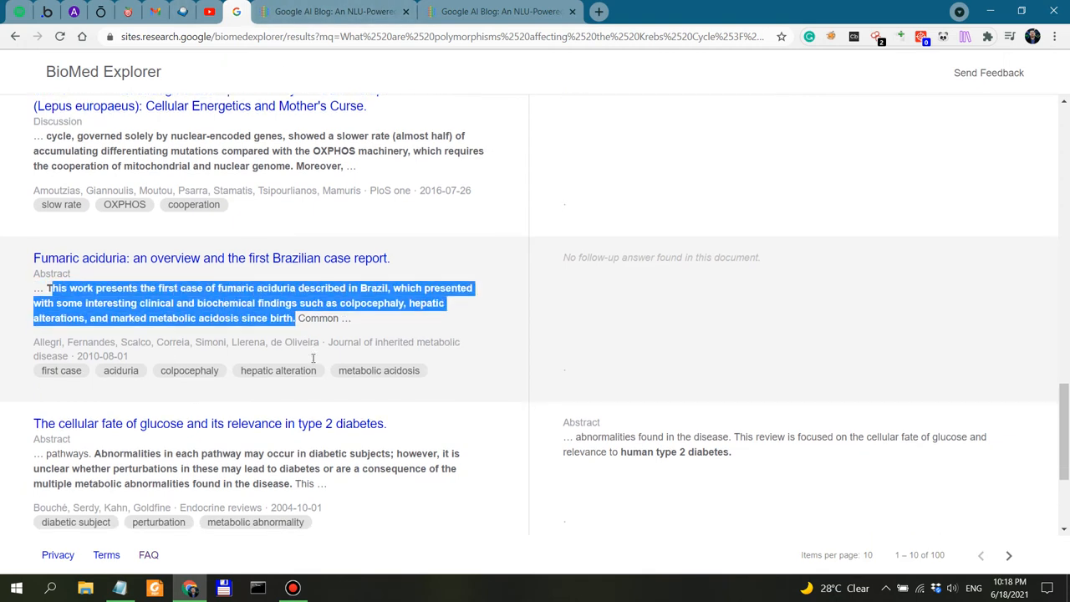
pyautogui.scroll(-3)
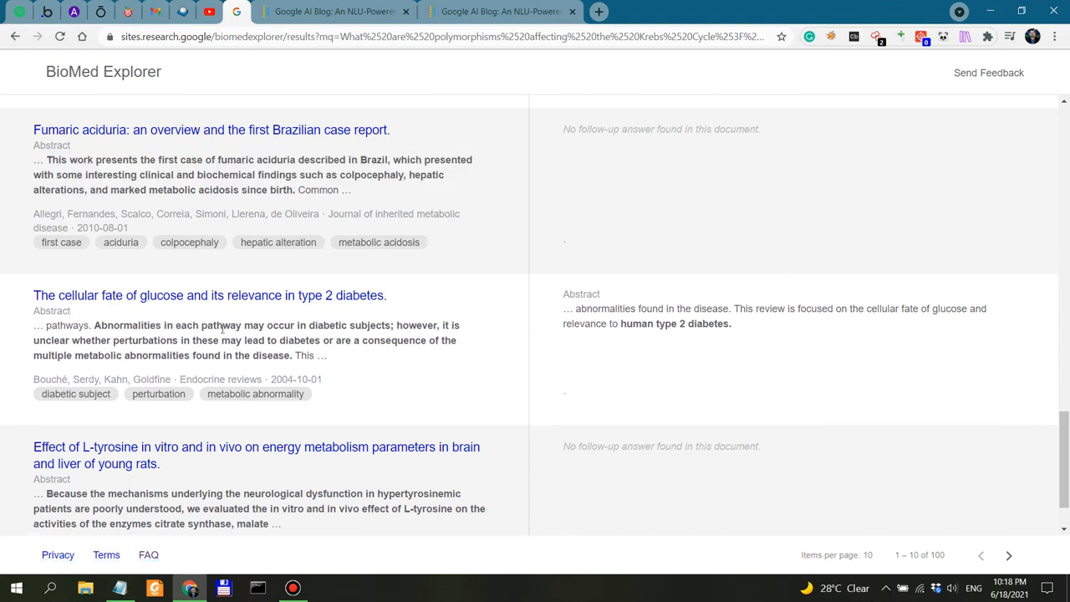
pyautogui.moveTo(133, 324); pyautogui.dragTo(318, 324)
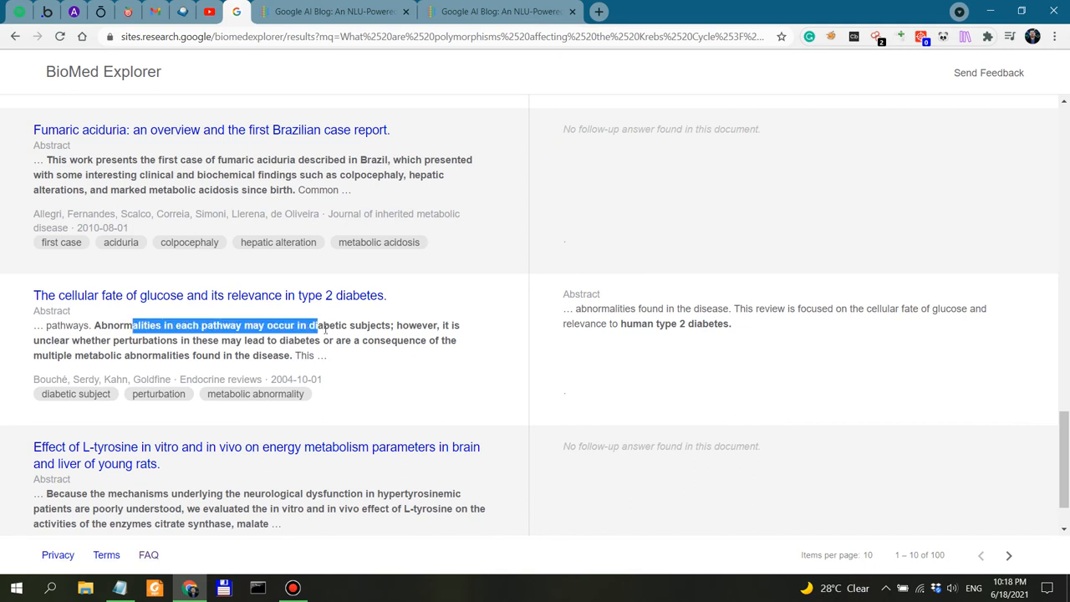
pyautogui.moveTo(316, 324); pyautogui.dragTo(417, 325)
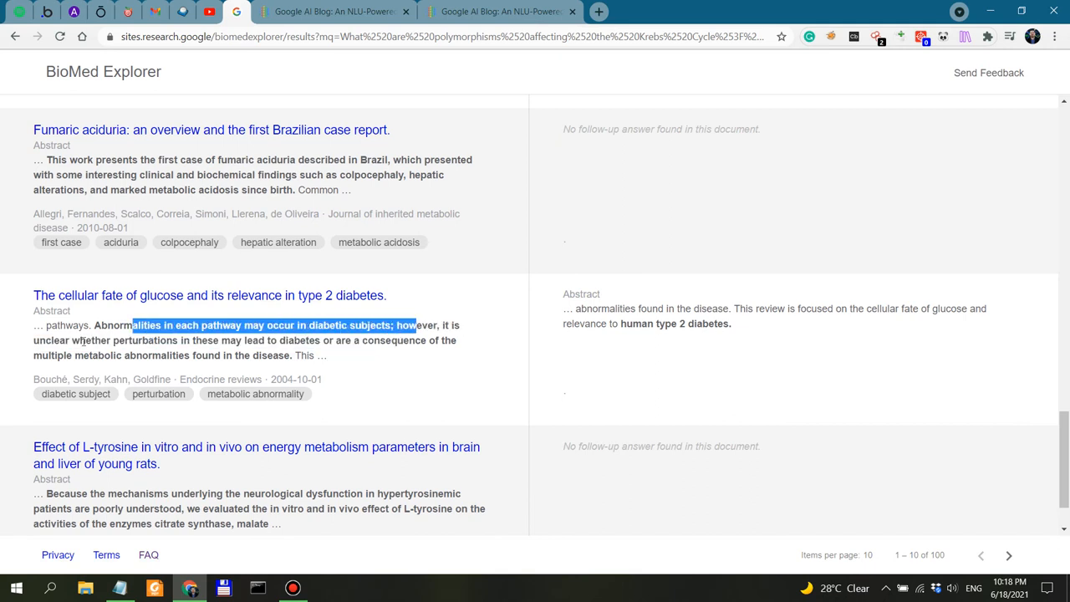
pyautogui.moveTo(131, 324); pyautogui.dragTo(401, 341)
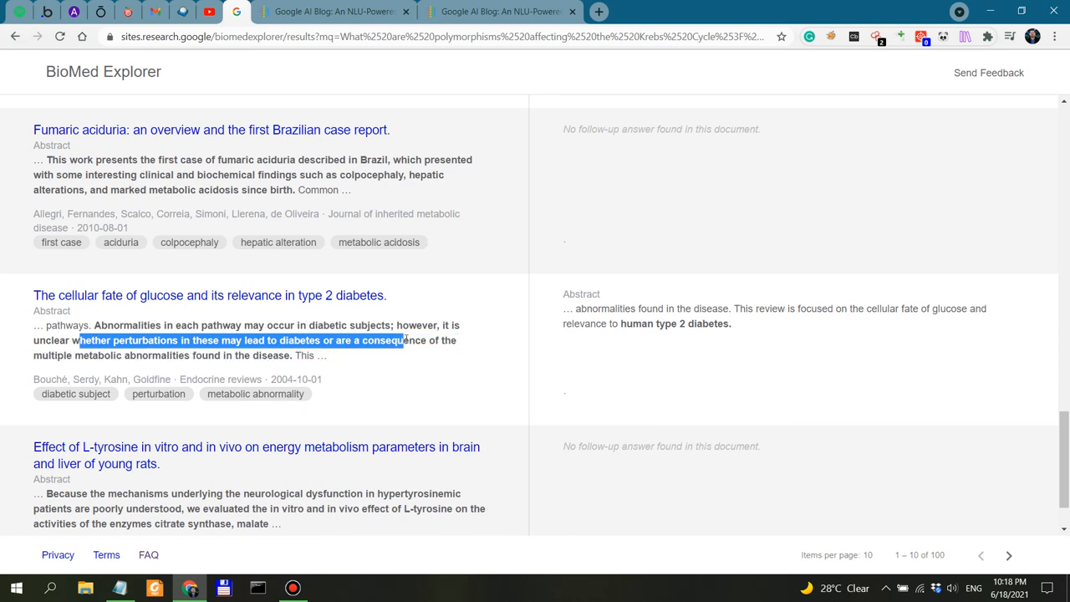
pyautogui.moveTo(401, 341); pyautogui.dragTo(448, 341)
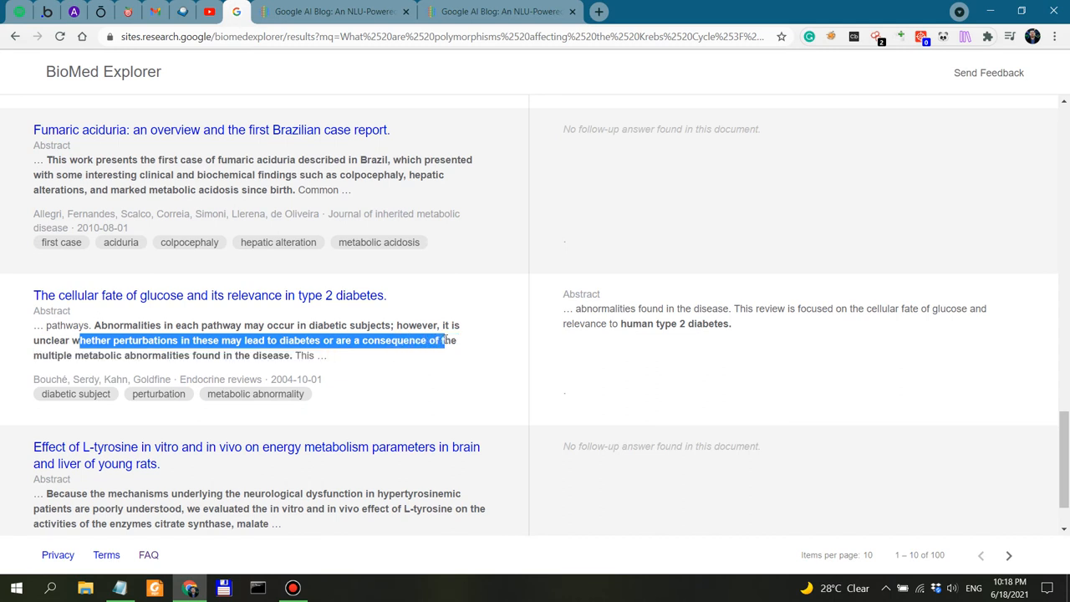
pyautogui.moveTo(361, 354)
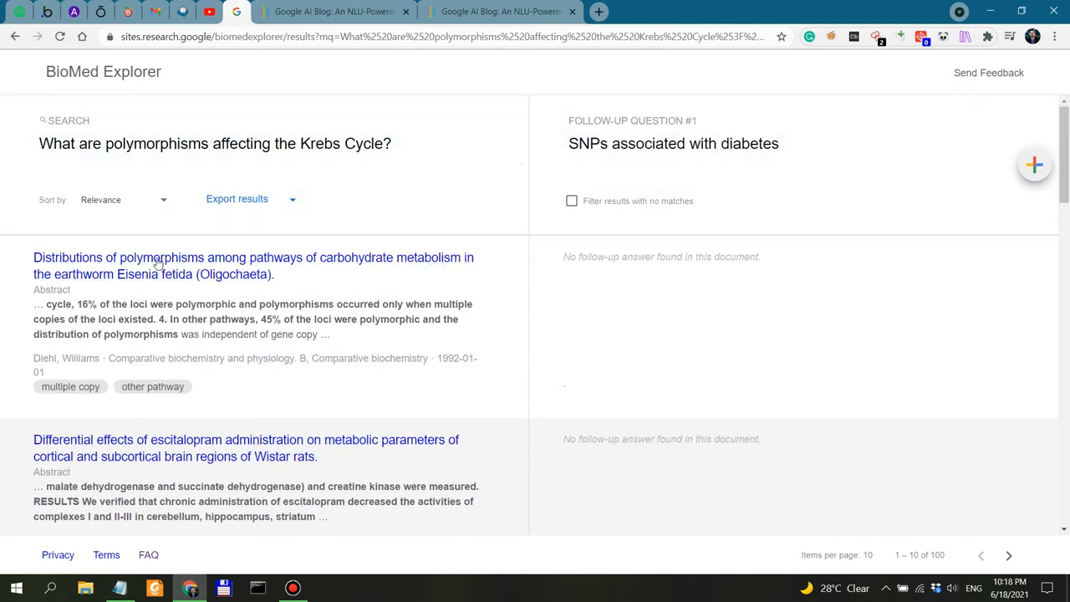
pyautogui.moveTo(569, 257); pyautogui.dragTo(759, 257)
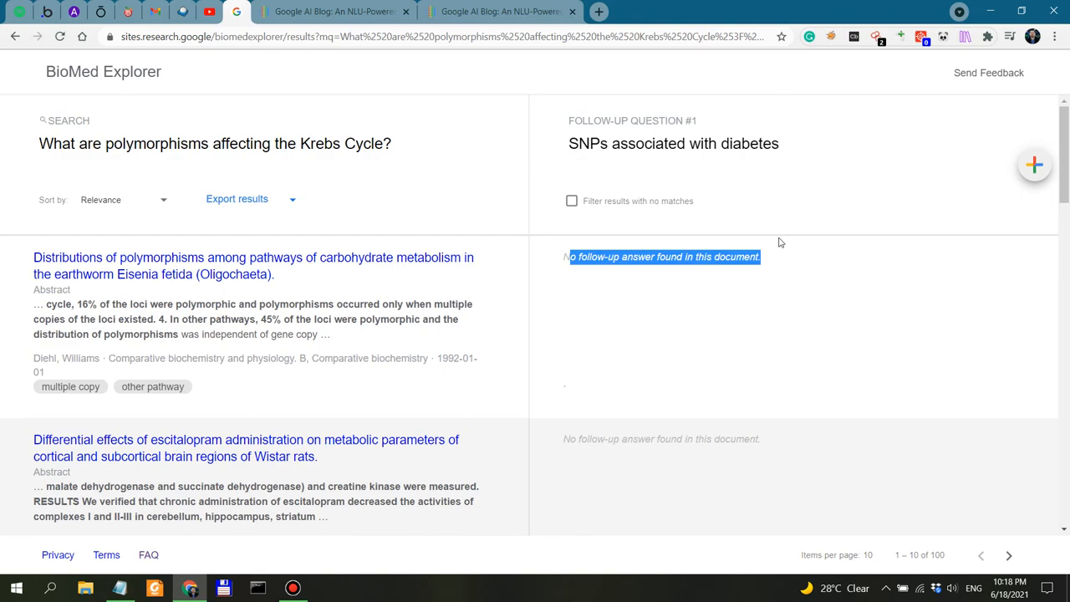
pyautogui.moveTo(656, 412)
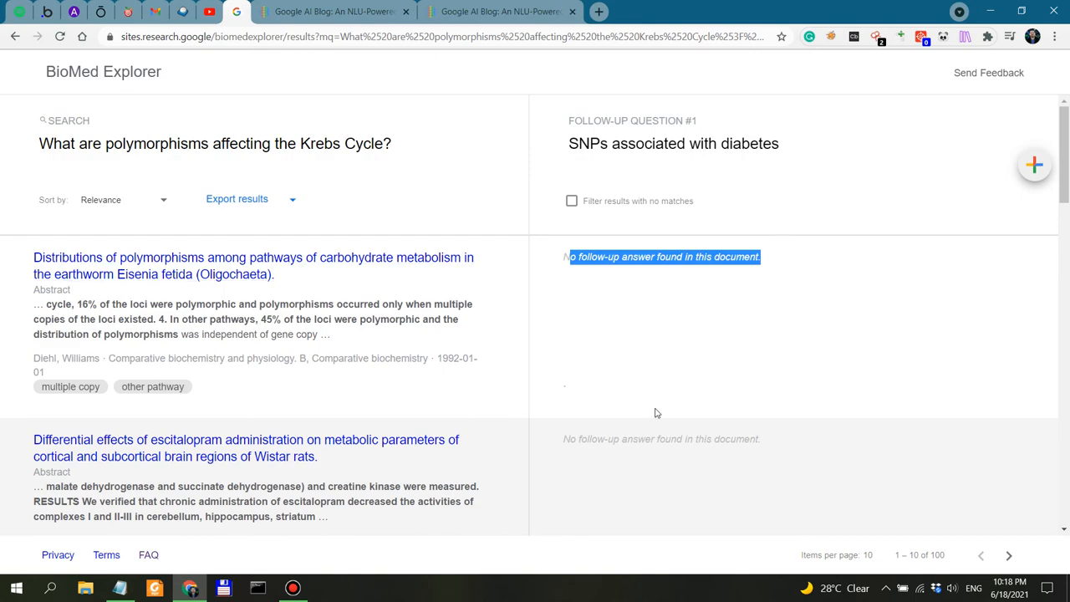
pyautogui.scroll(-3)
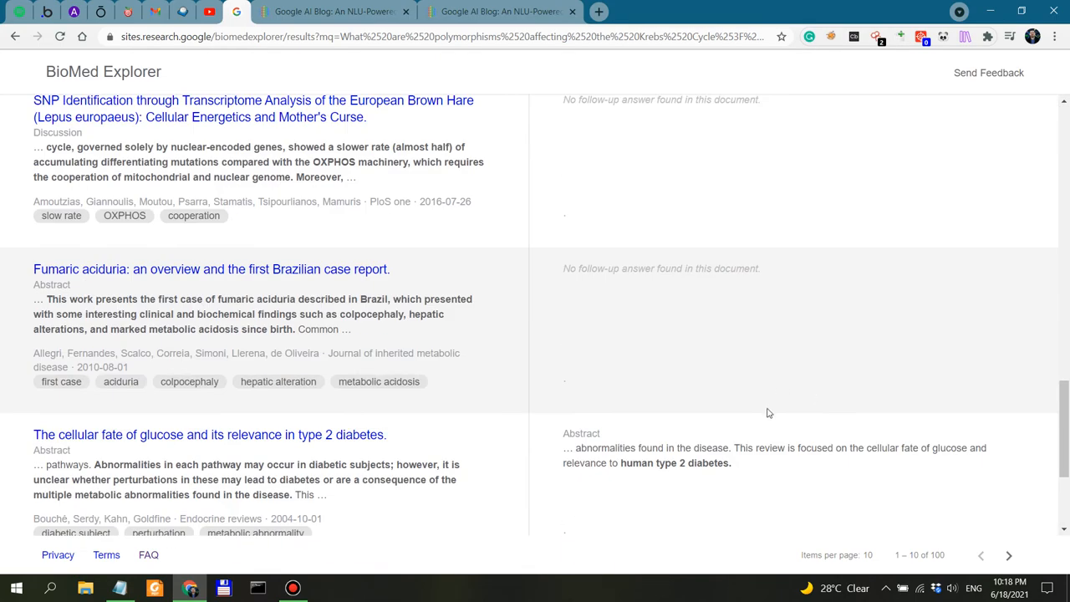
pyautogui.scroll(-3)
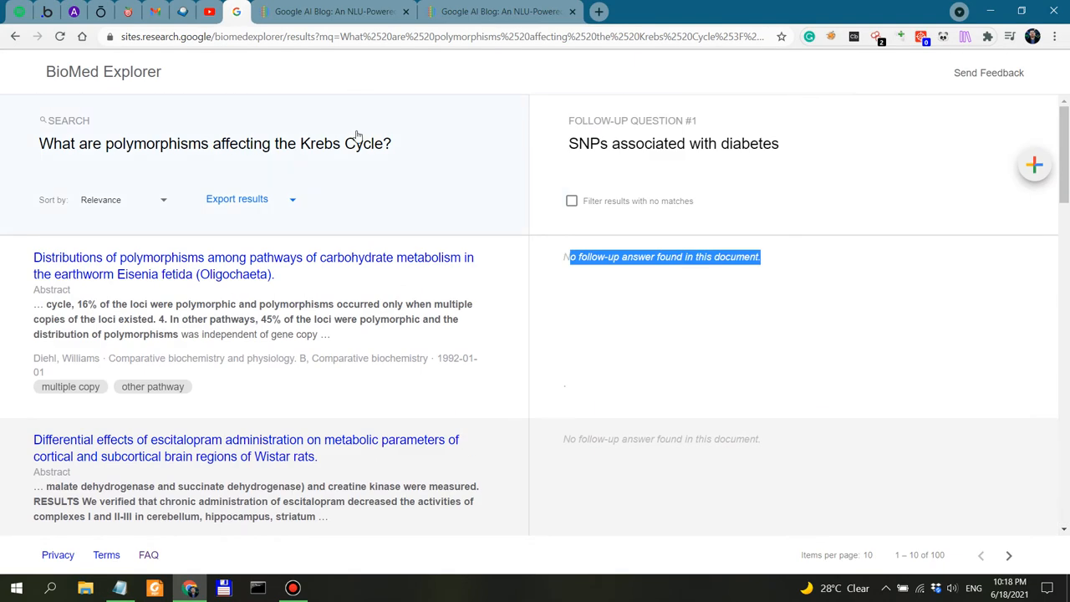
# Rewrite the follow-up as 'How many polymorphisms are associated with diabetes?' and confirm
pyautogui.click(672, 144)
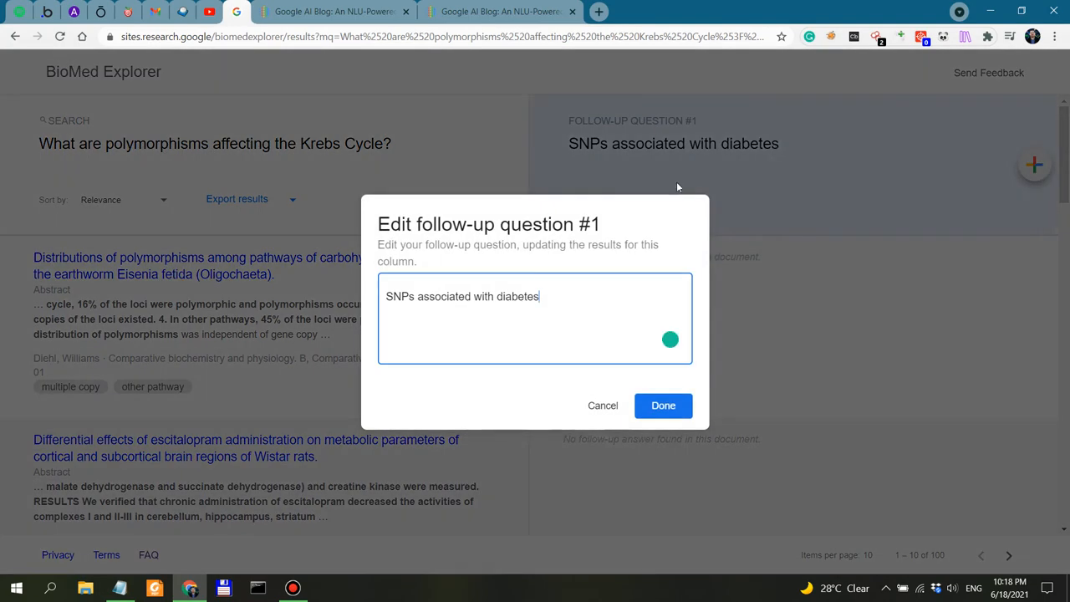
pyautogui.tripleClick(461, 295)
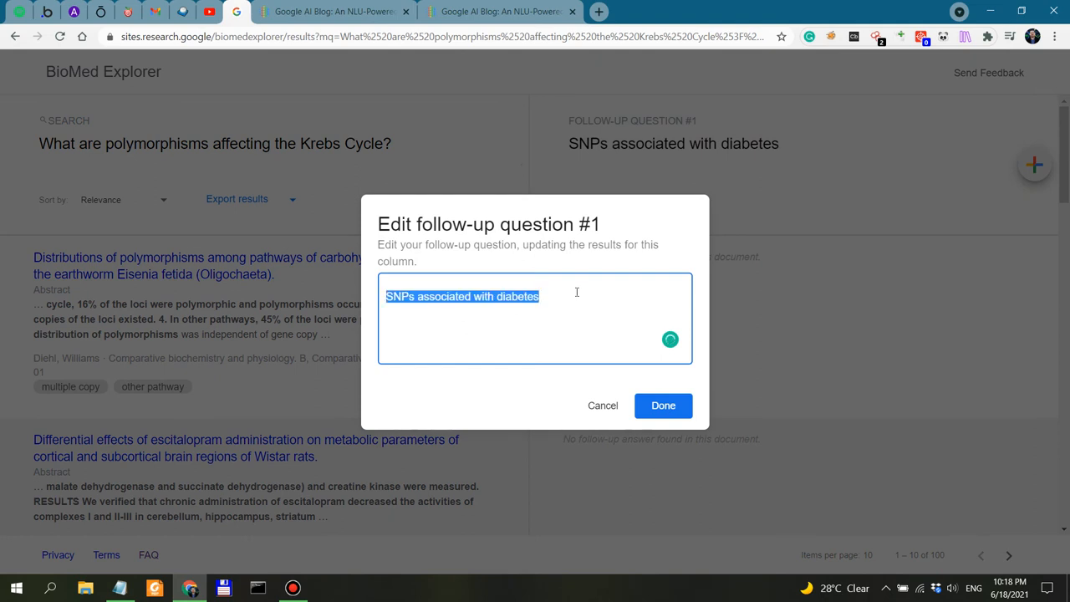
pyautogui.write('What')
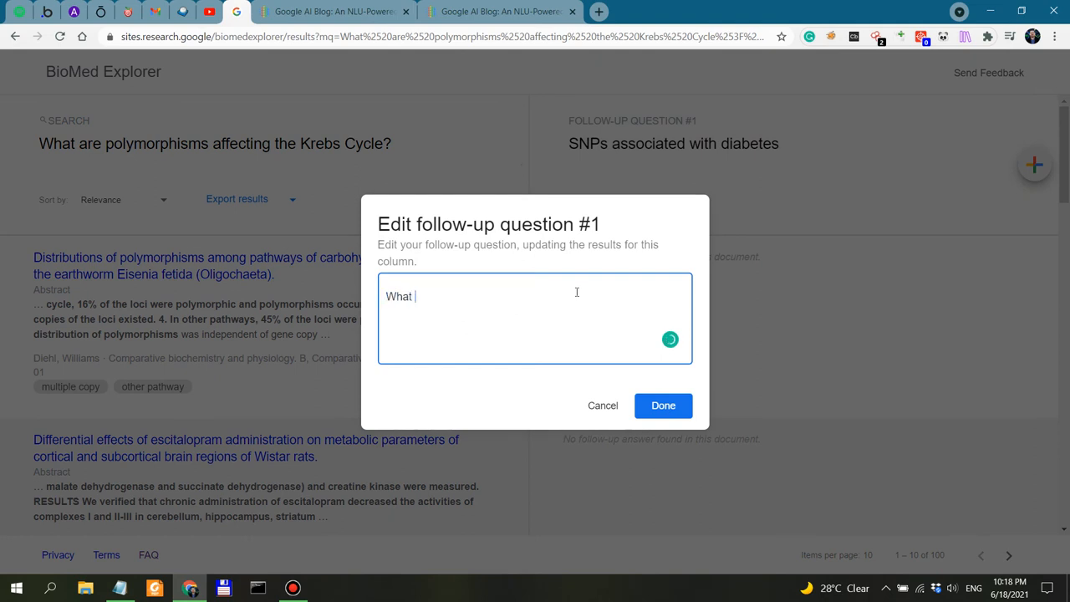
pyautogui.press('ctrl+a')
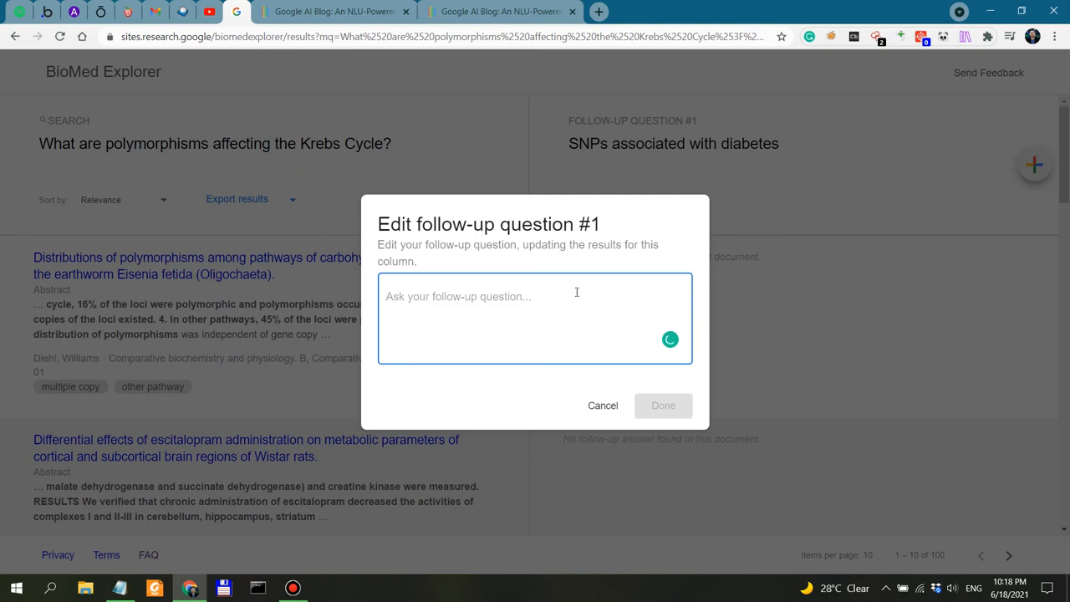
pyautogui.write('How many')
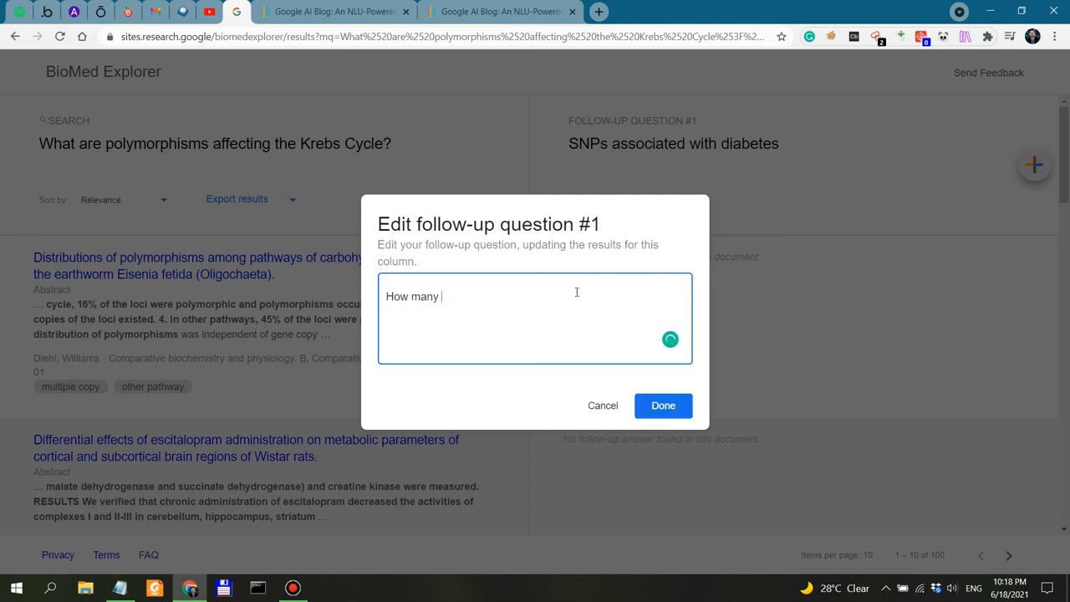
pyautogui.write('SNPs')
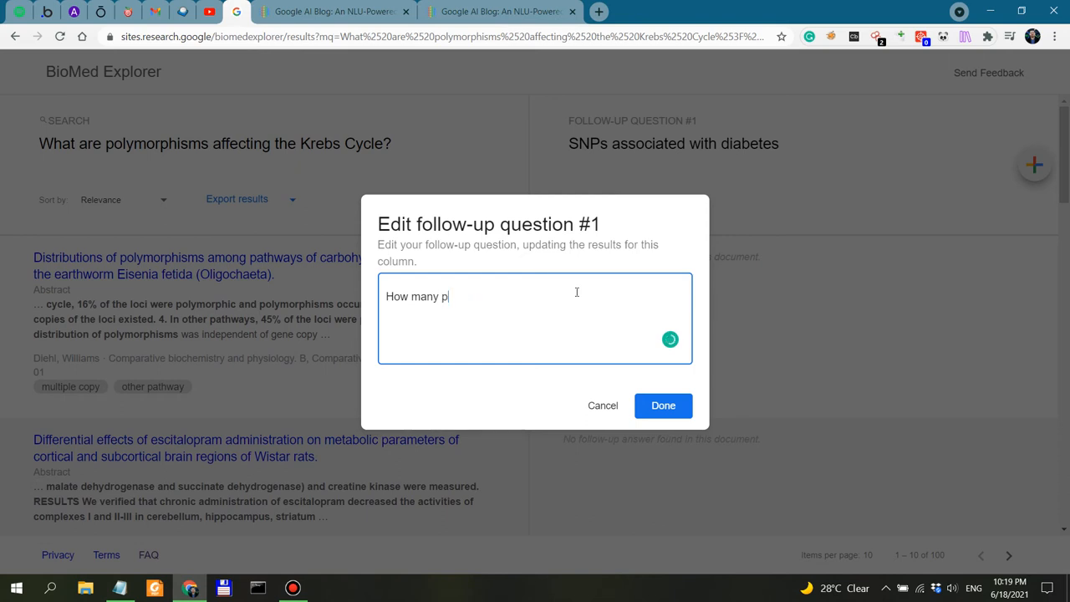
pyautogui.write('olymorphisms are associated with')
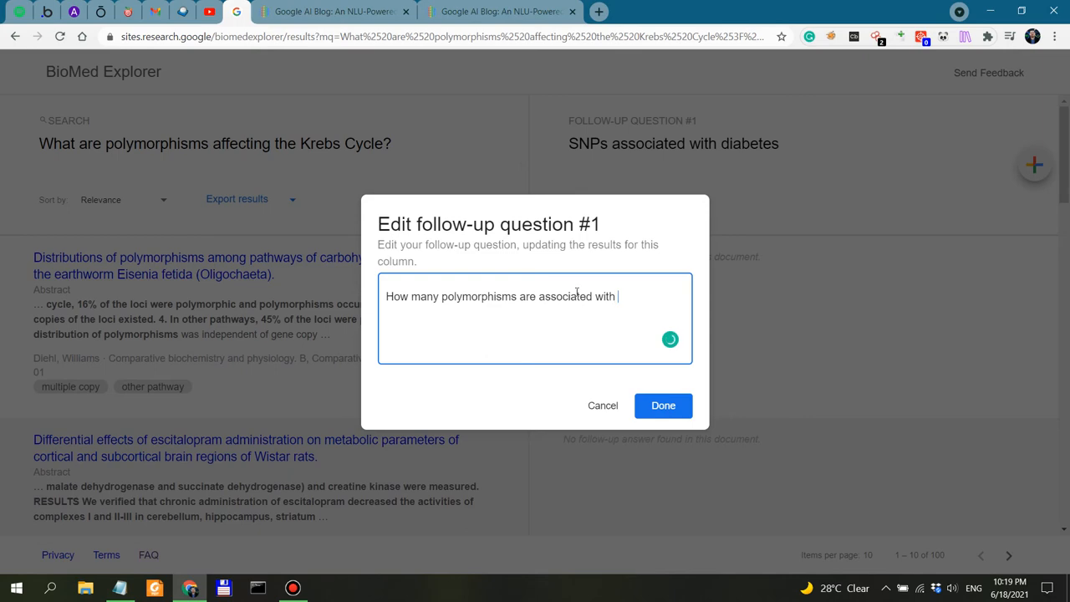
pyautogui.write('diabetes?')
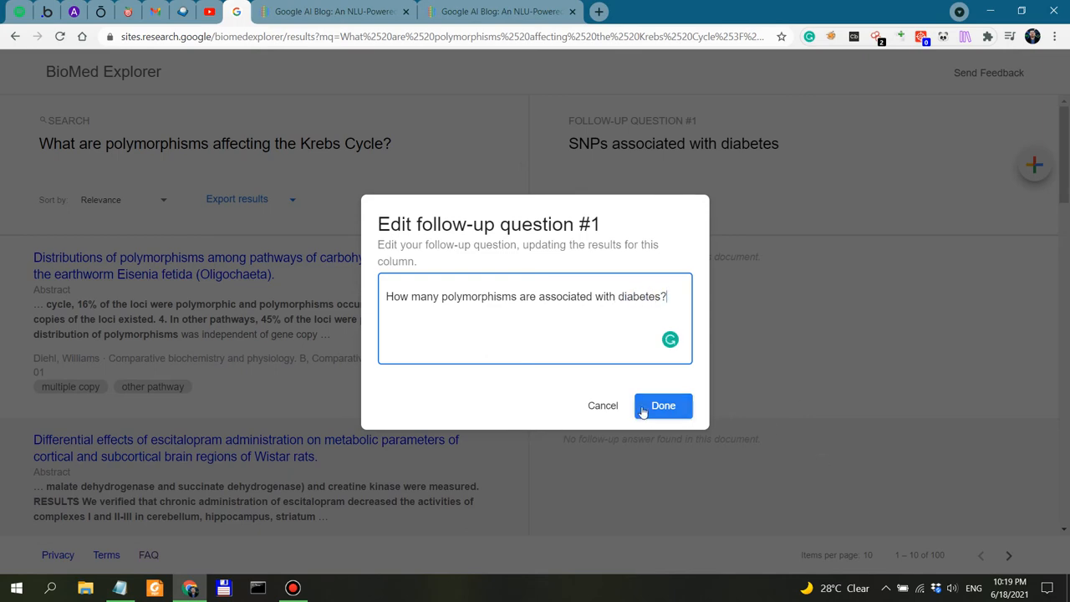
pyautogui.click(662, 406)
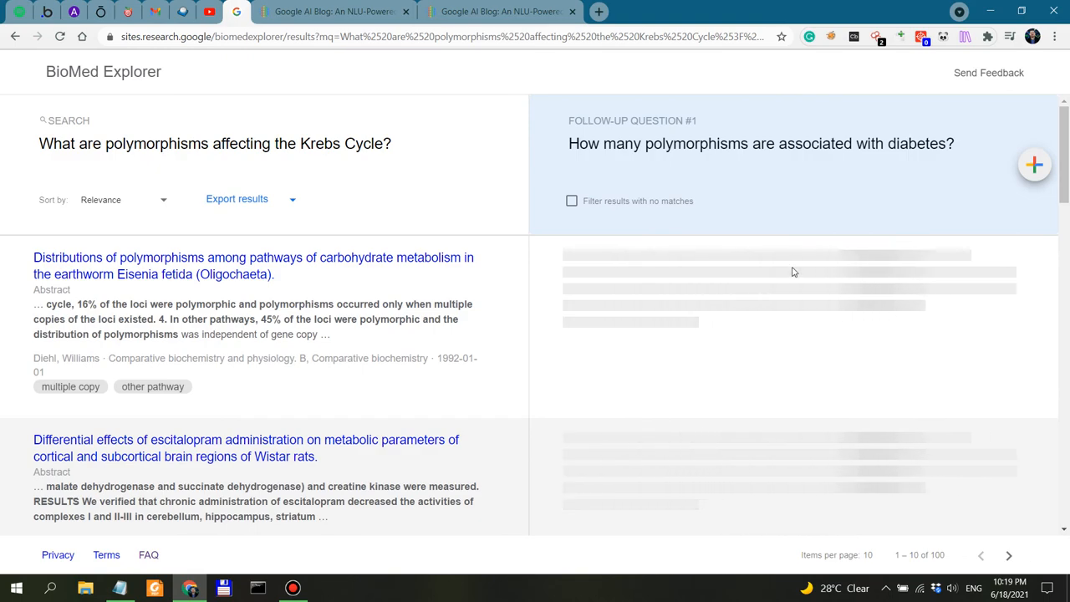
# Review the first results page, highlighting the type 2 diabetes paper's abstract and follow-up answer
pyautogui.scroll(-3)
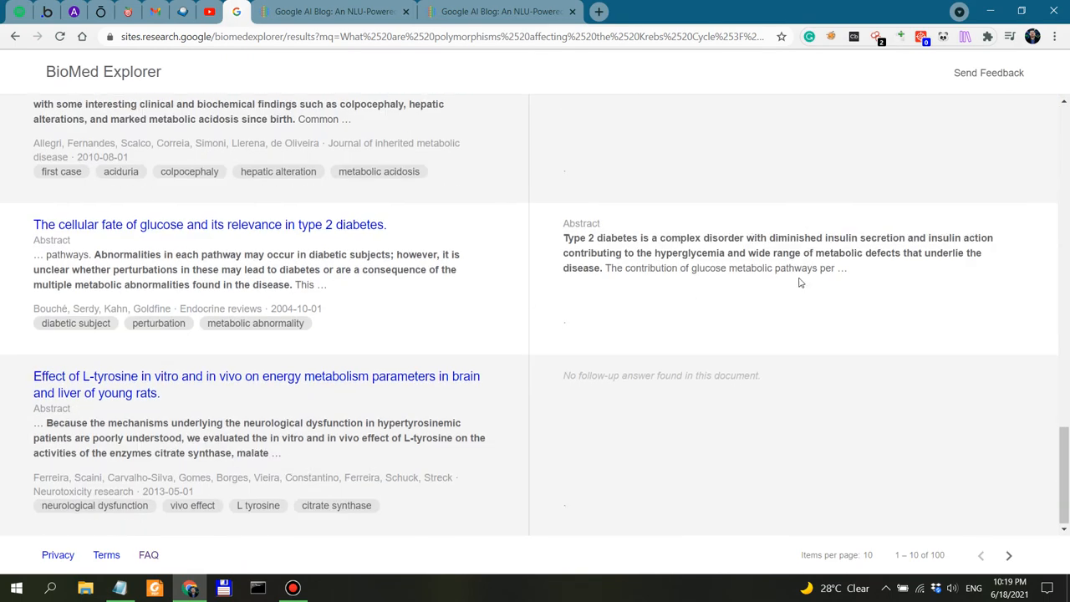
pyautogui.scroll(-3)
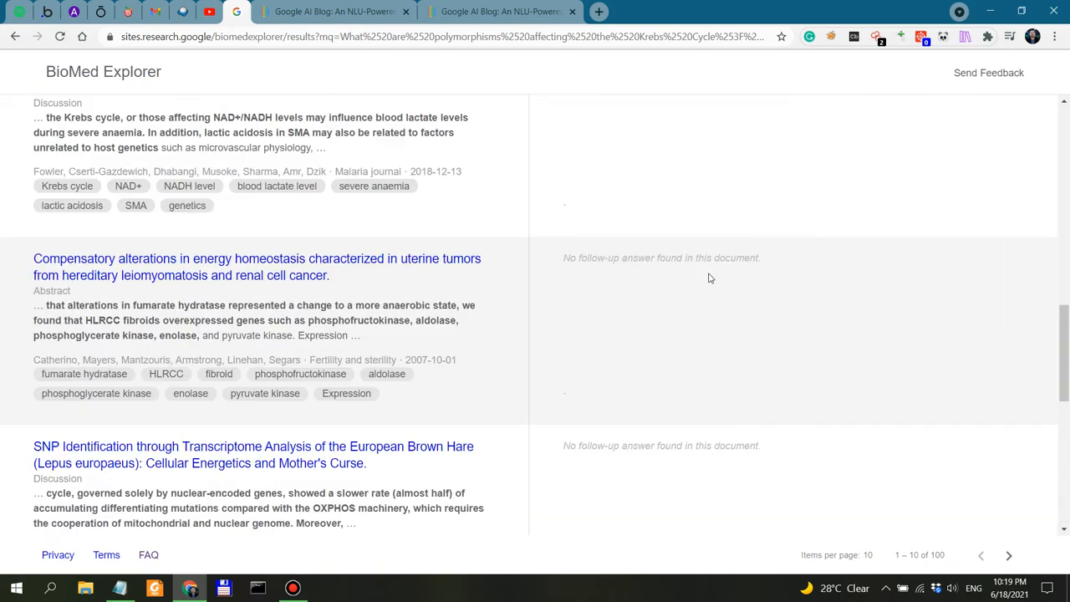
pyautogui.scroll(3)
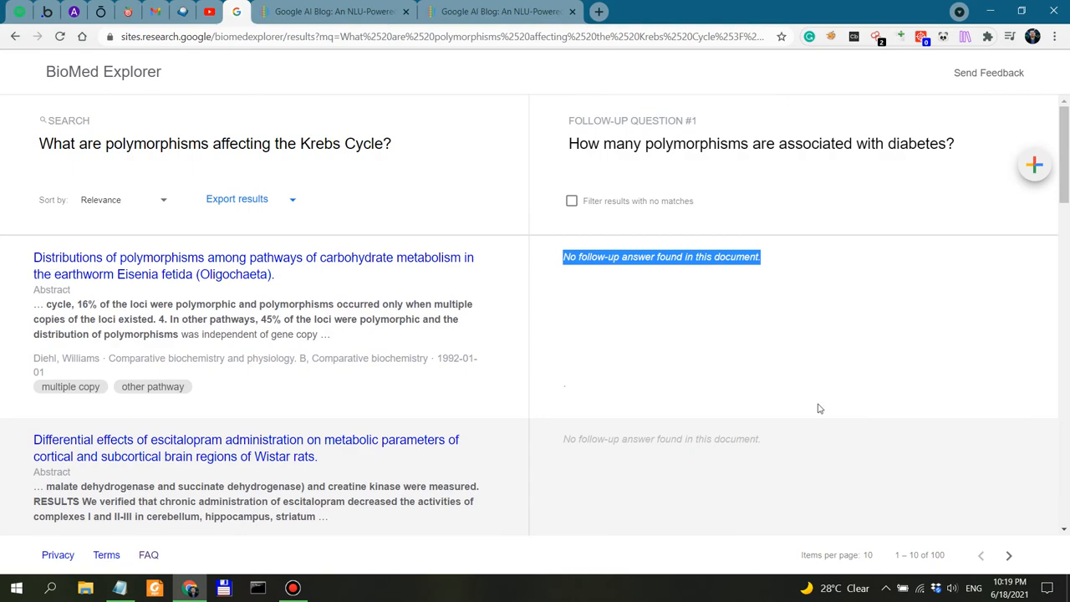
pyautogui.scroll(-3)
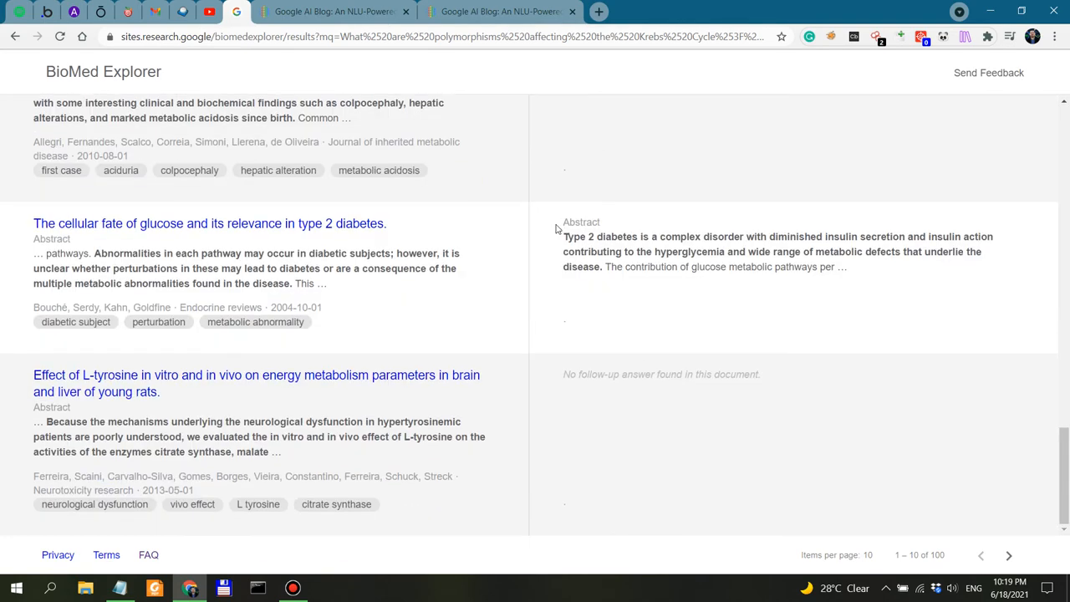
pyautogui.moveTo(454, 311)
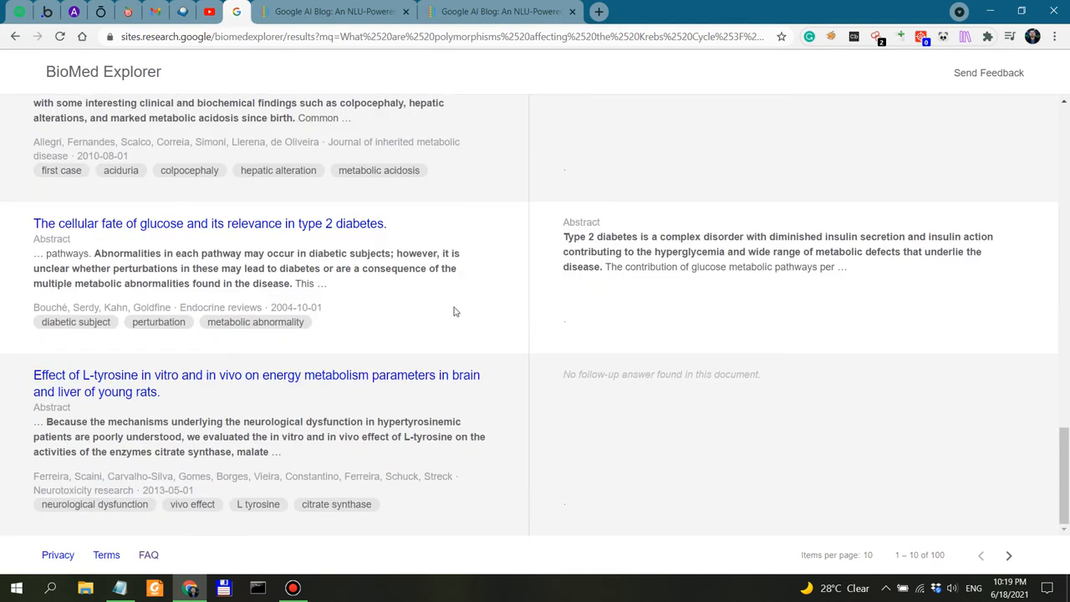
pyautogui.moveTo(33, 237); pyautogui.dragTo(326, 308)
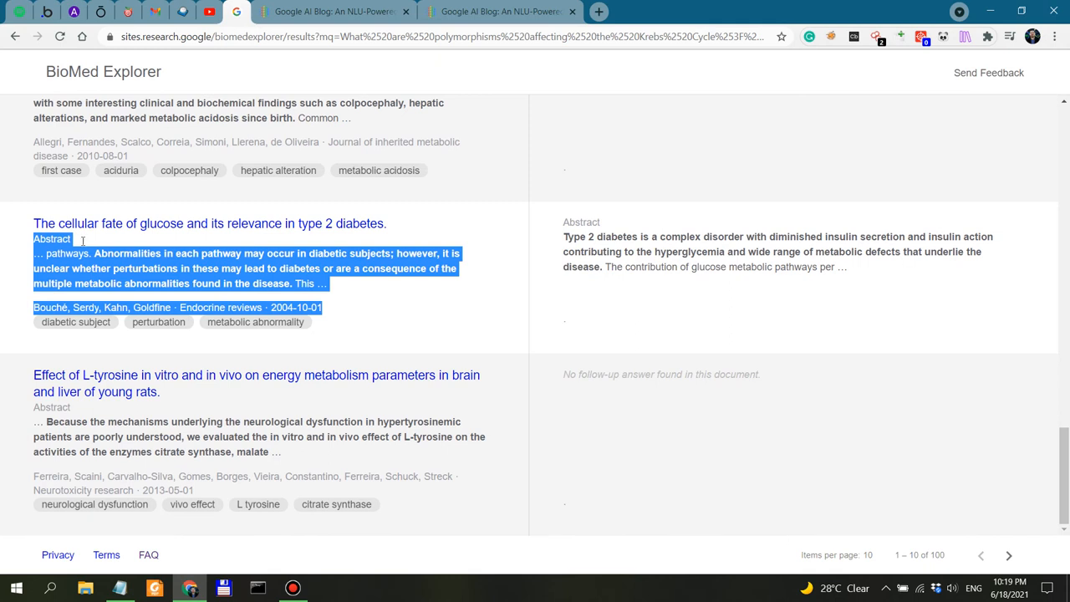
pyautogui.click(254, 268)
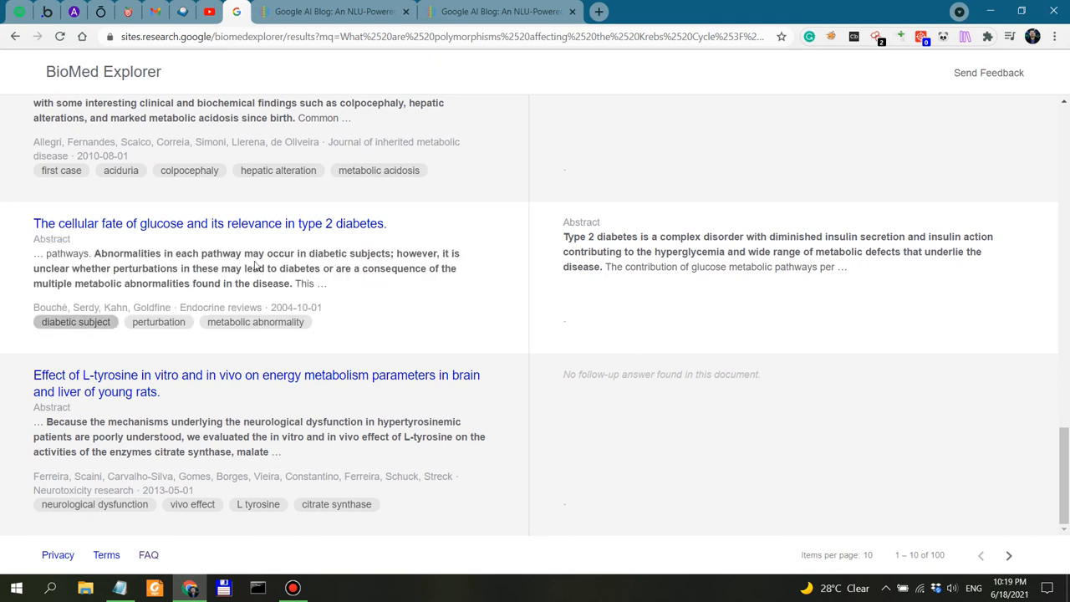
pyautogui.moveTo(561, 238); pyautogui.dragTo(846, 268)
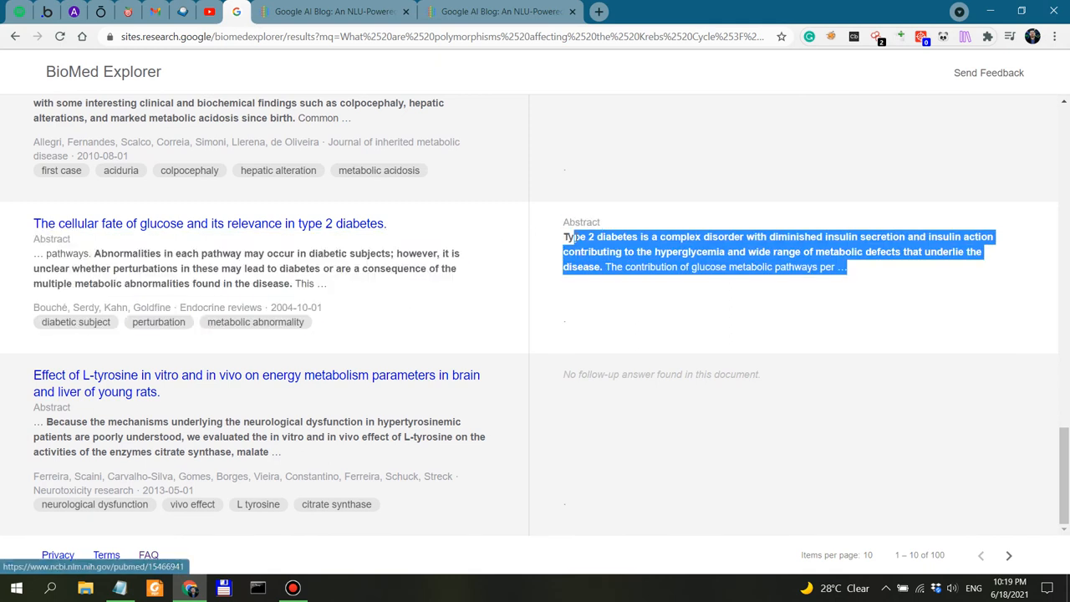
pyautogui.scroll(-3)
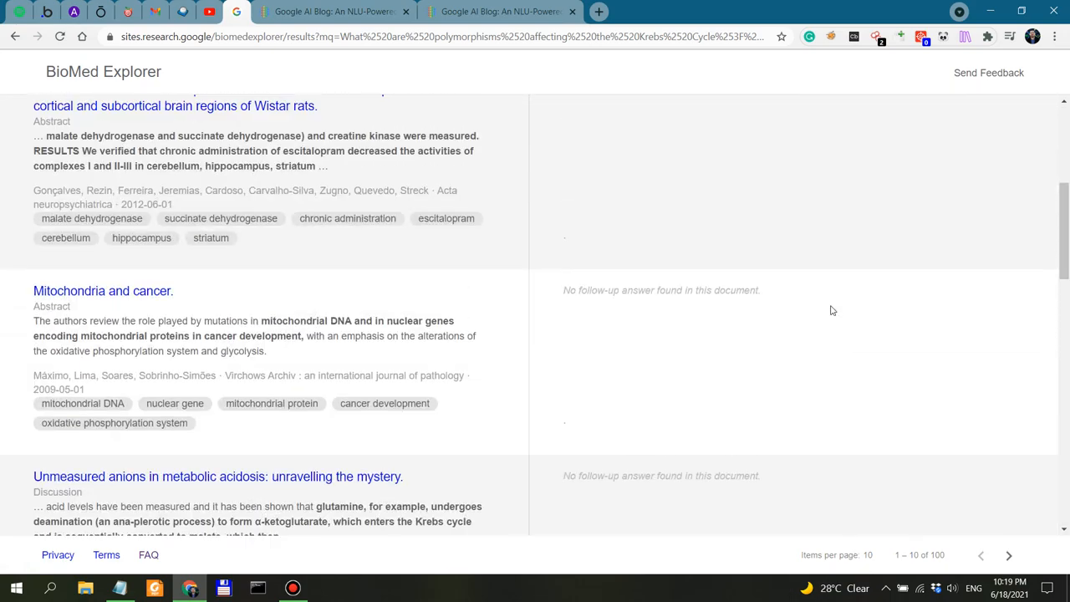
pyautogui.scroll(-3)
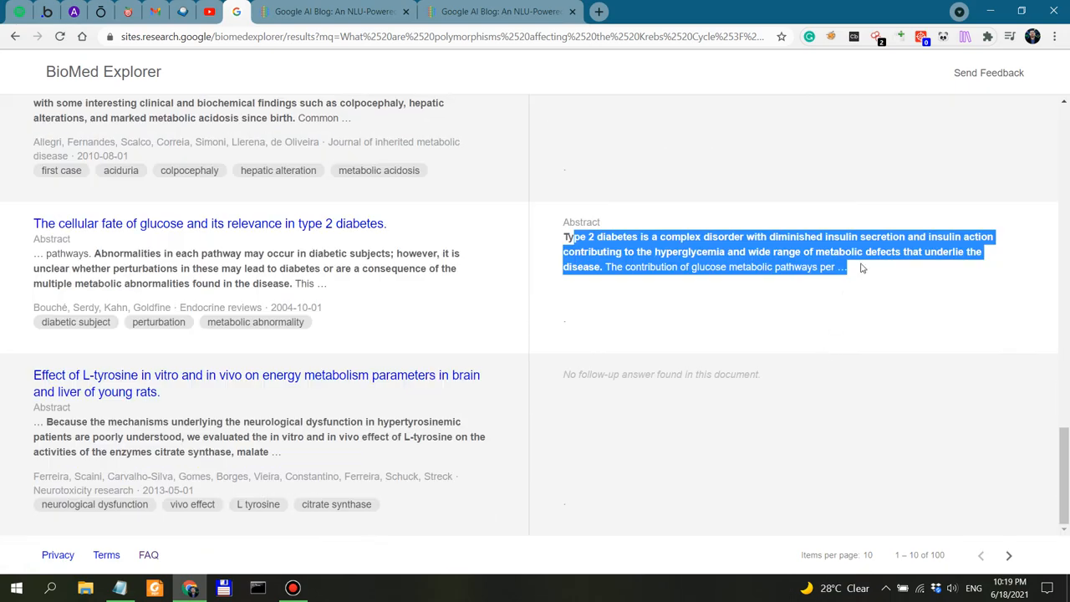
pyautogui.moveTo(879, 569)
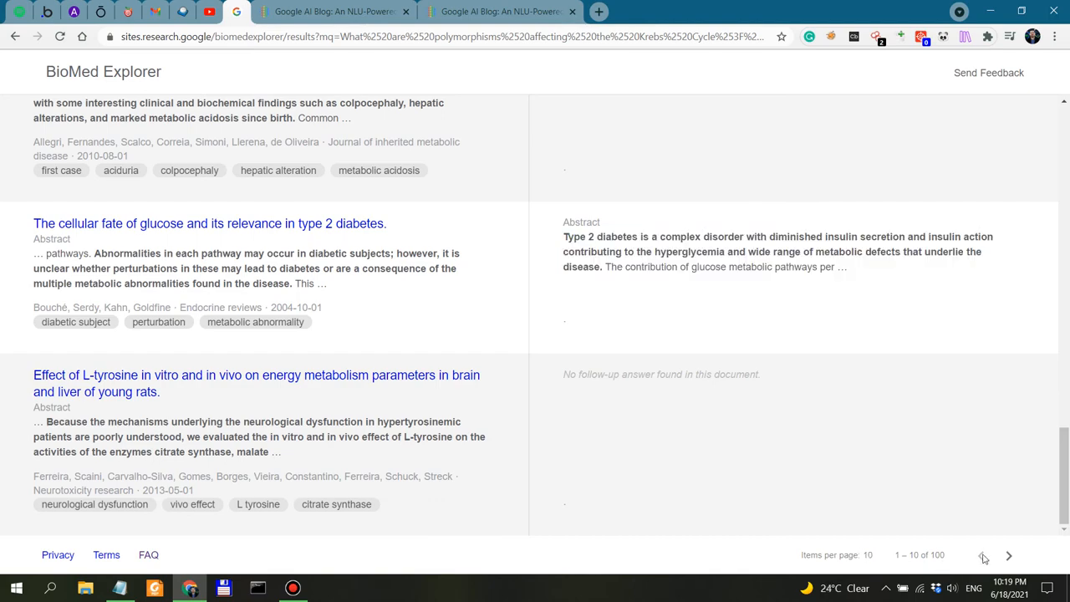
# Move to results 11–20 and highlight the anaplerosis biosynthetic-pathway phrase
pyautogui.click(1008, 555)
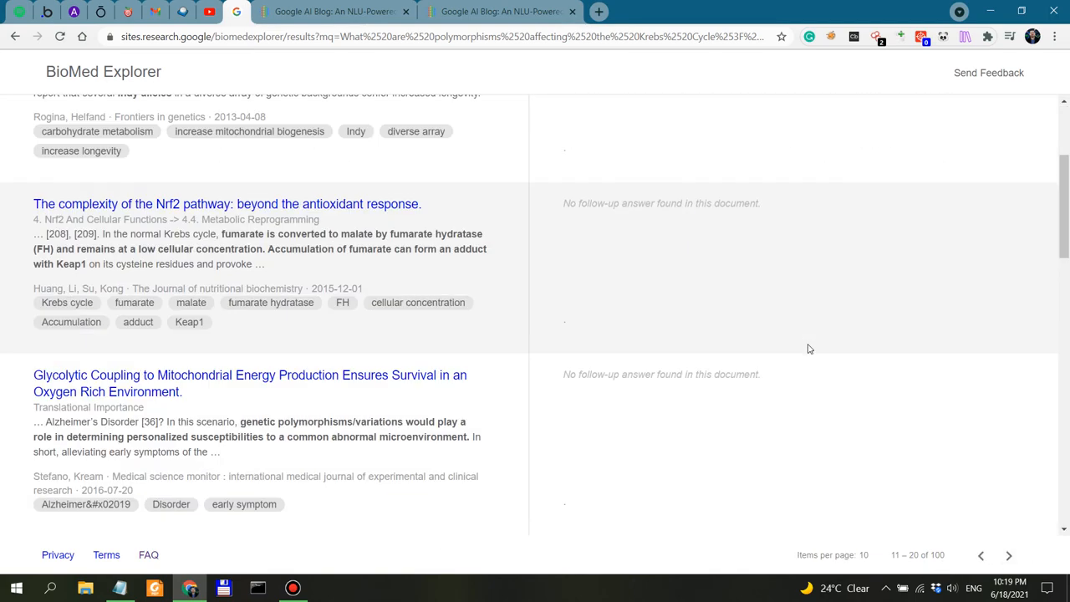
pyautogui.scroll(-3)
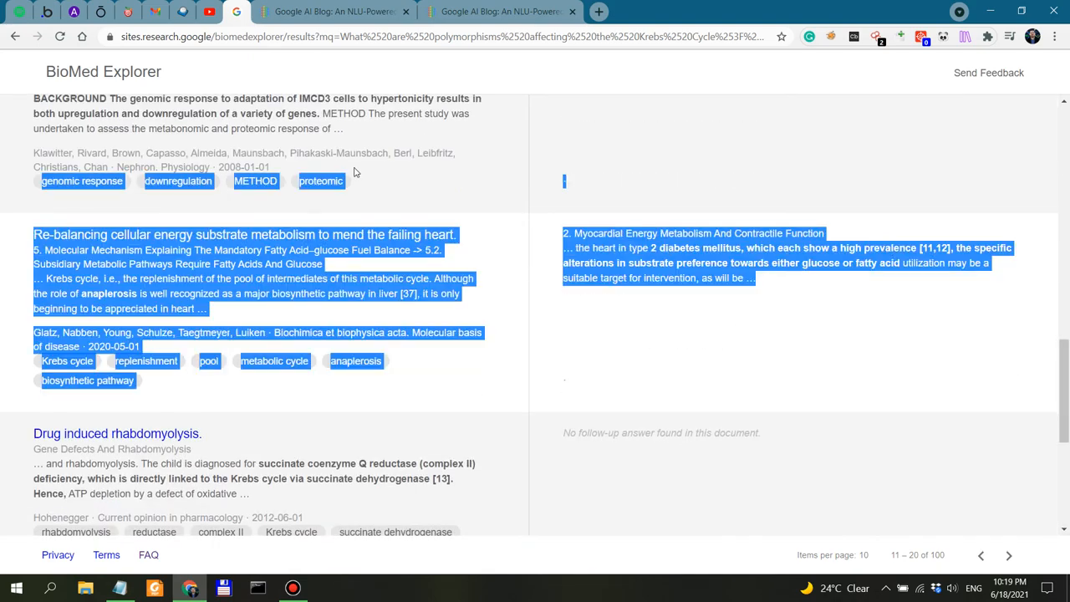
pyautogui.moveTo(518, 321)
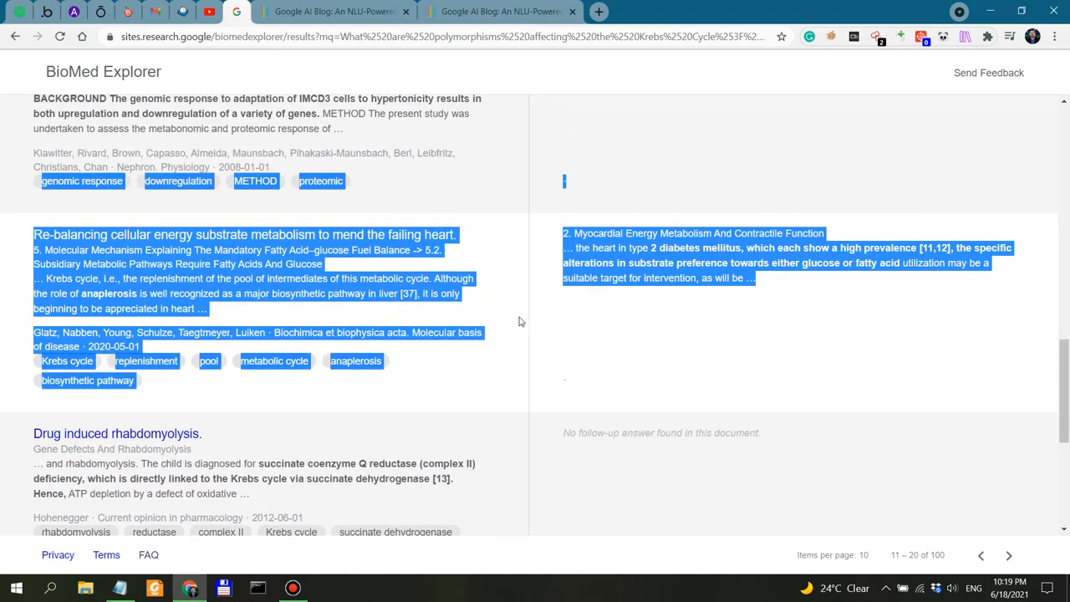
pyautogui.click(518, 321)
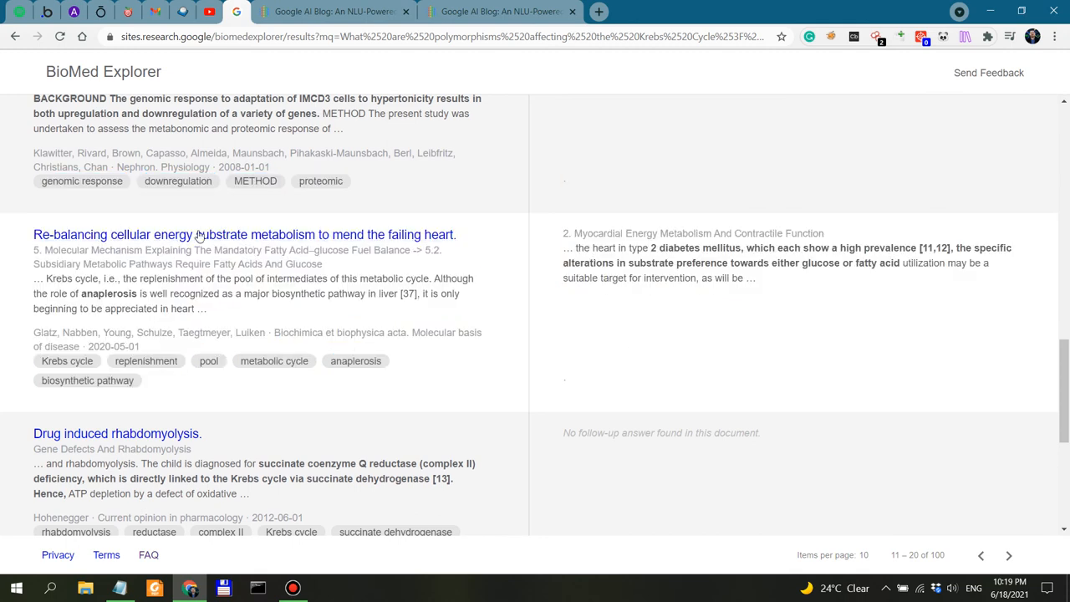
pyautogui.moveTo(448, 234)
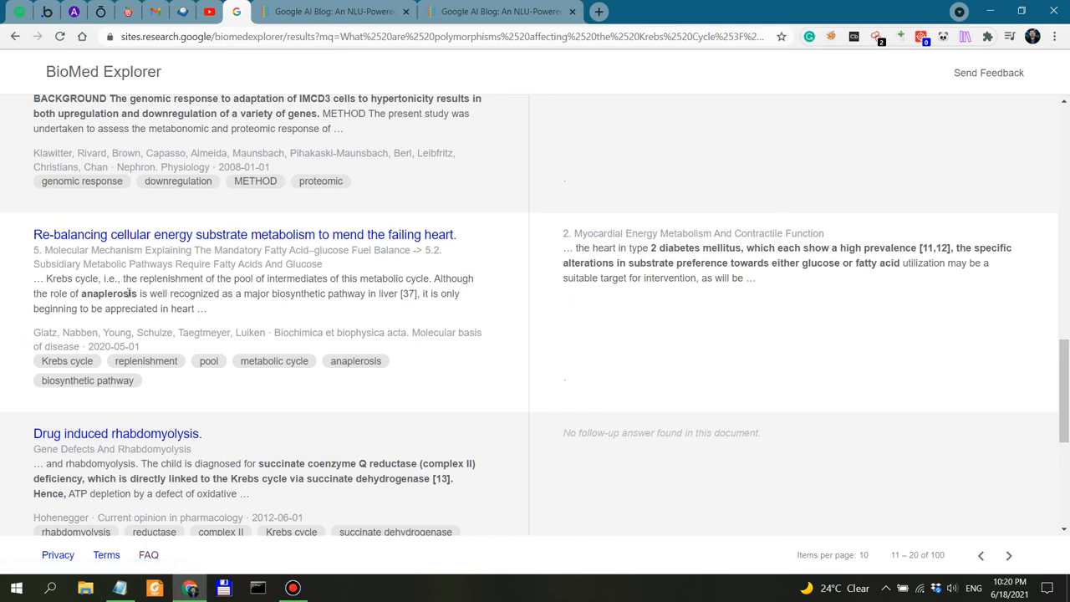
pyautogui.doubleClick(94, 294)
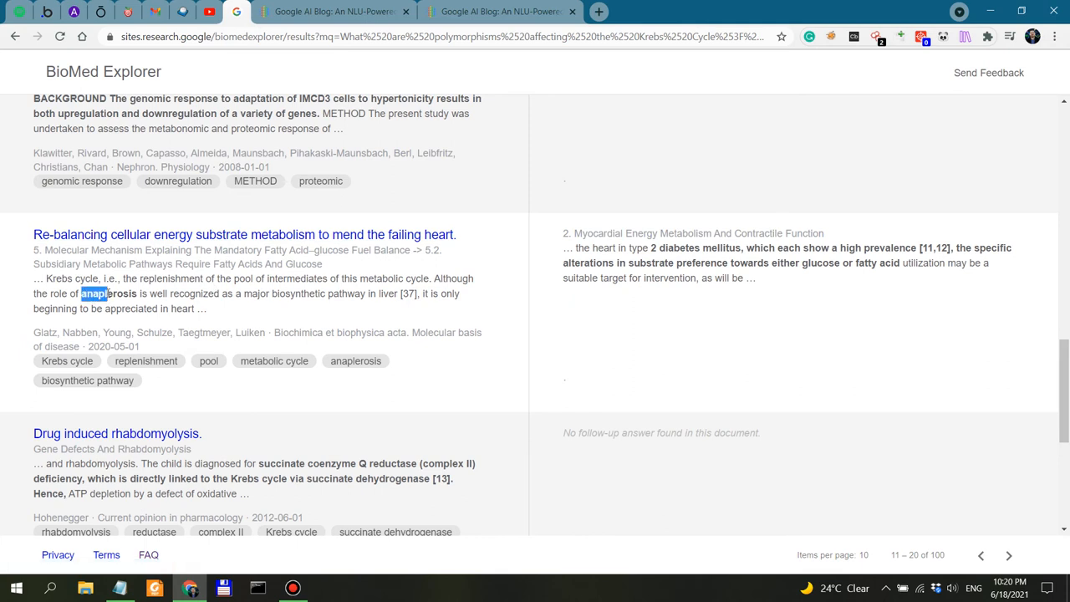
pyautogui.moveTo(298, 261)
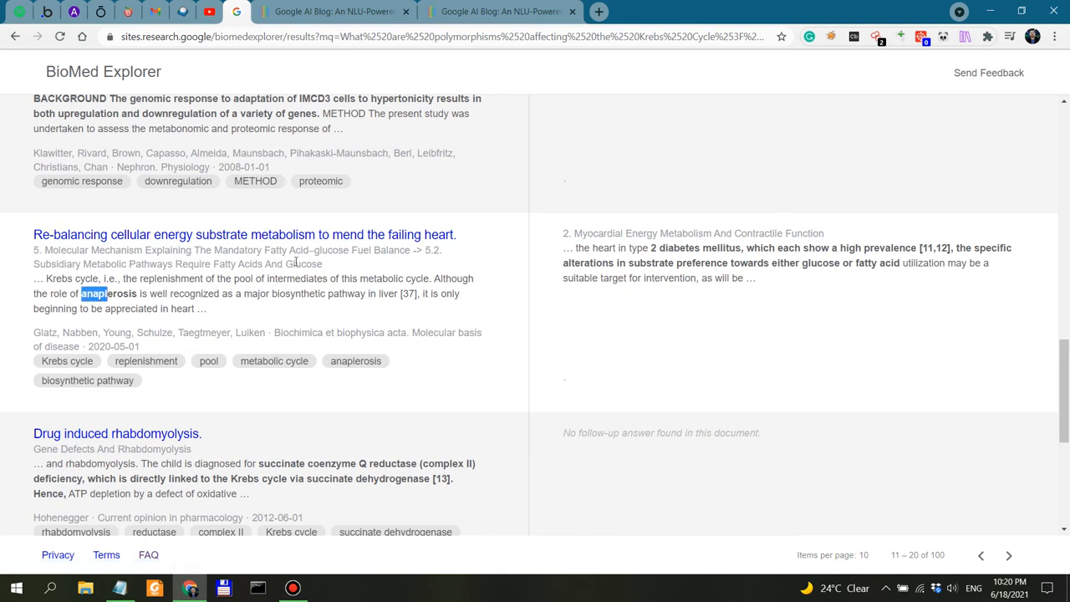
pyautogui.moveTo(107, 294); pyautogui.dragTo(326, 294)
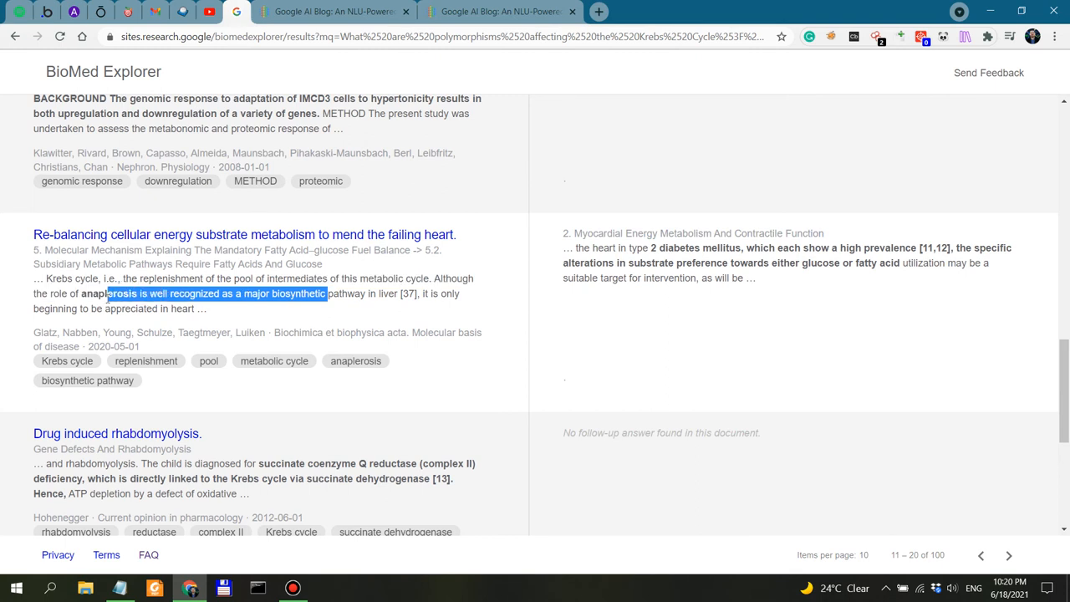
pyautogui.moveTo(276, 242)
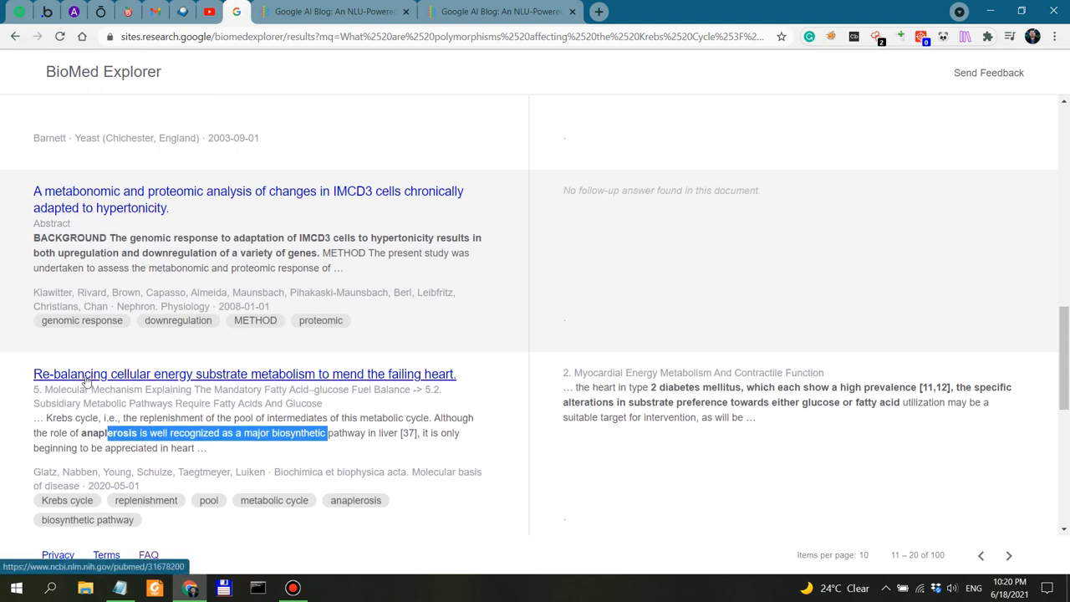
pyautogui.moveTo(511, 435)
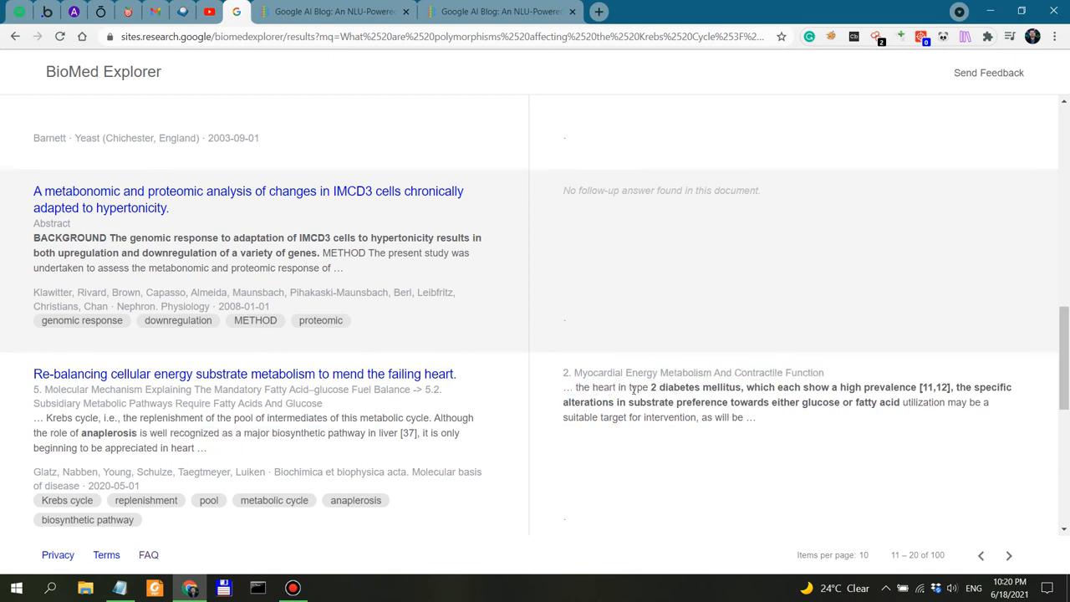
# Highlight the substrate-preference and target-for-intervention phrases in the failing-heart answer, then scan remaining results
pyautogui.moveTo(565, 387); pyautogui.dragTo(652, 388)
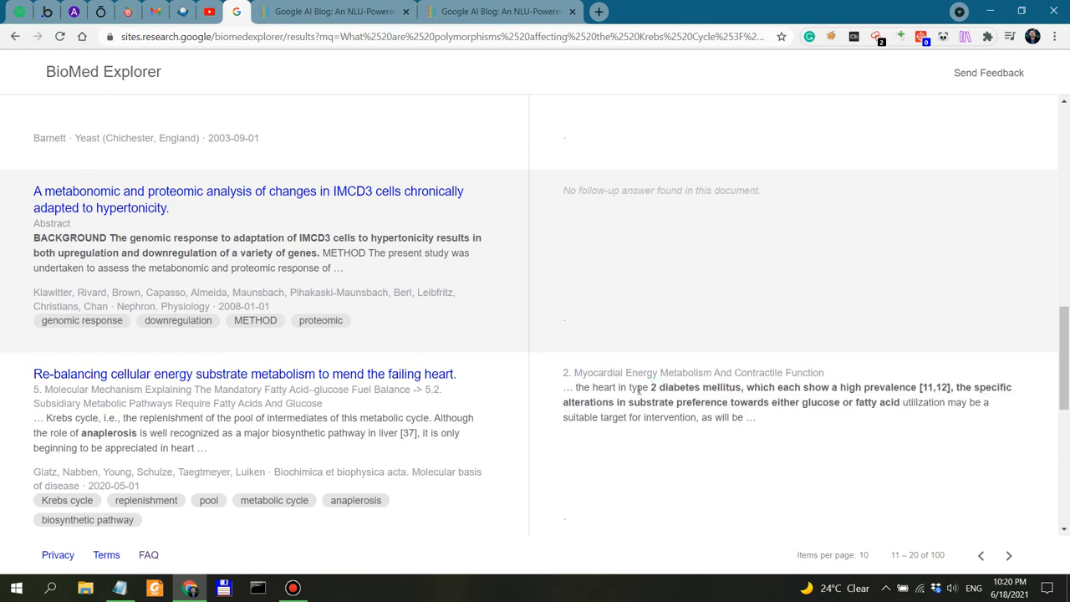
pyautogui.moveTo(564, 388); pyautogui.dragTo(777, 388)
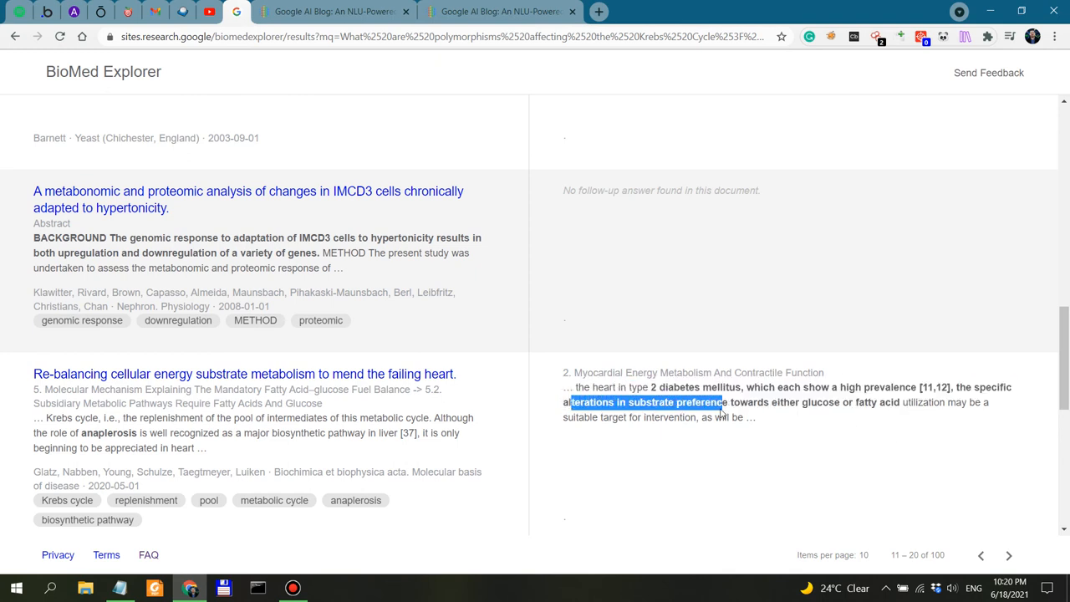
pyautogui.moveTo(720, 401); pyautogui.dragTo(873, 401)
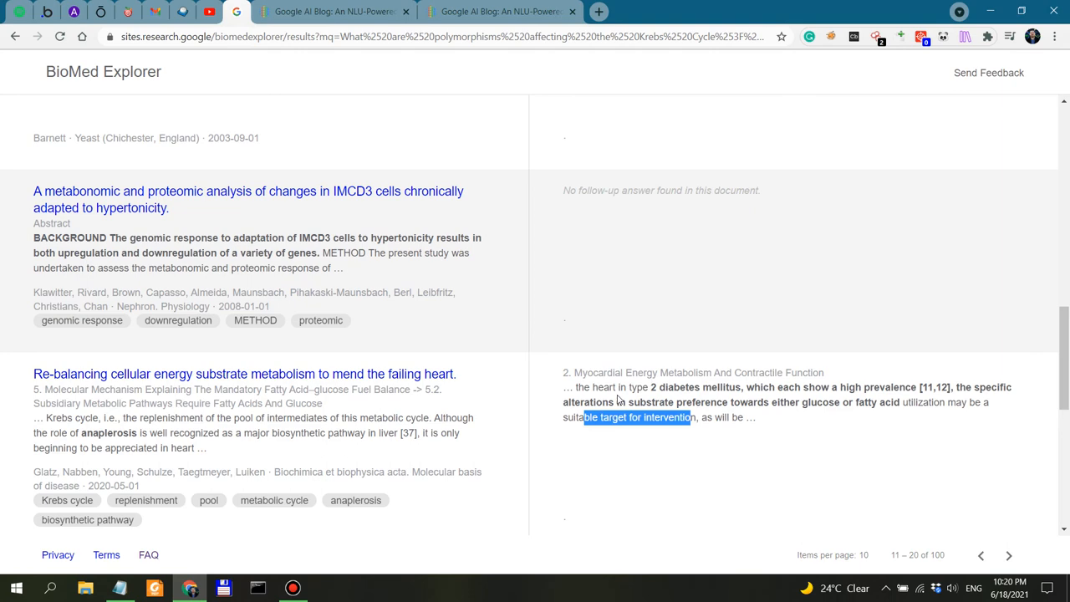
pyautogui.scroll(-3)
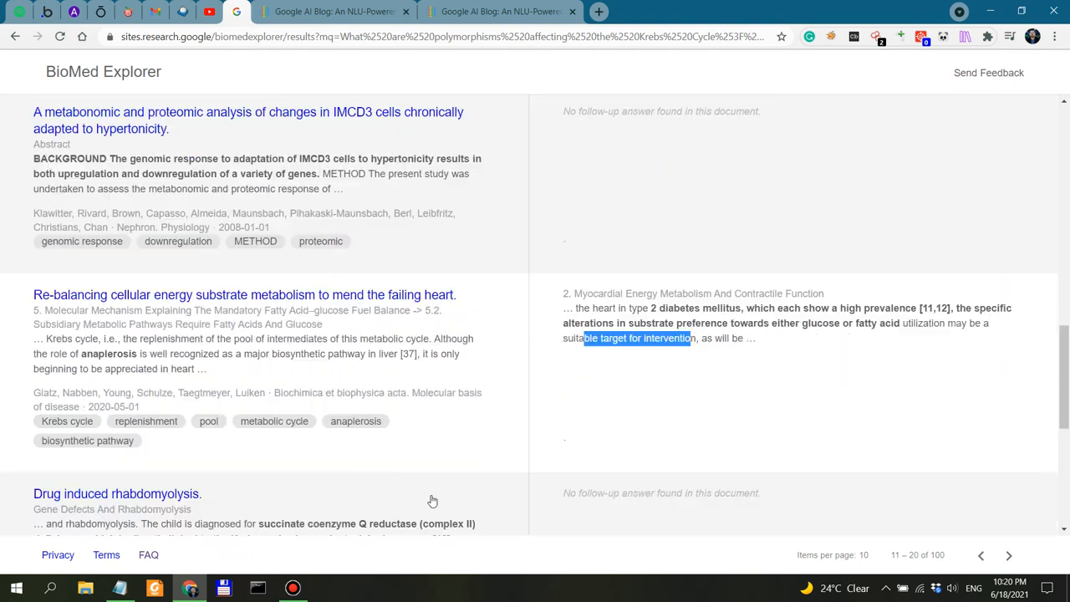
pyautogui.scroll(-3)
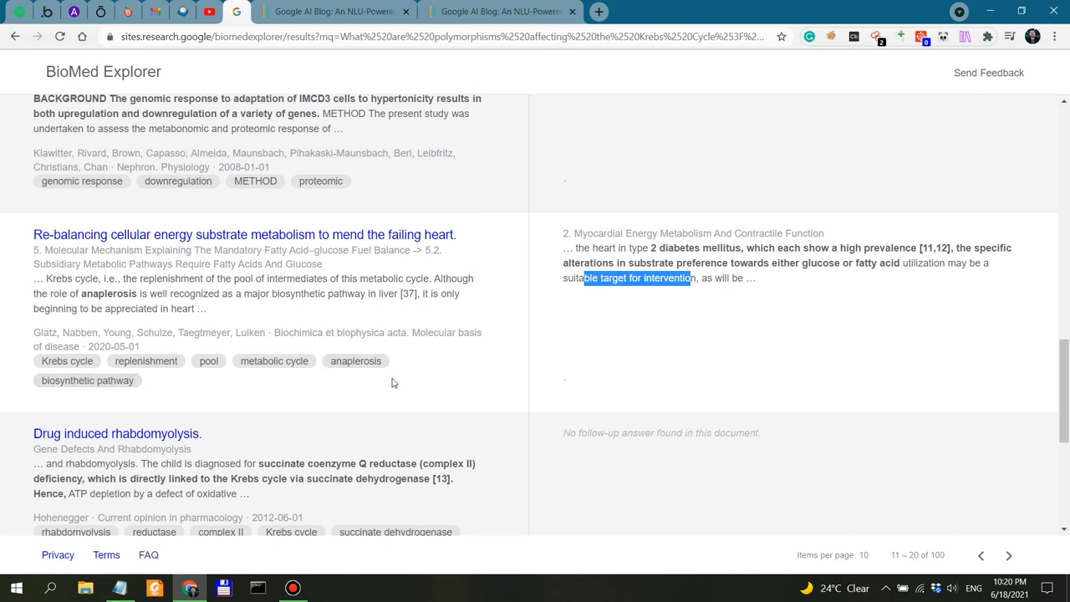
pyautogui.moveTo(392, 378)
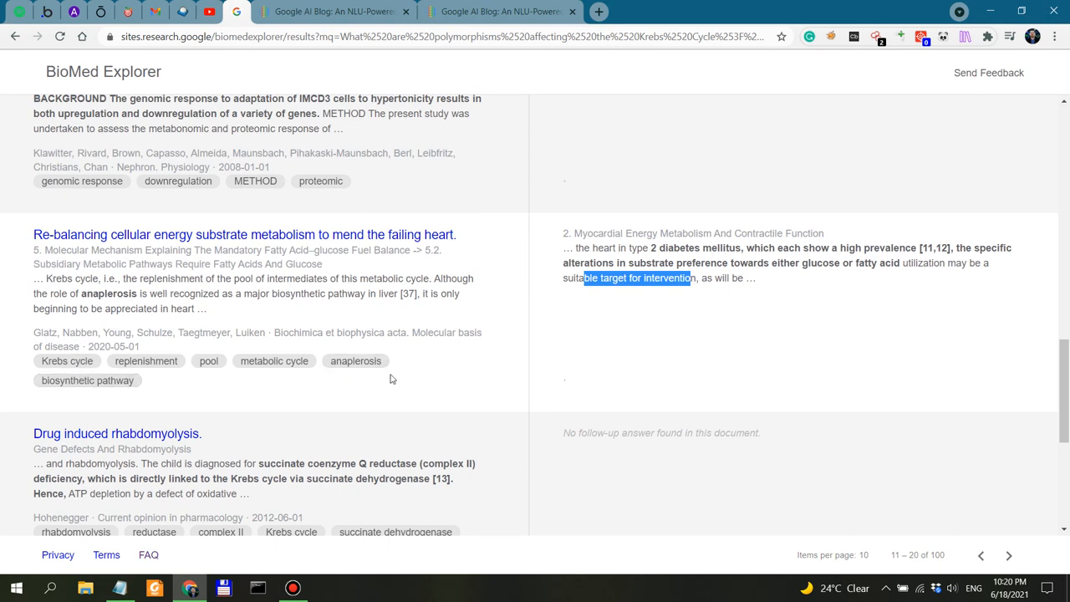
pyautogui.scroll(-3)
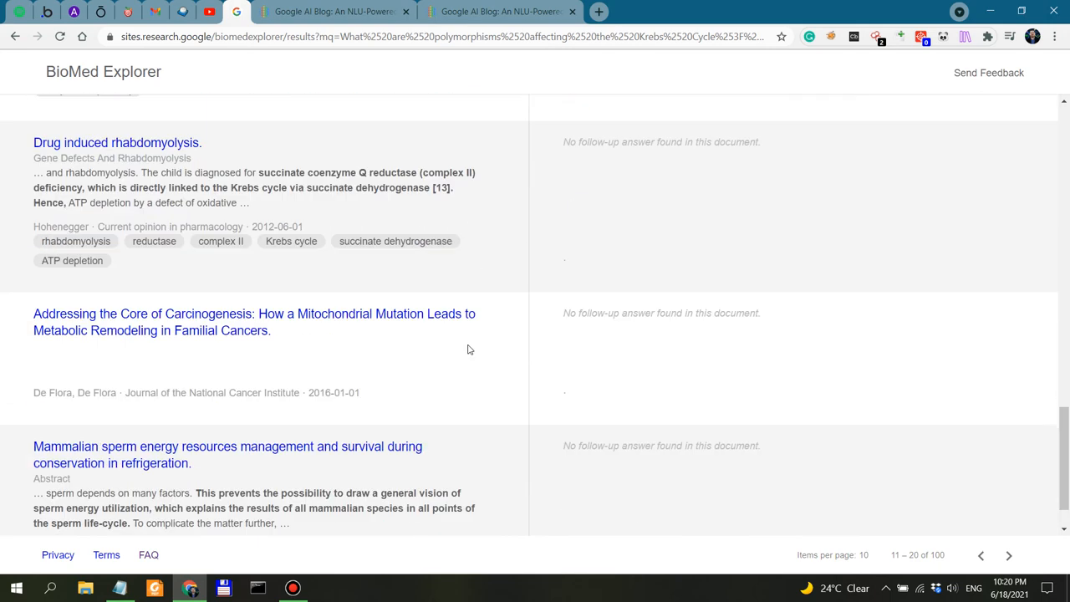
pyautogui.scroll(-3)
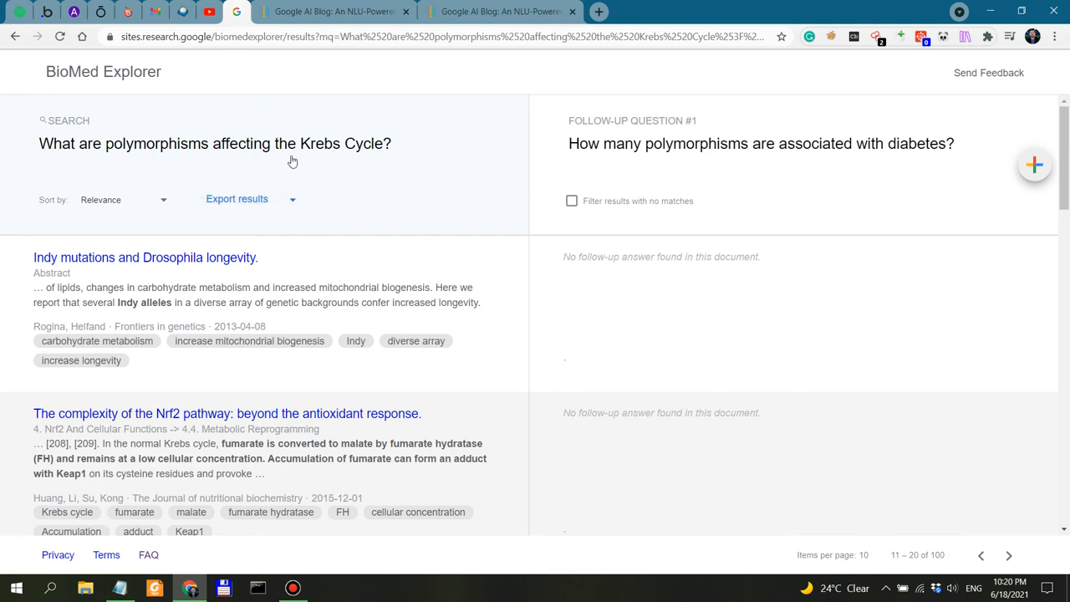
# Replace 'polymorphisms' with 'genetic mutations' in the main question and confirm
pyautogui.click(214, 144)
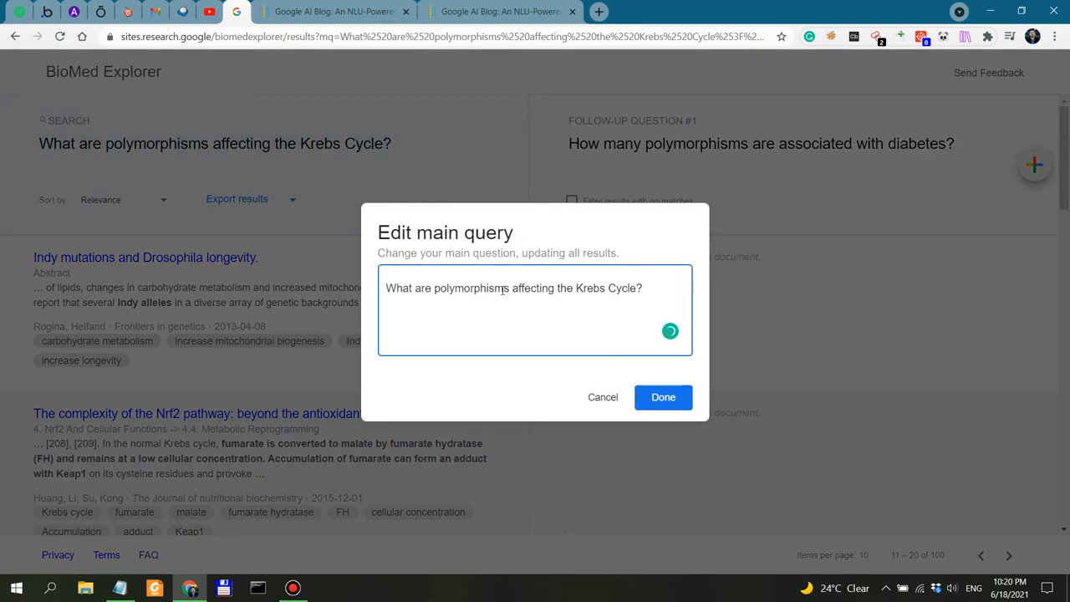
pyautogui.doubleClick(472, 288)
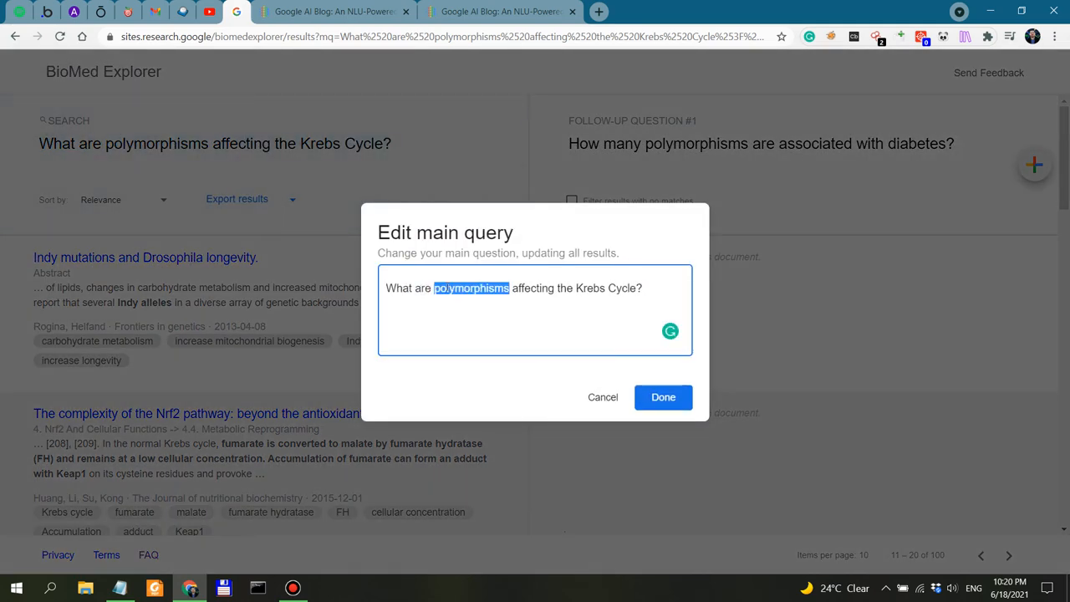
pyautogui.write('genetic')
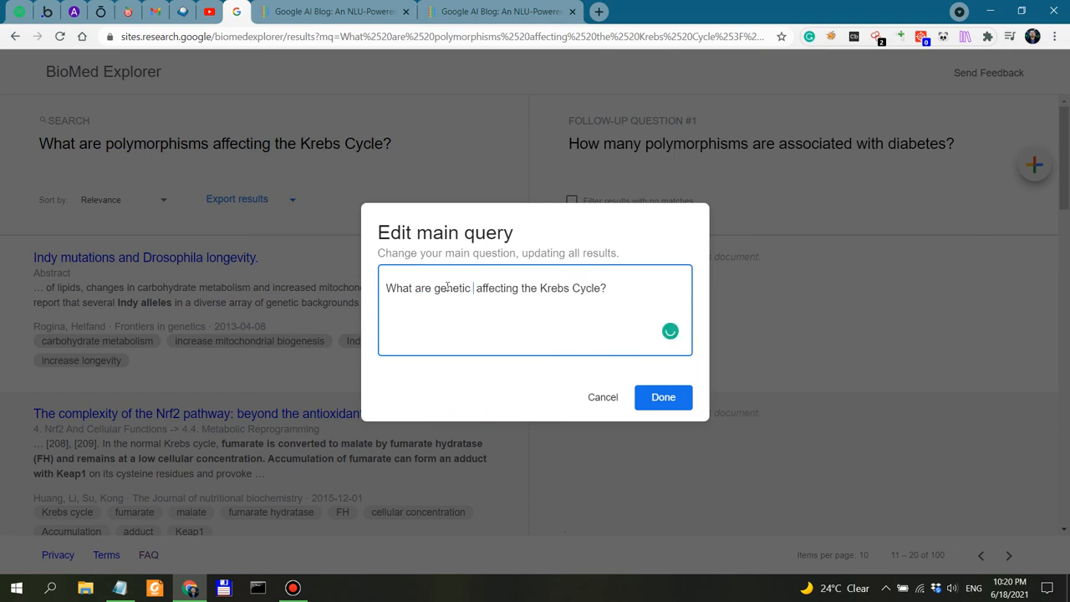
pyautogui.write('mutations')
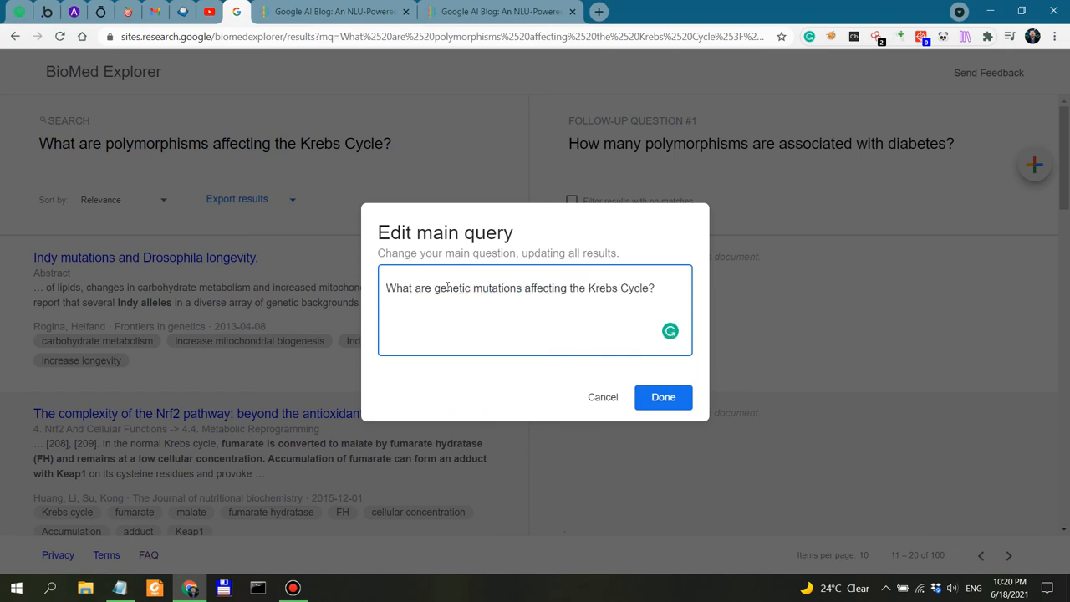
pyautogui.click(662, 397)
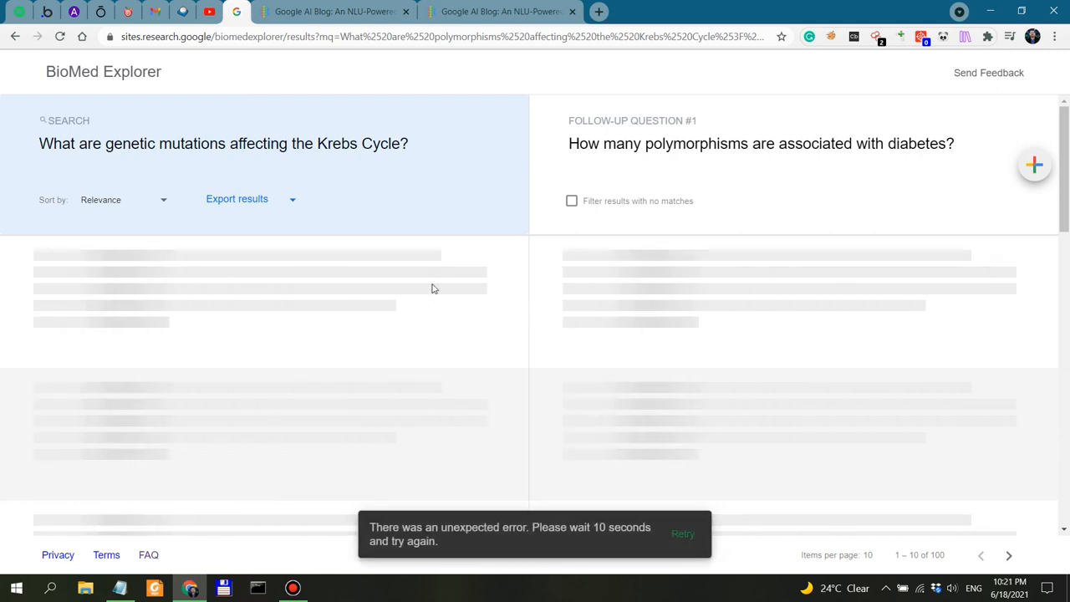
pyautogui.click(682, 534)
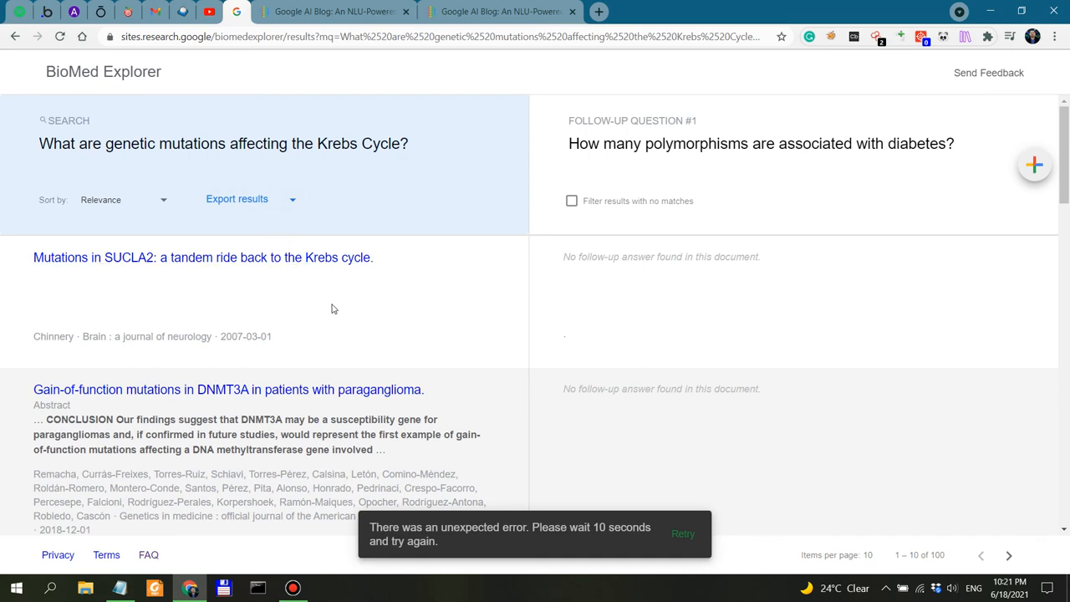
# Replace 'polymorphisms' with 'mutations' in the follow-up question and review the refreshed results
pyautogui.click(761, 144)
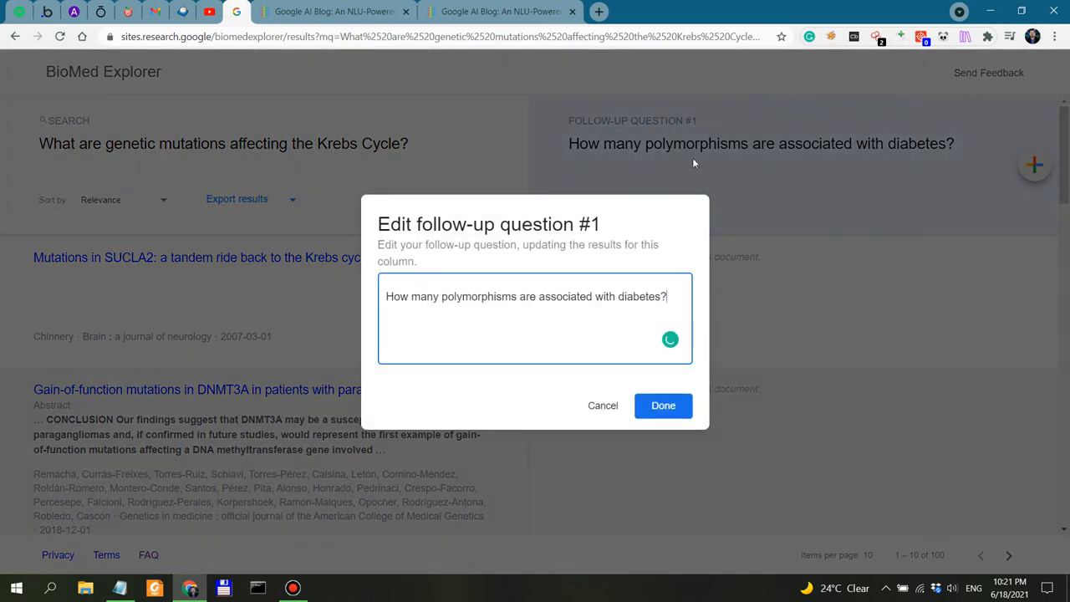
pyautogui.doubleClick(478, 296)
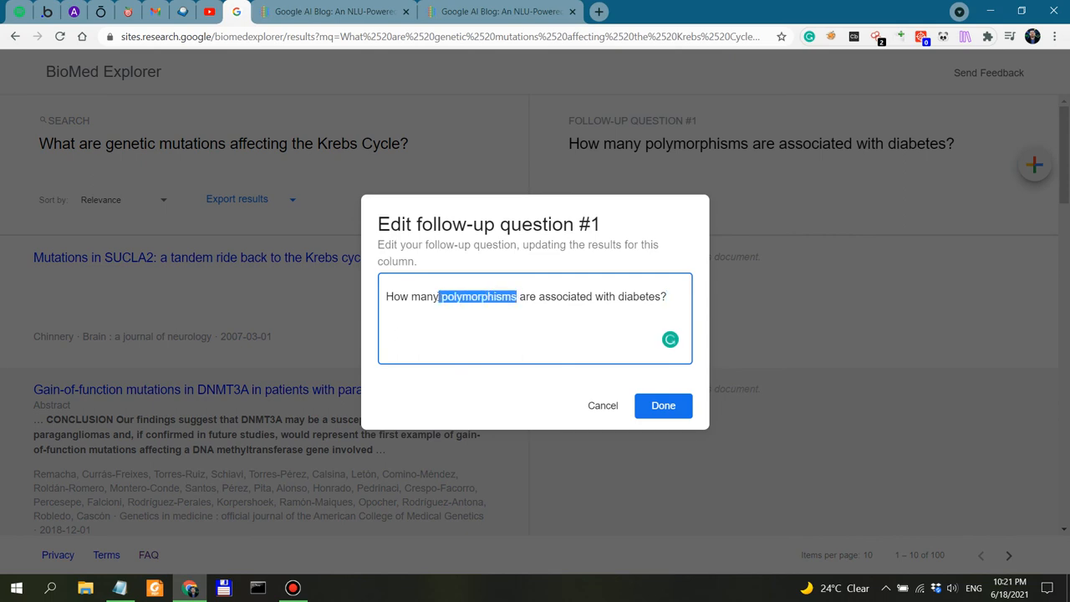
pyautogui.write('mutati')
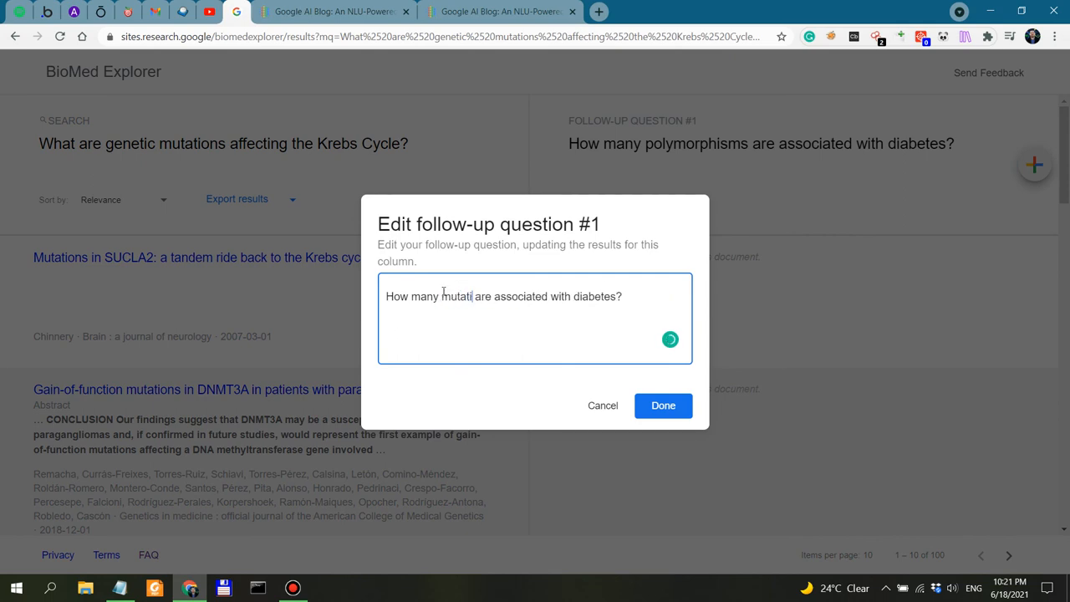
pyautogui.click(662, 406)
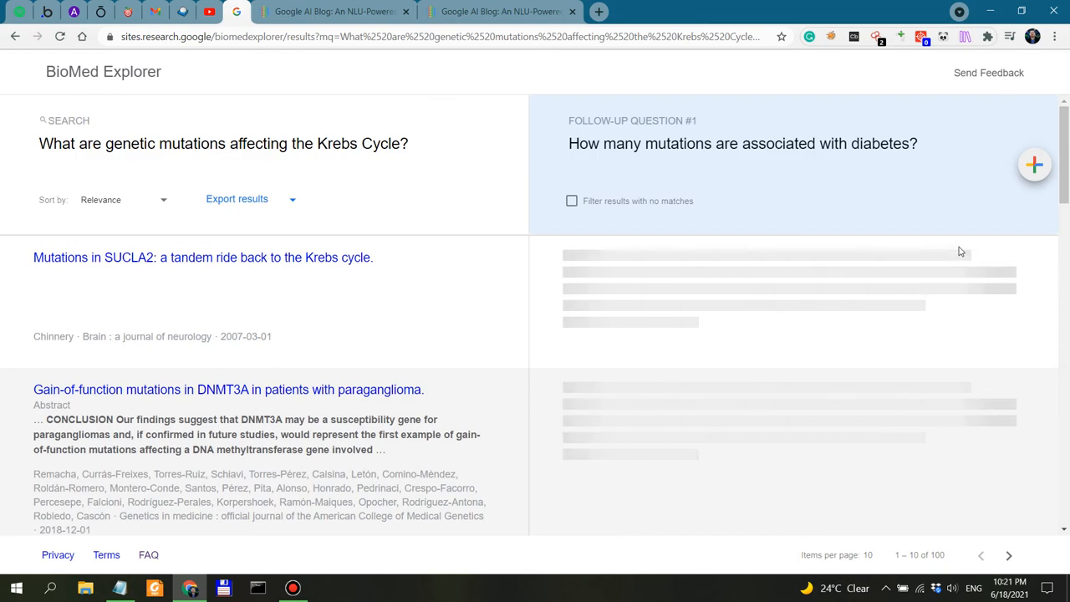
pyautogui.scroll(-3)
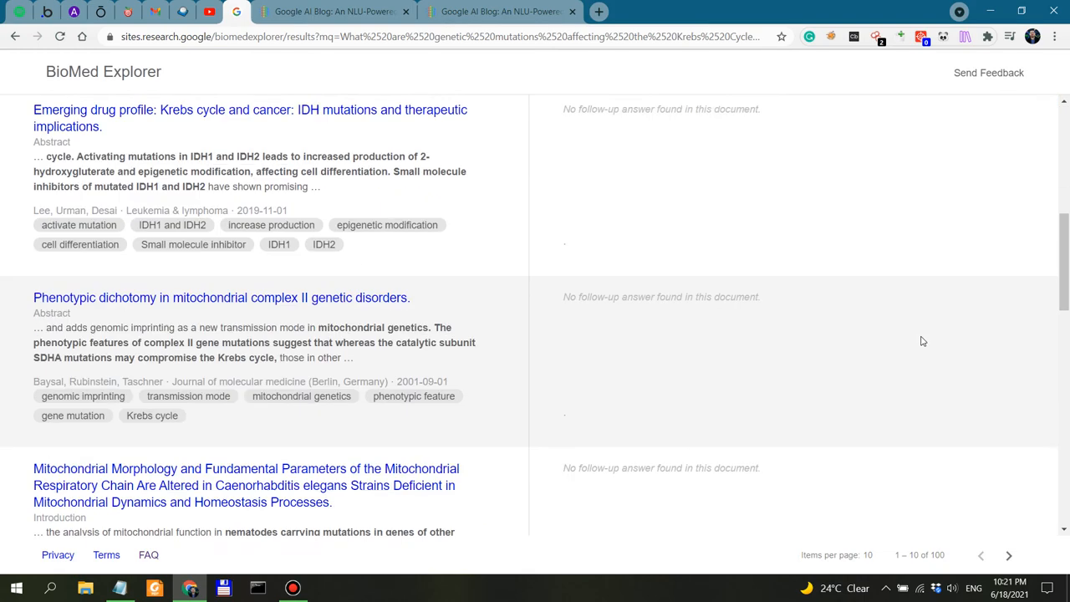
pyautogui.scroll(-3)
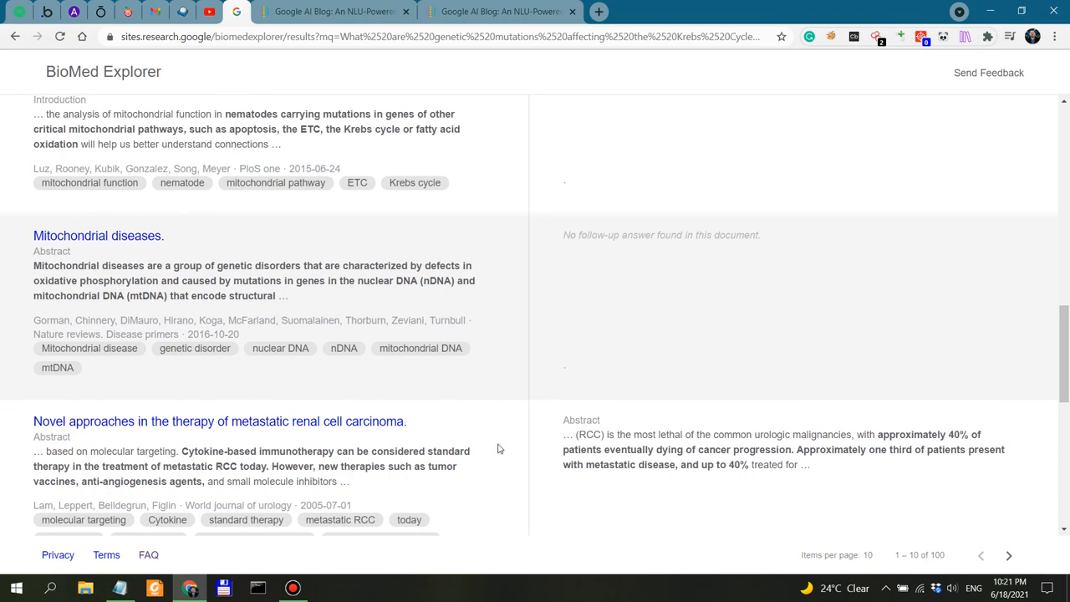
pyautogui.scroll(-3)
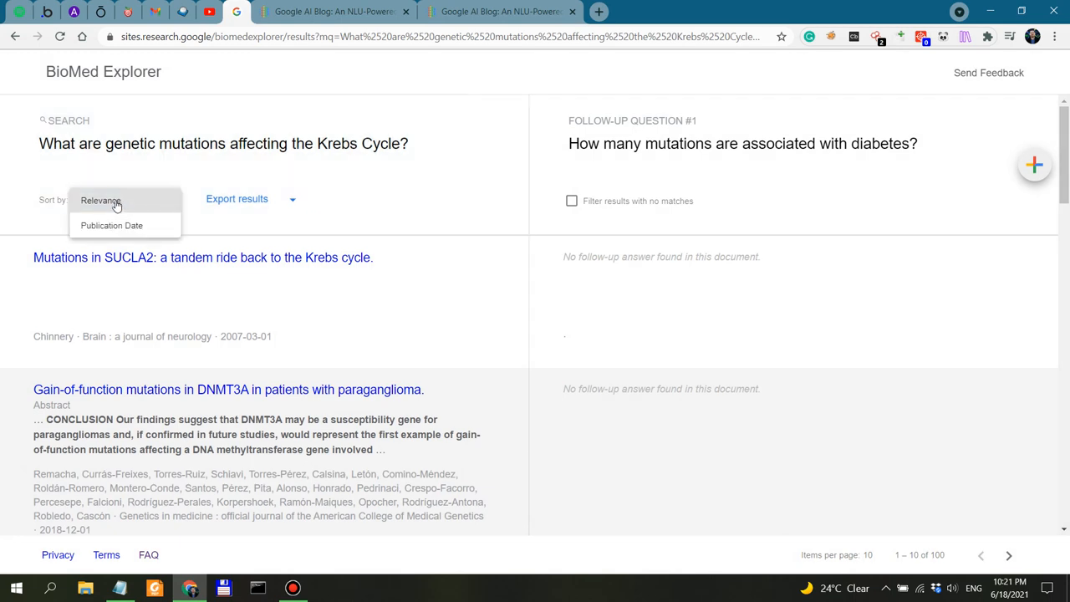
# Sort results by Publication Date and open the Oncometabolites in Cancer article in PubMed
pyautogui.click(110, 224)
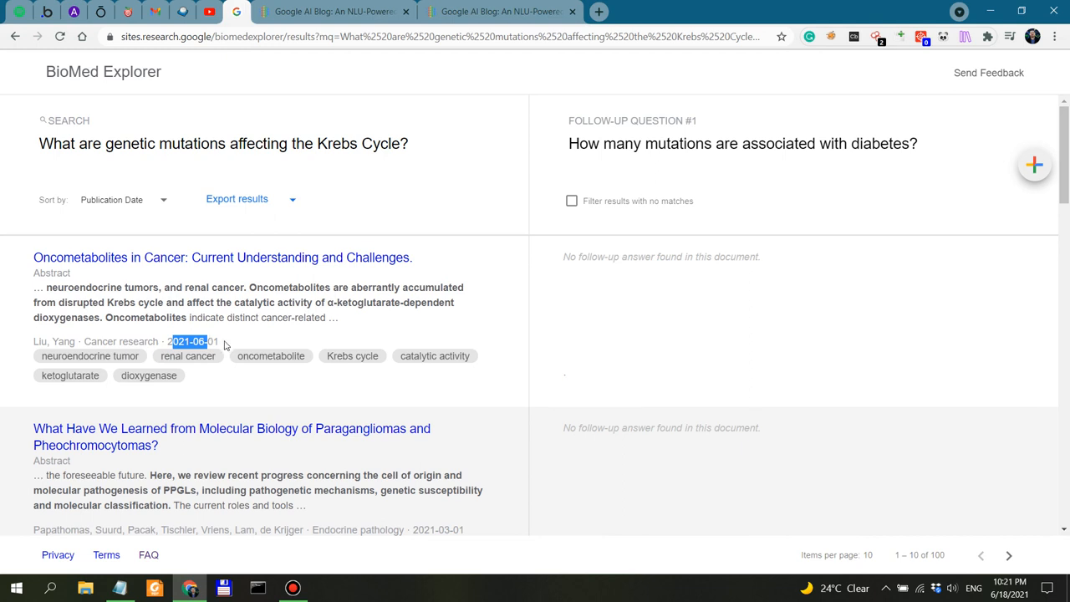
pyautogui.scroll(-3)
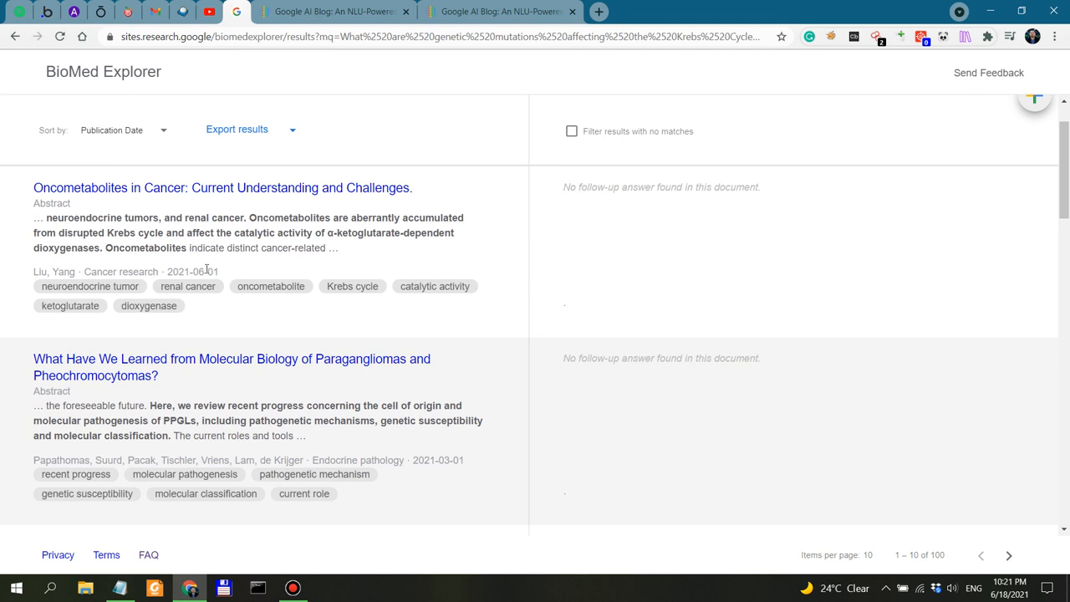
pyautogui.click(222, 187)
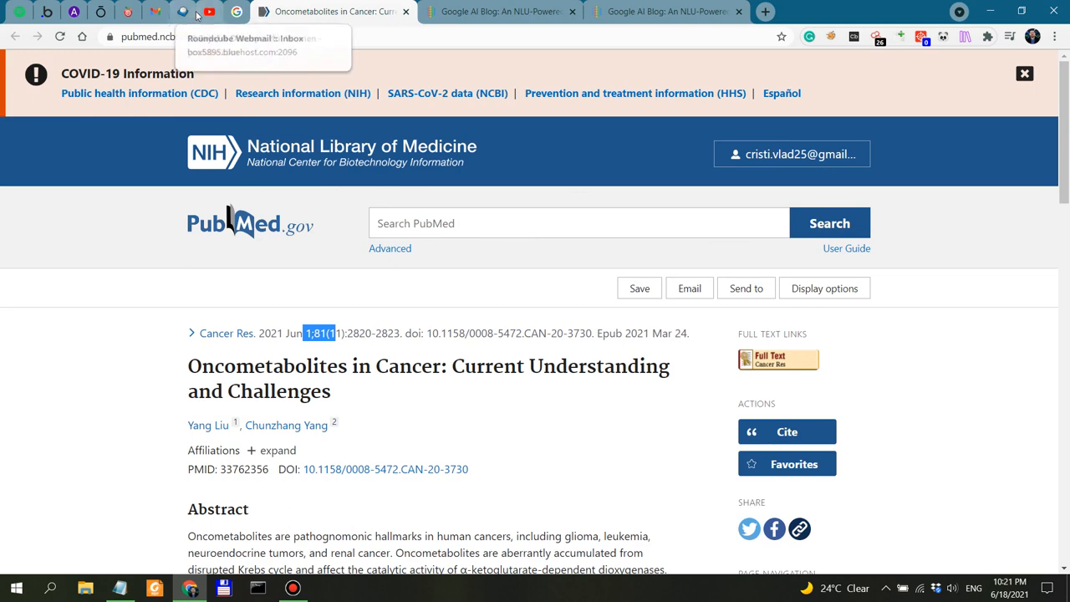
pyautogui.moveTo(237, 12)
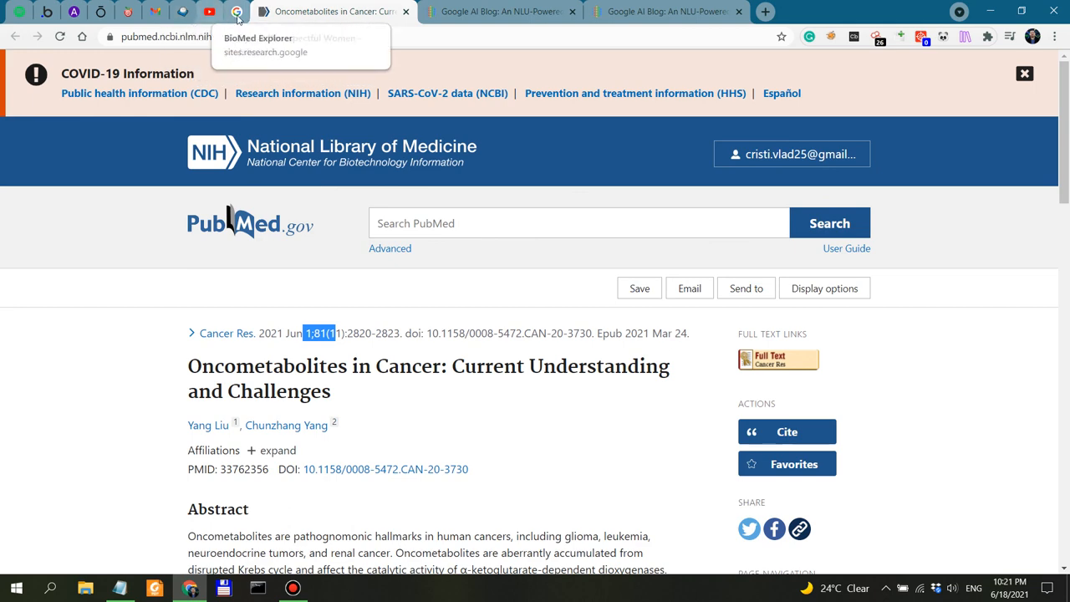
# Switch back from the PubMed page to the BioMed Explorer results tab
pyautogui.click(238, 11)
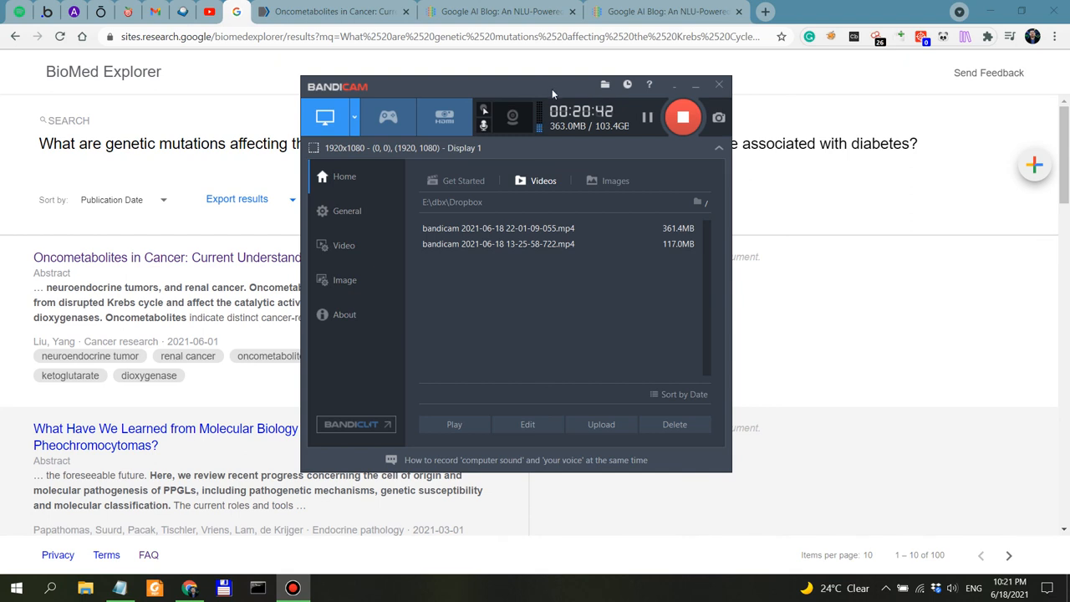
pyautogui.click(719, 83)
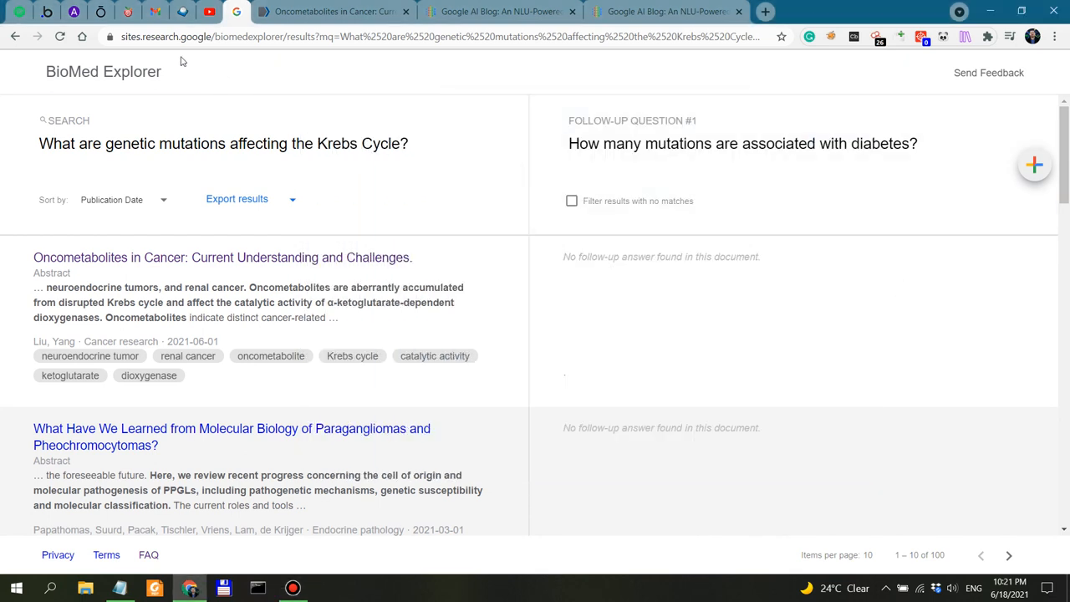
pyautogui.moveTo(940, 167)
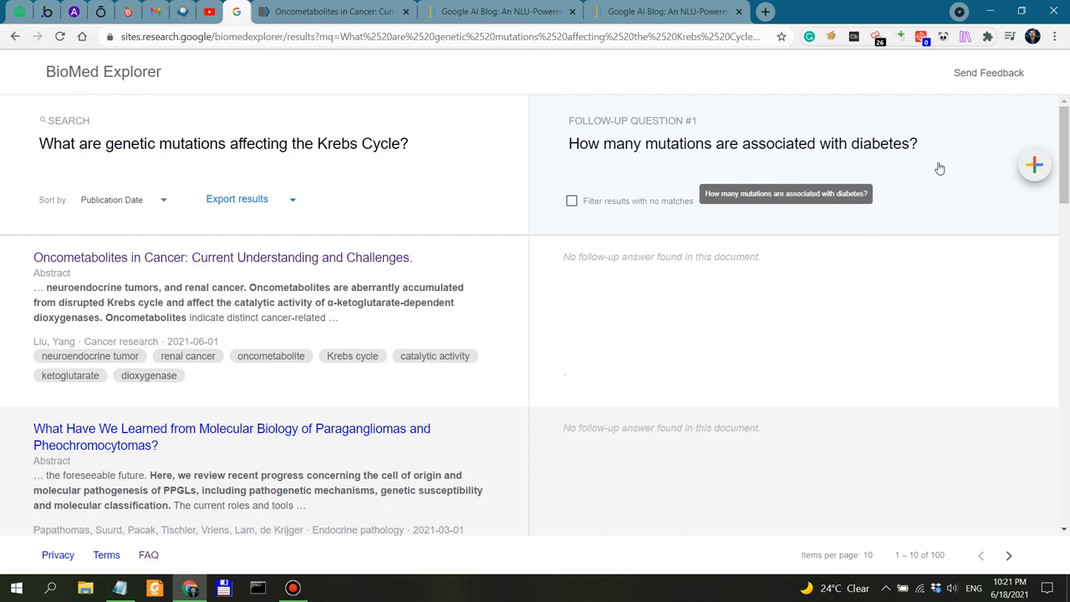
pyautogui.moveTo(471, 144)
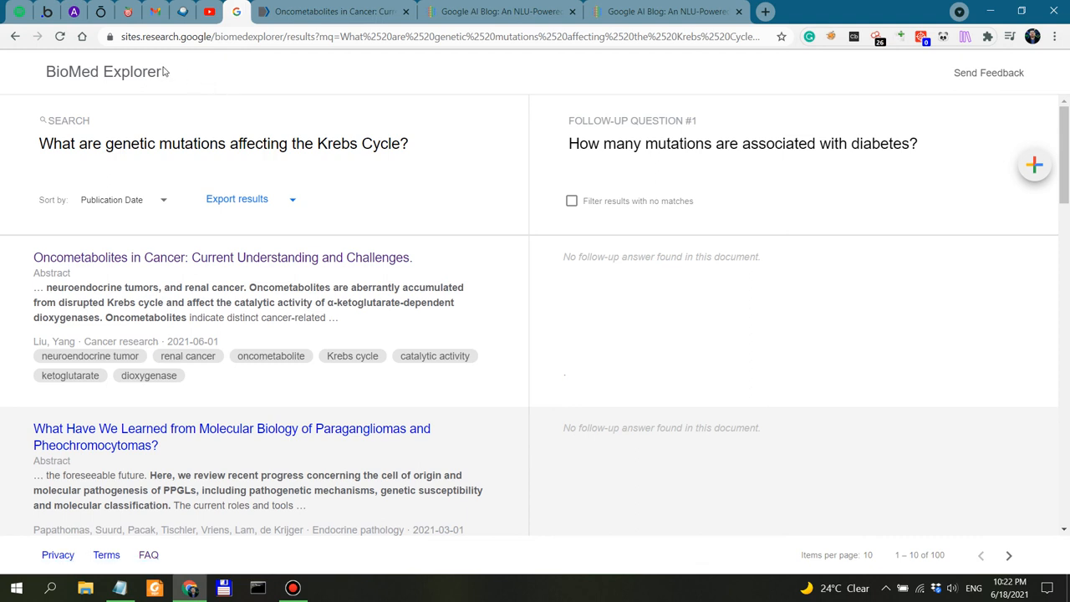
pyautogui.moveTo(50, 75)
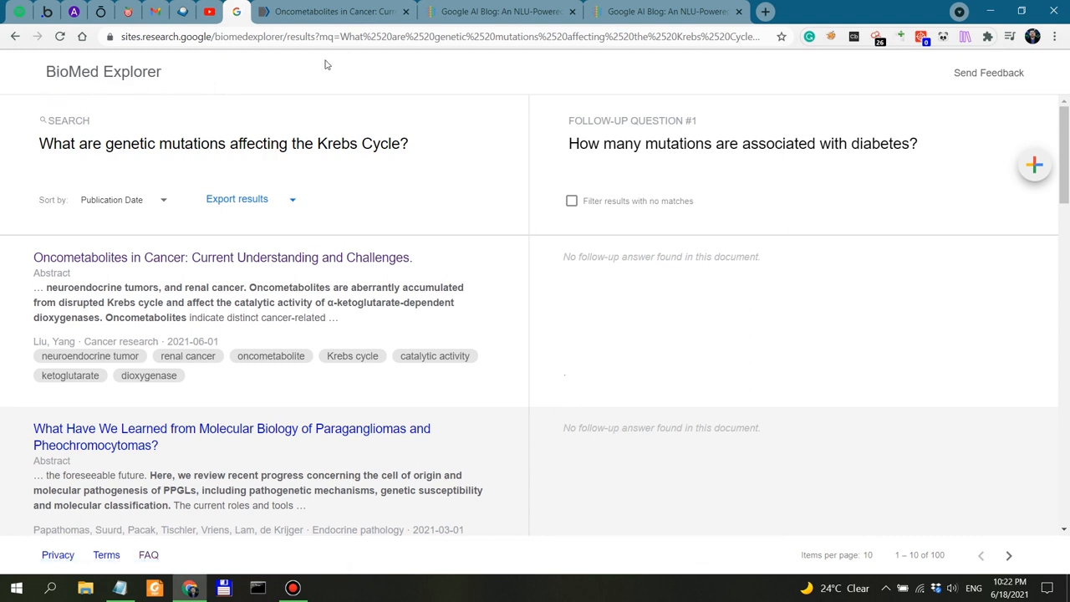
pyautogui.moveTo(786, 287)
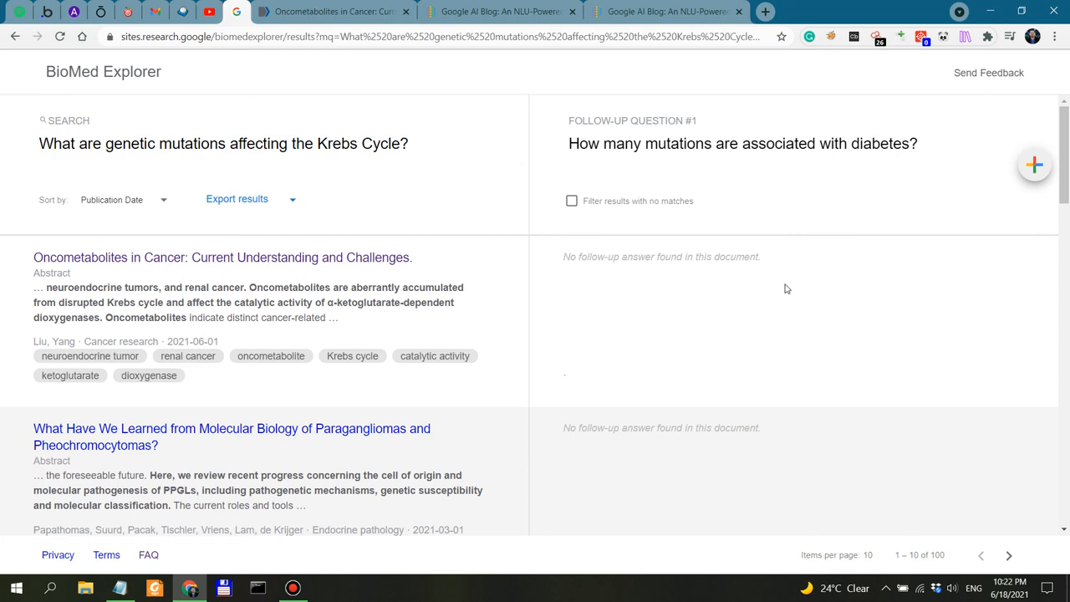